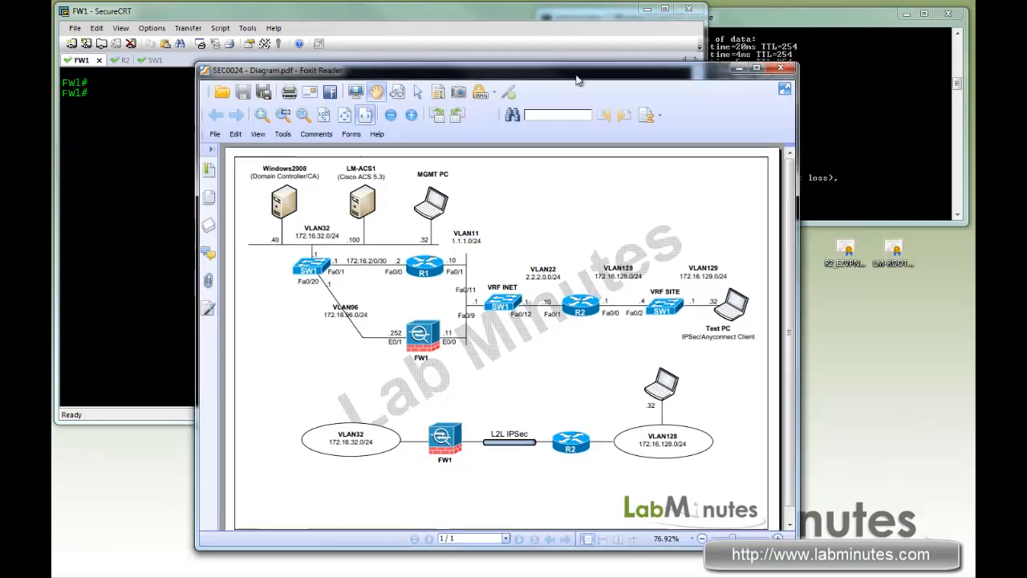
mouse_move(496, 399)
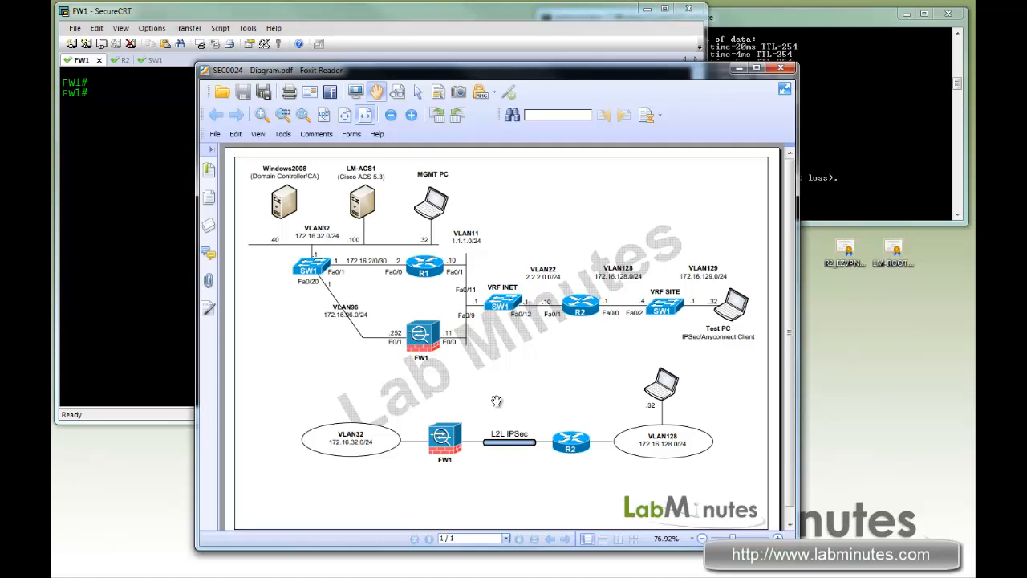
mouse_move(571, 467)
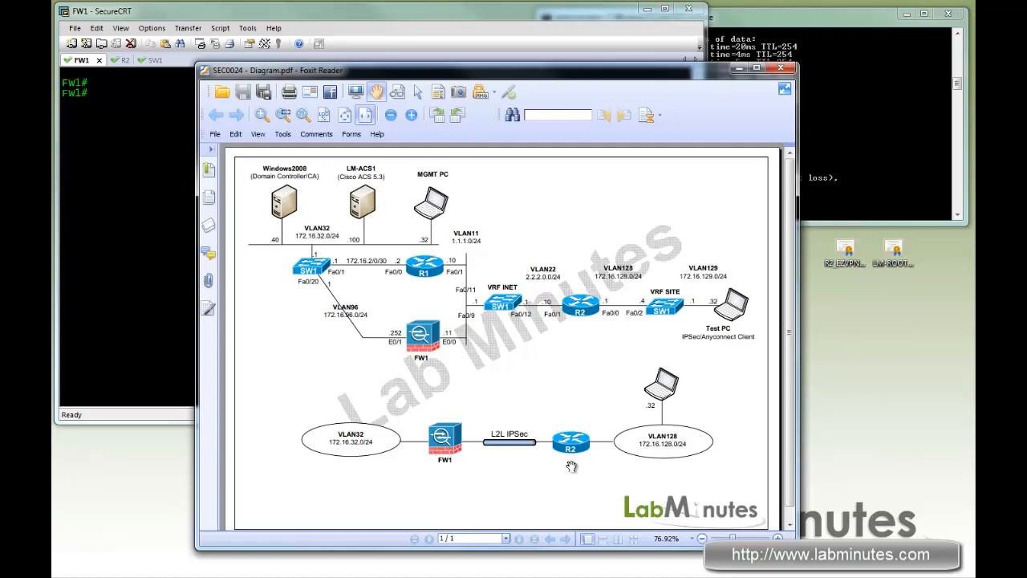
mouse_move(574, 462)
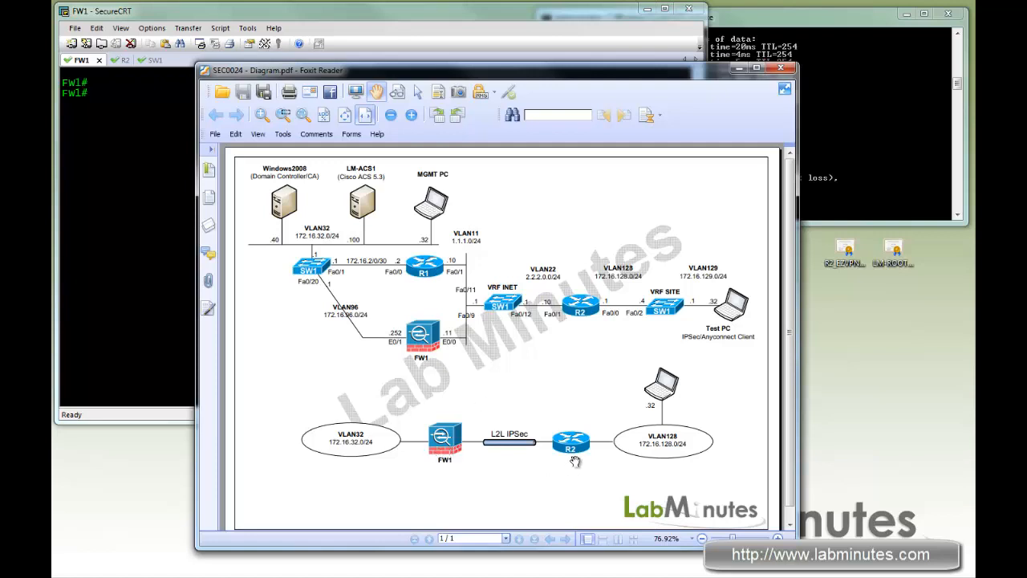
mouse_move(564, 464)
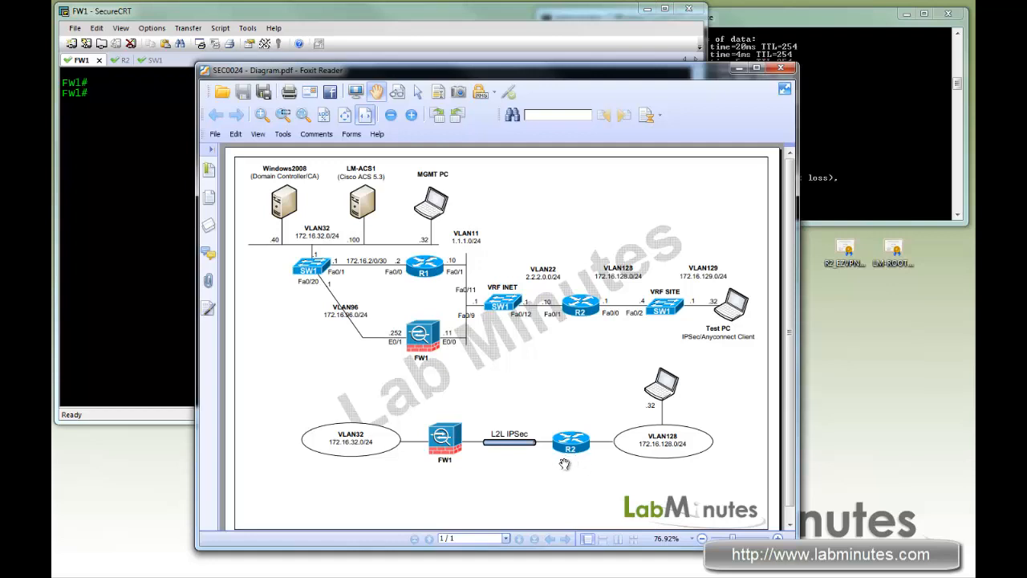
mouse_move(488, 460)
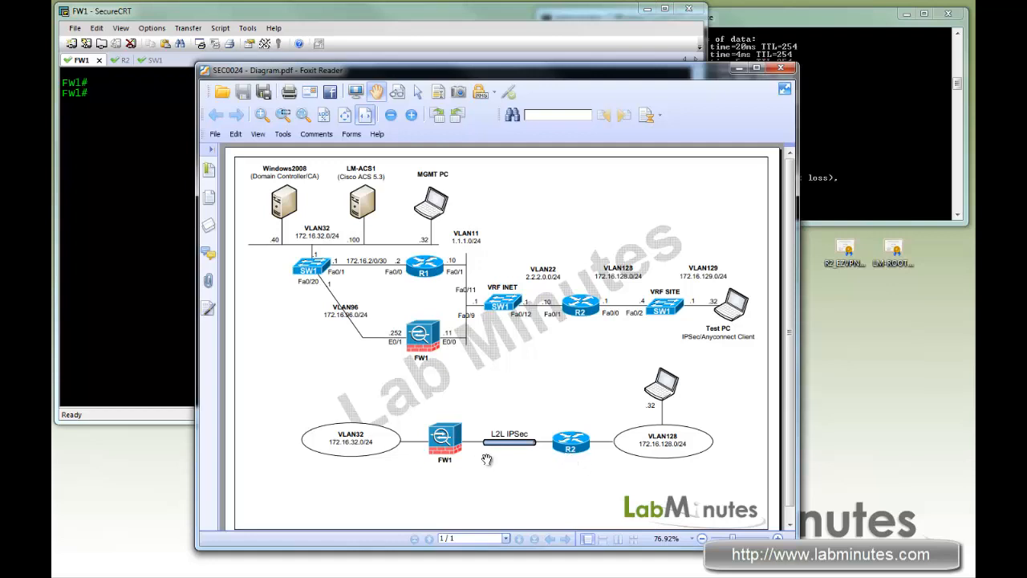
mouse_move(642, 457)
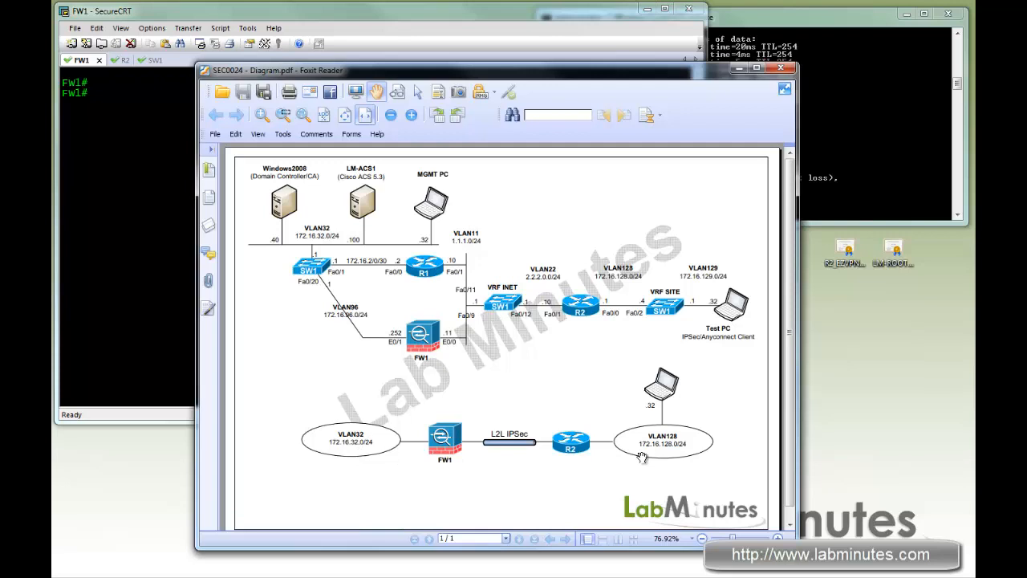
mouse_move(642, 456)
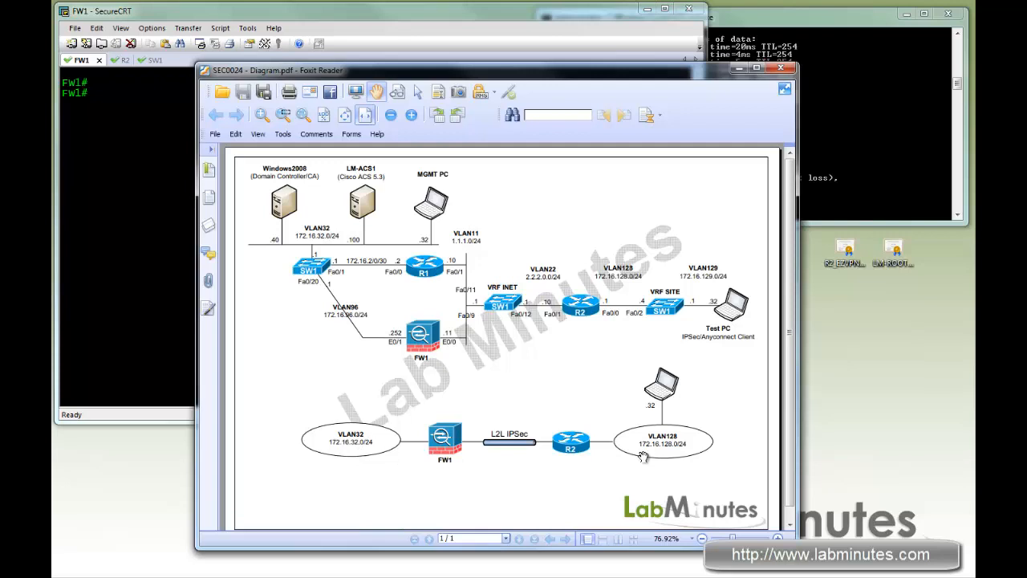
mouse_move(594, 73)
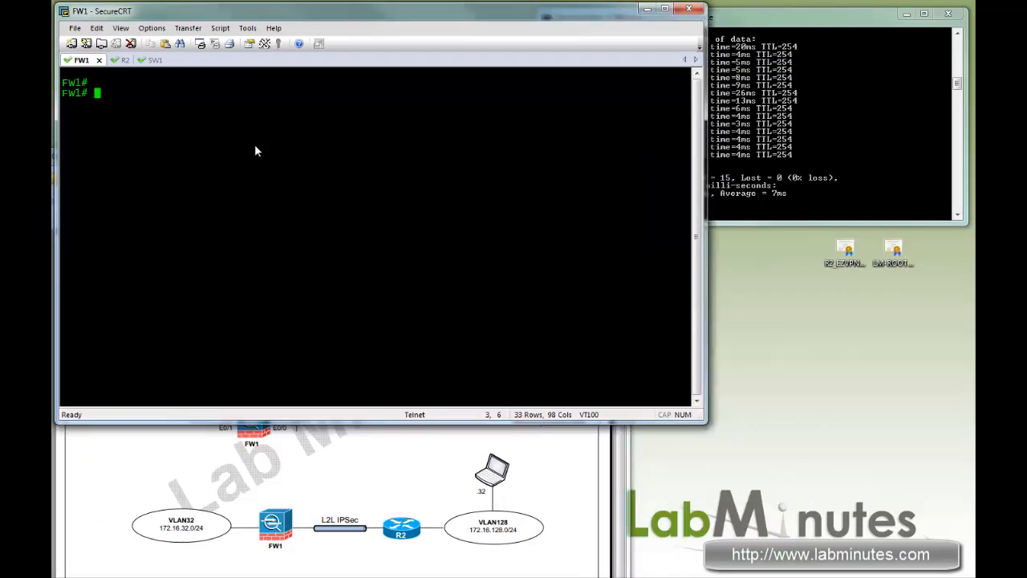
- List certificates on FW1 ('sh cry ca cer') and R2 ('sh cry pki cer'), returning to FW1
type("sh cry ca cer")
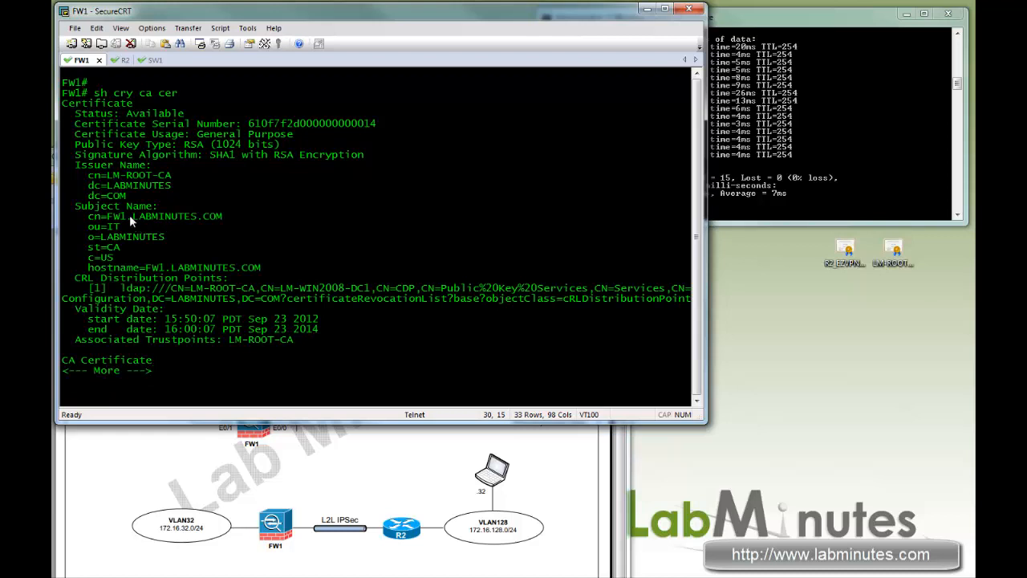
double_click(117, 216)
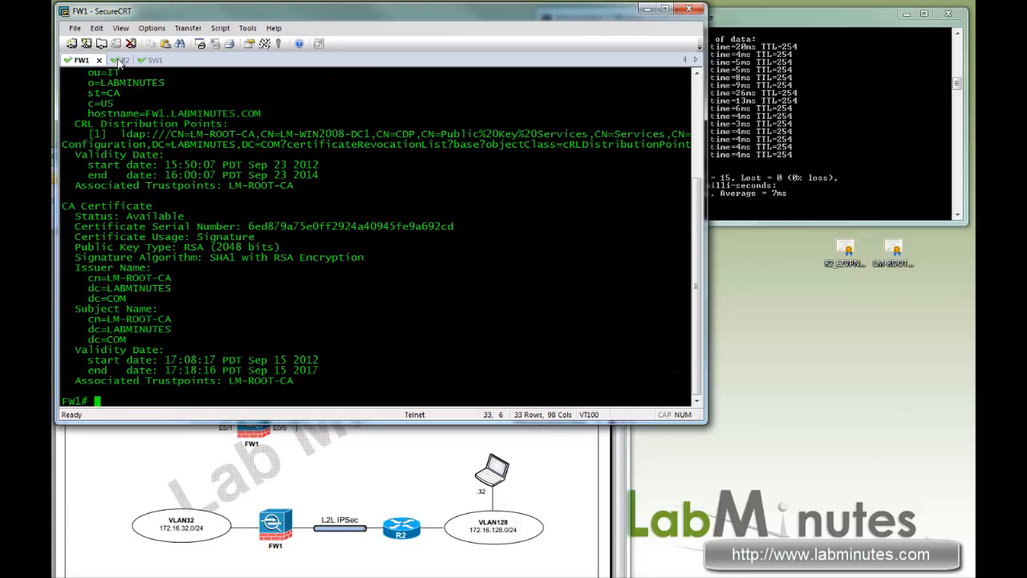
left_click(113, 60)
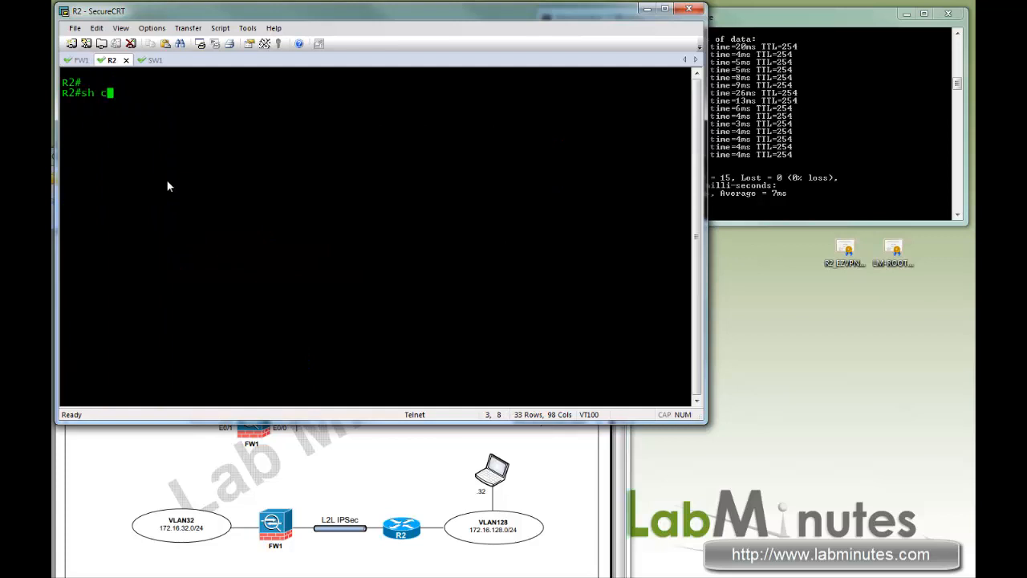
type("ry pki")
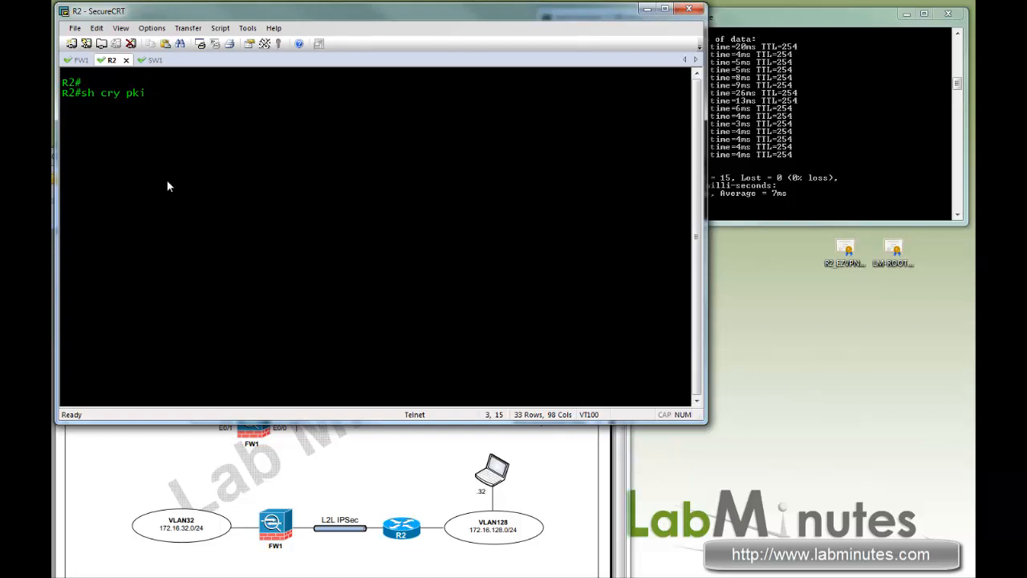
type("cer")
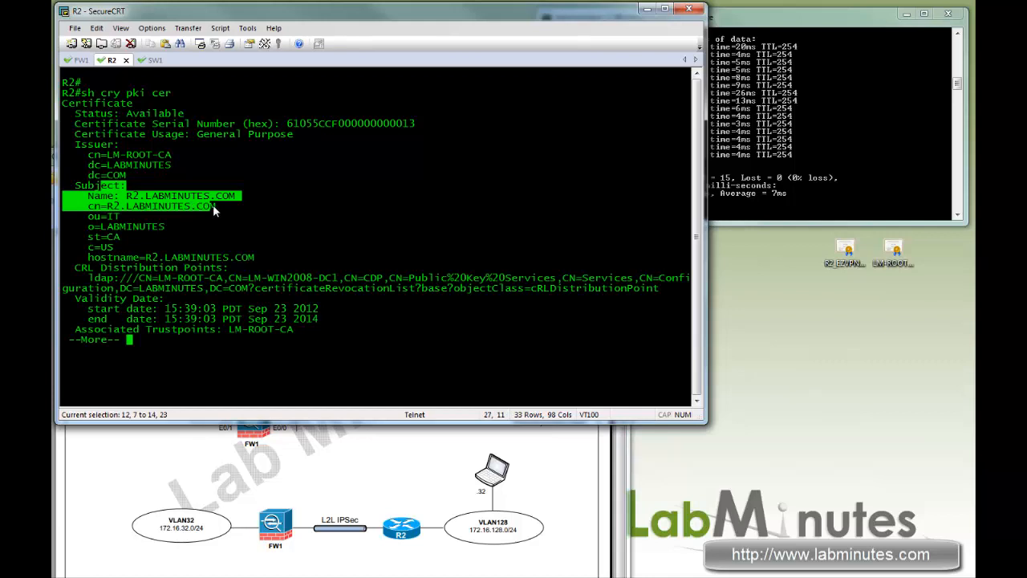
key("space")
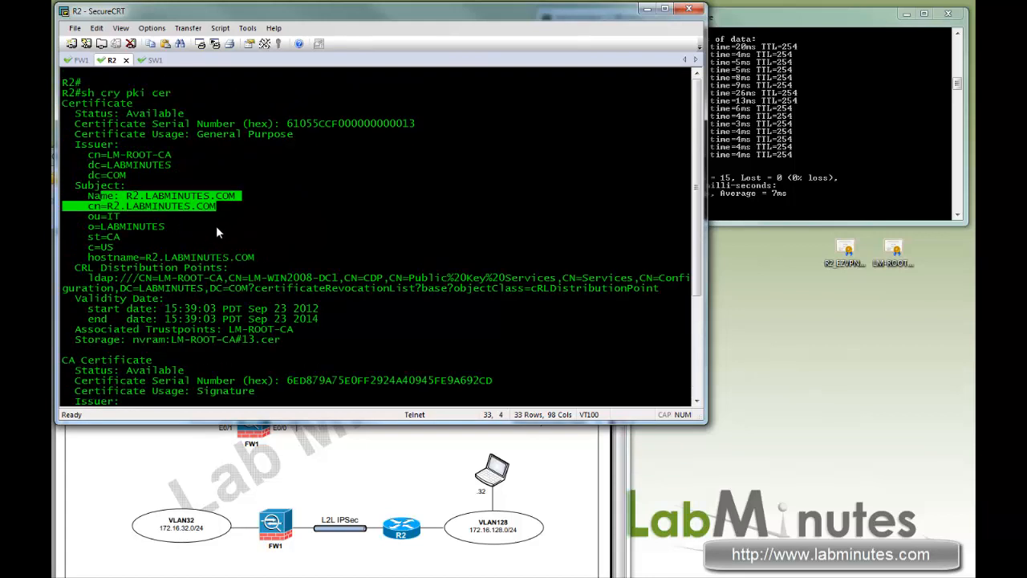
scroll("down", 3)
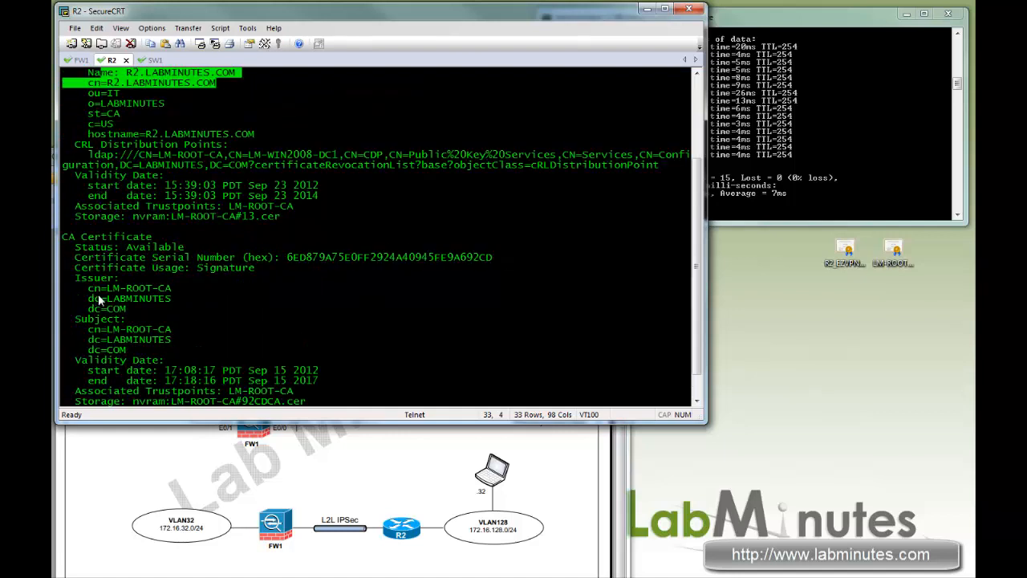
scroll("down", 3)
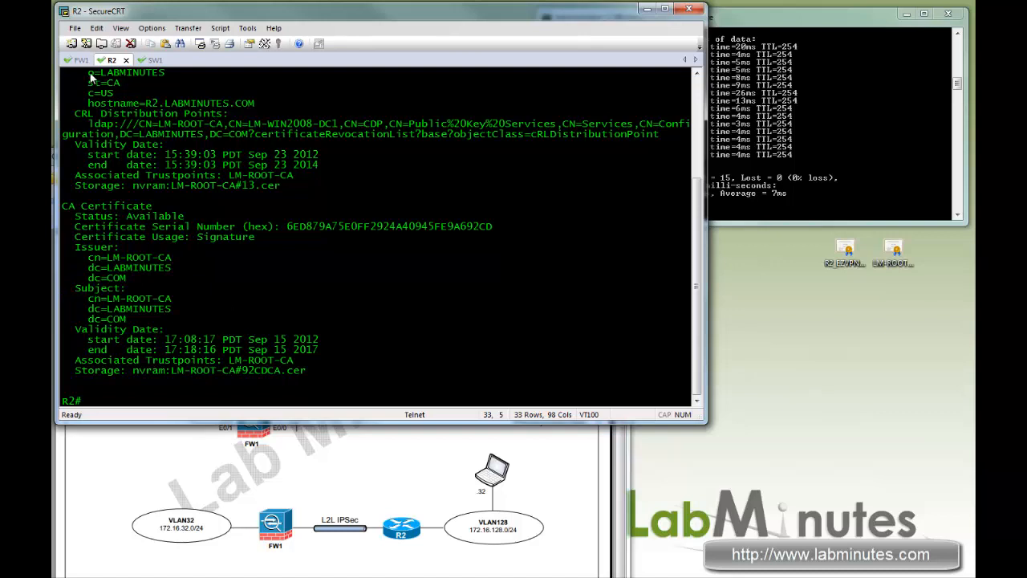
left_click(77, 59)
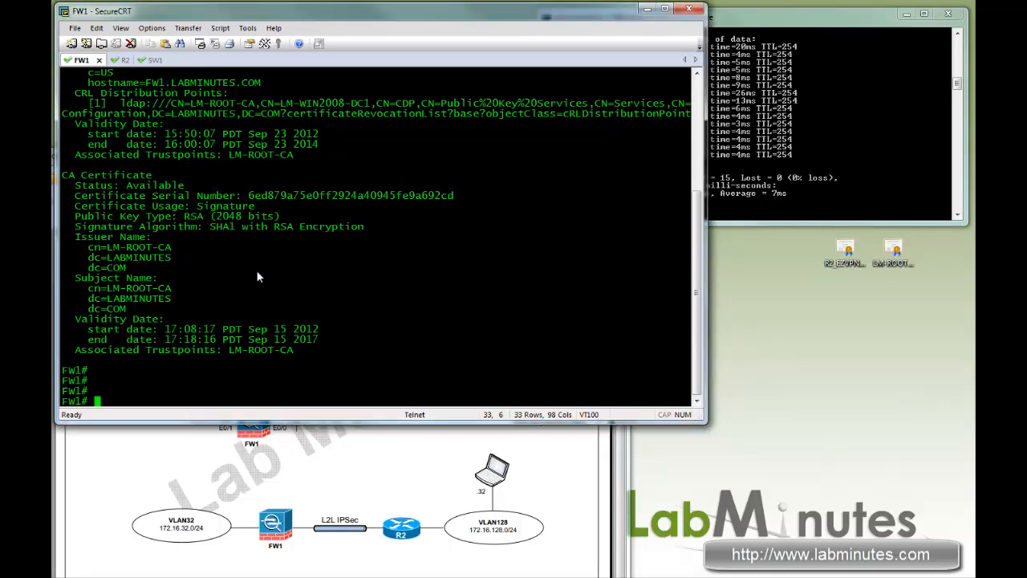
- In config mode, add access-list VPN_SITE permitting ip 172.16.32.0/24 to 172.16.128.0/24
type("conf t")
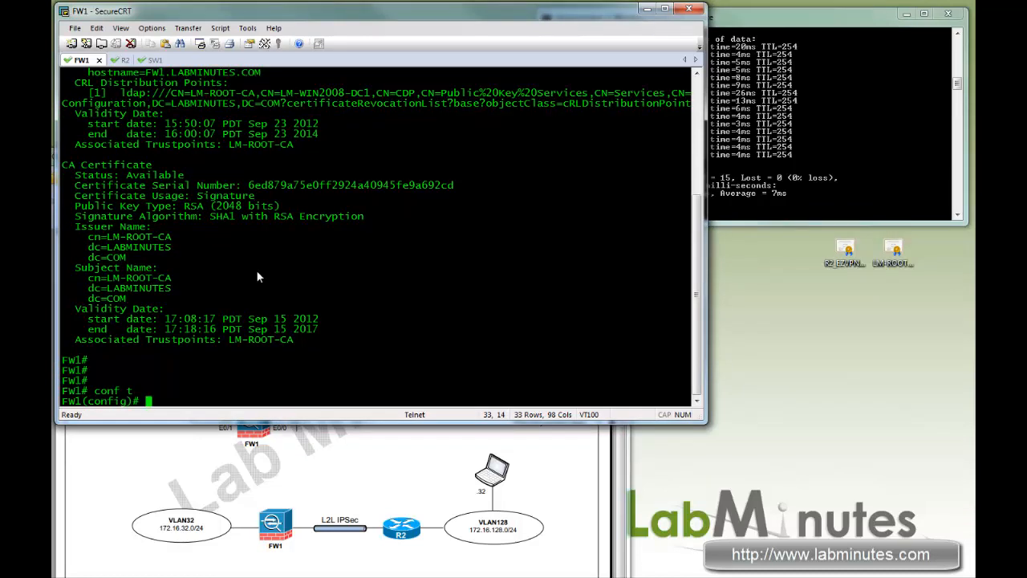
type("access-li")
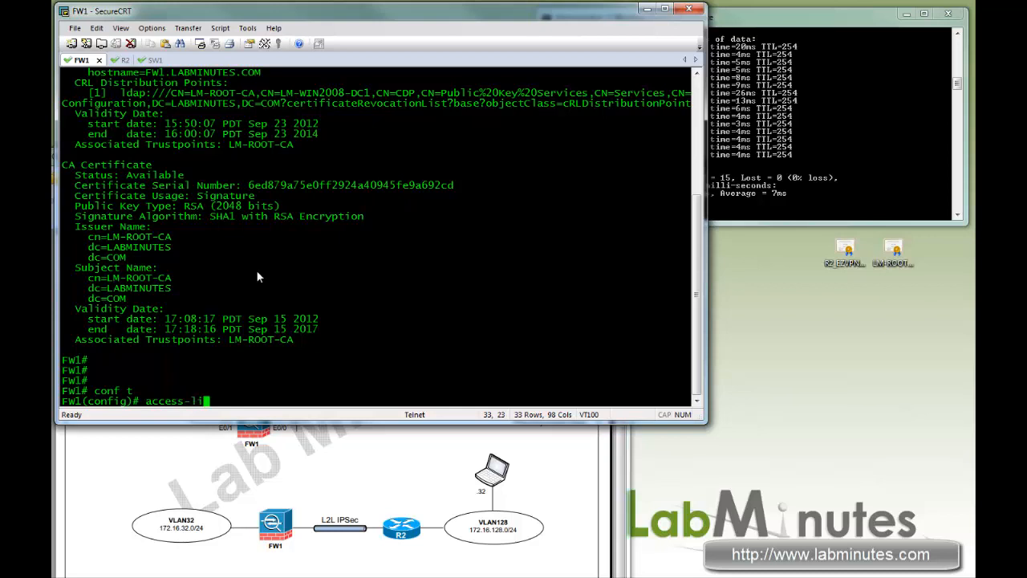
type("access-list c")
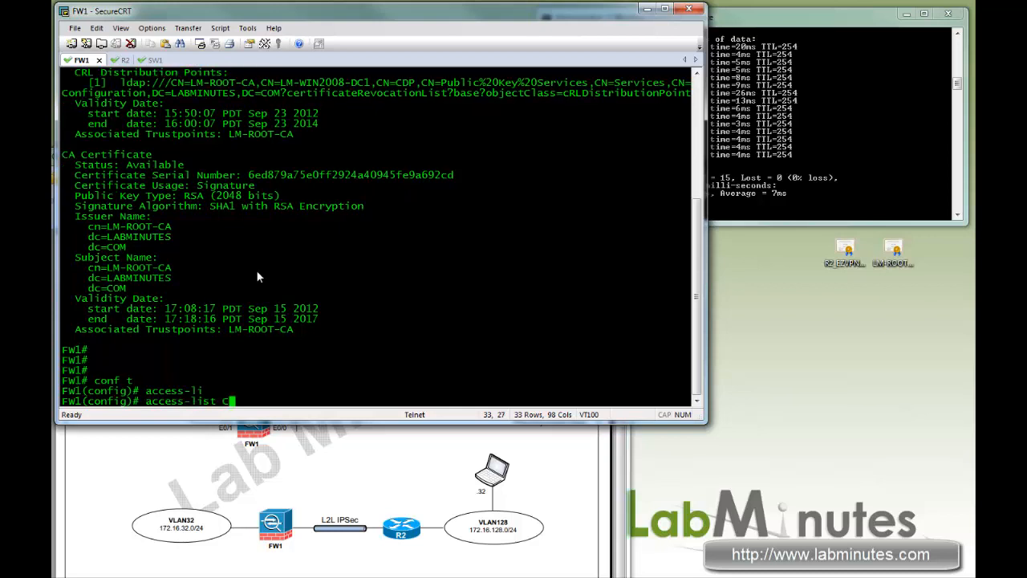
type("VPN_SITE")
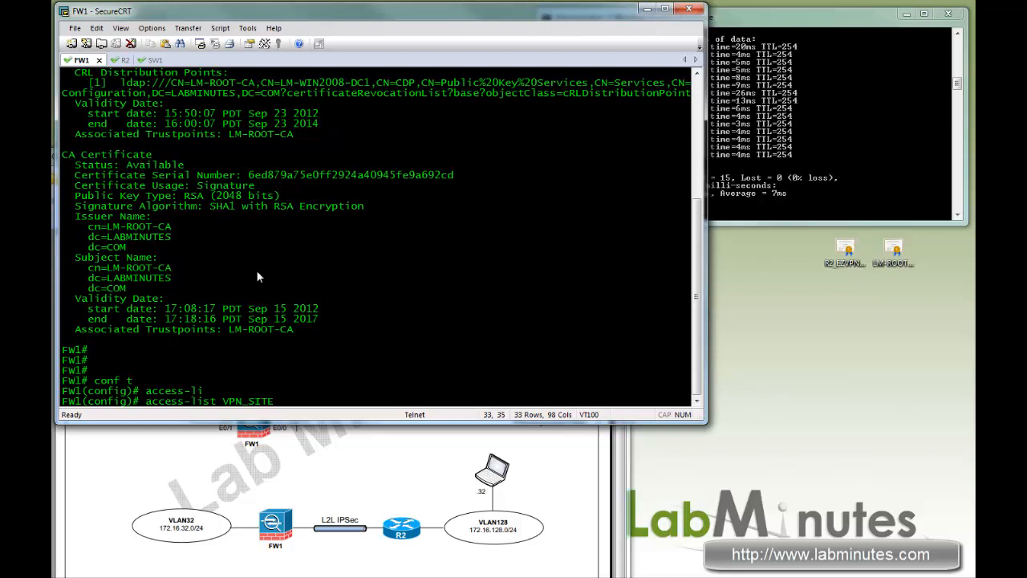
type("ex permit ip")
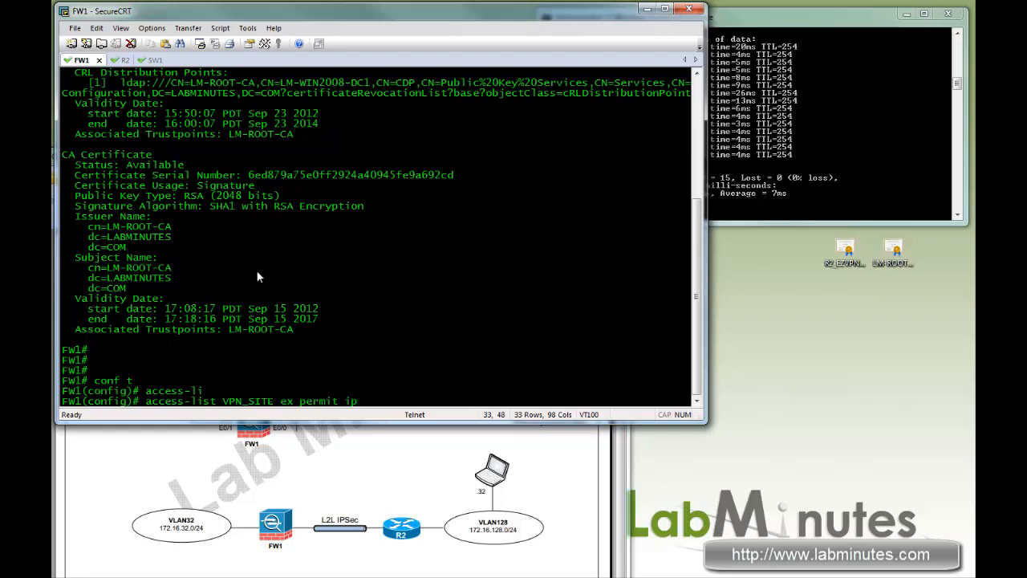
type("172.16")
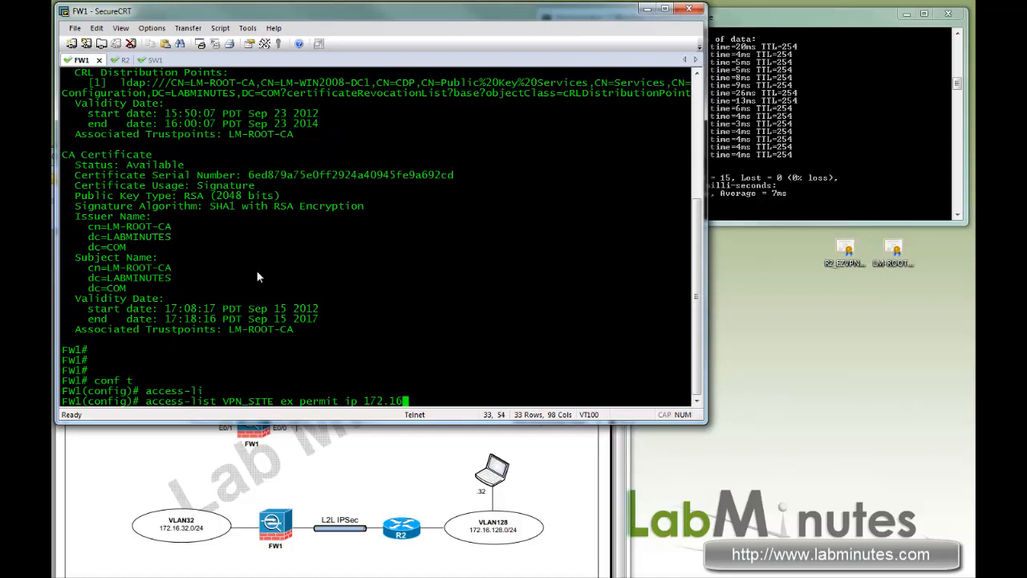
type("32.0")
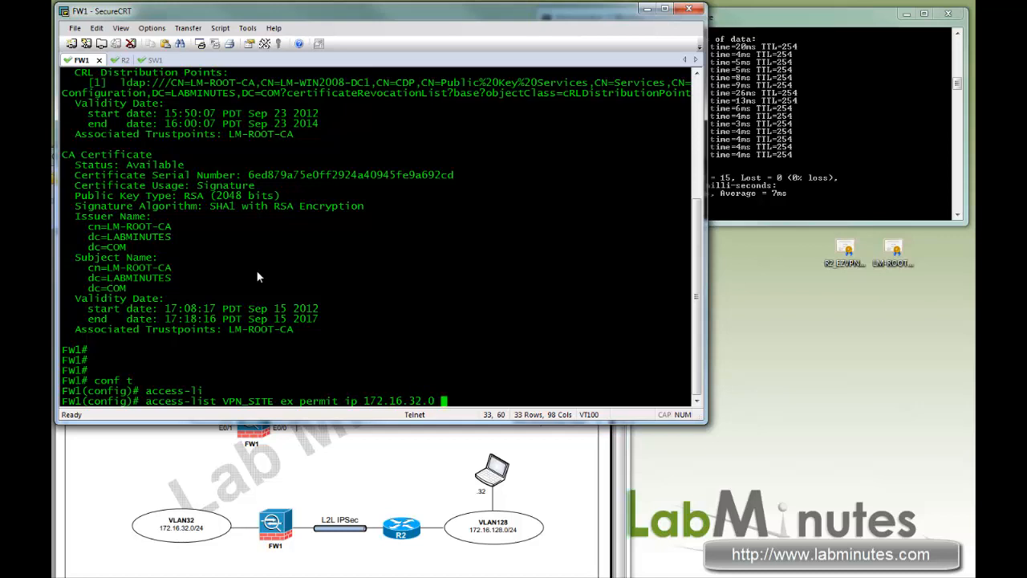
type("255.255.255.0 172.16.128")
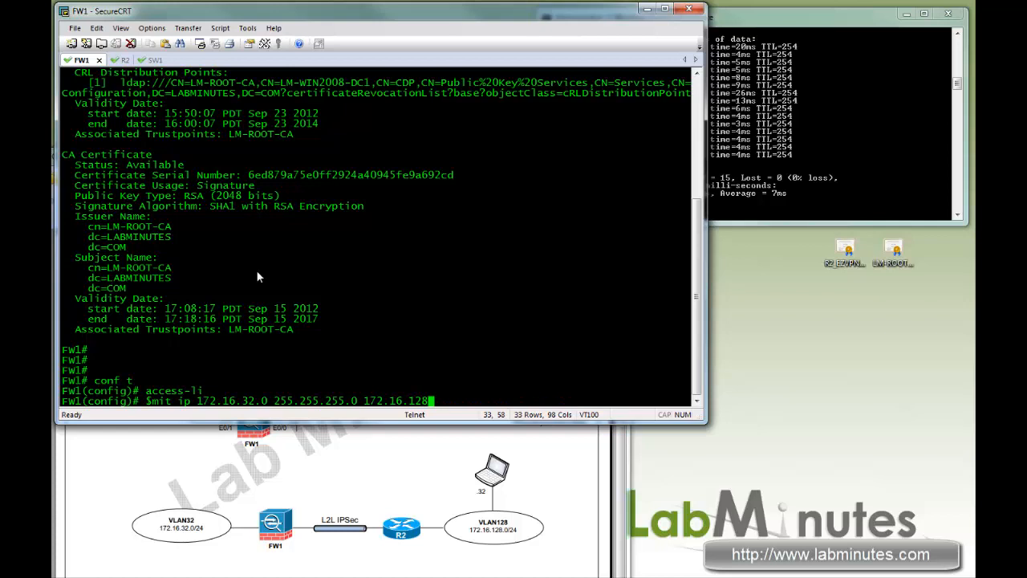
type("255.2")
type("crypto ikev1 pol 10")
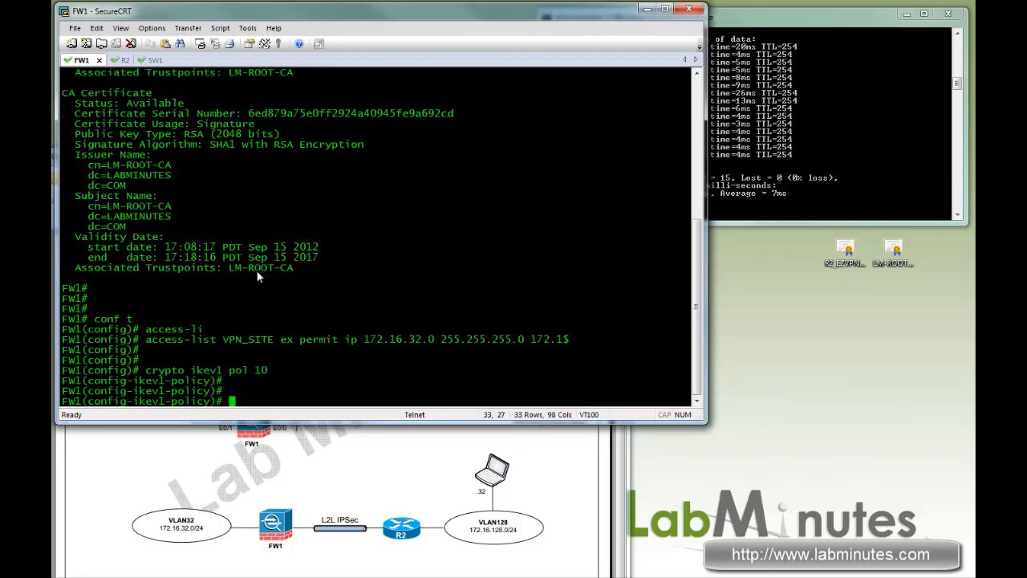
- Give policy 10 rsa-sig authentication, aes-256, sha, group 5 and lifetime 86400, then exit
type("authentication")
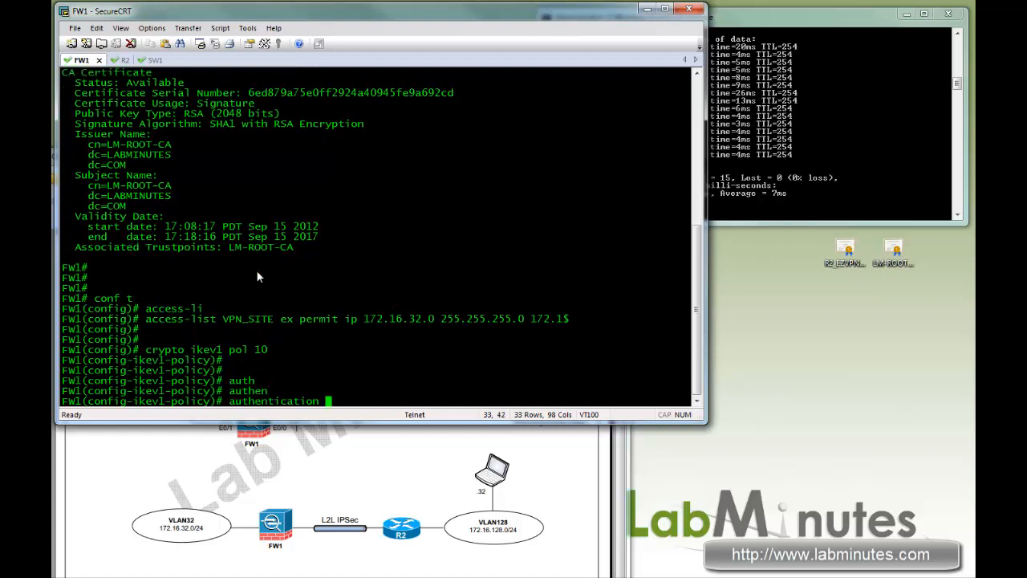
type("?")
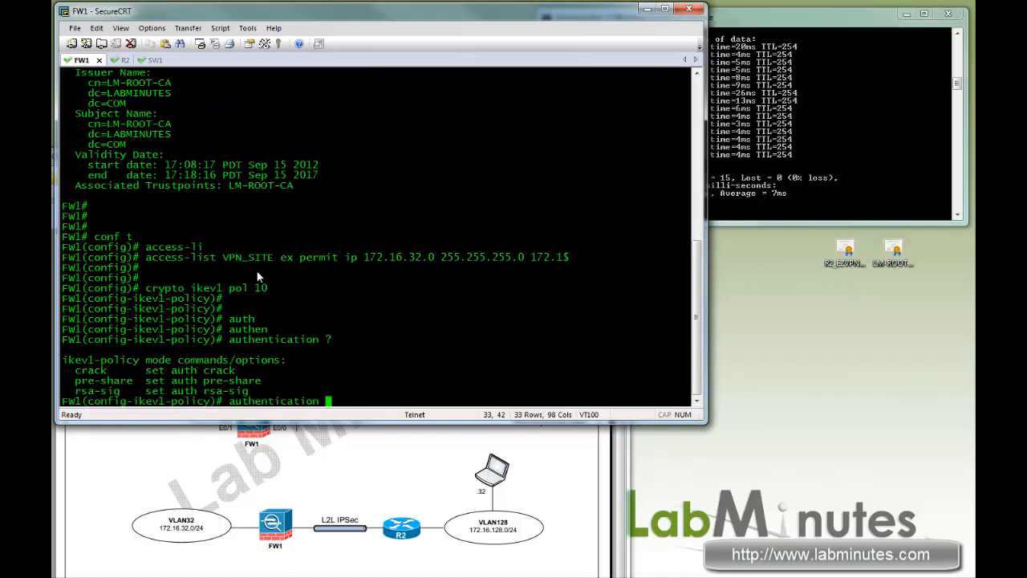
type("rsa-sig")
type("en")
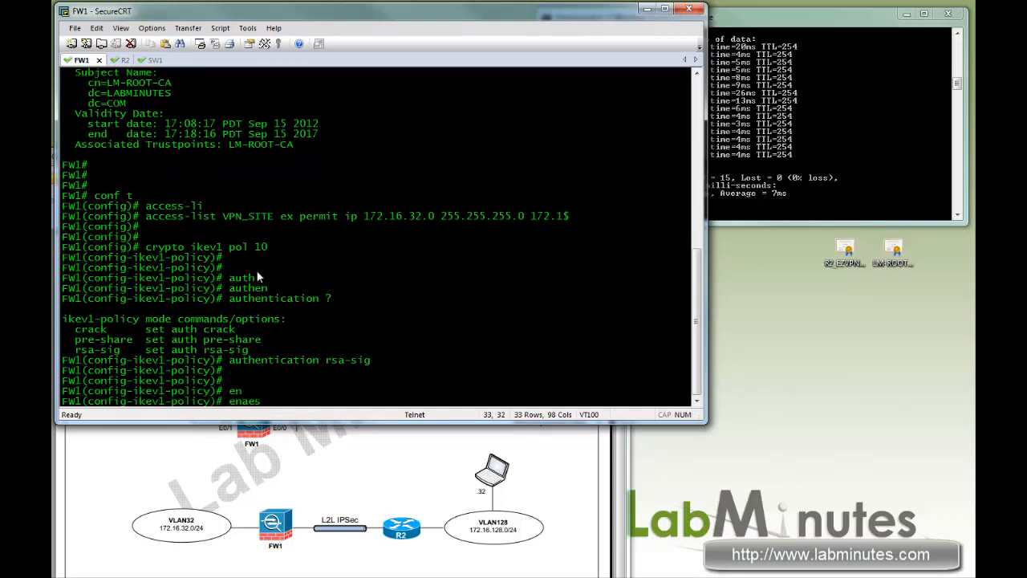
type("aes-256")
type("has sha")
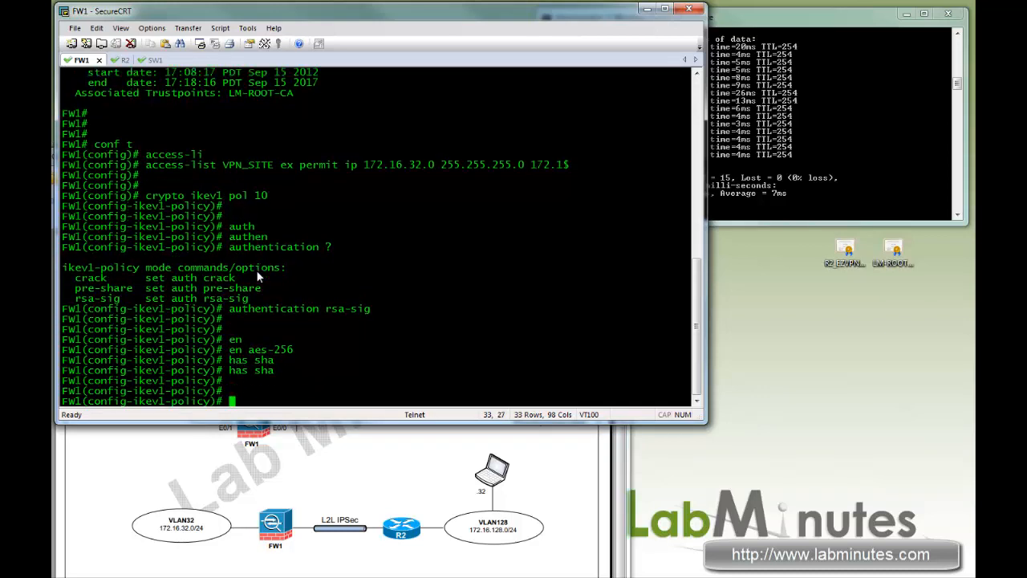
type("group 5")
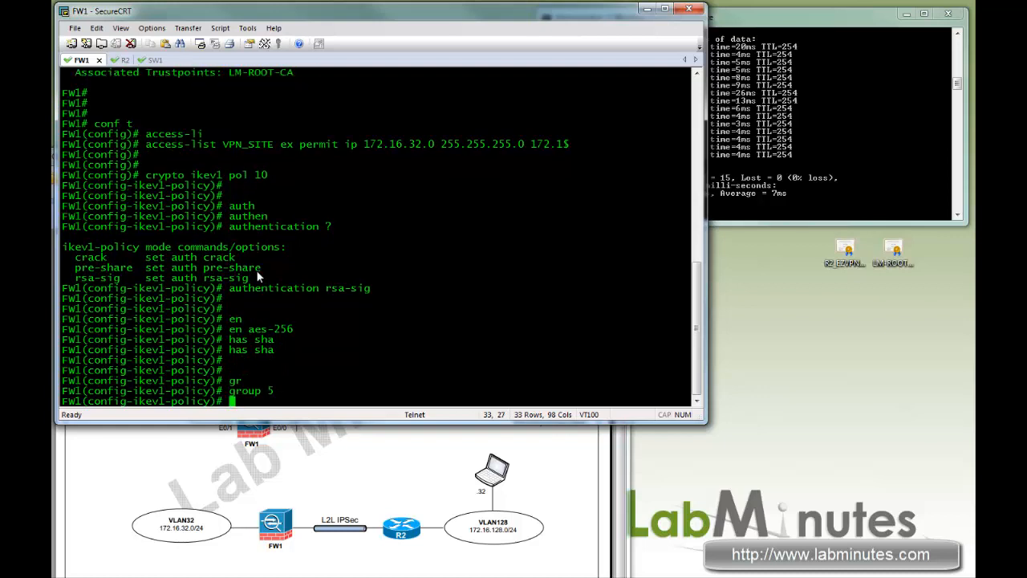
type("lif 86400")
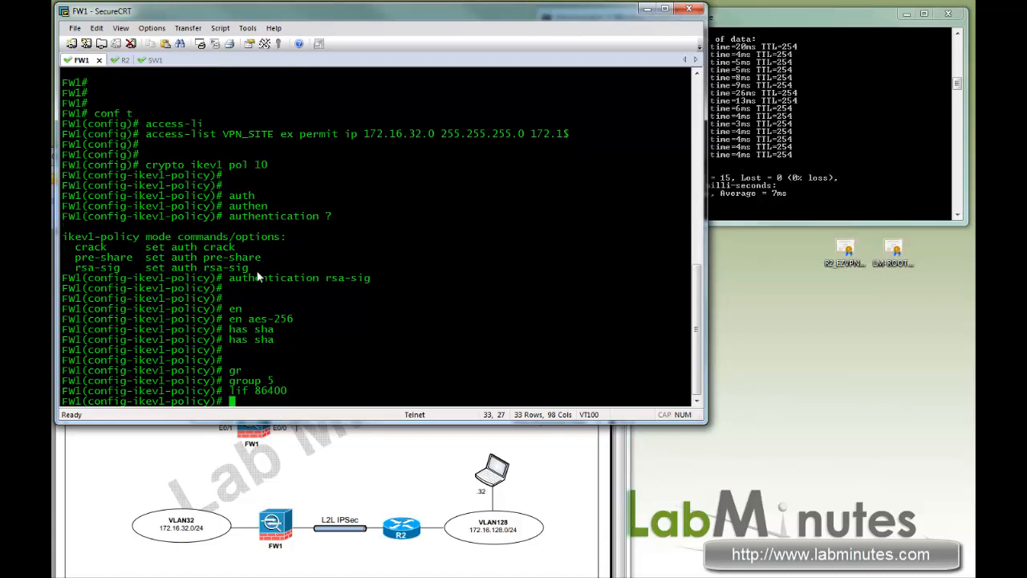
type("exi")
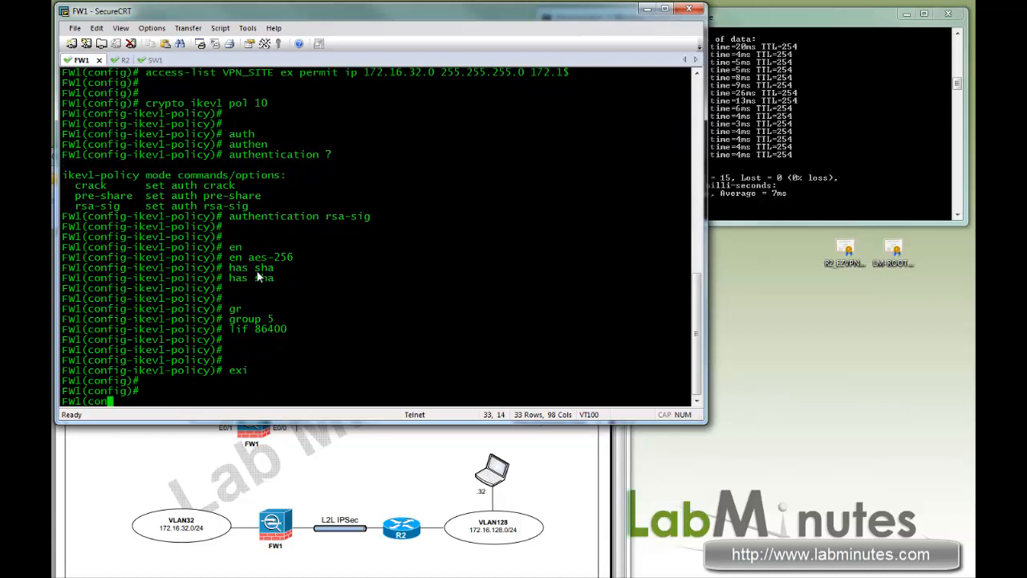
type("crypto isakmp identity ?")
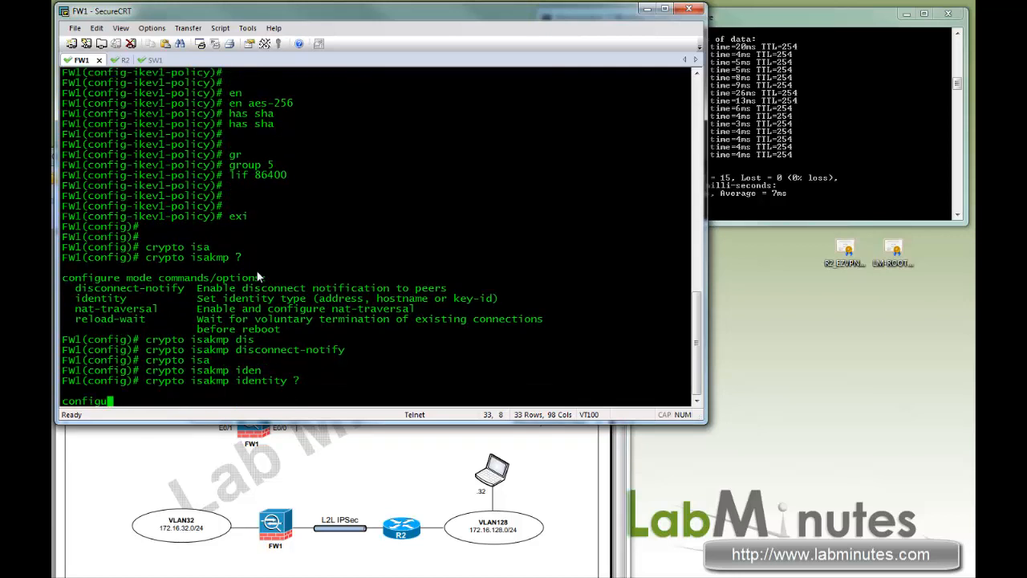
- Set crypto isakmp identity to auto after viewing identity options and the hostname keyword
key("Enter")
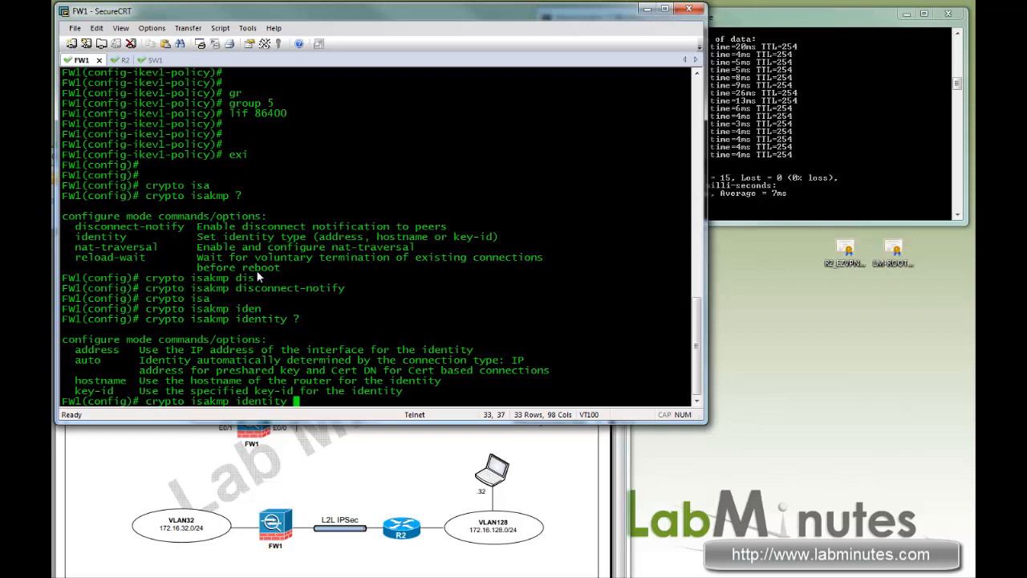
type("auto")
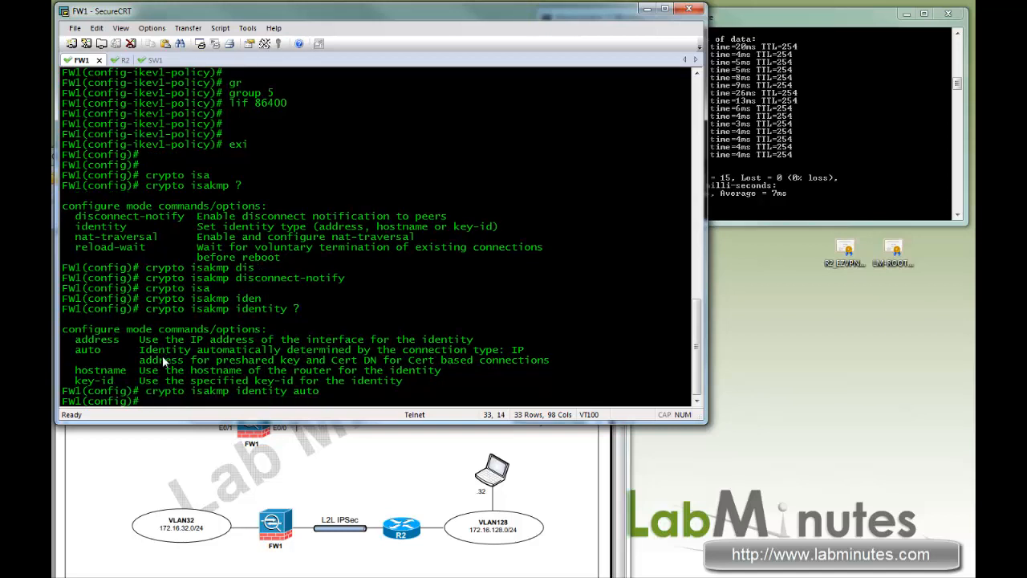
double_click(96, 339)
type("crypto isakmp identity a")
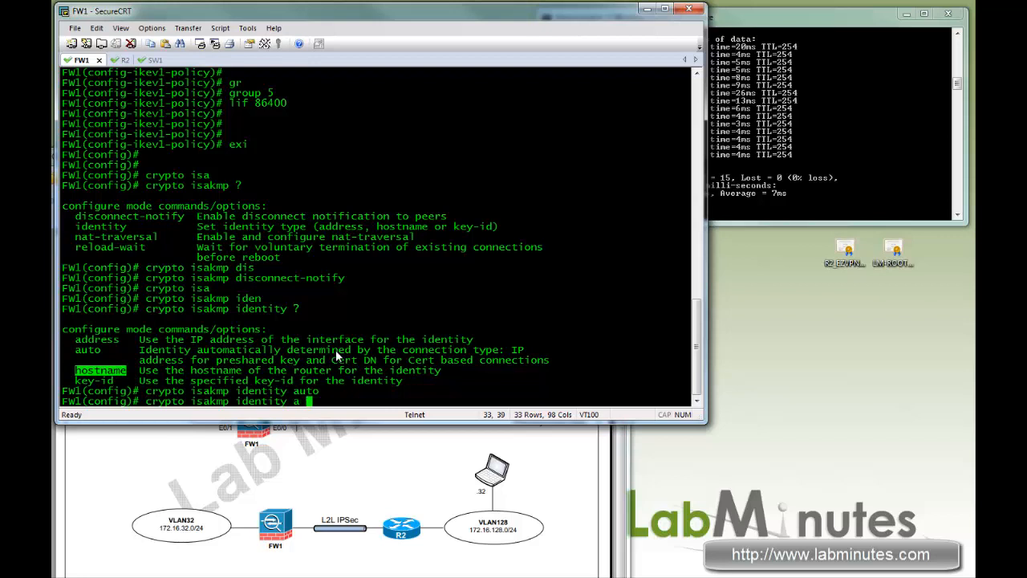
type("hosrr")
type("cryp")
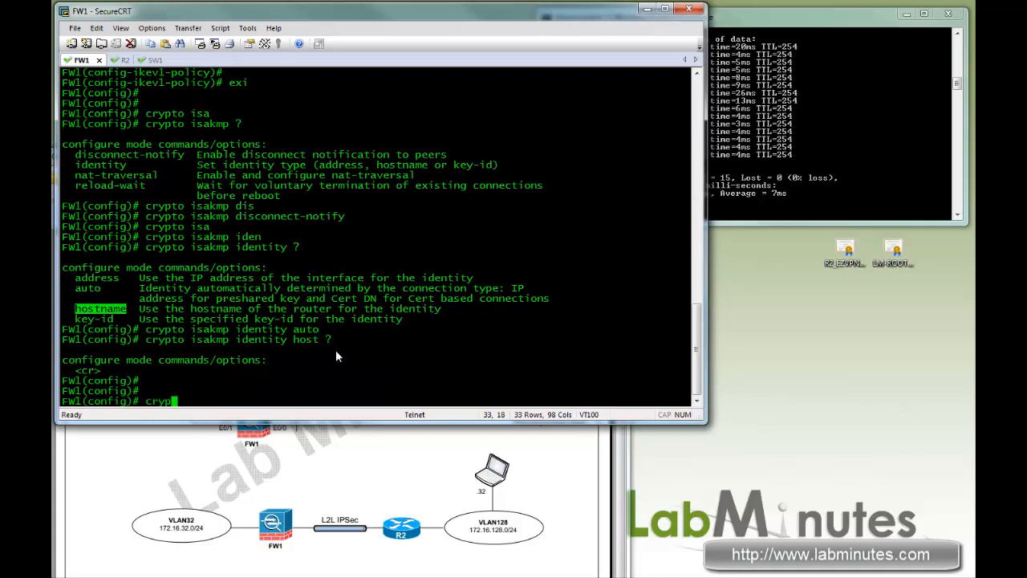
- Enter 'crypto ikev1 enable OUTSIDE' in global configuration
type("to ikev")
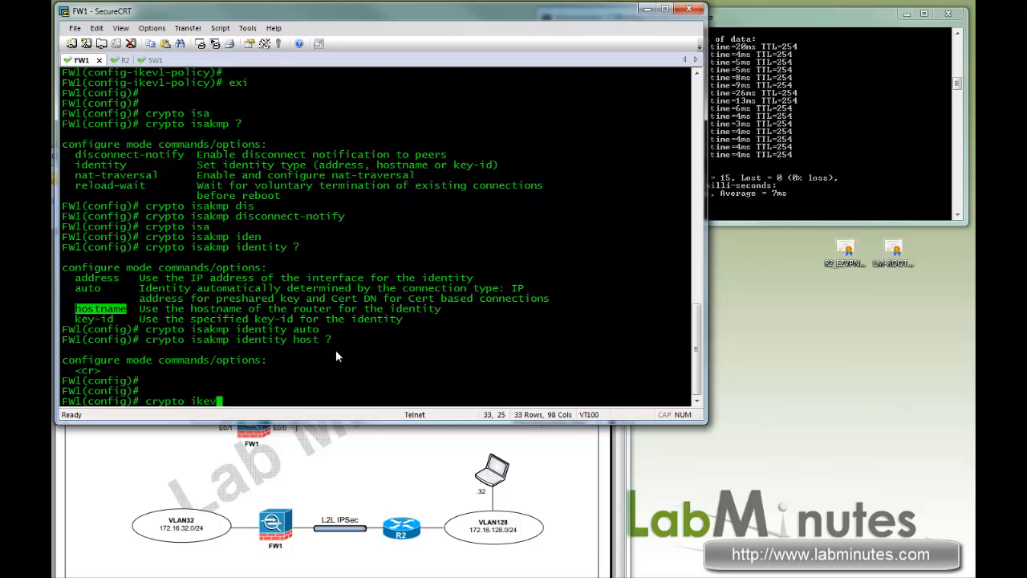
type("en")
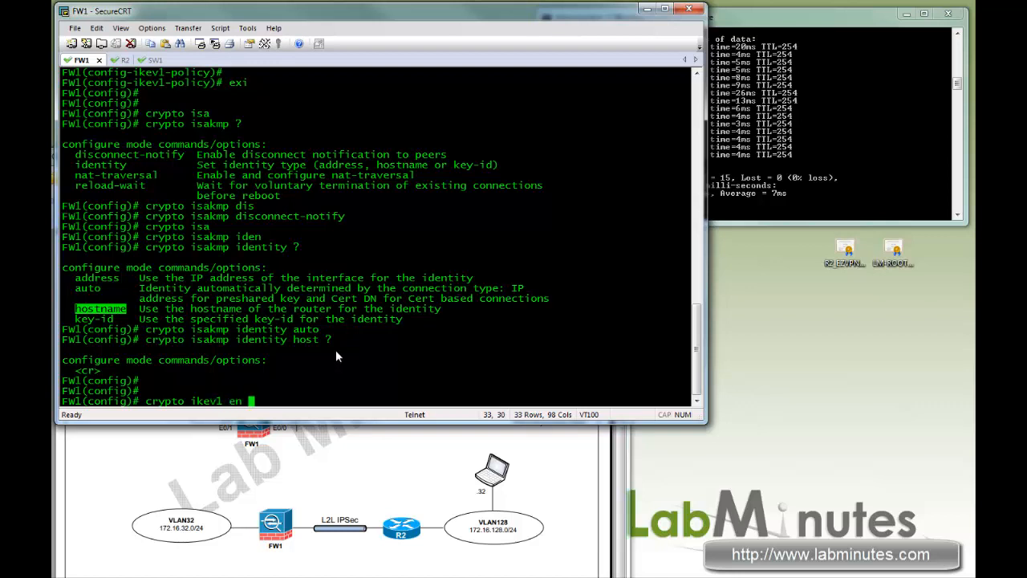
type("OUT")
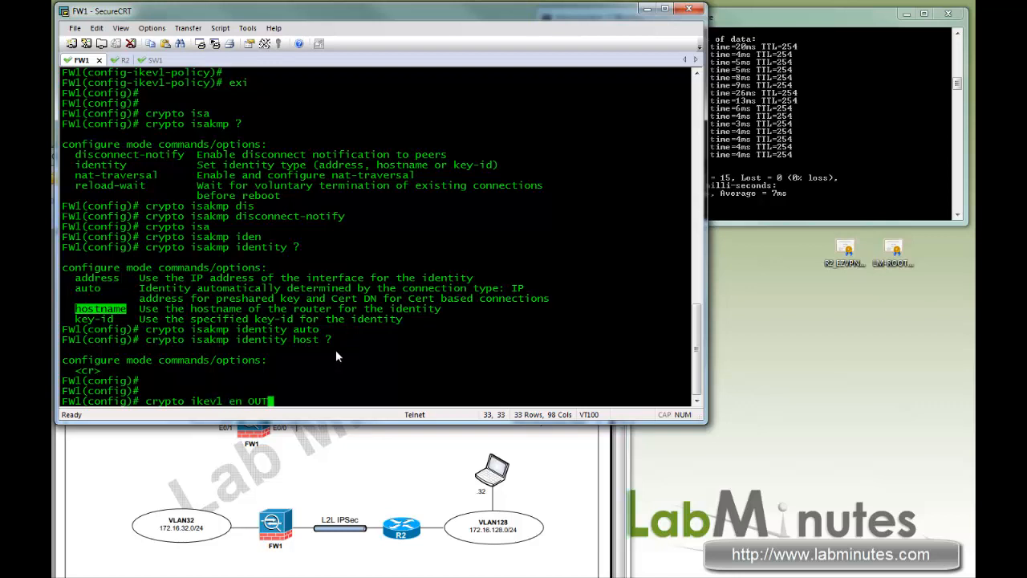
type("SIDE")
type("crytp")
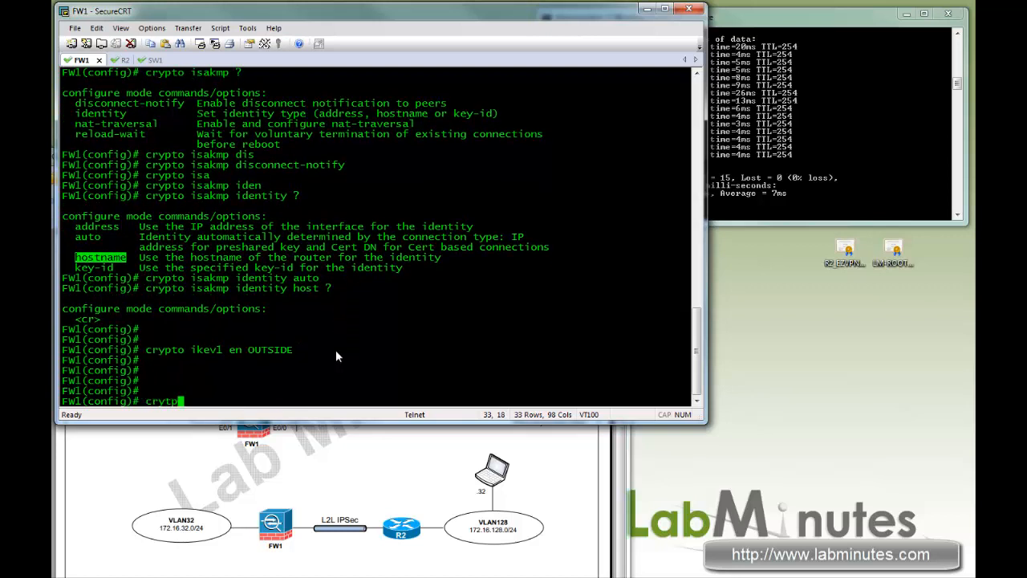
key("BackSpace")
type("pto")
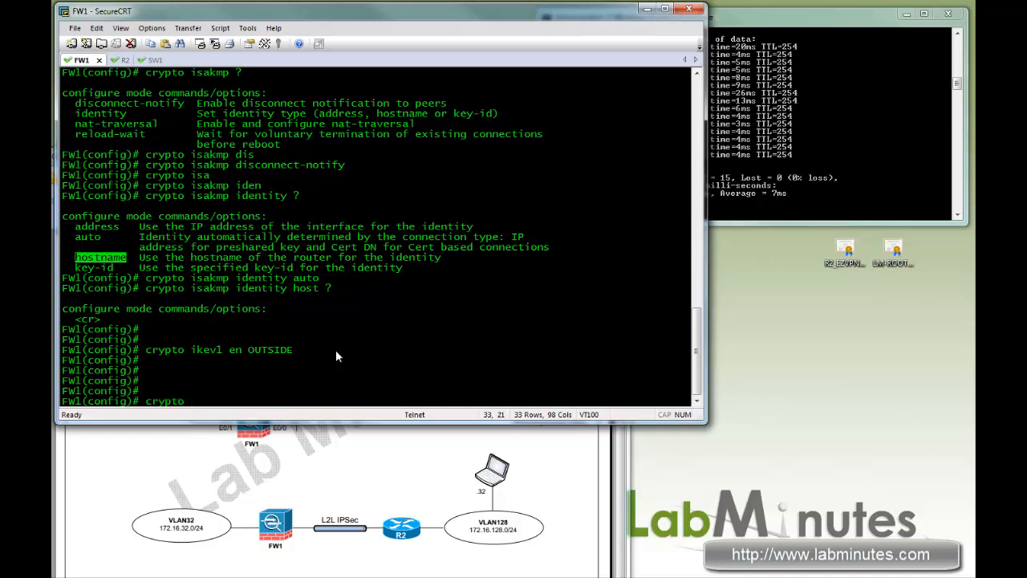
- Add transform-set ESP_AES256_SHA (esp-aes-256, esp-sha-hmac) and df-bit clear-df on OUTSIDE
type("ipc")
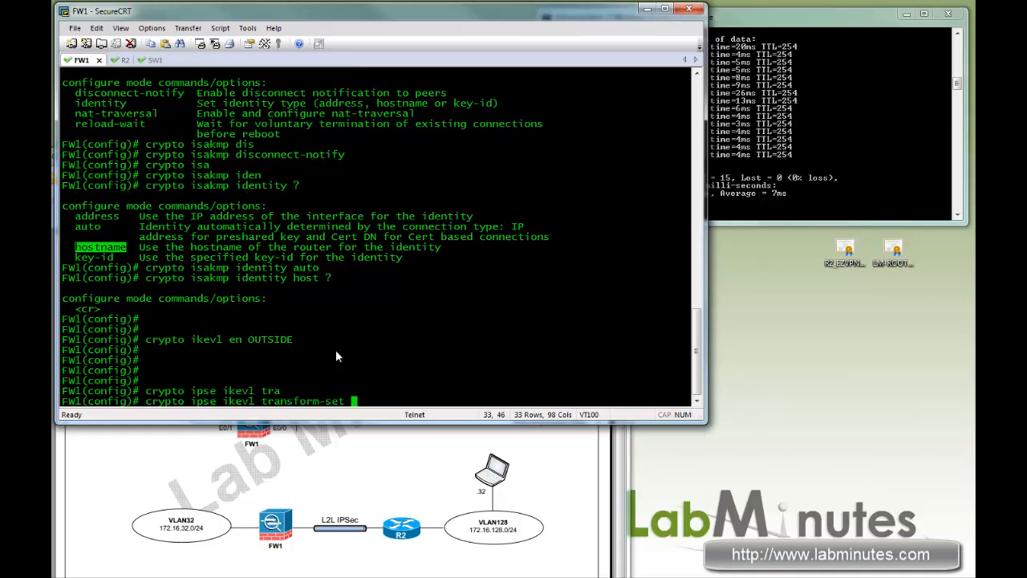
type("ESP_AES")
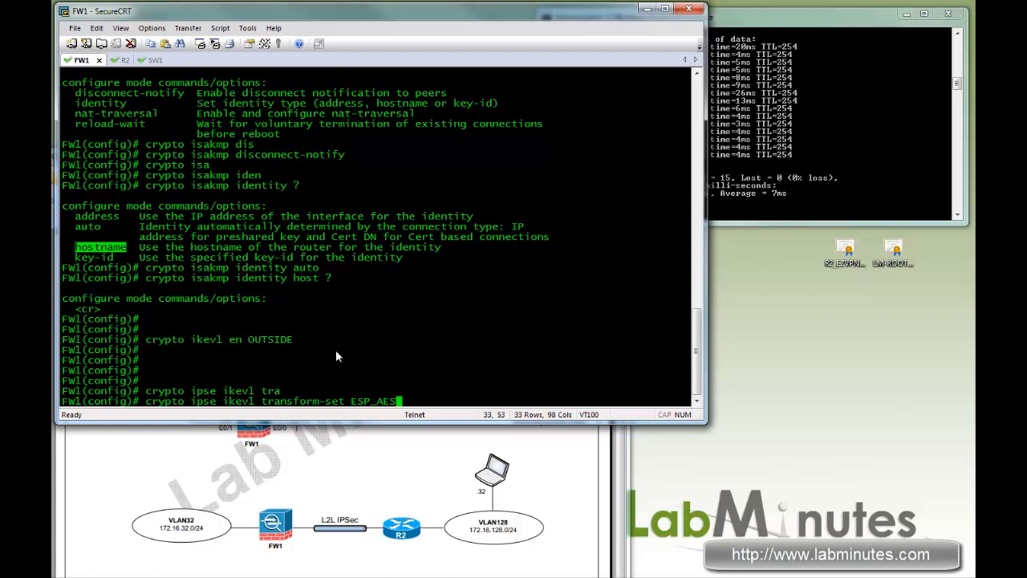
type("256")
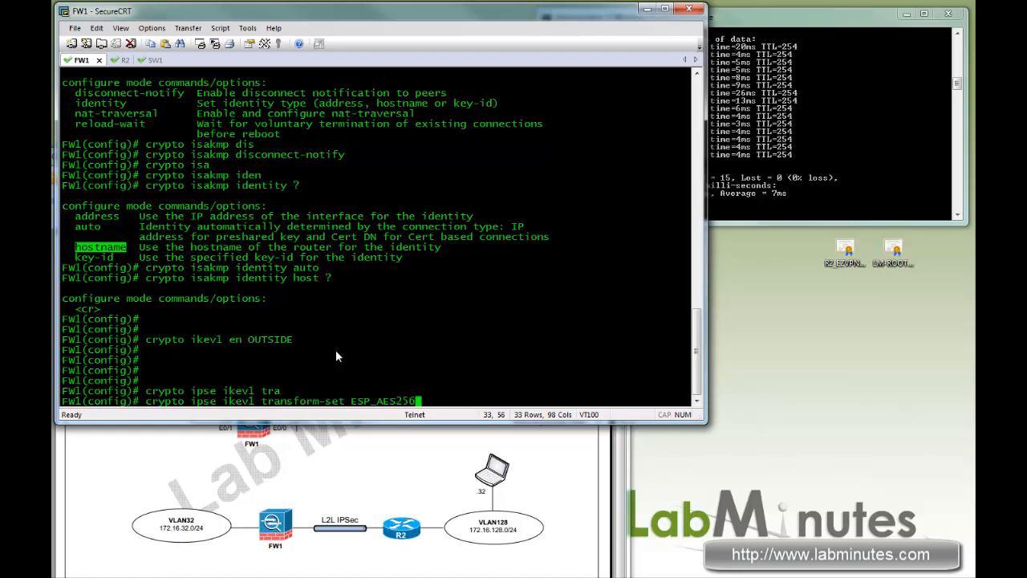
type("_SHA")
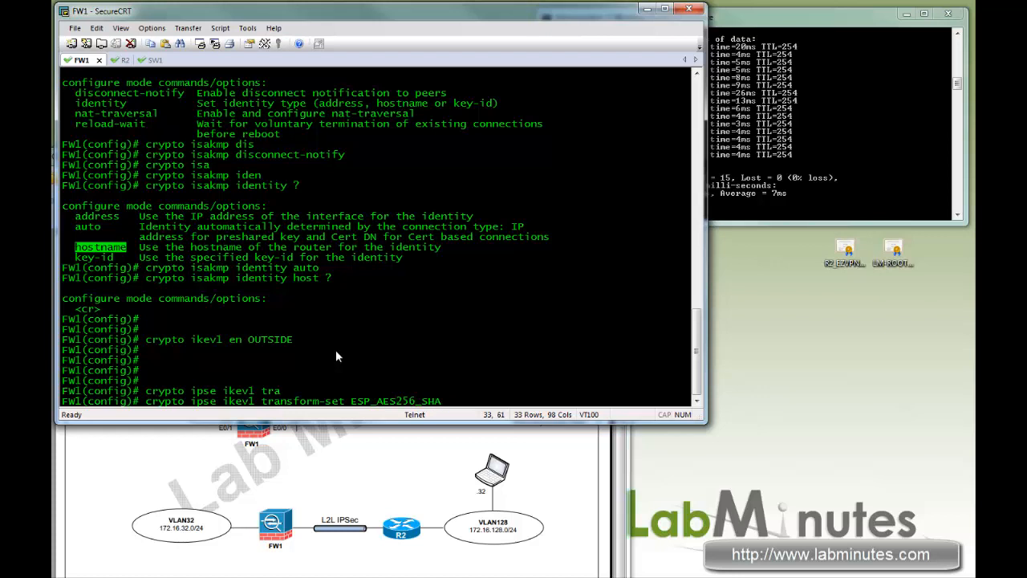
type("esp-aes-")
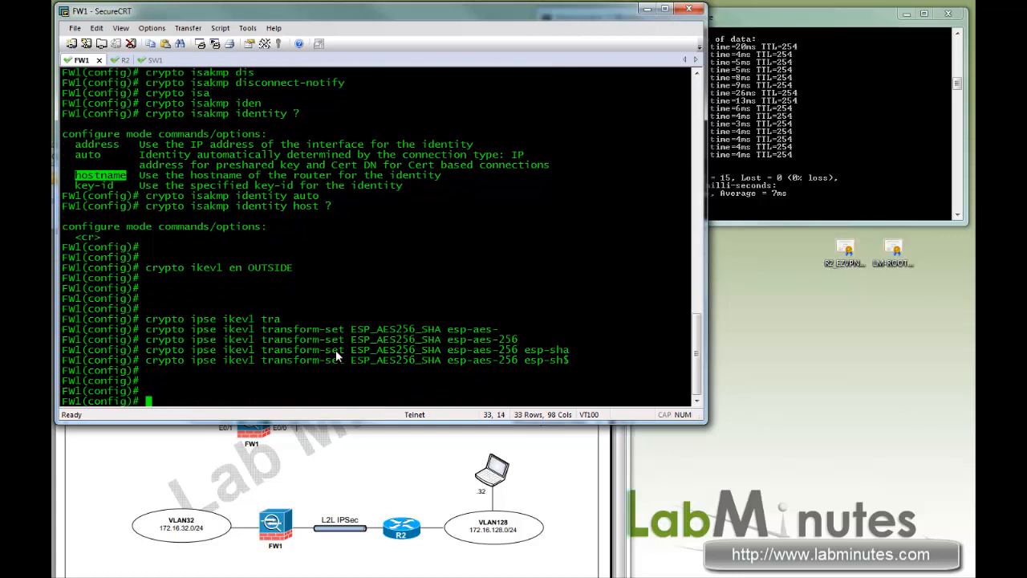
type("crypto ipsec df-bit clear-df OUTSIDE")
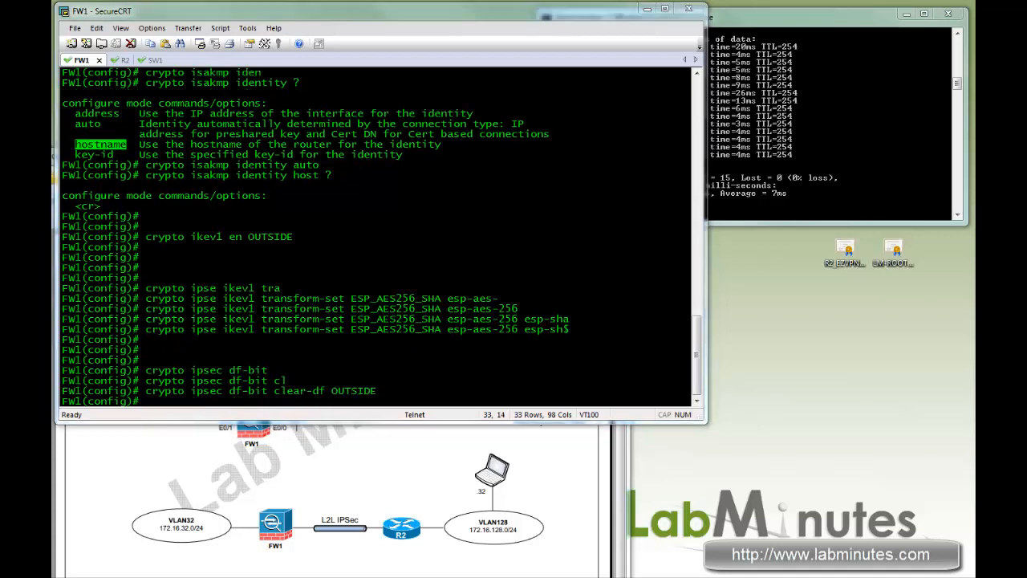
- Create crypto map VPNMAP 10 matching address VPN_SITE
type("crypto map")
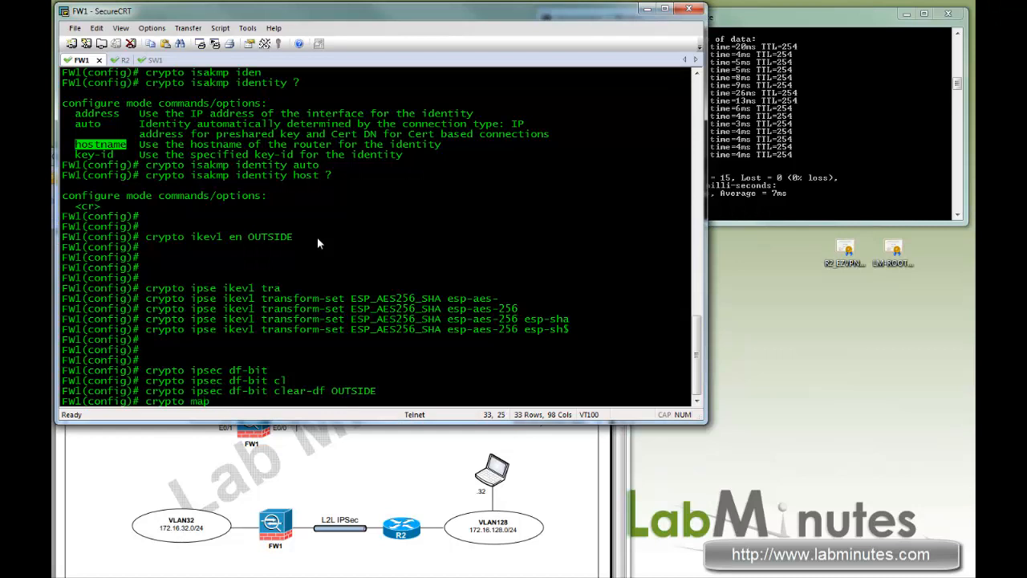
type("VPN")
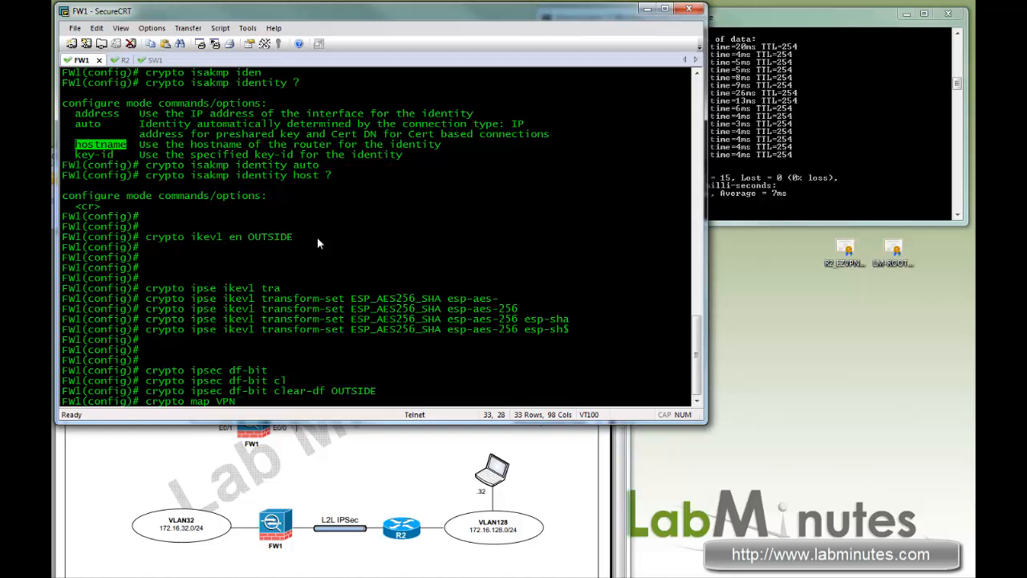
type("MAP")
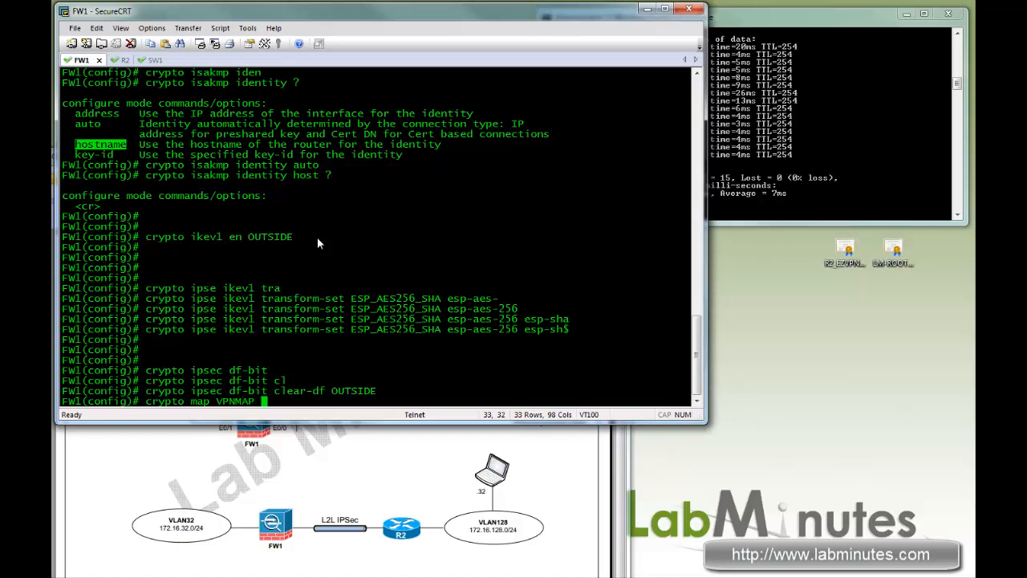
type("10 match address")
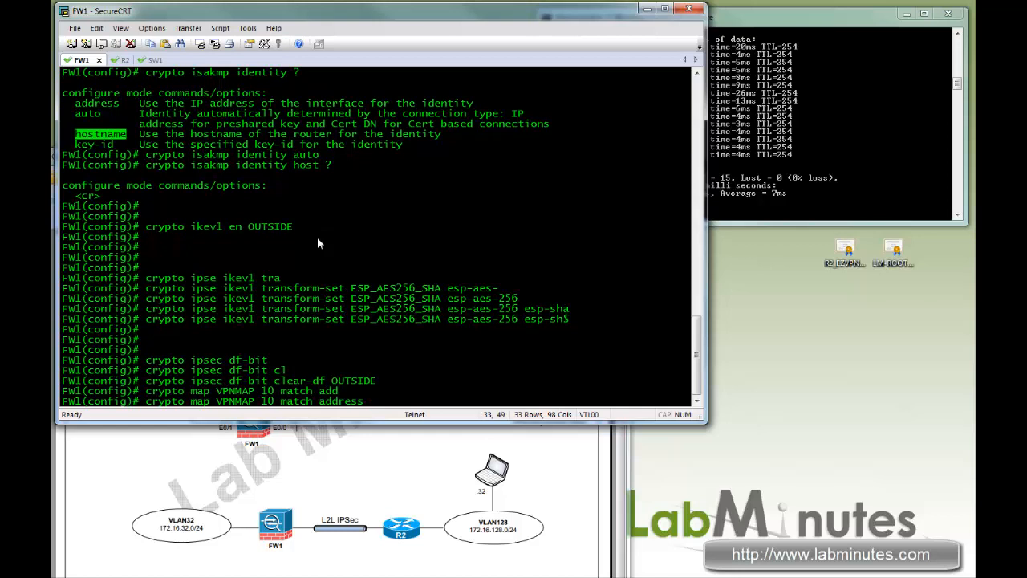
type("VPN_SITE")
type("crypto map VPNMAP 10 set")
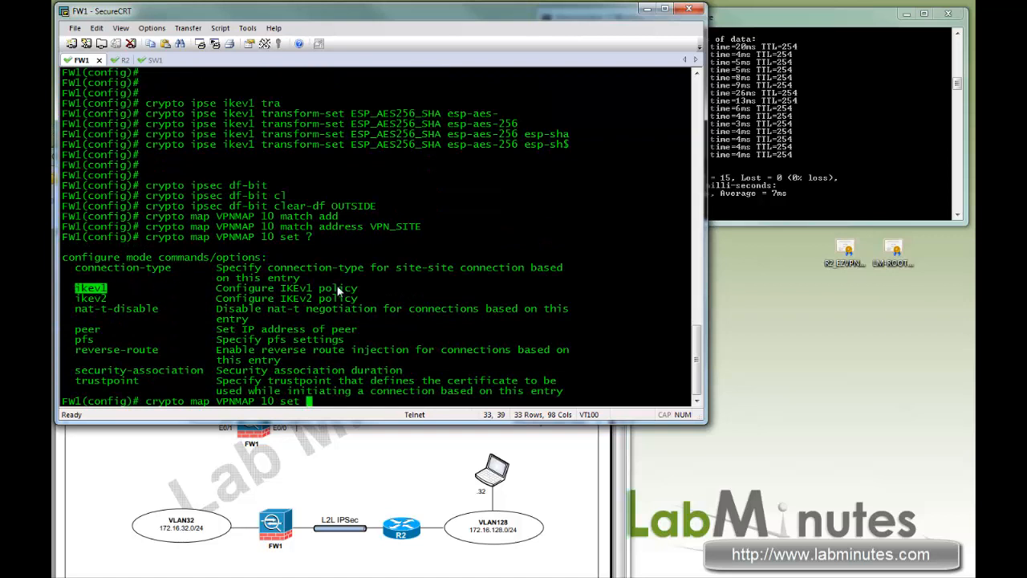
- Set transform-set ESP_AES256_SHA, peer 2.2.2.10, reverse-route, and 1024000 KB / 28800-second lifetimes
type("ikev1 ?")
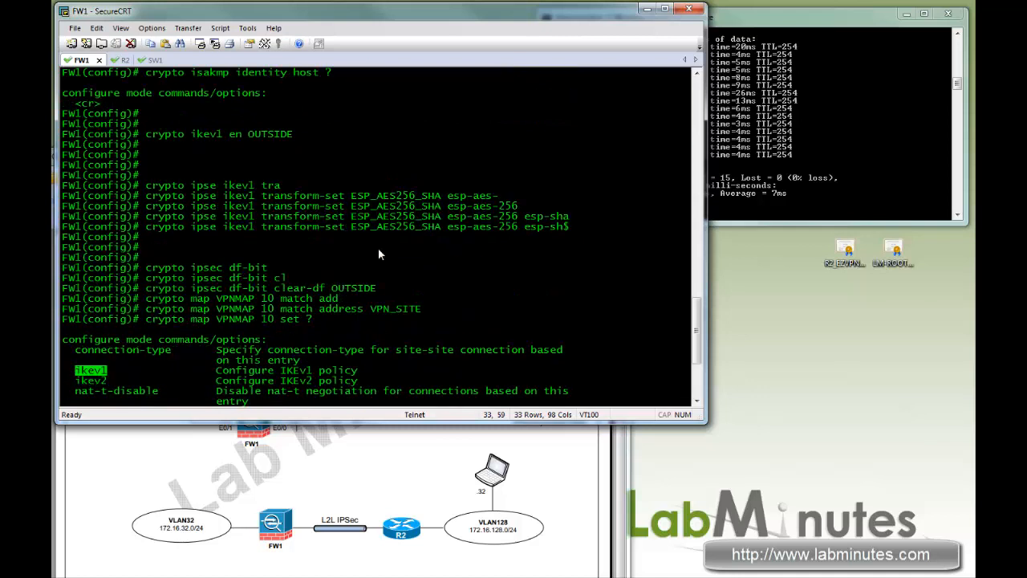
type("crypto map VPNMAP 10 set ikev1 transform-set ESP_AES256_SHA")
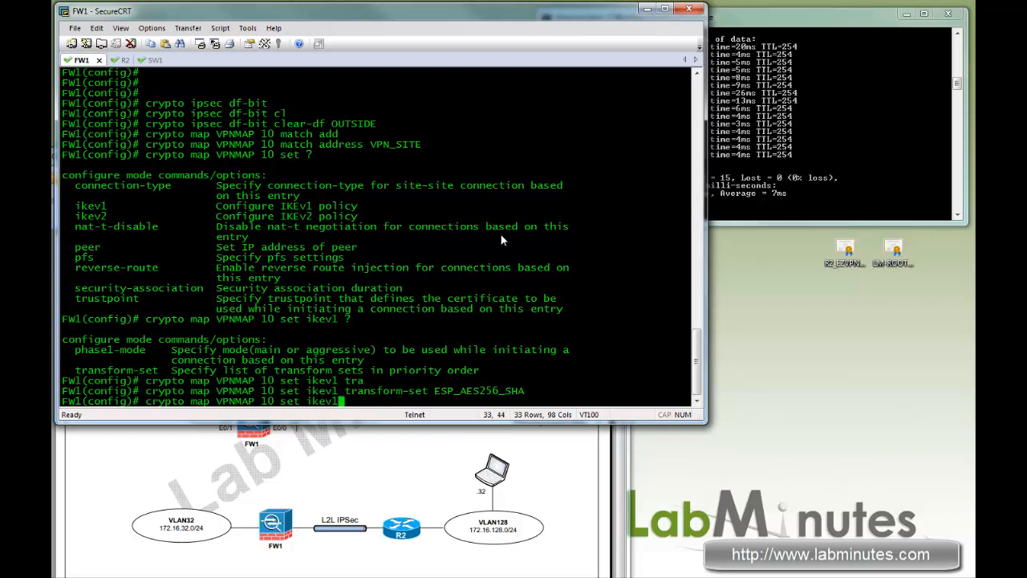
type("peer")
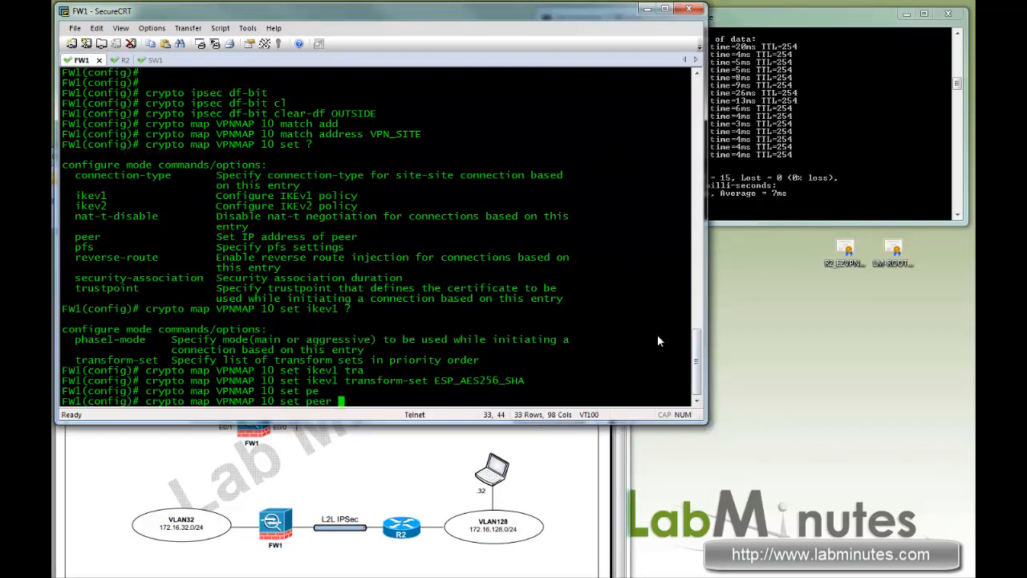
type("2.2.2.10")
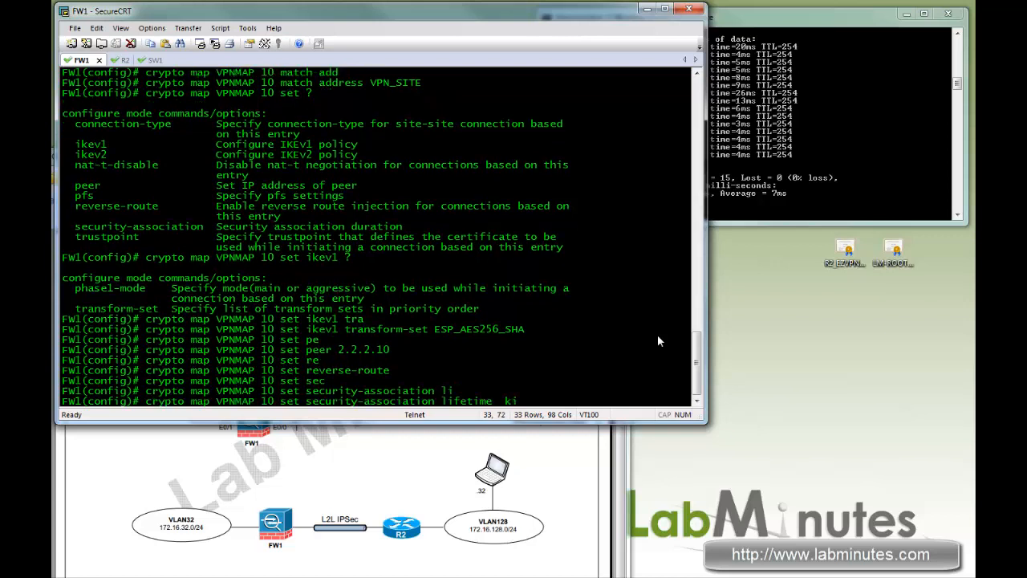
type("1024")
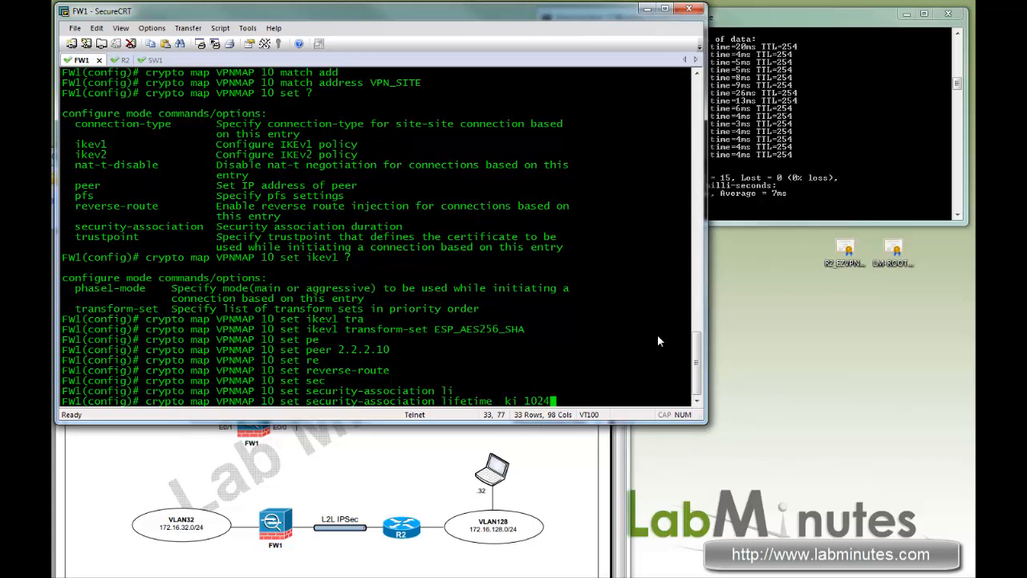
key("Return")
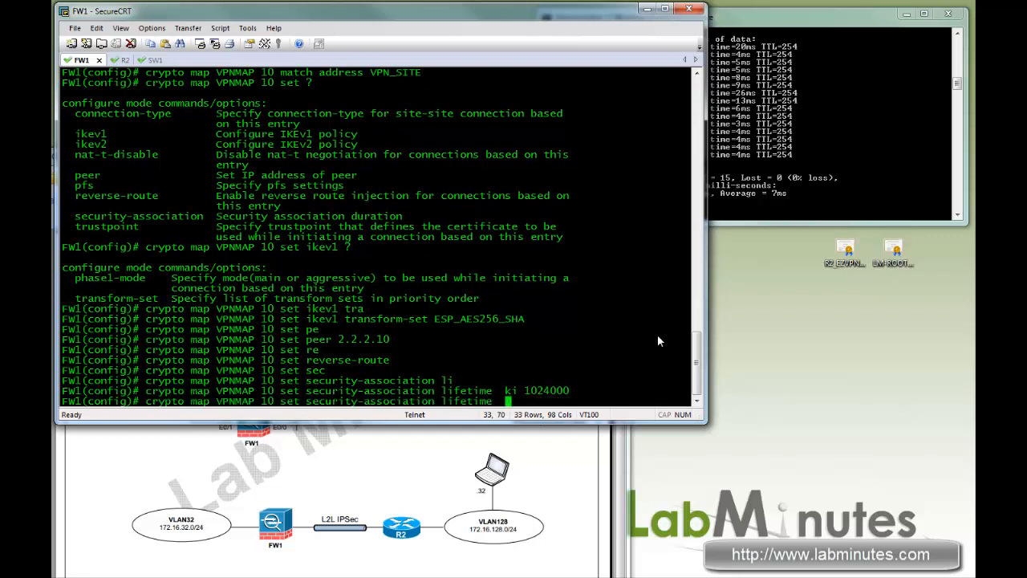
type("seconds 2$")
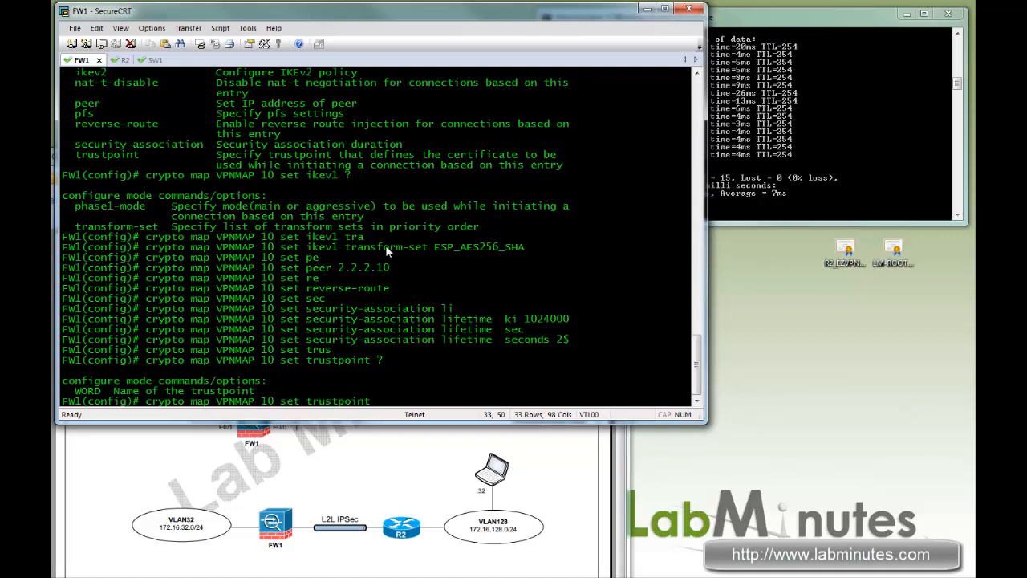
- Add trustpoint LM-ROOT-CA and PFS group5 to VPNMAP 10, then display 'sh run crypto map'
type("LM-")
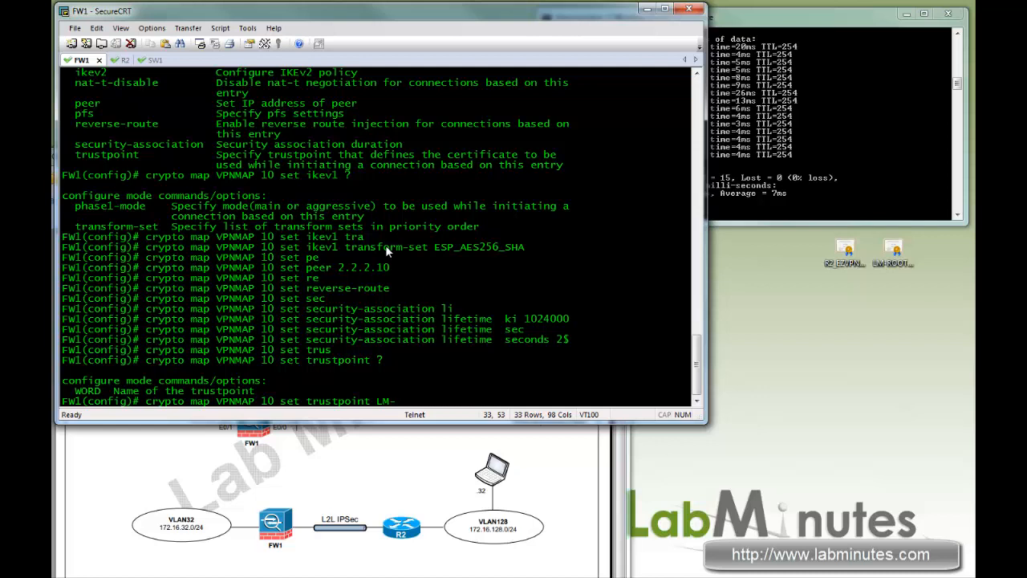
type("LM-ROOT-CA ?")
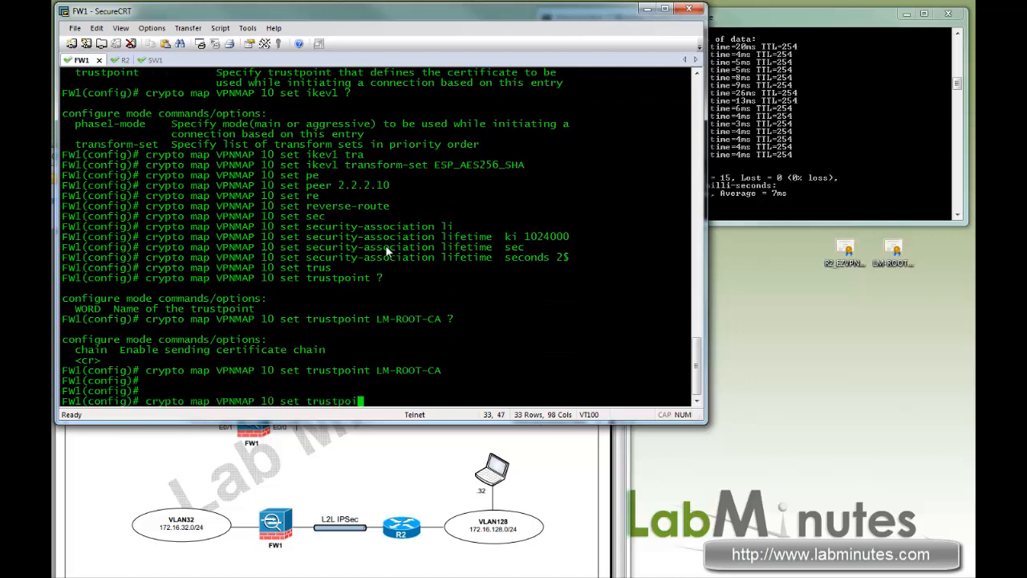
type("pfs ?")
type("crypto map VPNMAP int OUTSIDE")
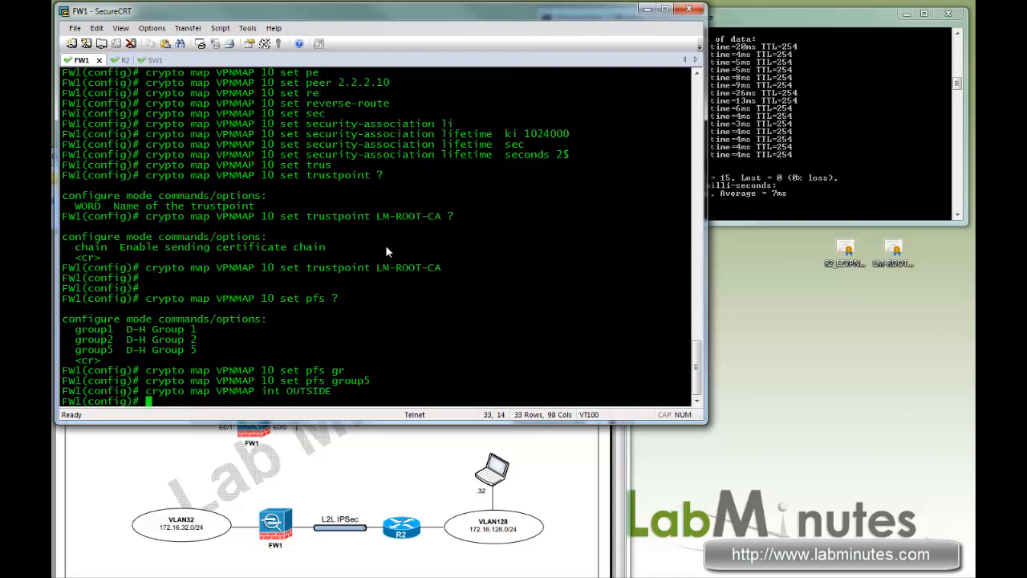
type("sh run cryp")
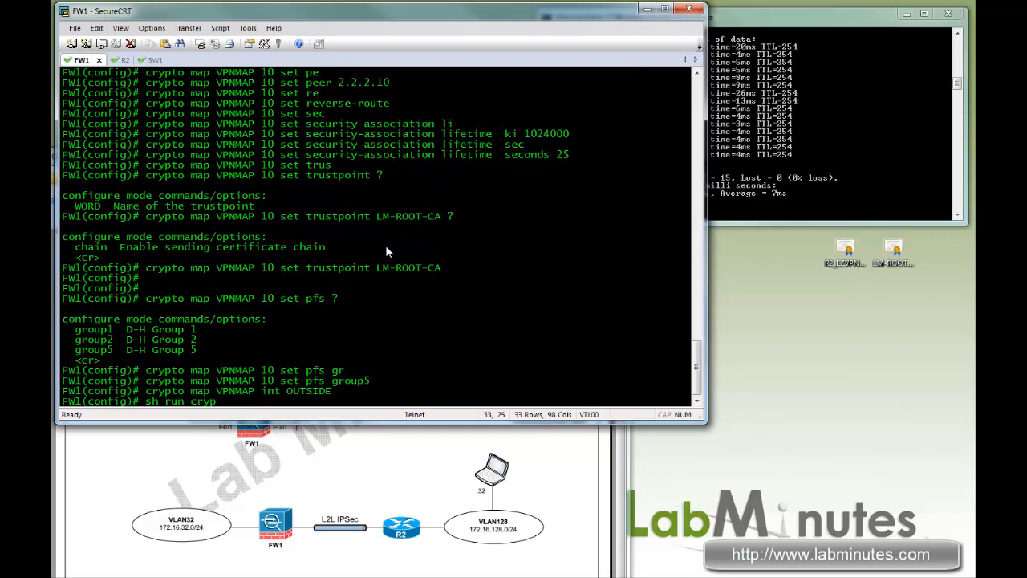
type("map")
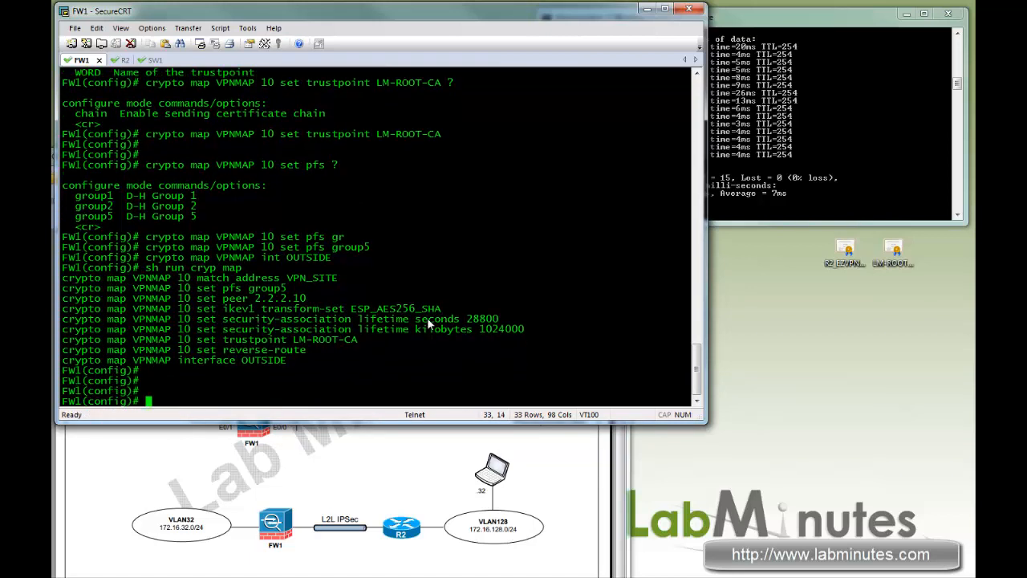
- Create tunnel-group 2.2.2.10 of type ipsec-l2l and enter its ipsec-attributes
type("tunnel-group")
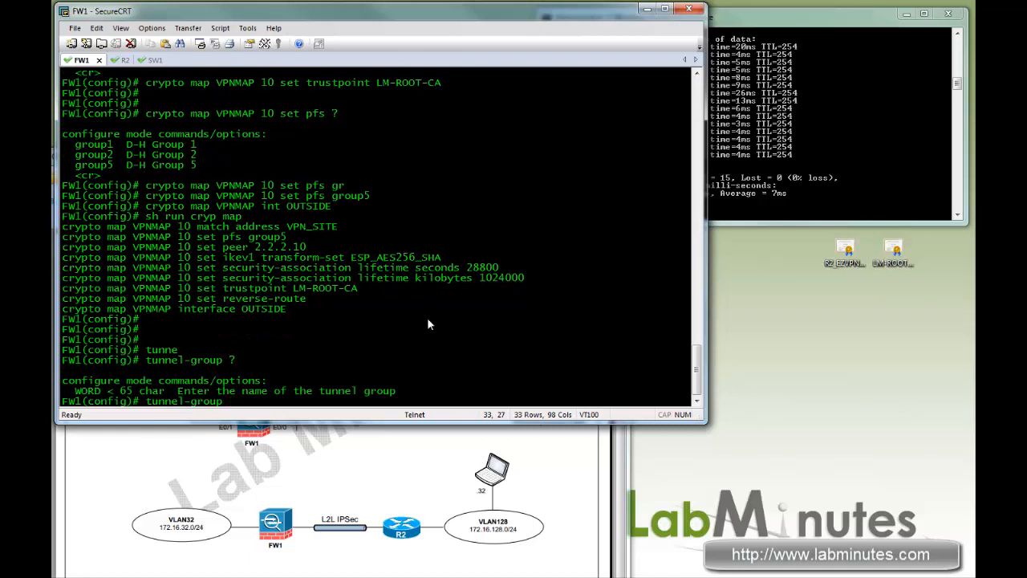
type("2.2.2.10")
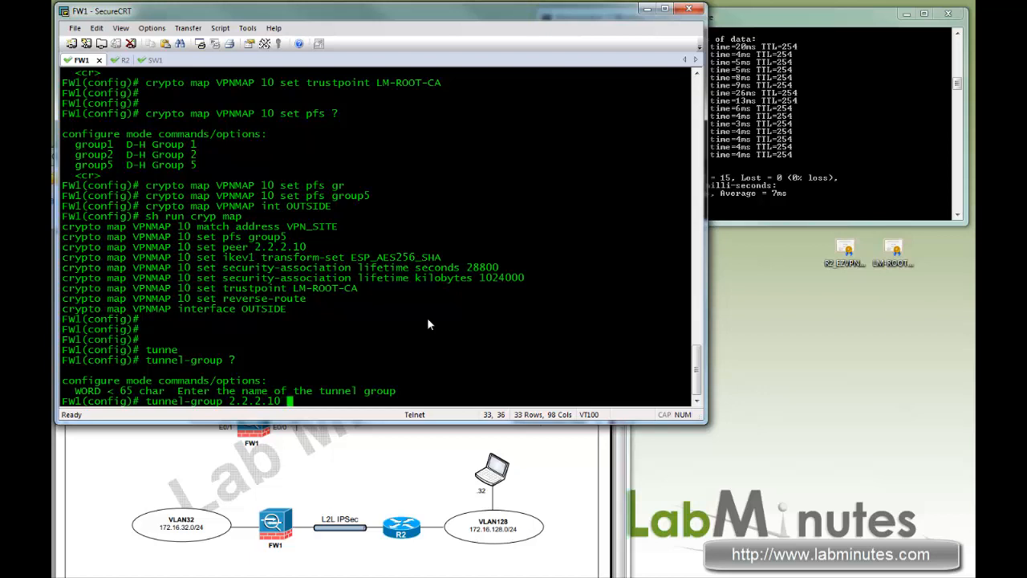
type("typ")
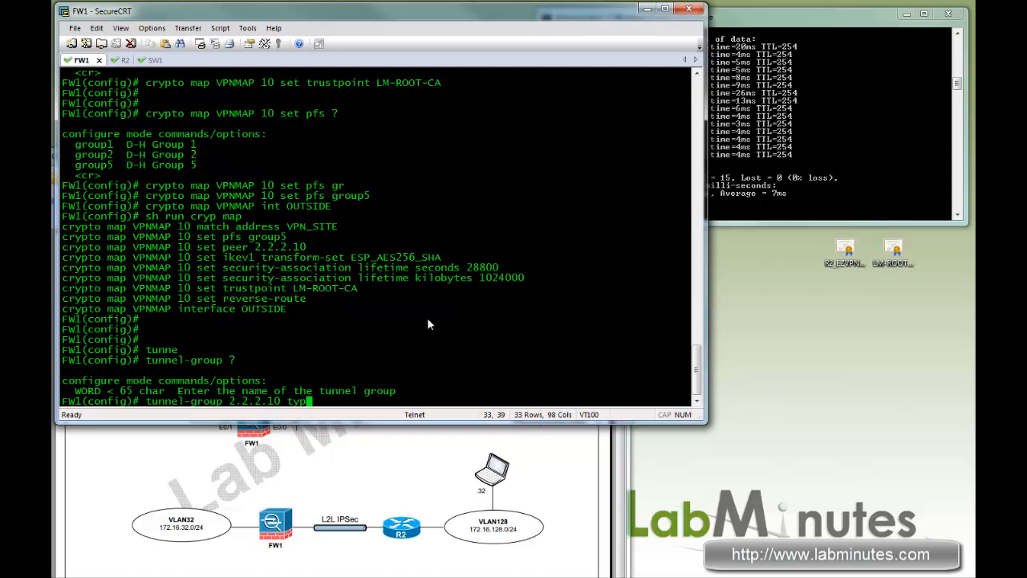
type("e ip")
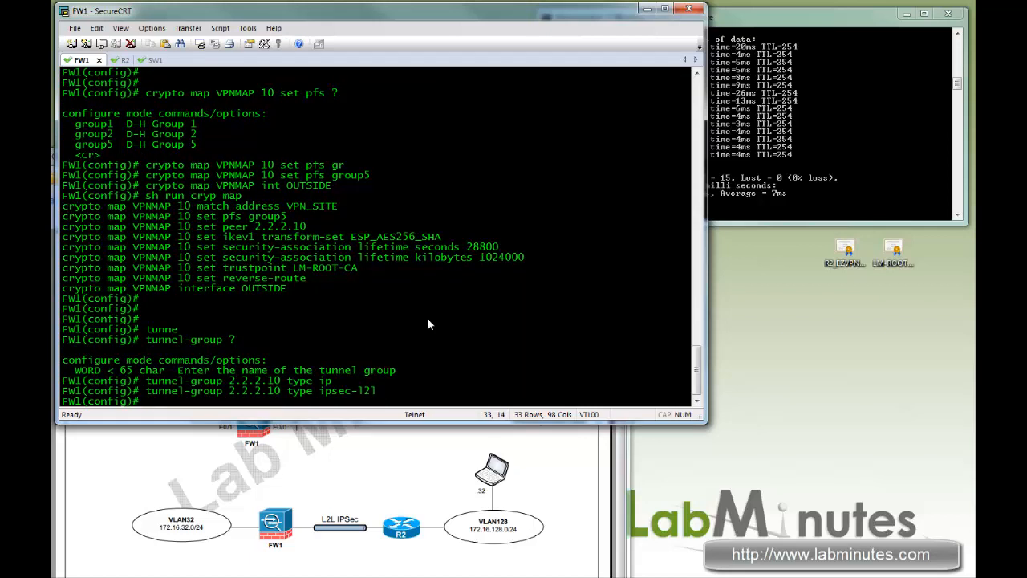
type("tunnel-group 2.2.2.10 typ")
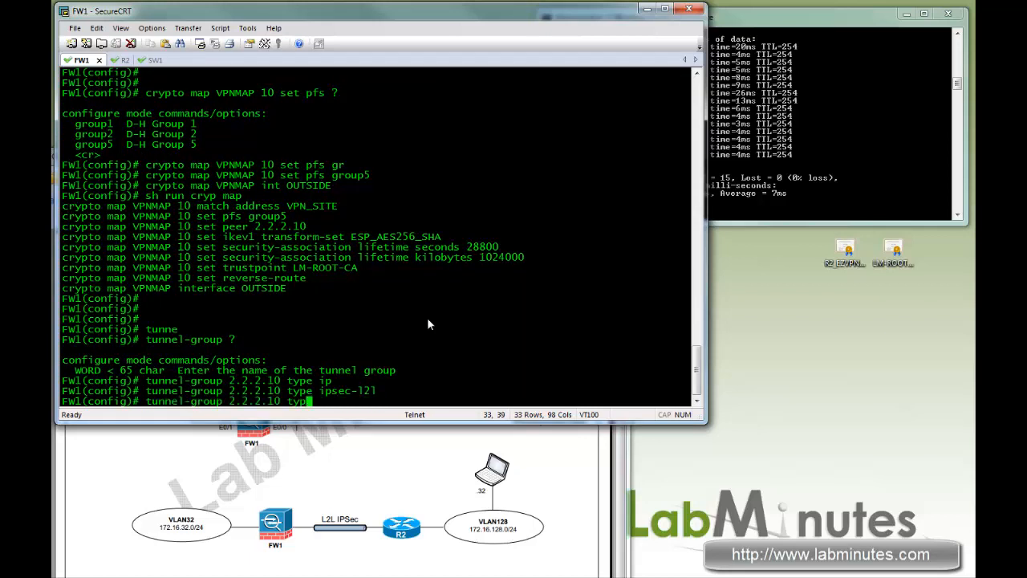
type("ipse")
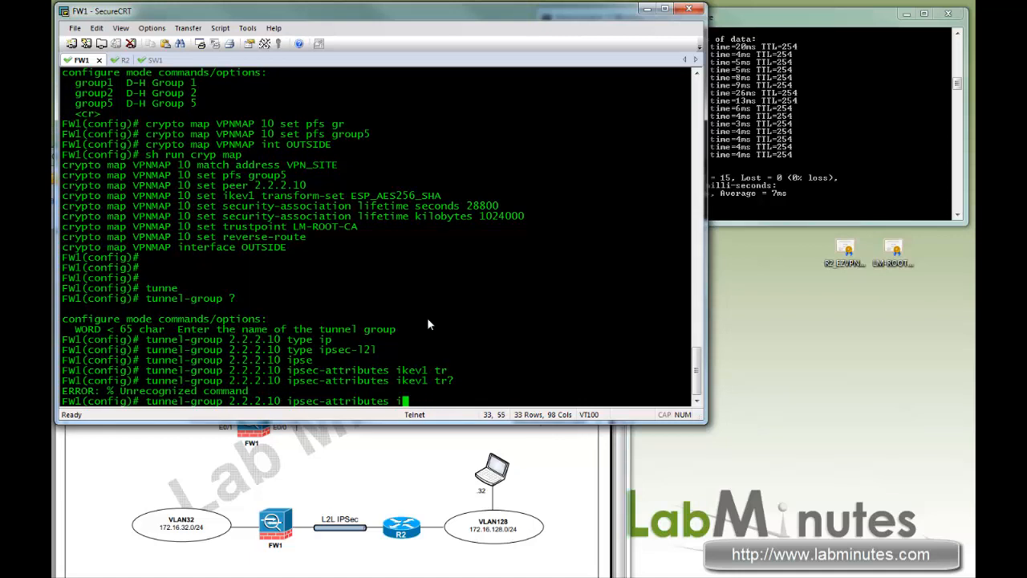
- Set ikev1 trust-point LM-ROOT-CA and peer-id-validate cert on the tunnel group
type("ikev1 trust-point")
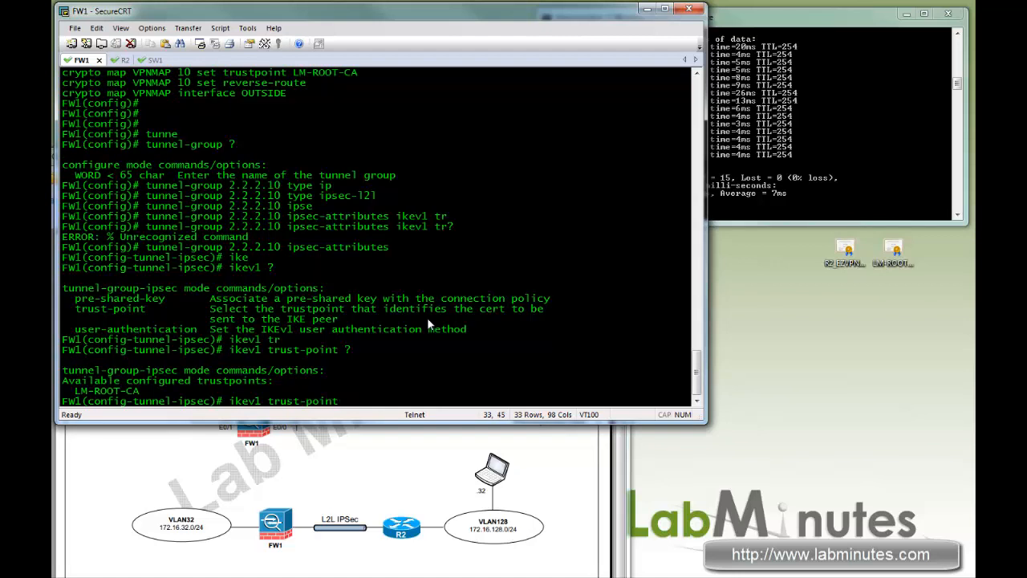
type("LM-ROOT-CA")
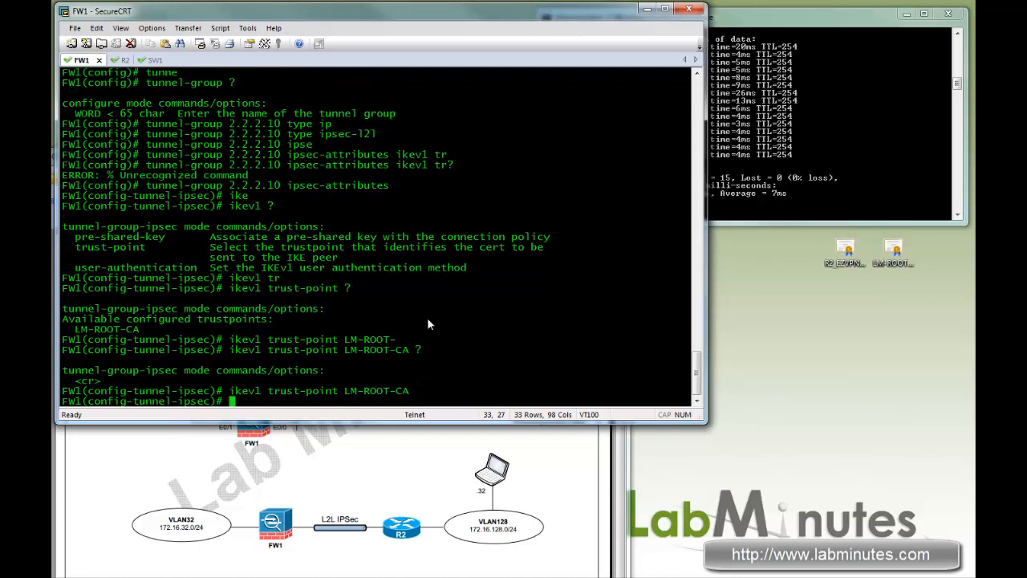
key("enter")
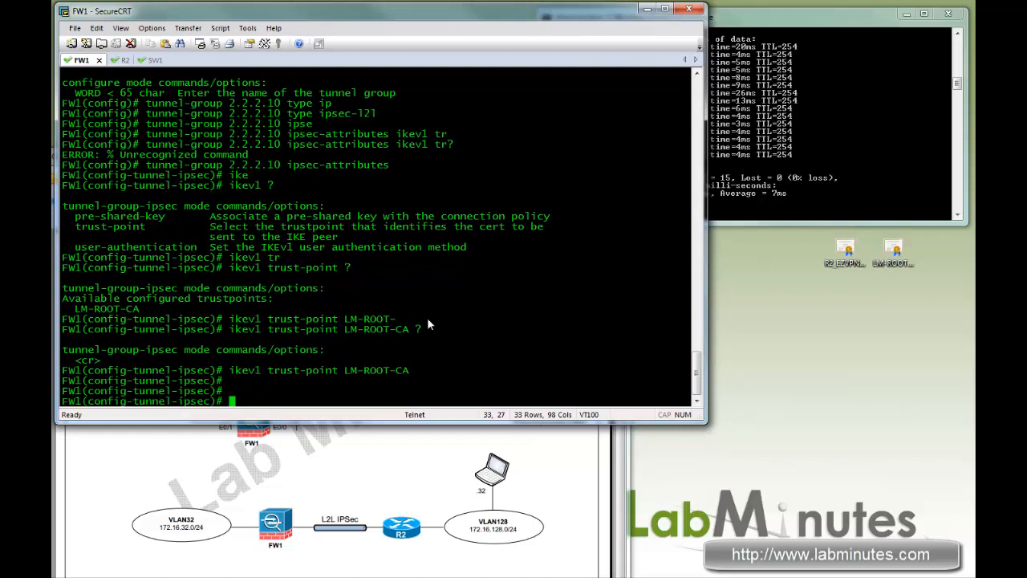
type("?")
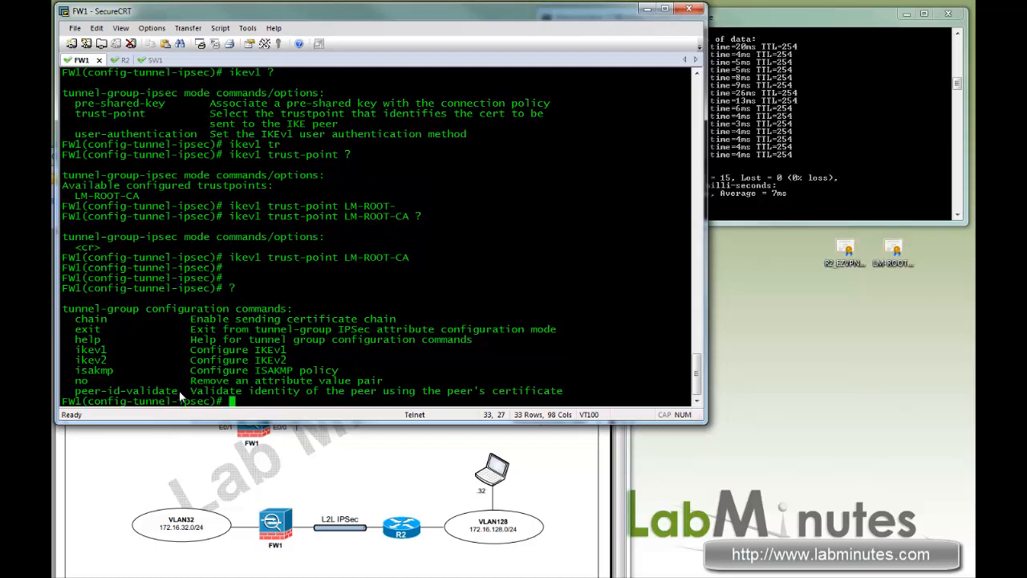
double_click(125, 391)
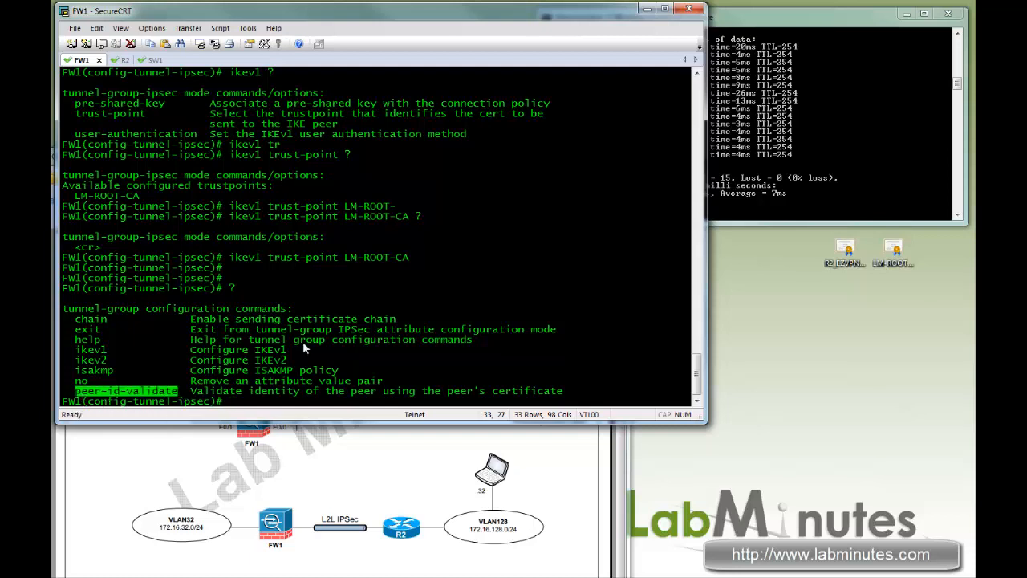
type("peer-id-validate")
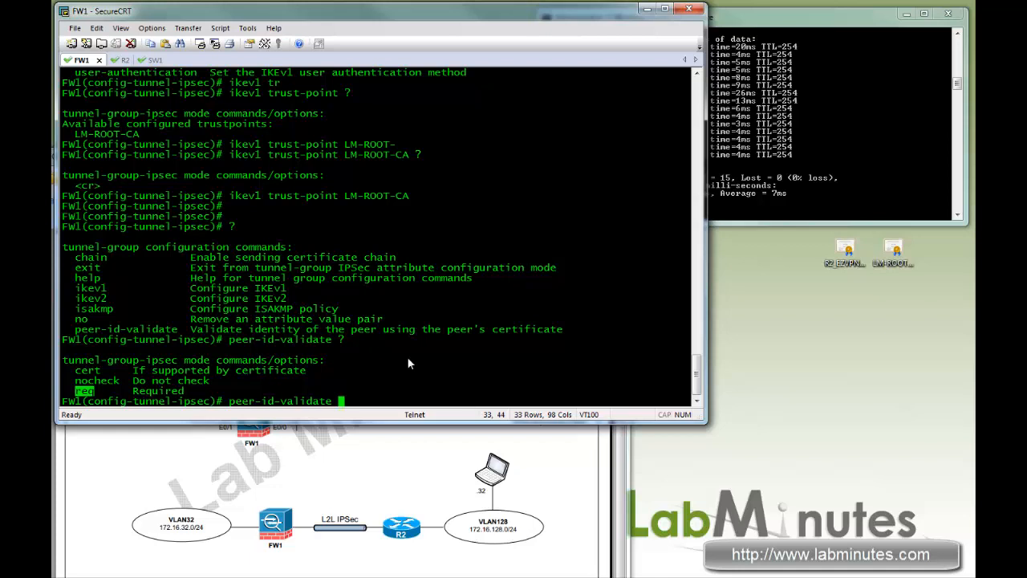
type("cert")
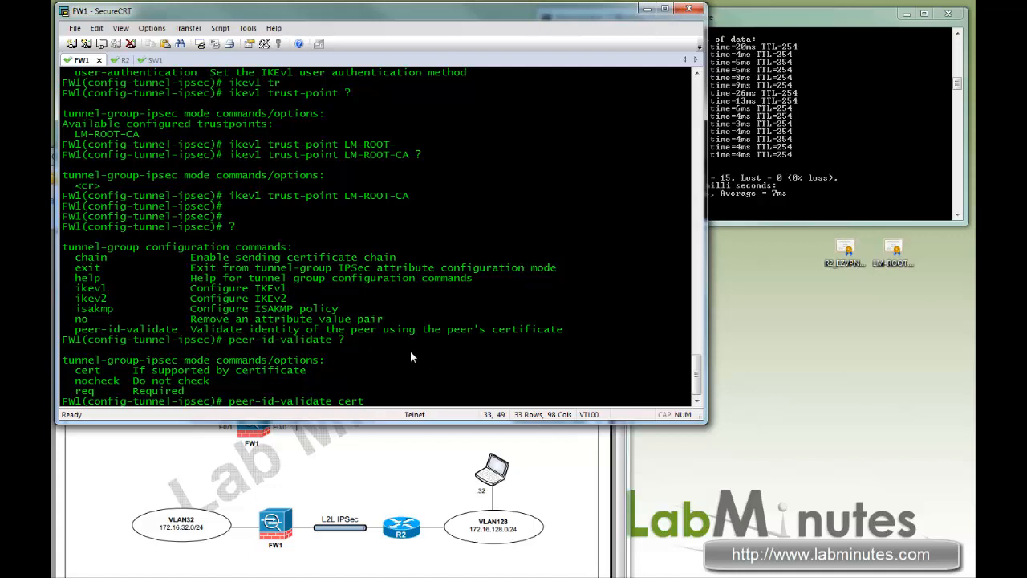
type("e")
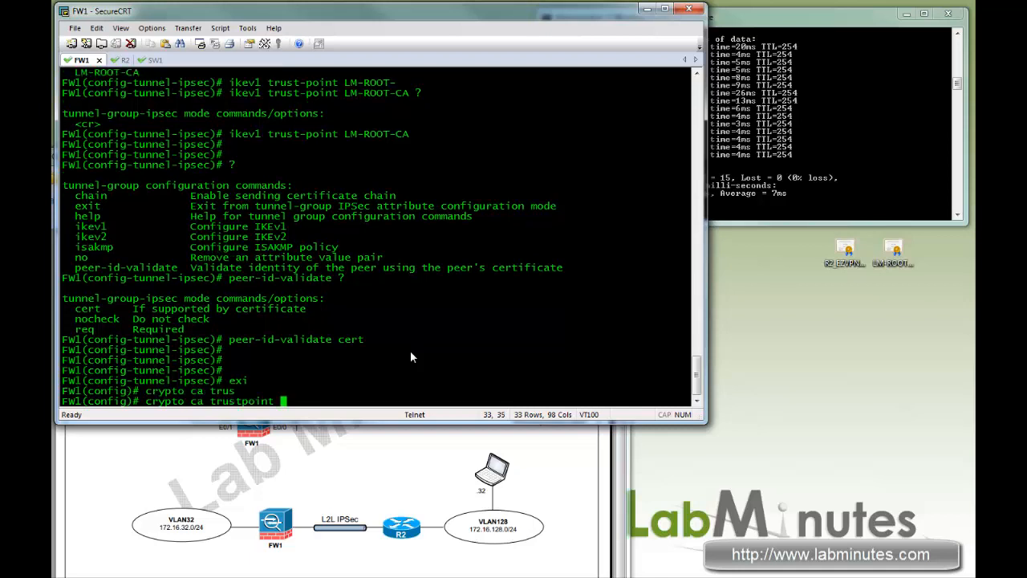
- Enable ignore-ipsec-keyusage under crypto ca trustpoint LM-ROOT-CA and highlight the option
type("LM-ROOT-CA")
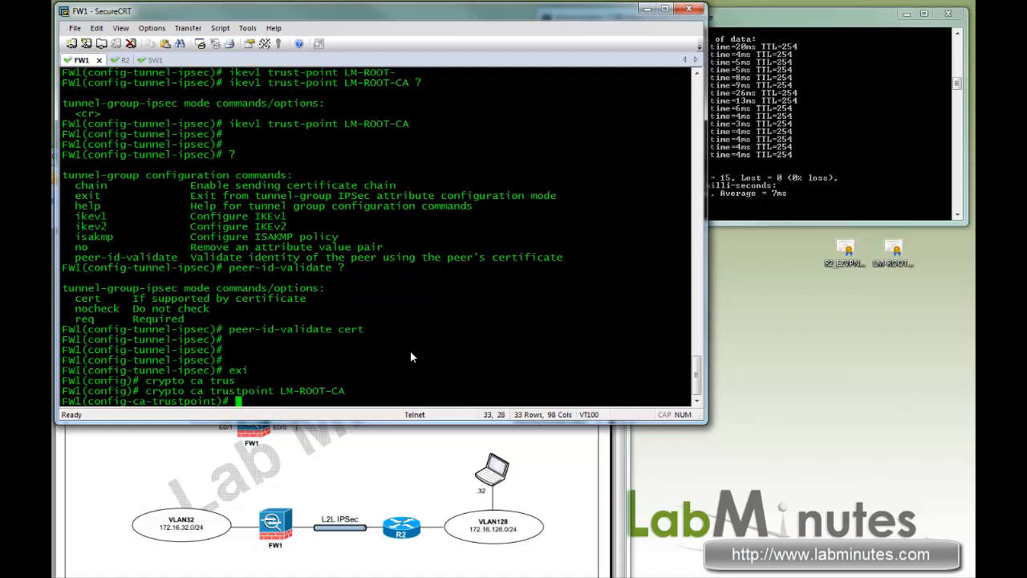
type("?")
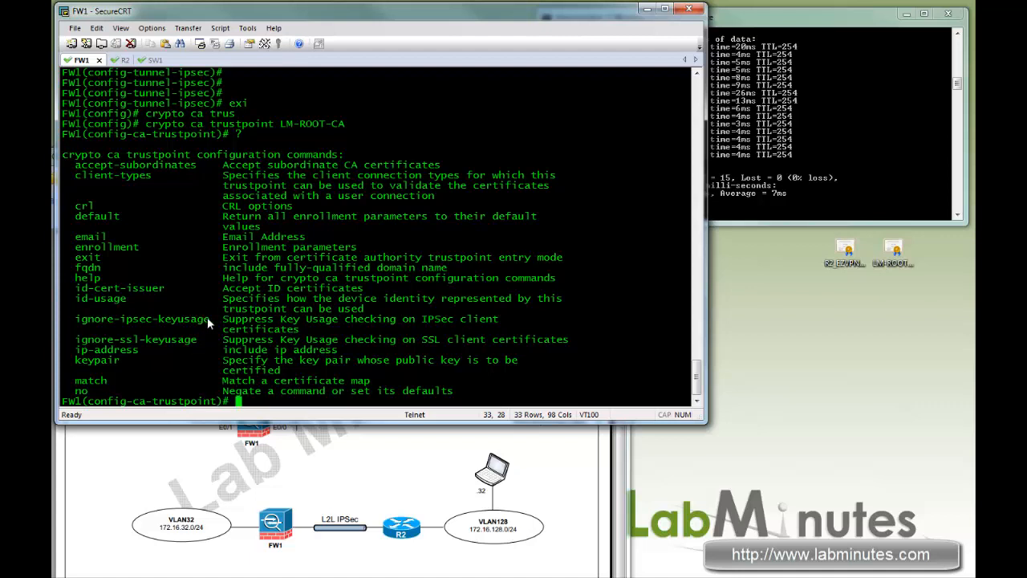
mouse_move(203, 327)
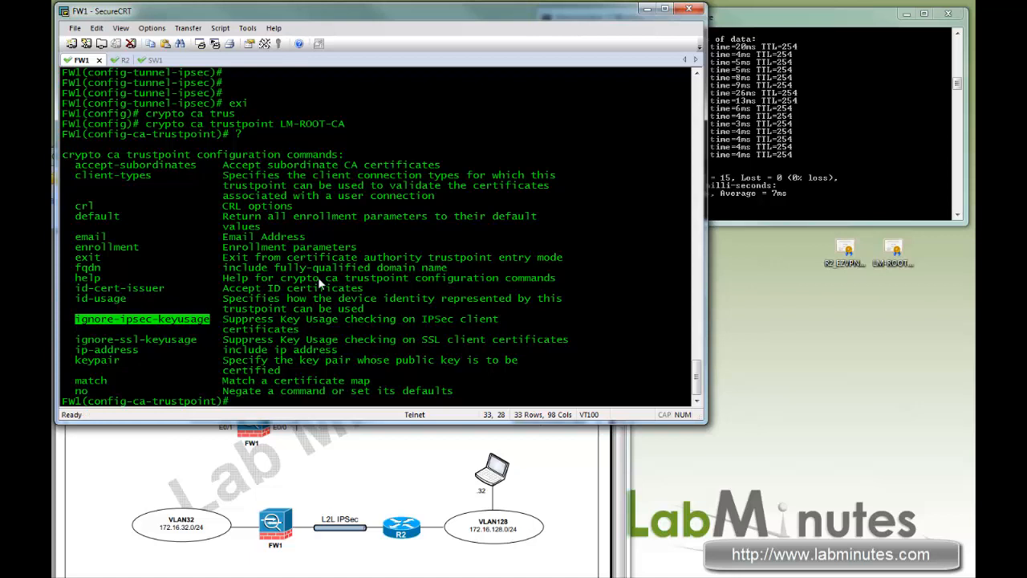
type("ignore-ipsec-keyusage")
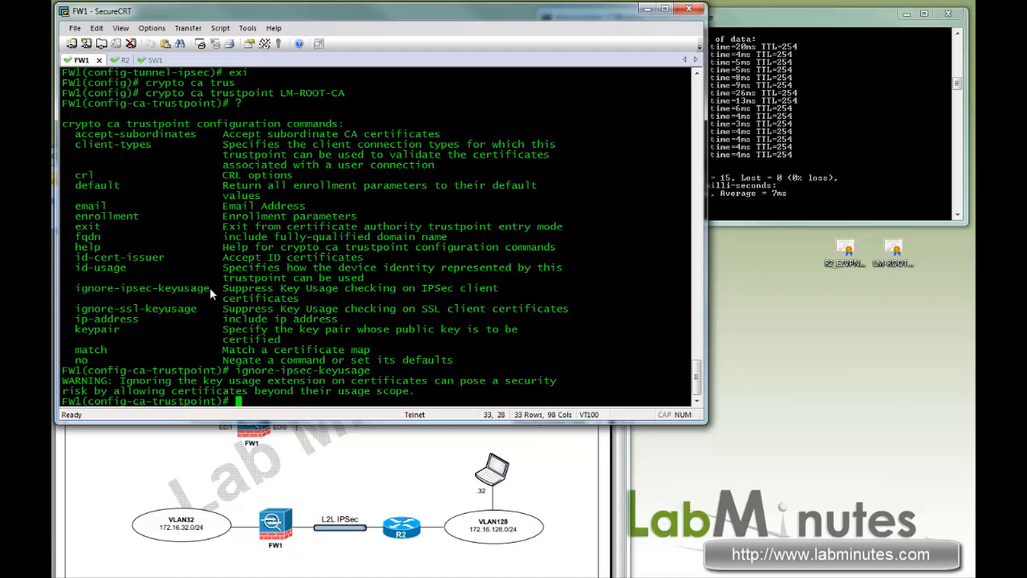
double_click(142, 287)
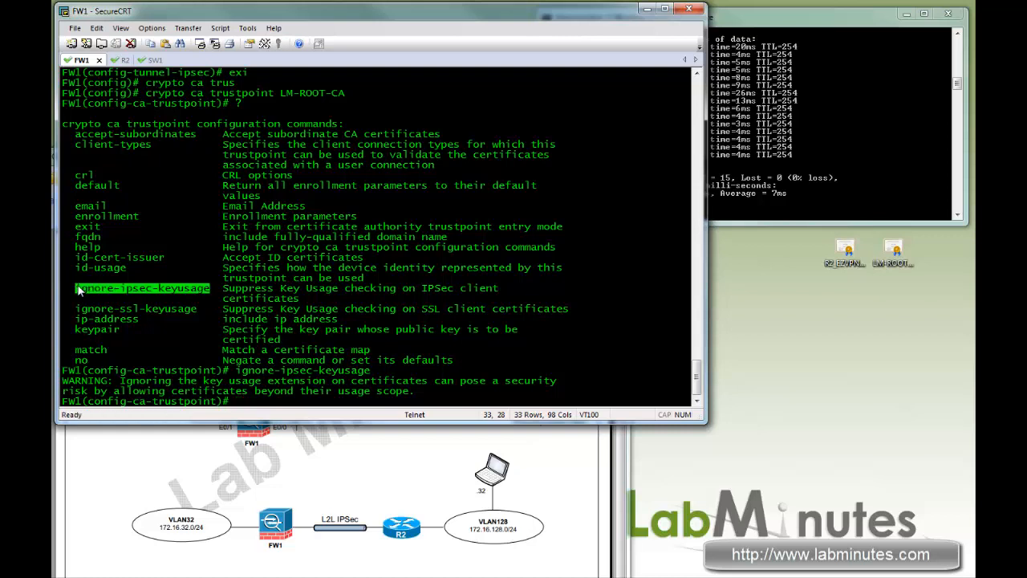
left_click_drag(77, 288, 209, 289)
type("exi")
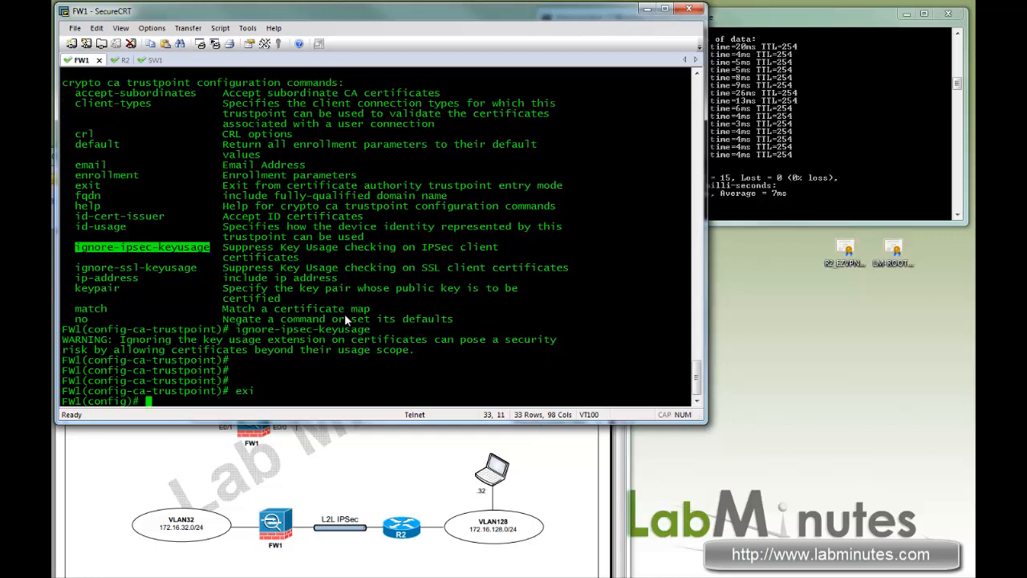
key("enter")
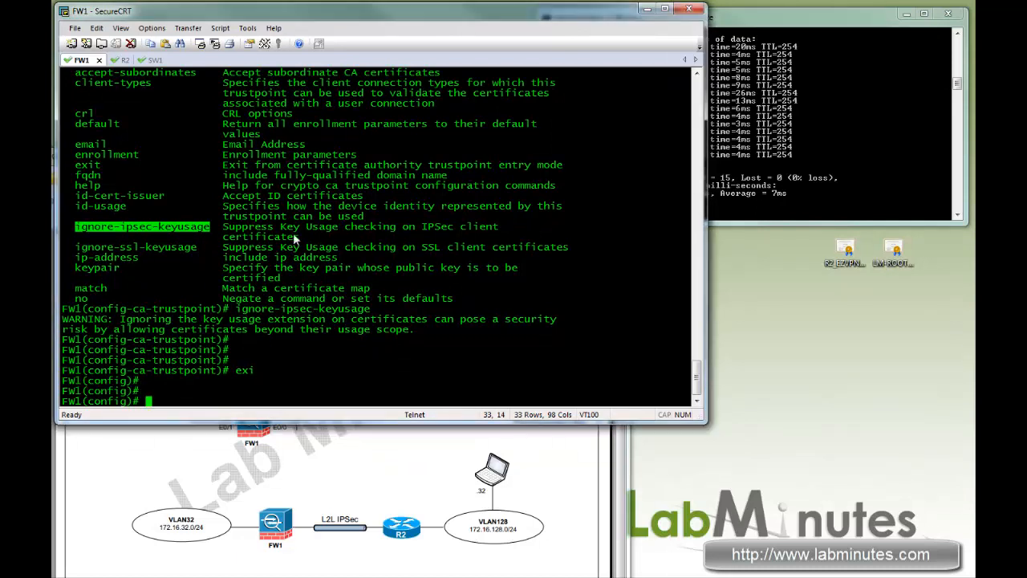
- On R2, add a host route to 1.1.1.11 via 2.2.2.1 named HQ_VPN
left_click(112, 60)
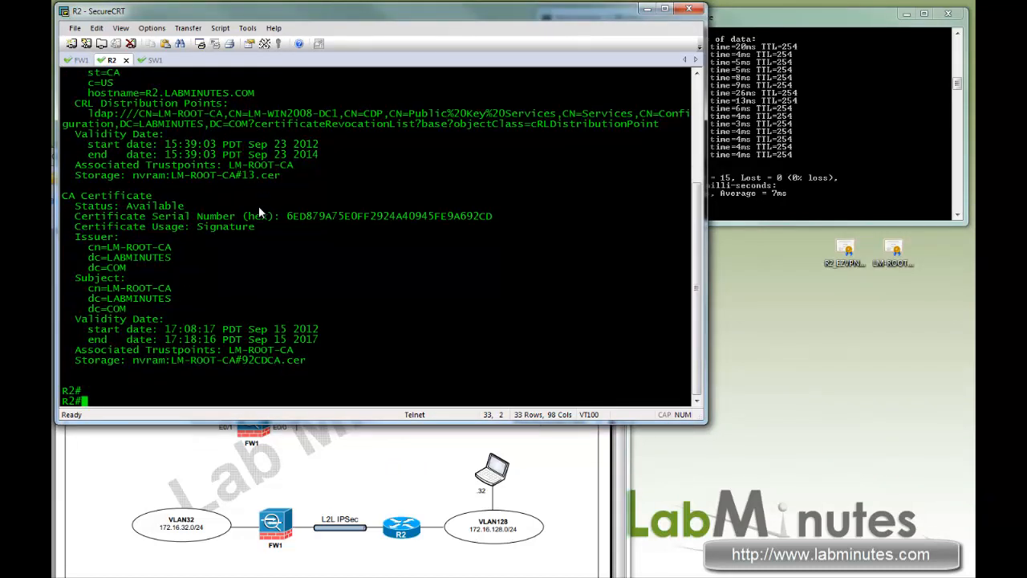
type("conf t")
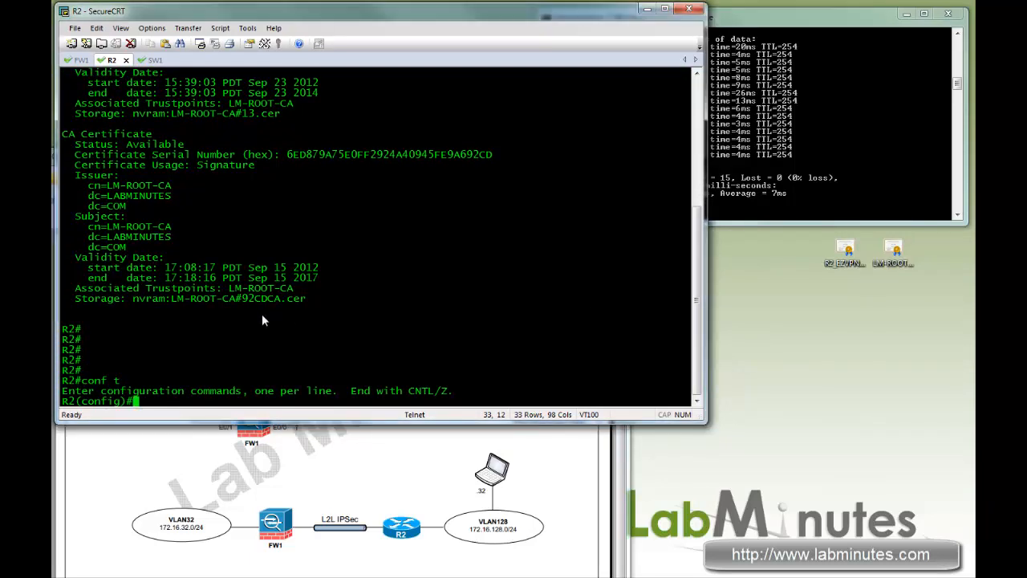
type("ip route 1.1")
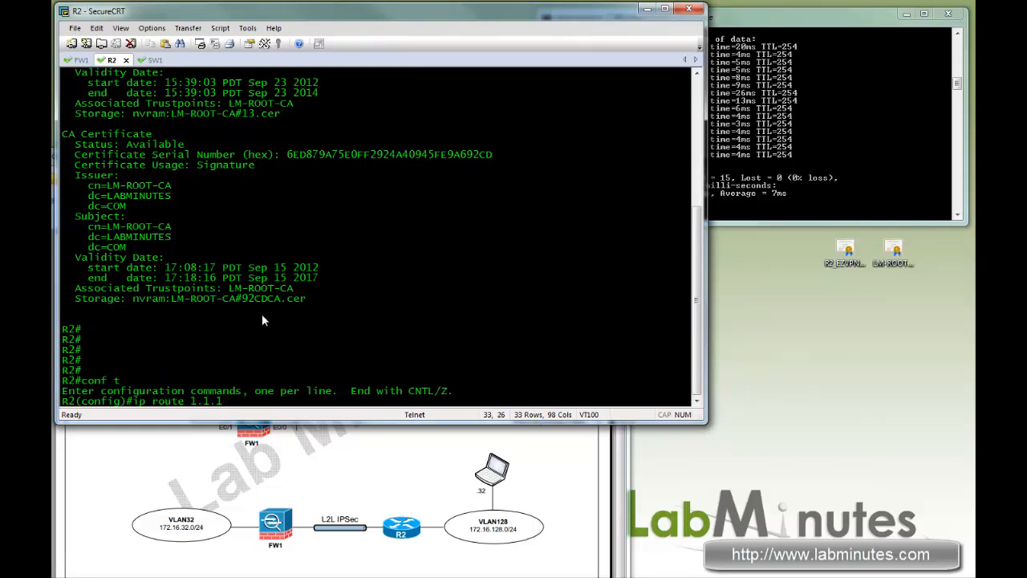
type(".11")
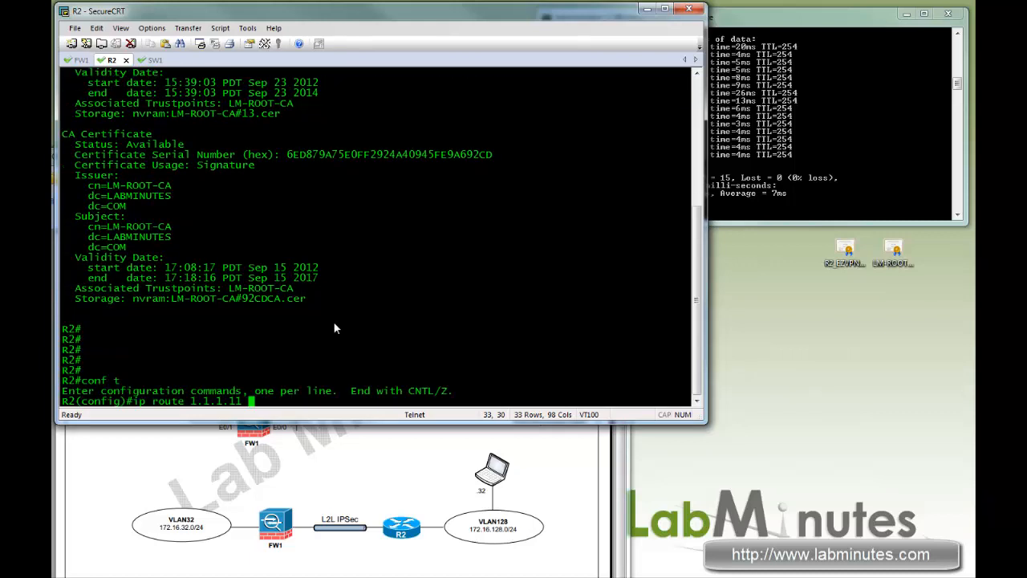
type("255.255.255.255 2.2.2.1")
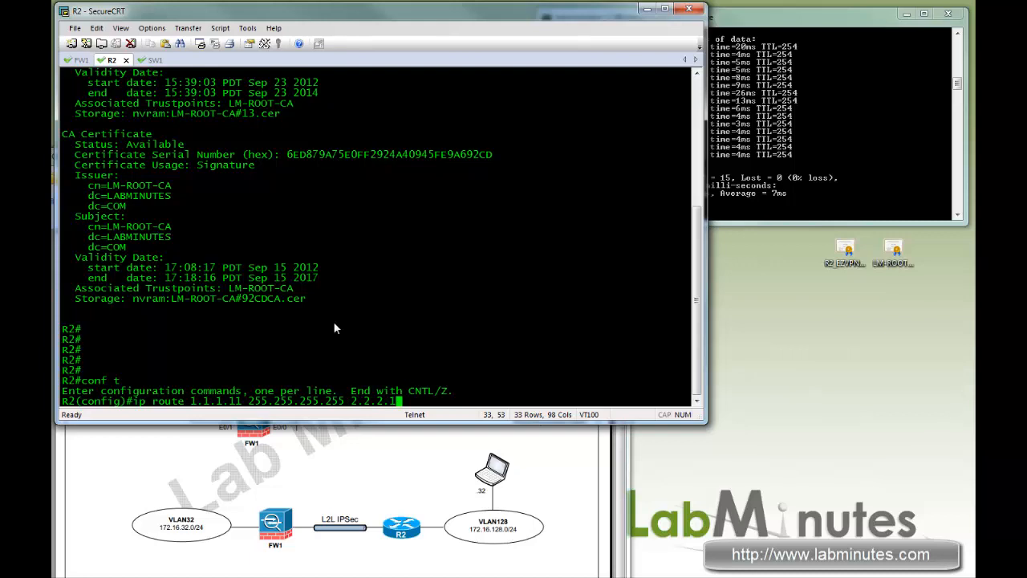
type("name HQ_VPN")
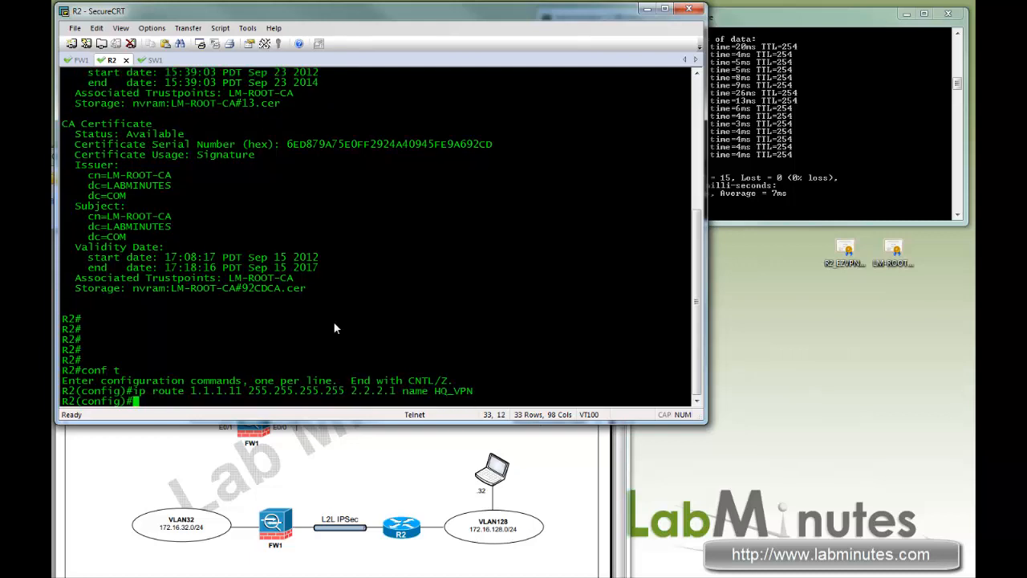
- Create extended ACL VPN_HQ permitting 172.16.128.0/24 to 172.16.32.0/24
type("ip acccess-list")
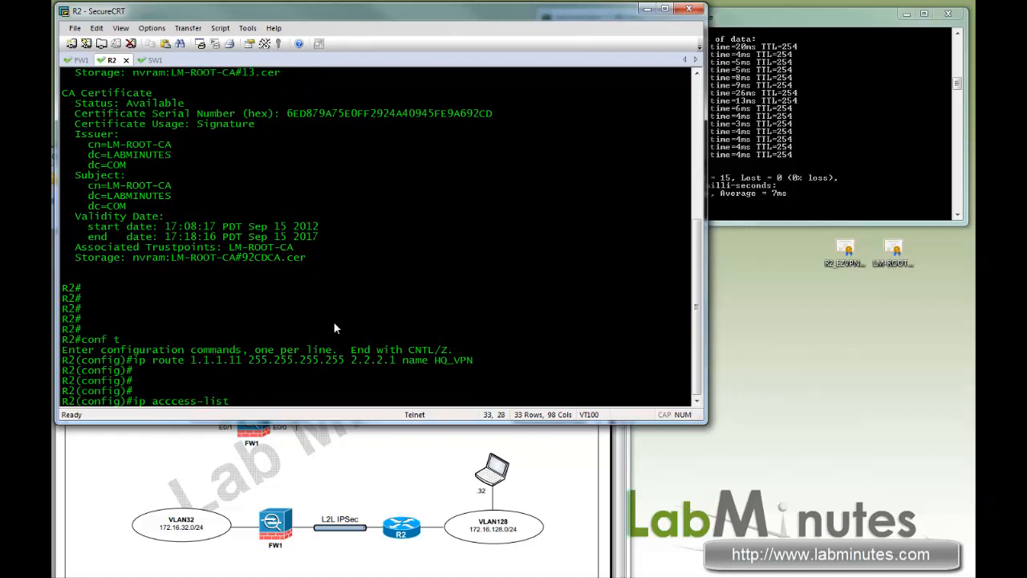
type("ext")
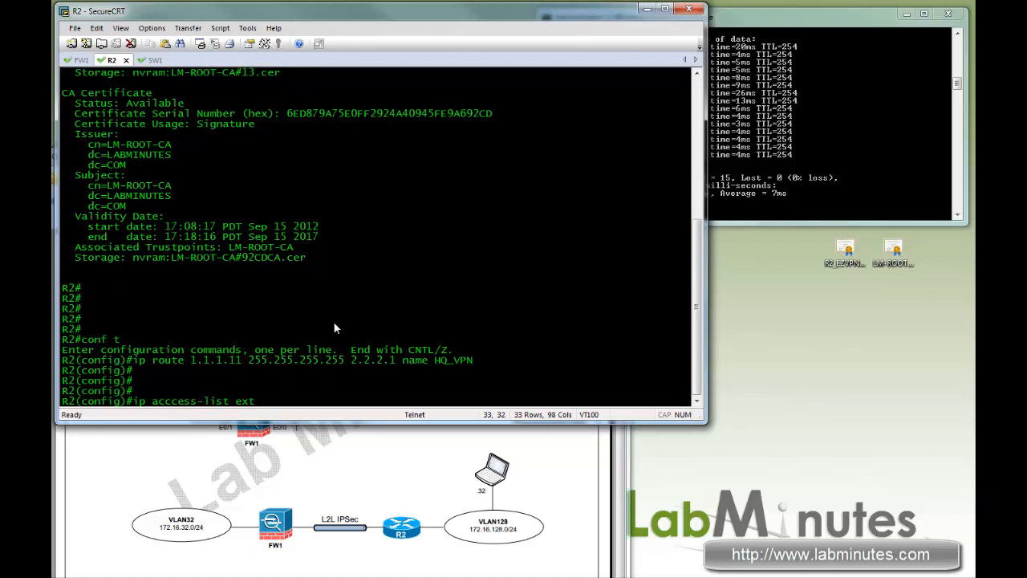
type("VPN_HQ")
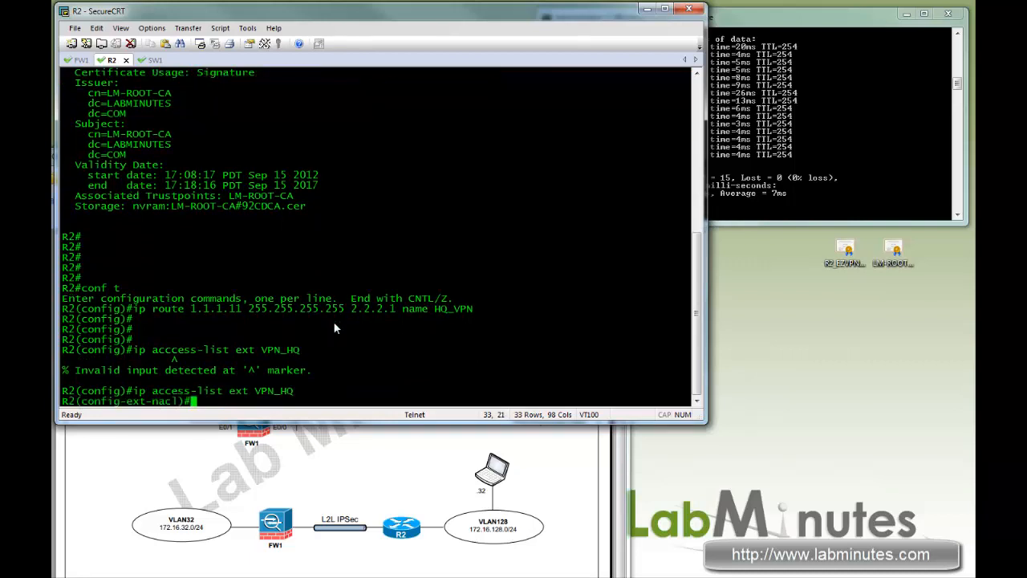
type("per ip")
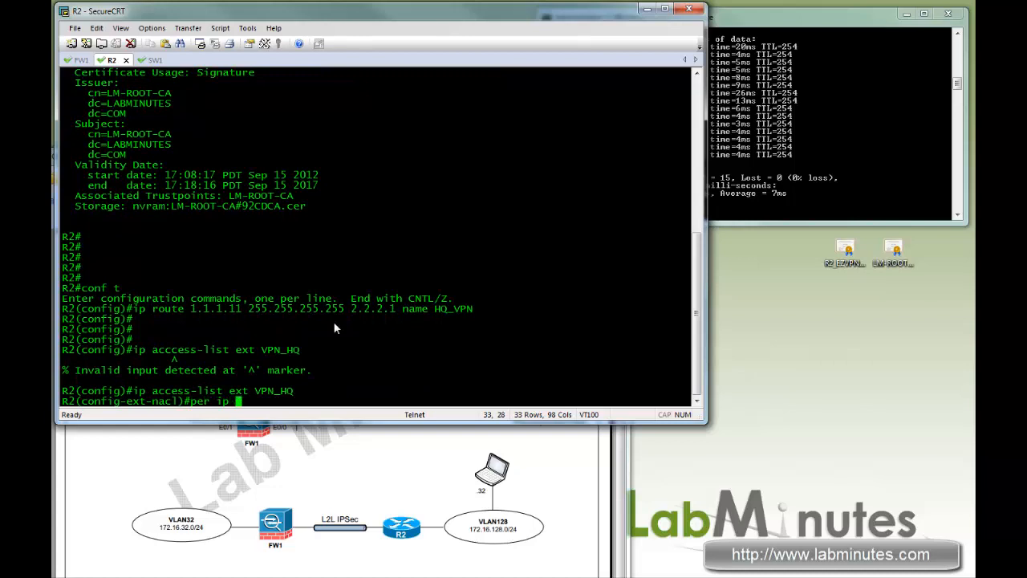
type("172.16.128.0 0.0.0.255 172.16.32.0 0.0.0.255")
type("crypto")
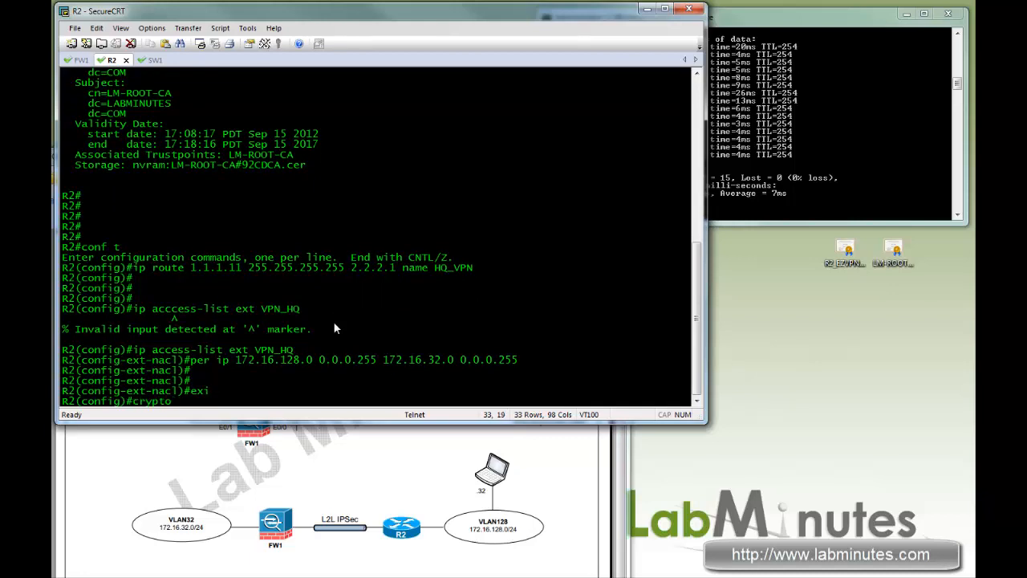
- Create ISAKMP policy 10 with AES 256, rsa-sig, group 5, lifetime 86400, and keepalive 10 3
type("isa policy 10")
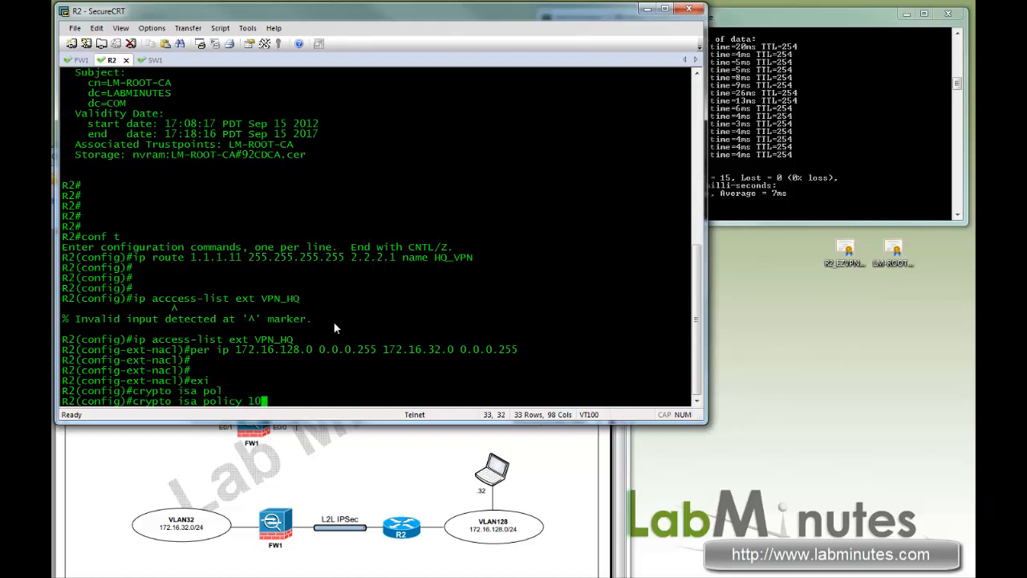
type("en aes 256")
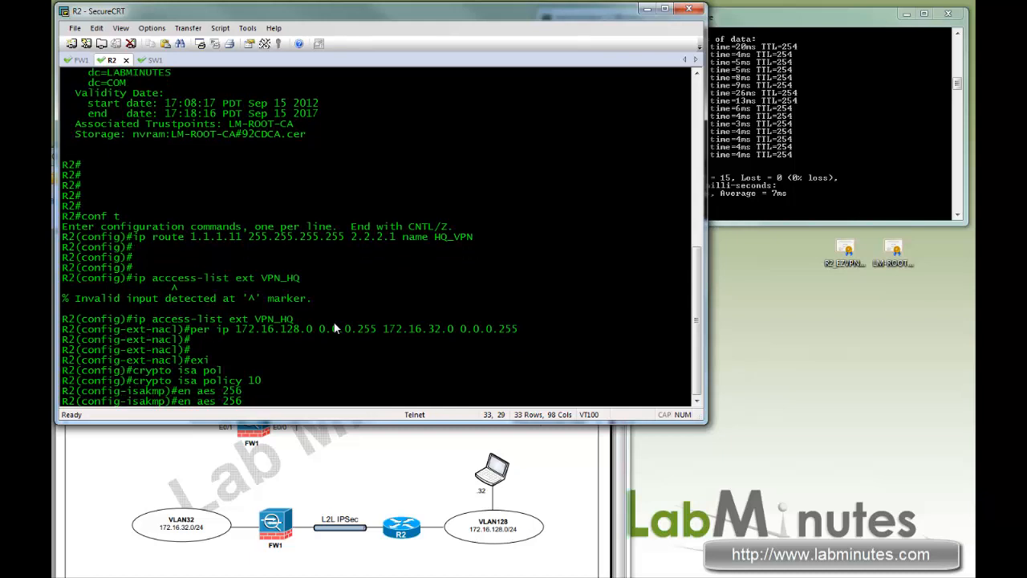
key("enter")
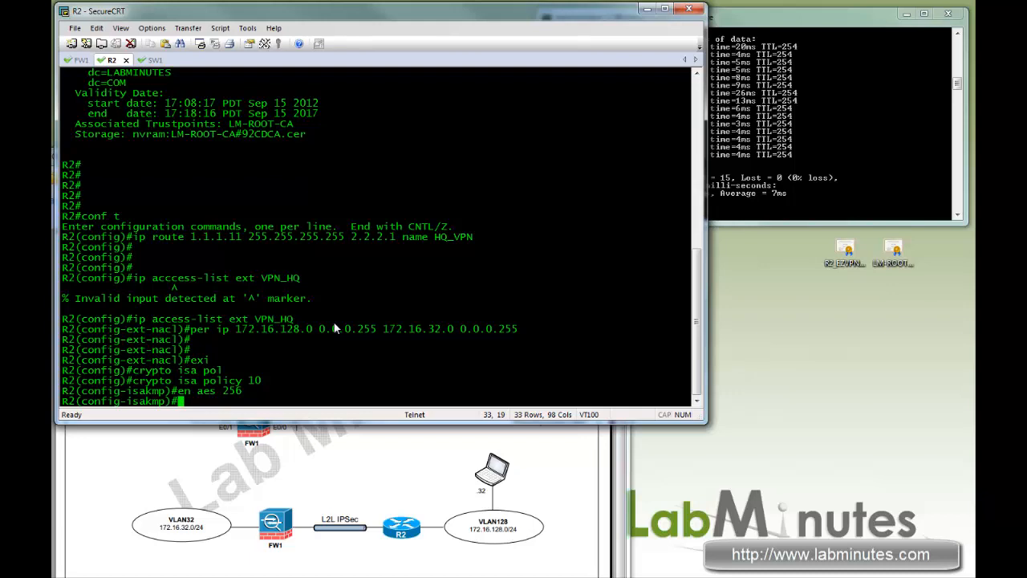
type("authen t")
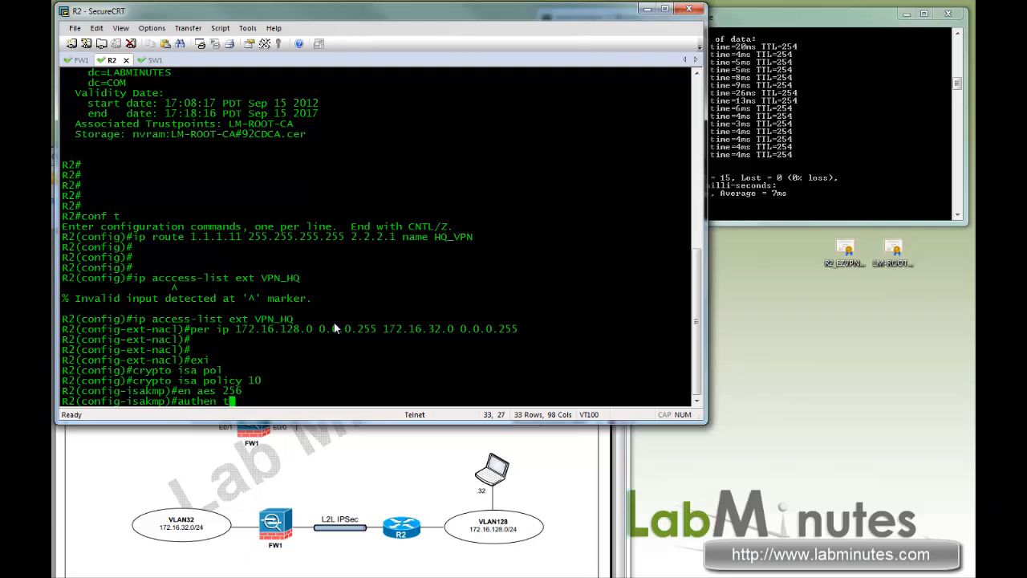
type("rsa-si")
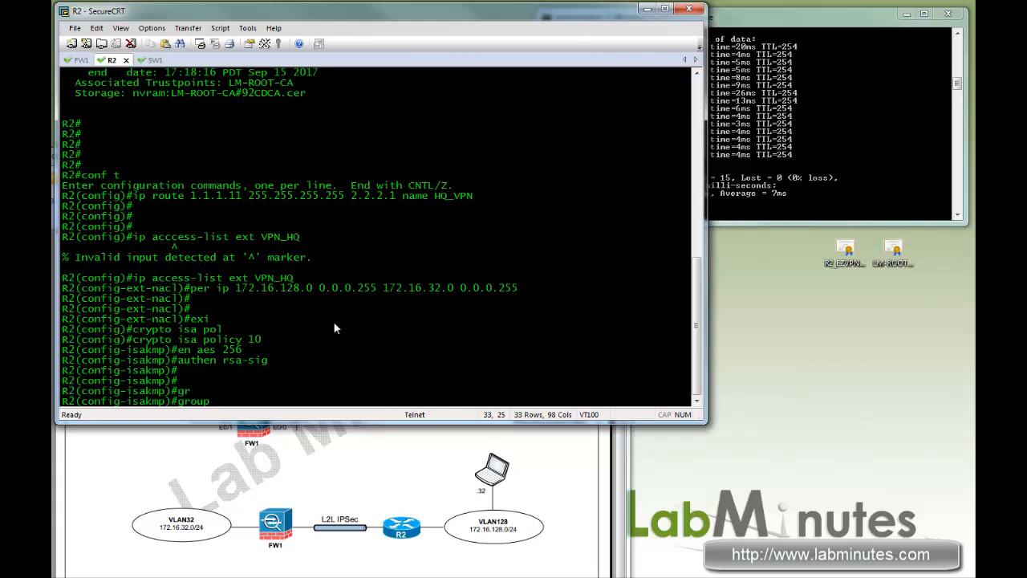
type("group 5")
type("life 86")
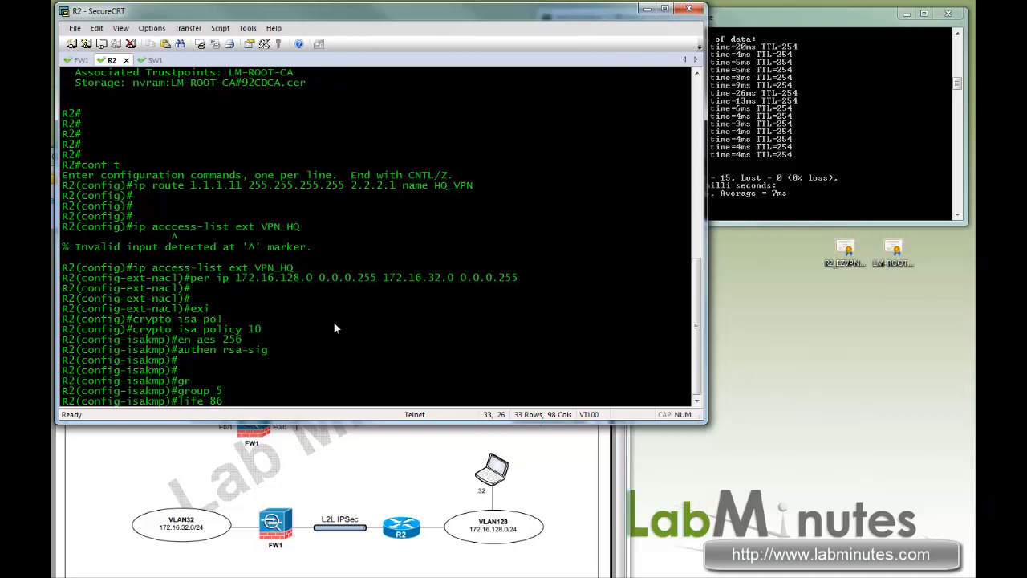
type("400")
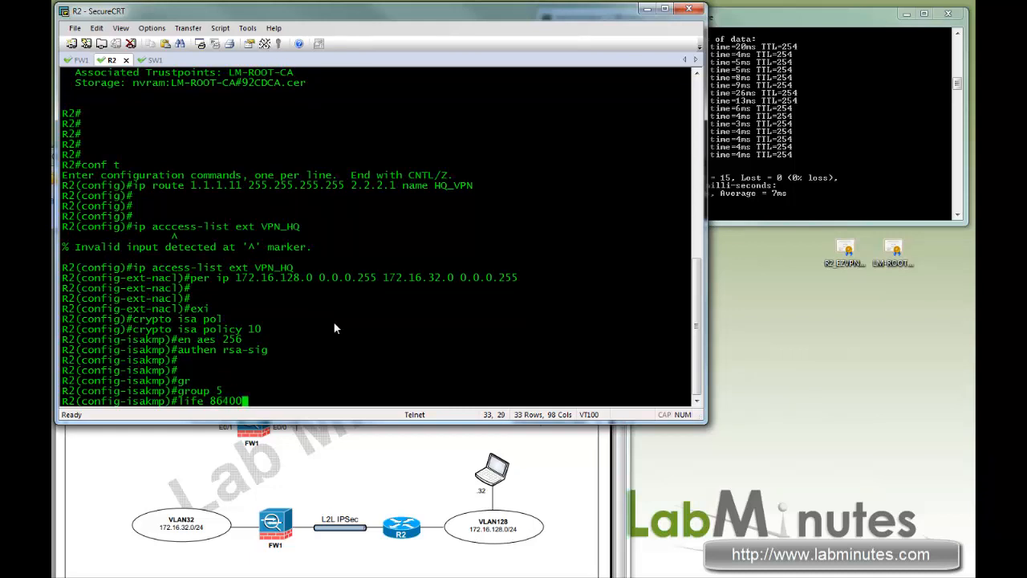
key("Enter")
type("crypto isa keep 10 3")
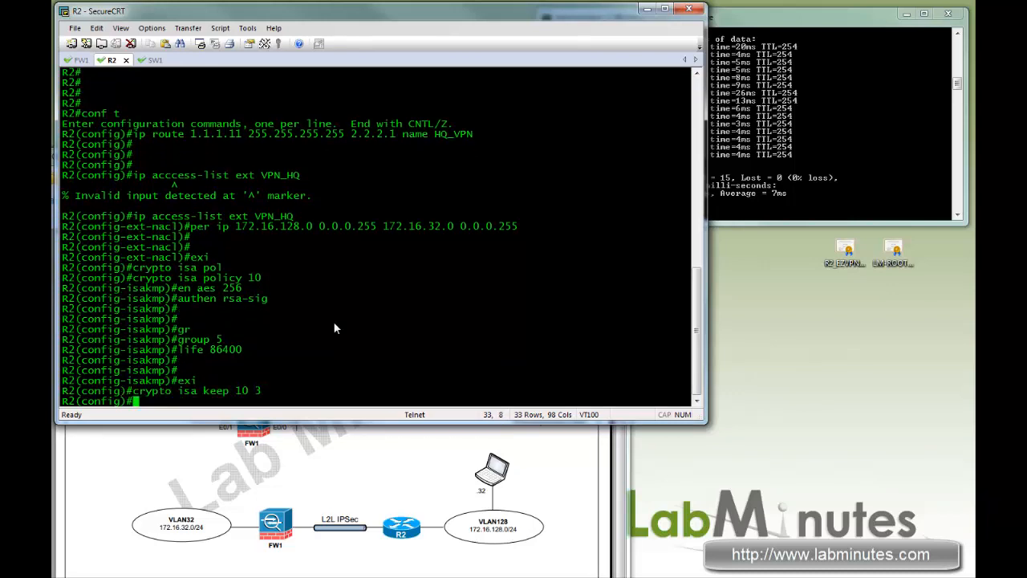
key("enter")
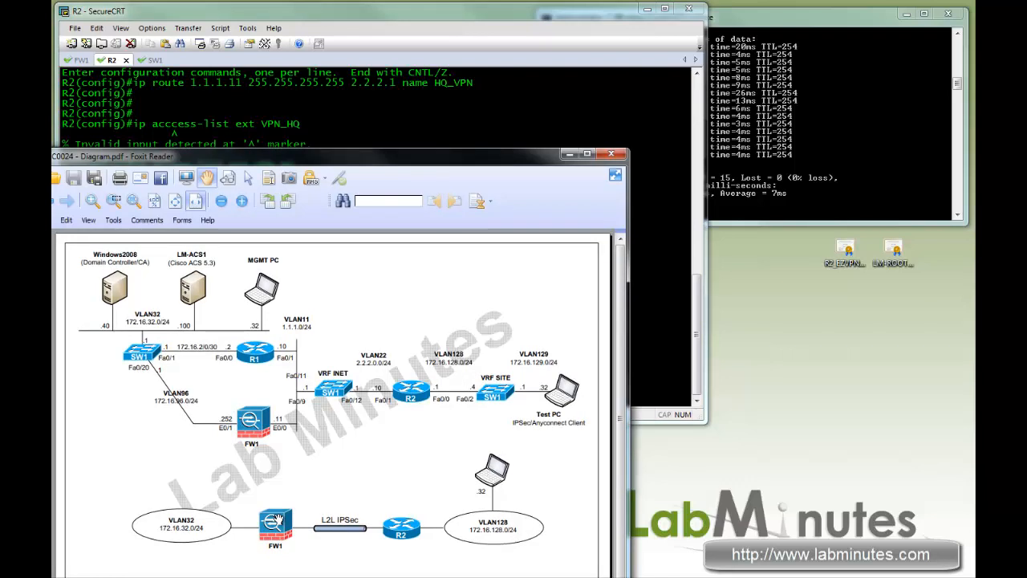
mouse_move(666, 362)
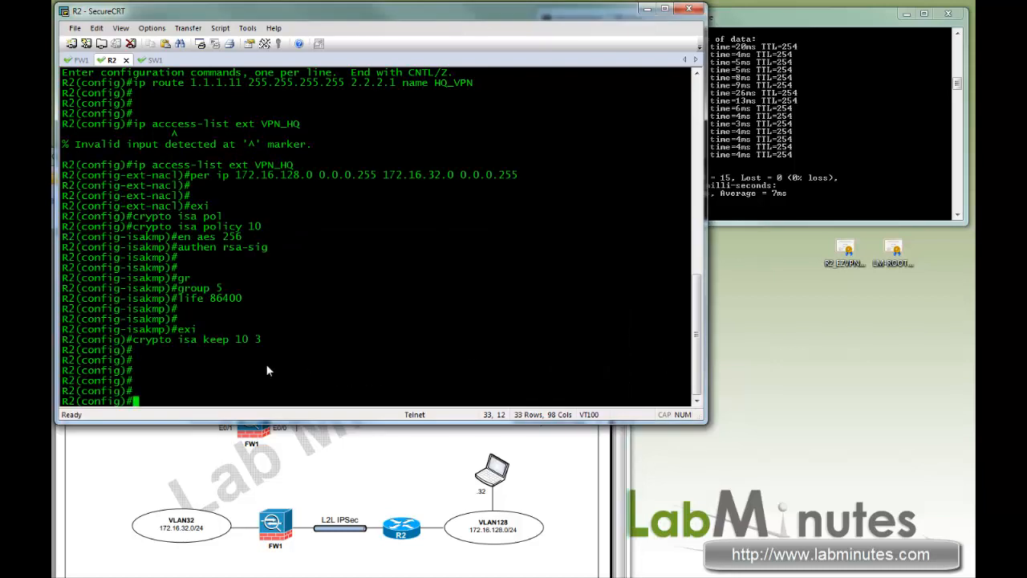
mouse_move(289, 393)
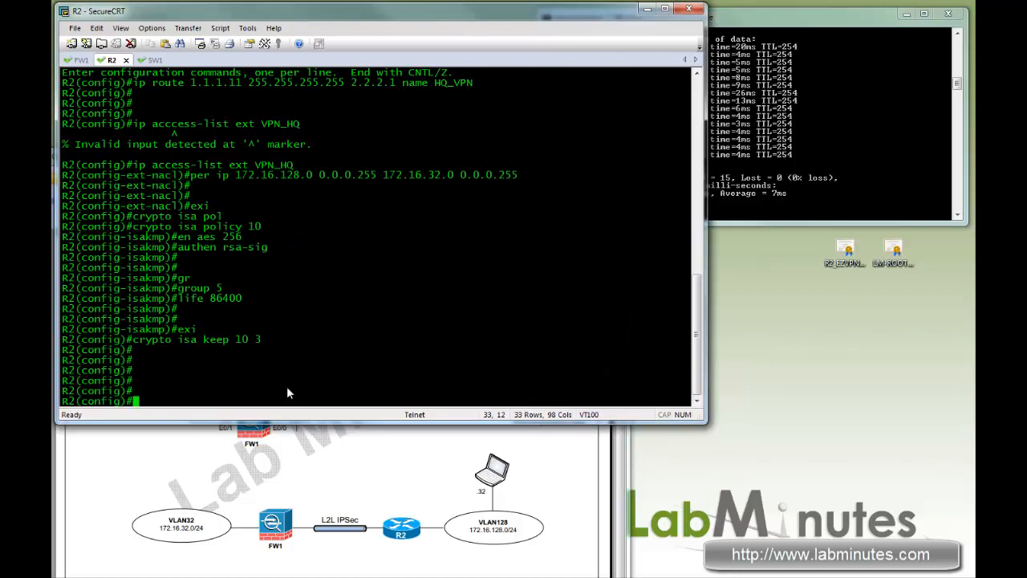
mouse_move(295, 358)
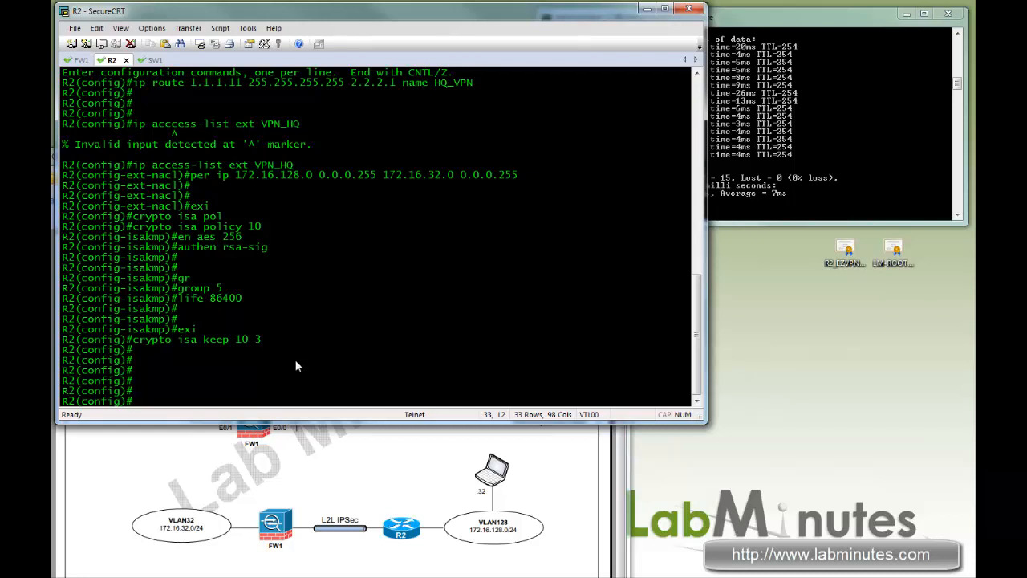
left_click_drag(135, 339, 260, 339)
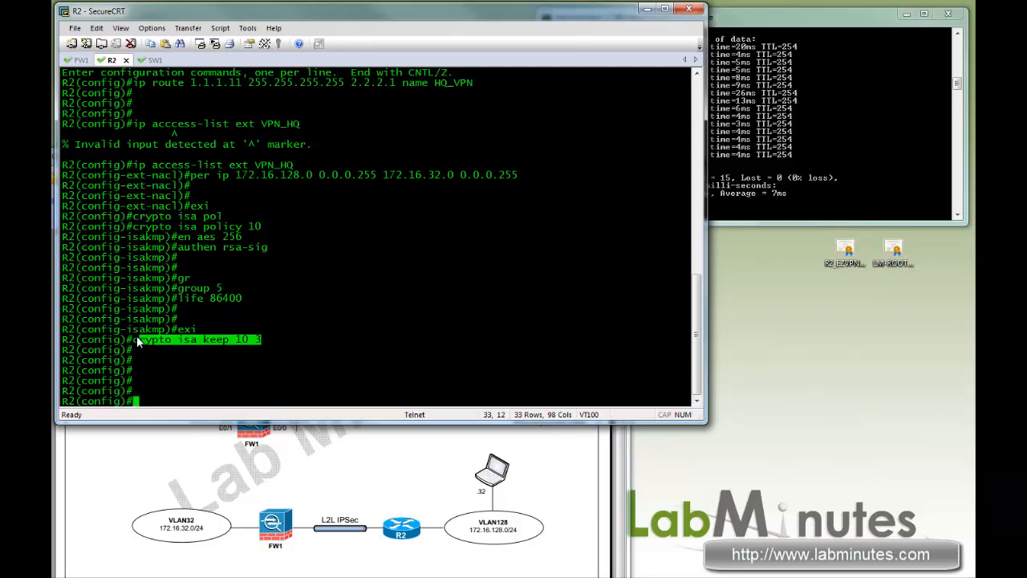
- Start certificate map FW1.LABMINUTES.COM 10 and list its match options
type("crpto")
type("crypto pki certificate")
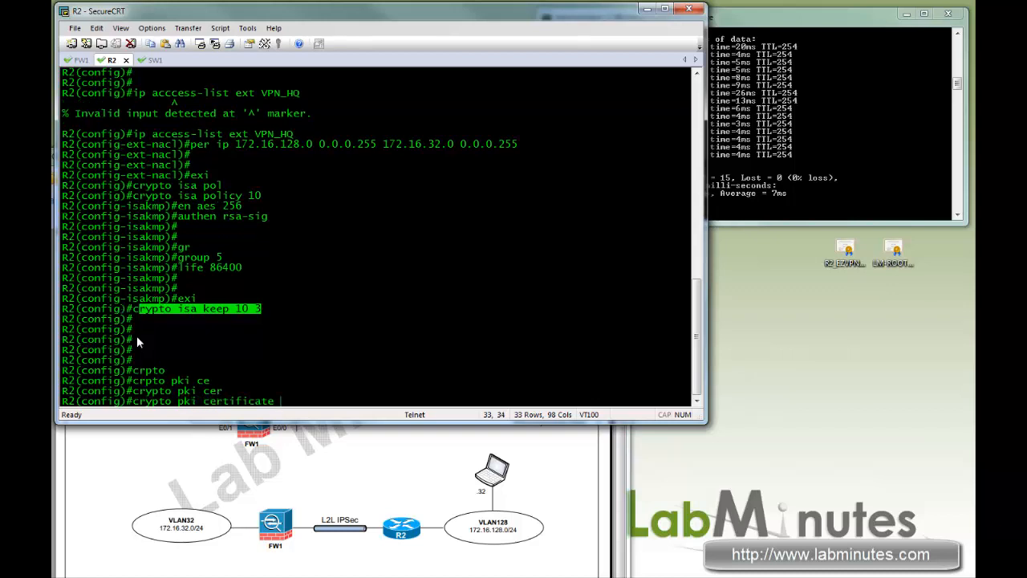
type("map")
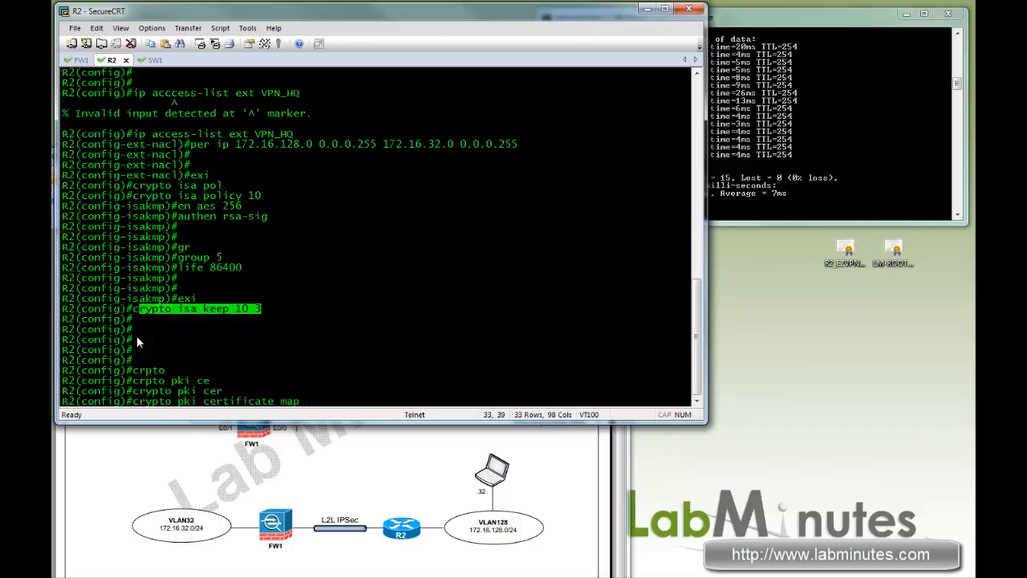
type("FW1.")
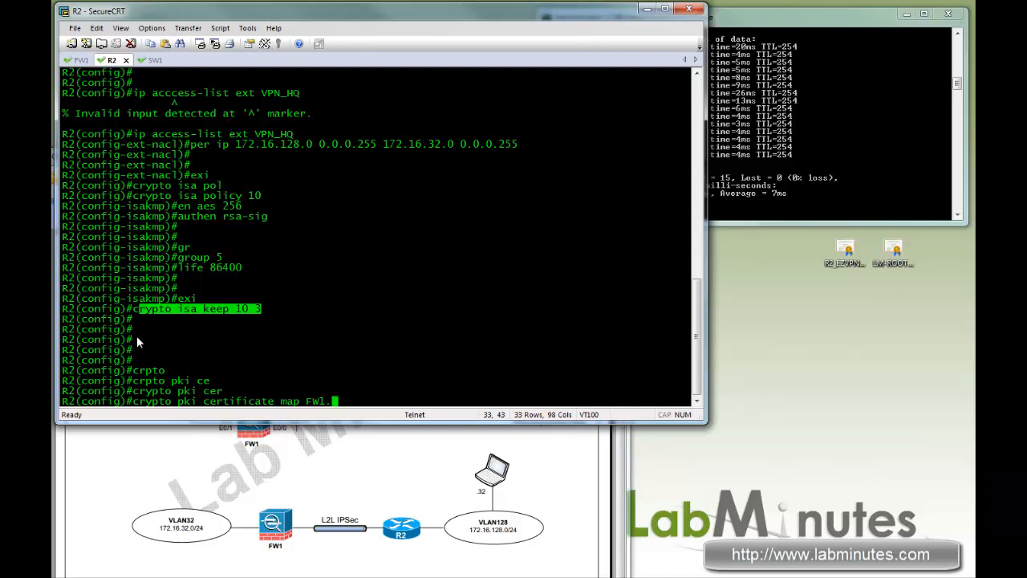
type("LABMINUTES.")
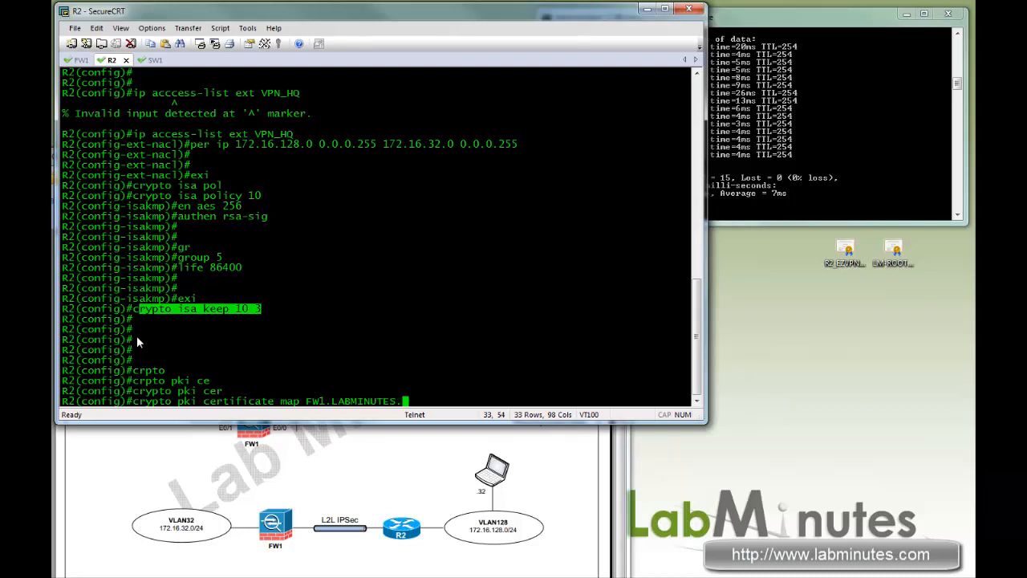
type("COM")
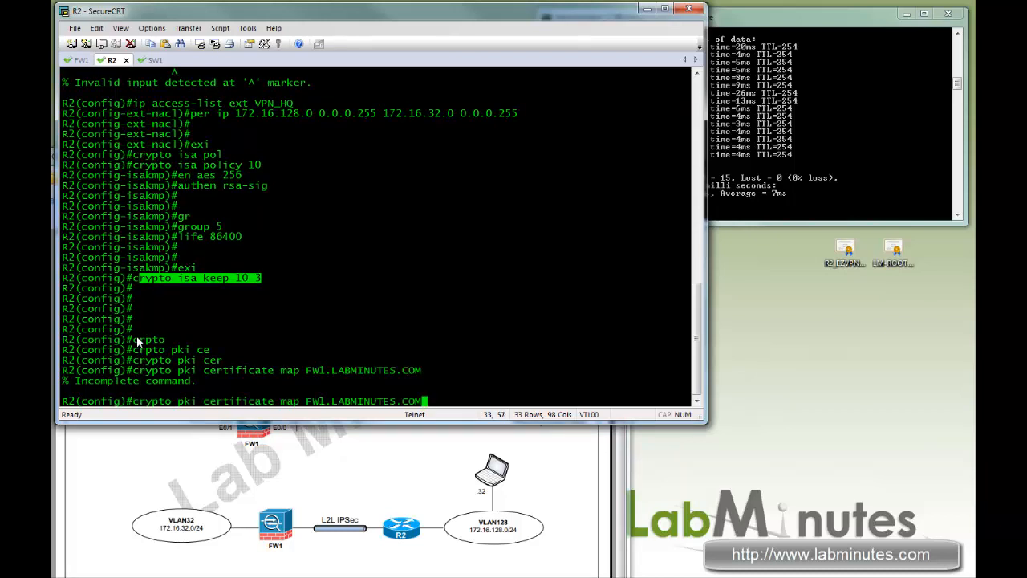
type("?")
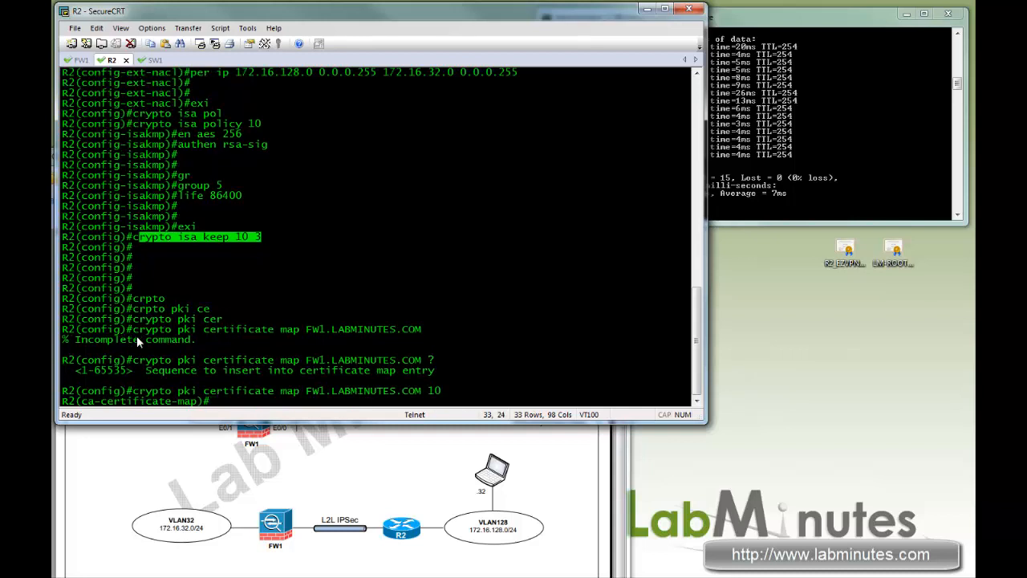
type("?")
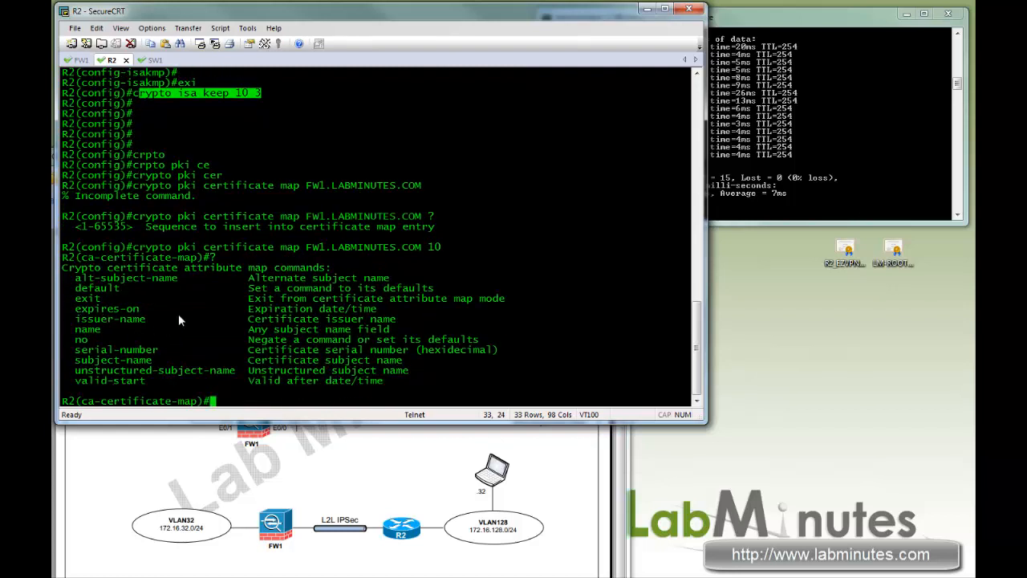
- Add a subject-name contains FW1.LABMINUTES.COM rule to the certificate map
left_click_drag(75, 309, 147, 319)
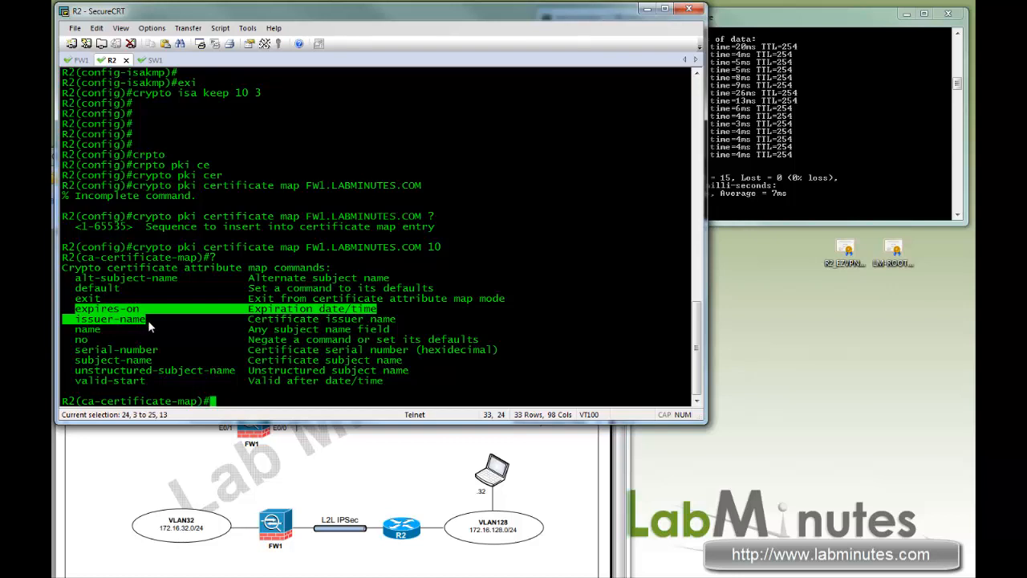
left_click(111, 319)
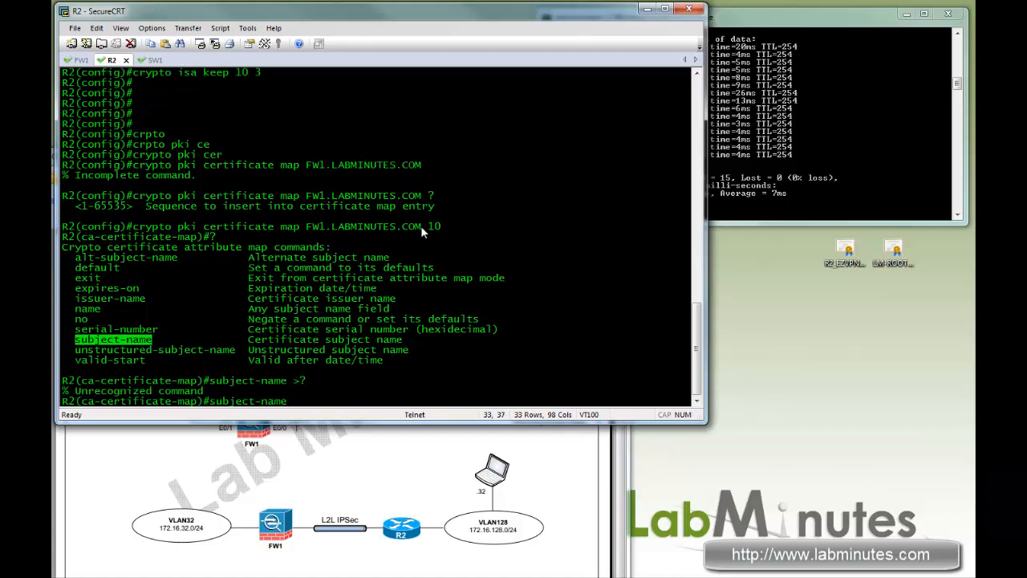
left_click_drag(304, 227, 422, 227)
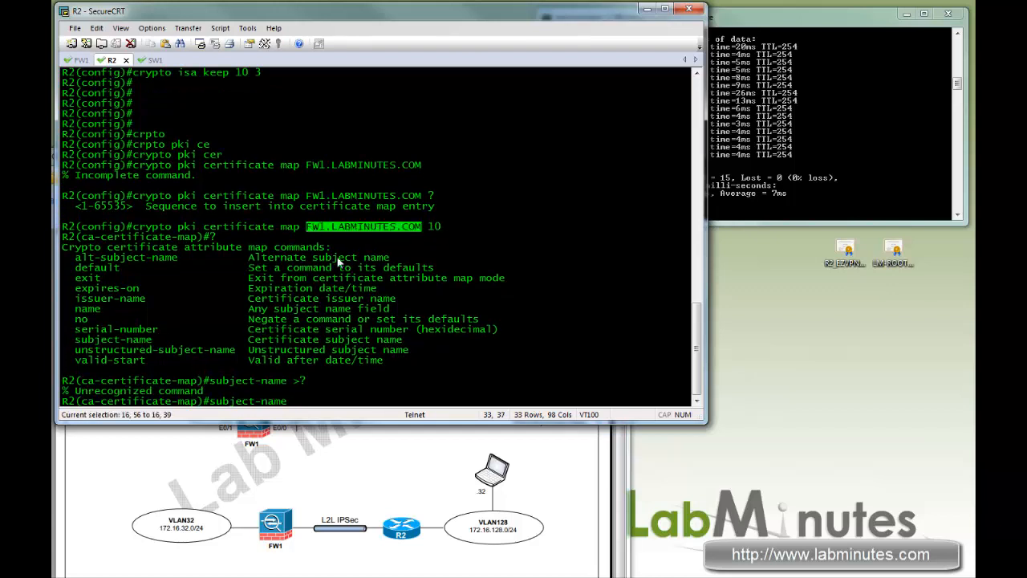
type("FW1.LABMINUTES.COM")
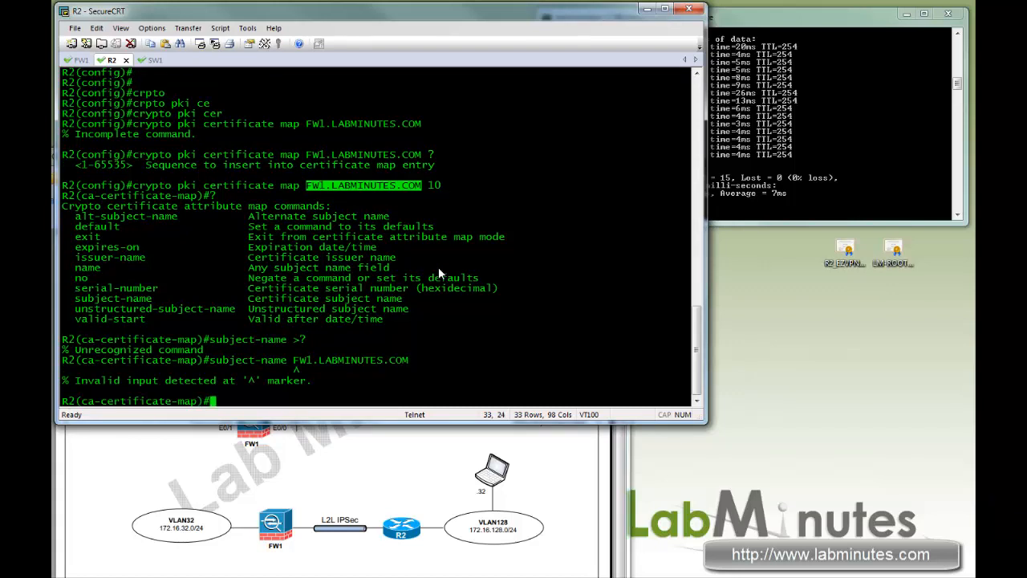
type("subject-name FW1.LABMIN")
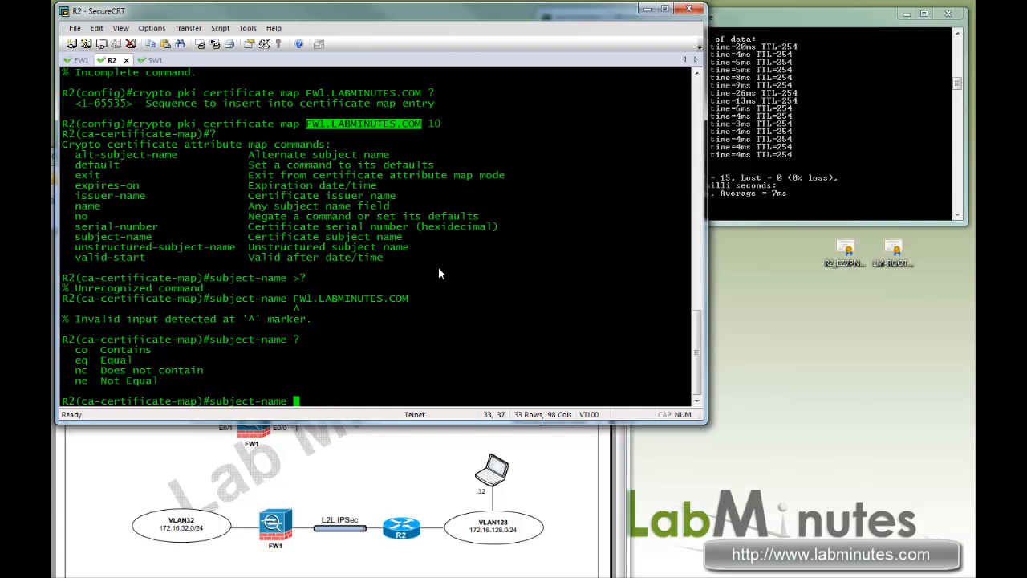
type("con")
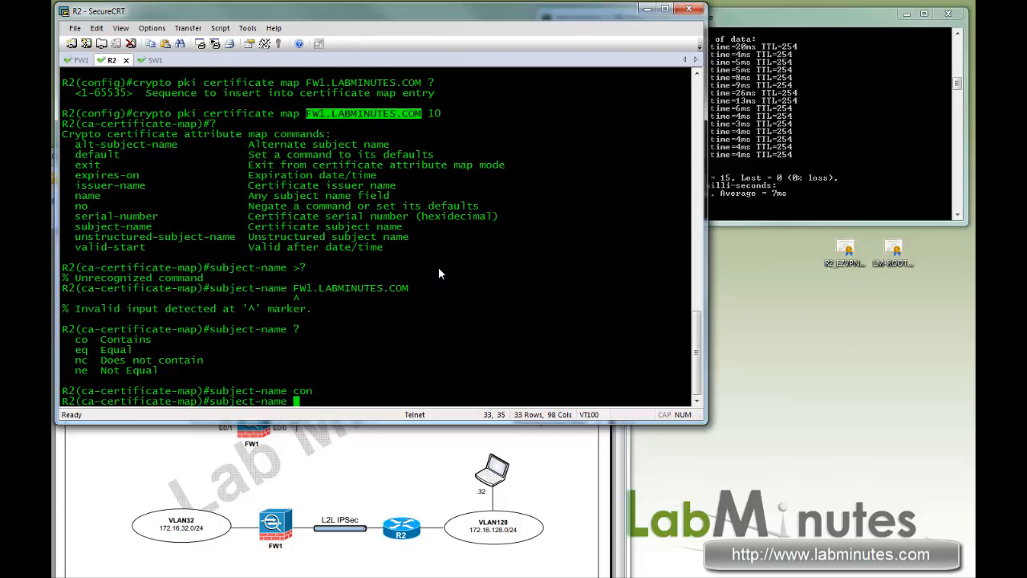
type("co FW1.LABMINUTES.COM")
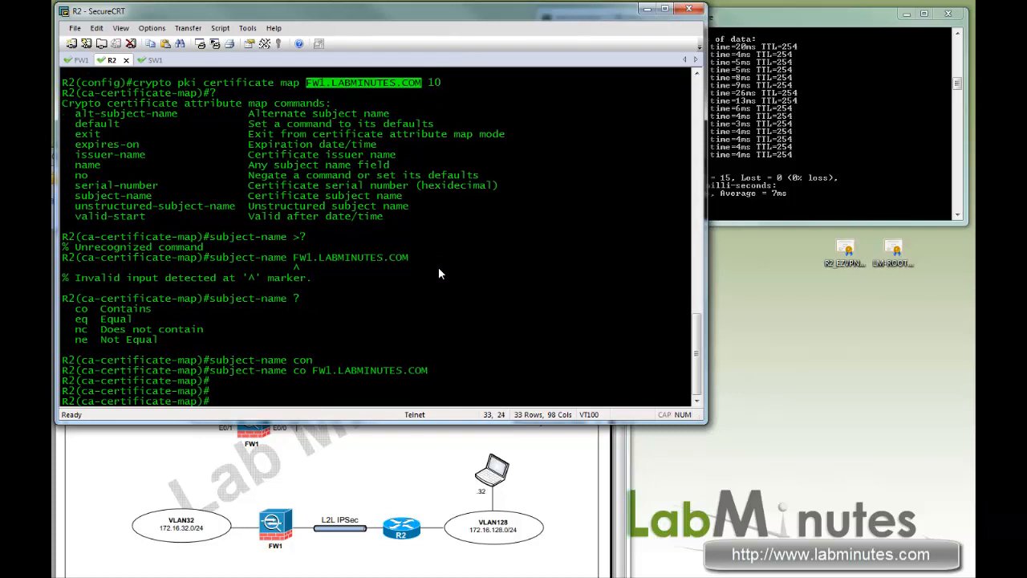
type("exi")
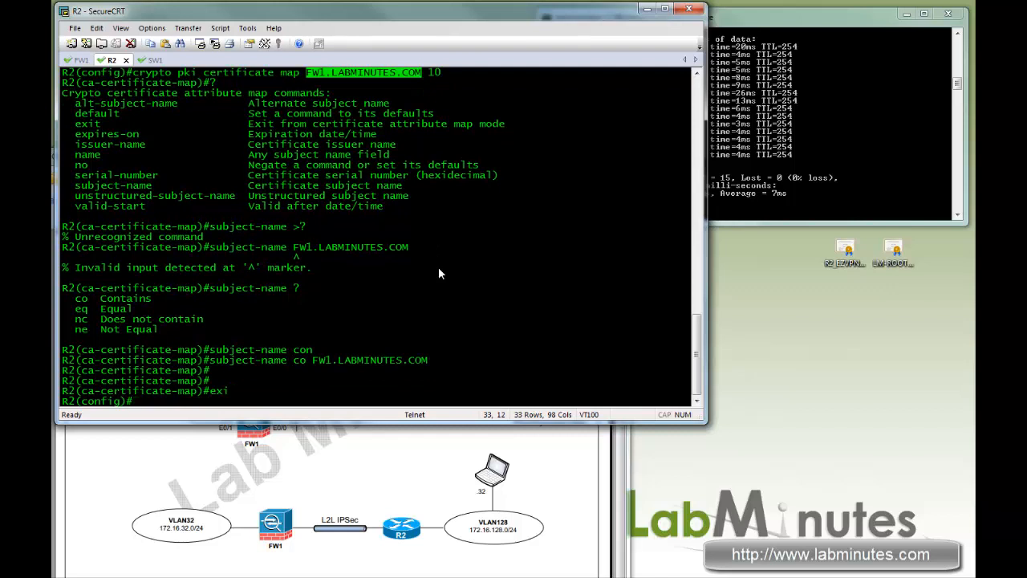
- Begin entering the crypto ISAKMP profile HQ_ command
type("crpyot")
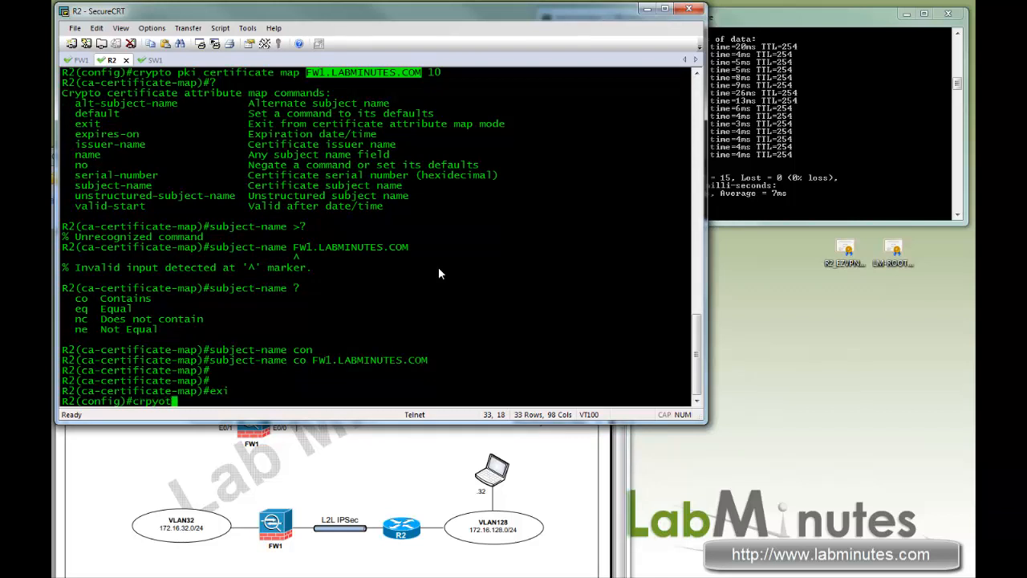
type("crypto")
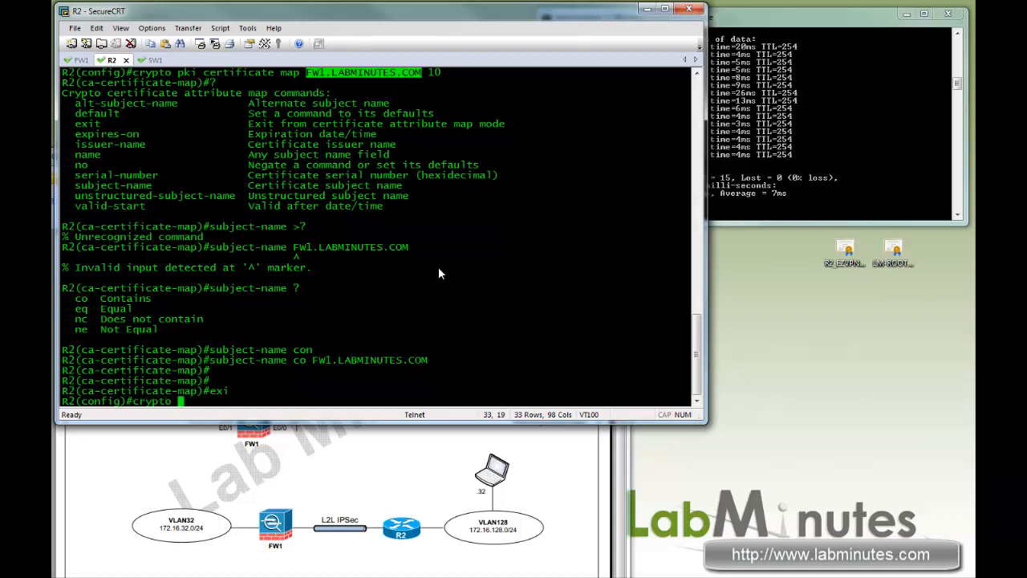
type("ipsec")
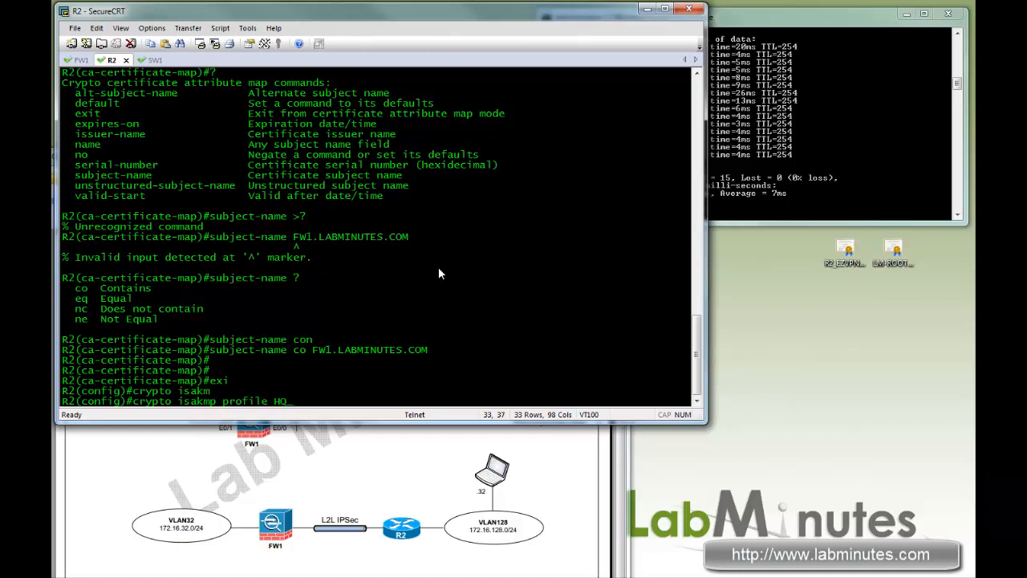
- Name the profile HQ_ISAKMP_PROFILE and list its commands, highlighting keepalive
type("_ISAKMP")
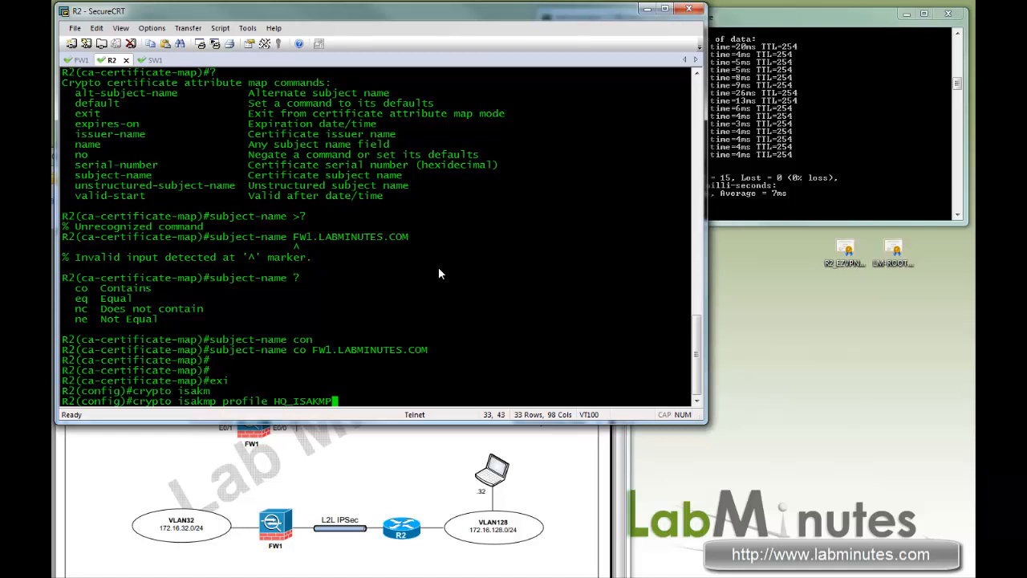
type("_PROFILE")
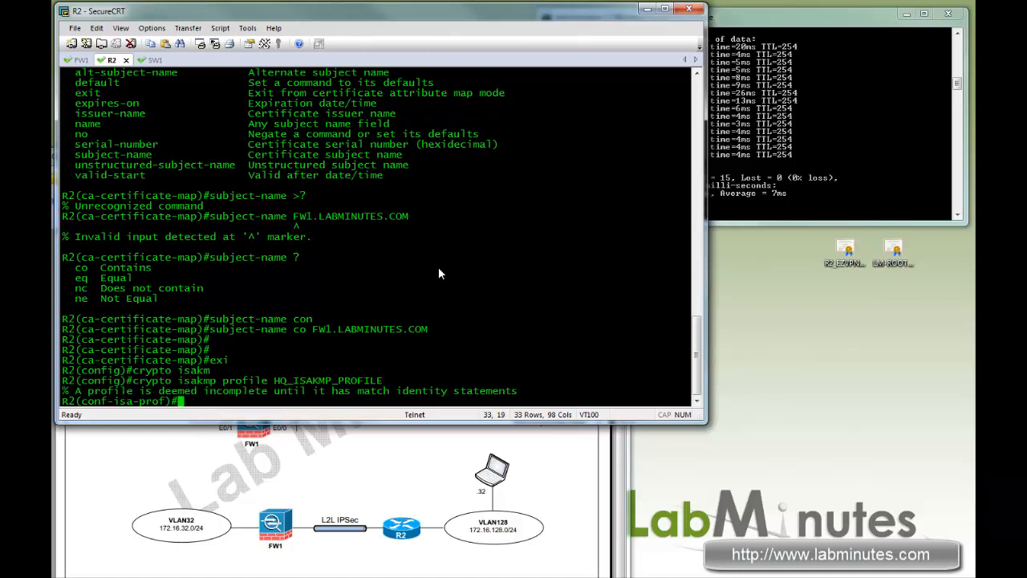
type("?")
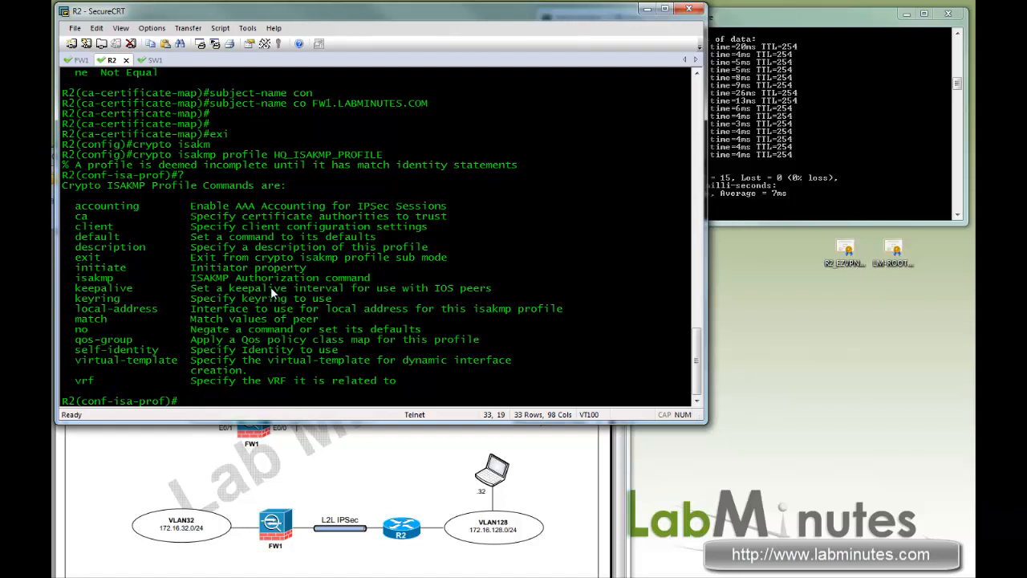
mouse_move(117, 295)
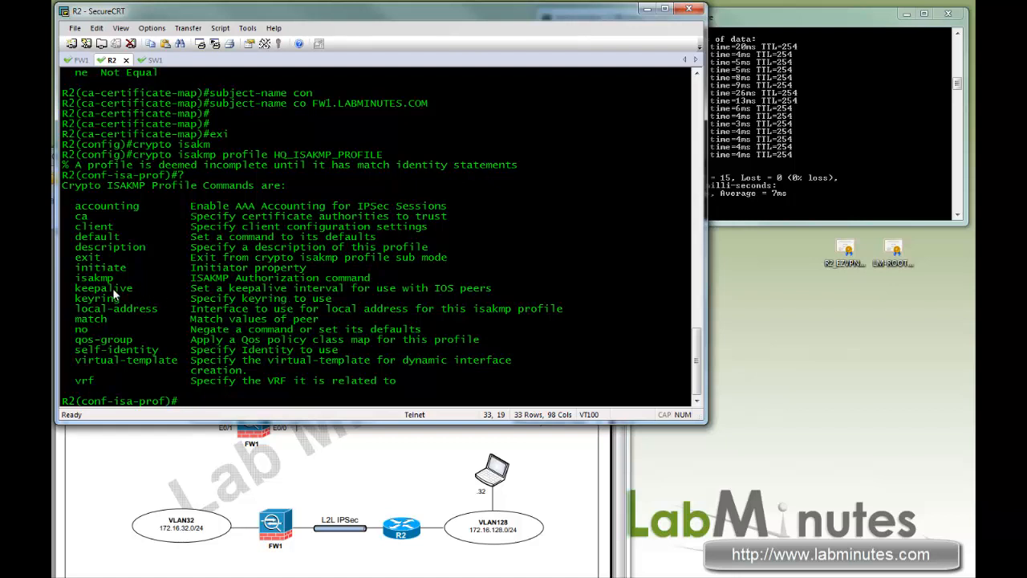
double_click(102, 287)
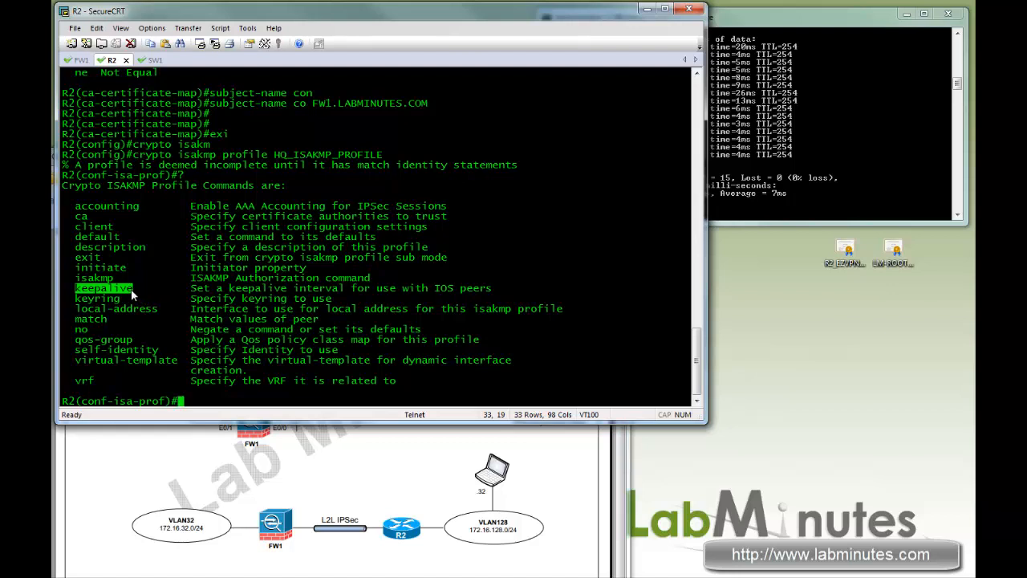
mouse_move(130, 361)
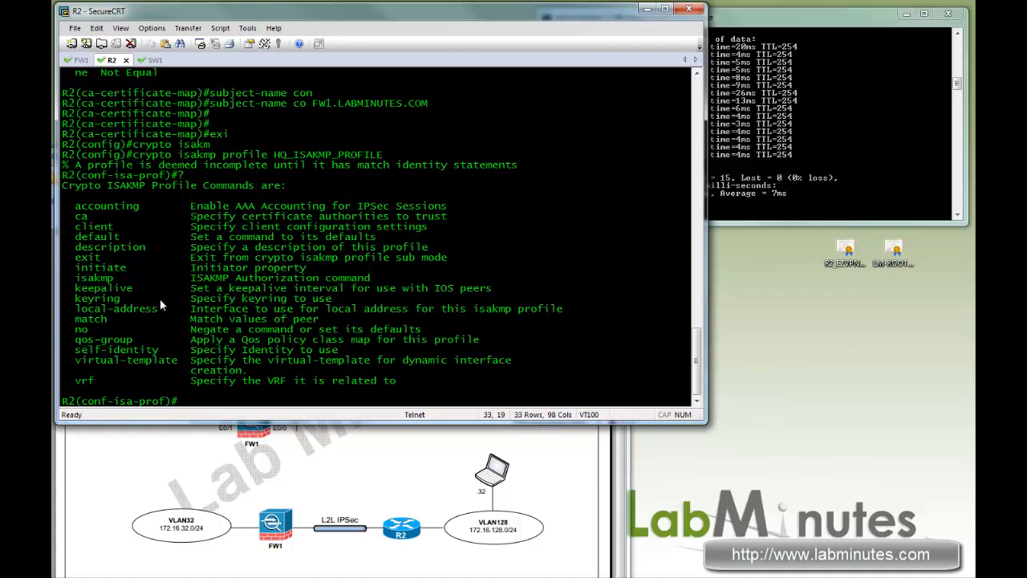
- Set self-identity fqdn, ca trust-point LM-ROOT-CA, and match certificate FW1.LABMINUTES.COM
type("self-identity")
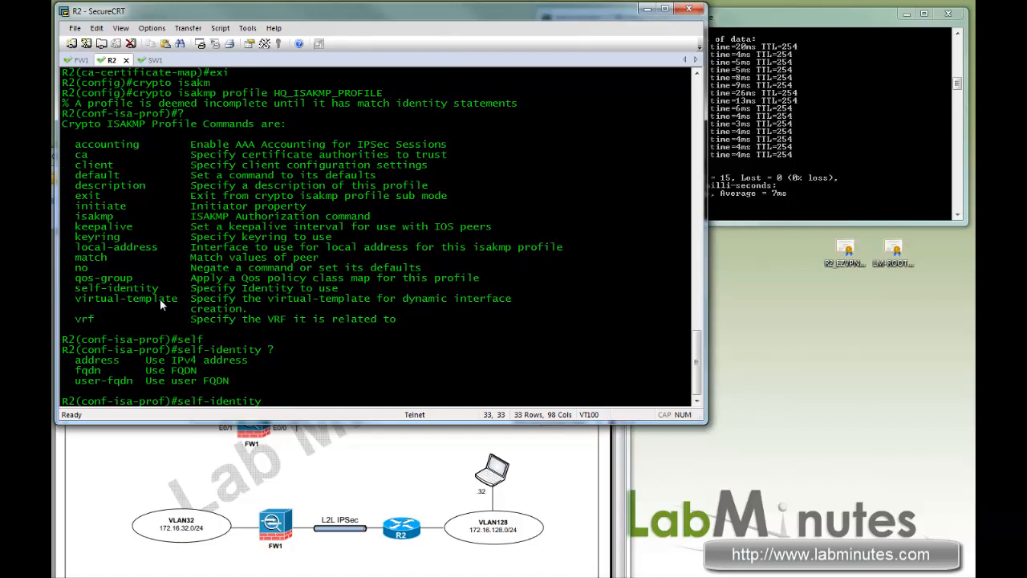
type("fqdn")
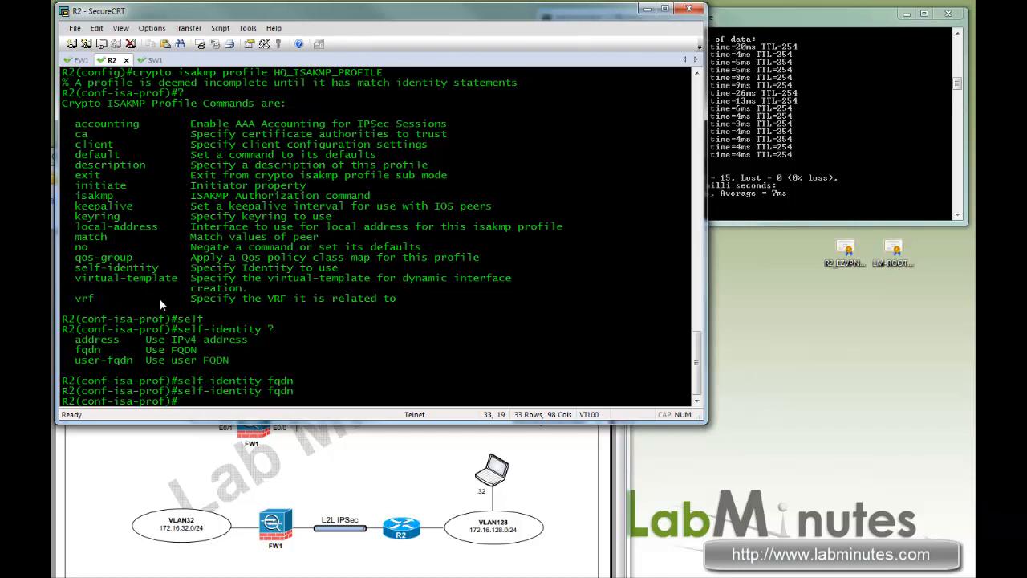
type("ca")
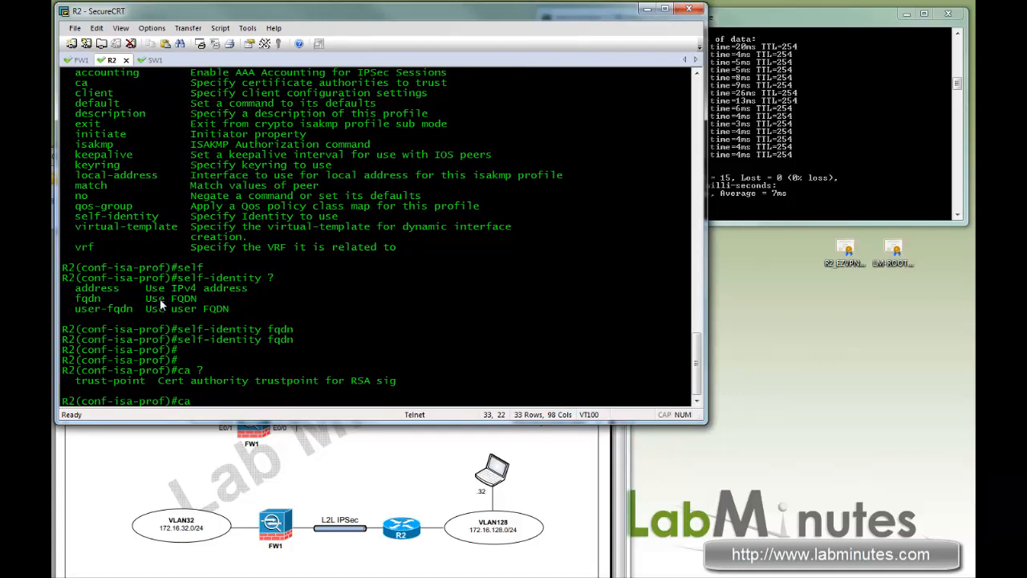
type("trust-point")
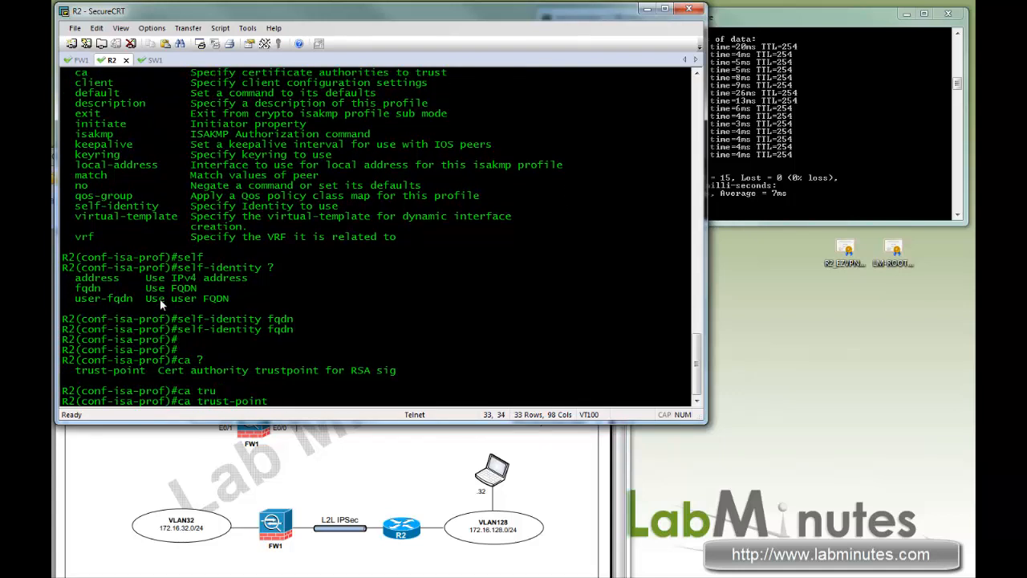
type("LM-")
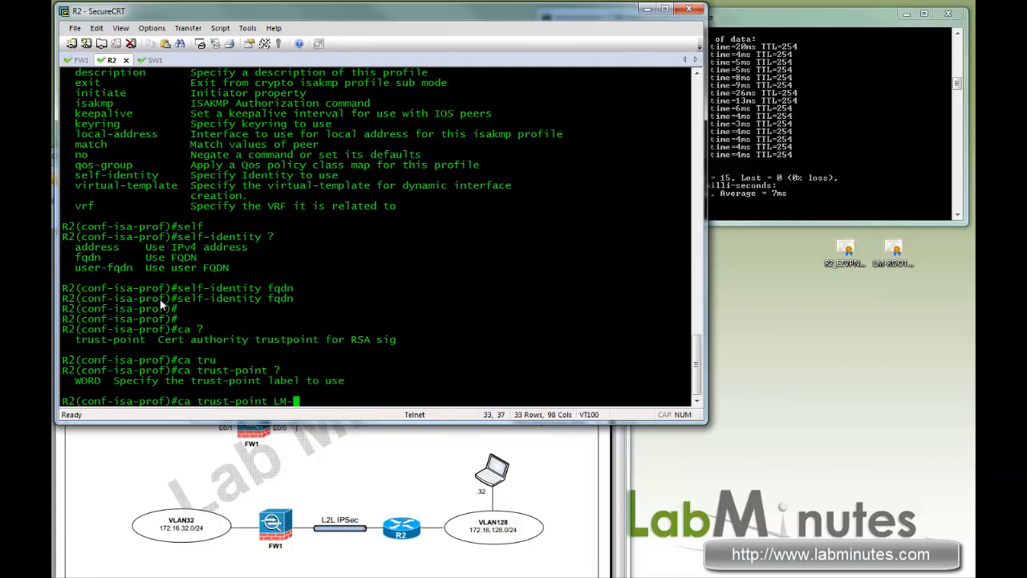
type("ROOT-CA")
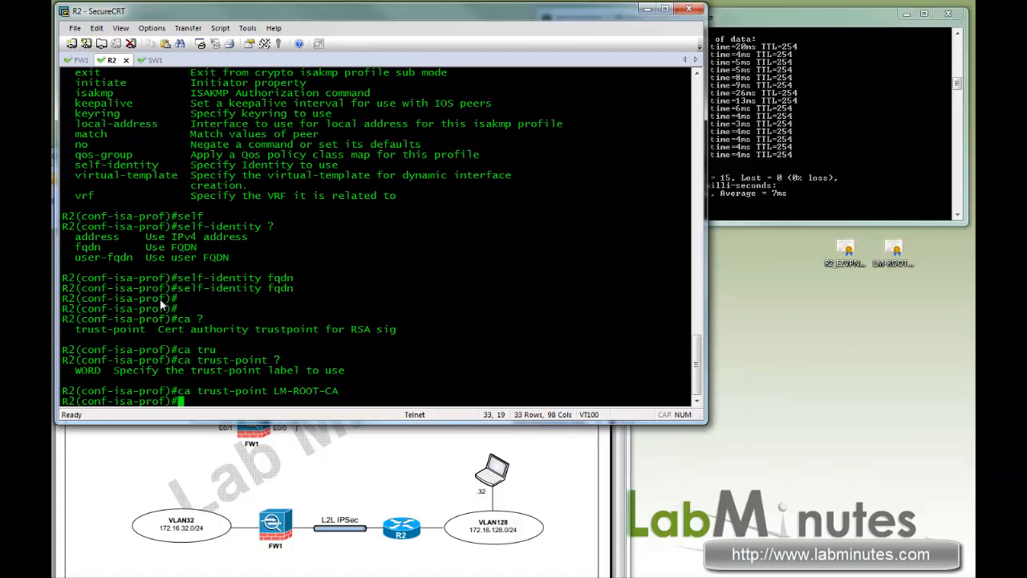
type("match >?")
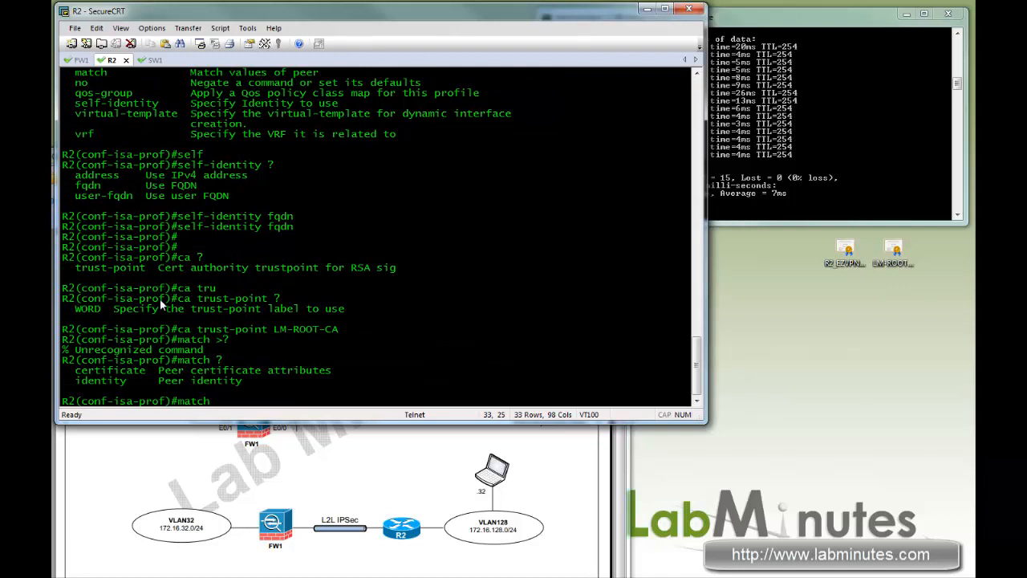
type("i")
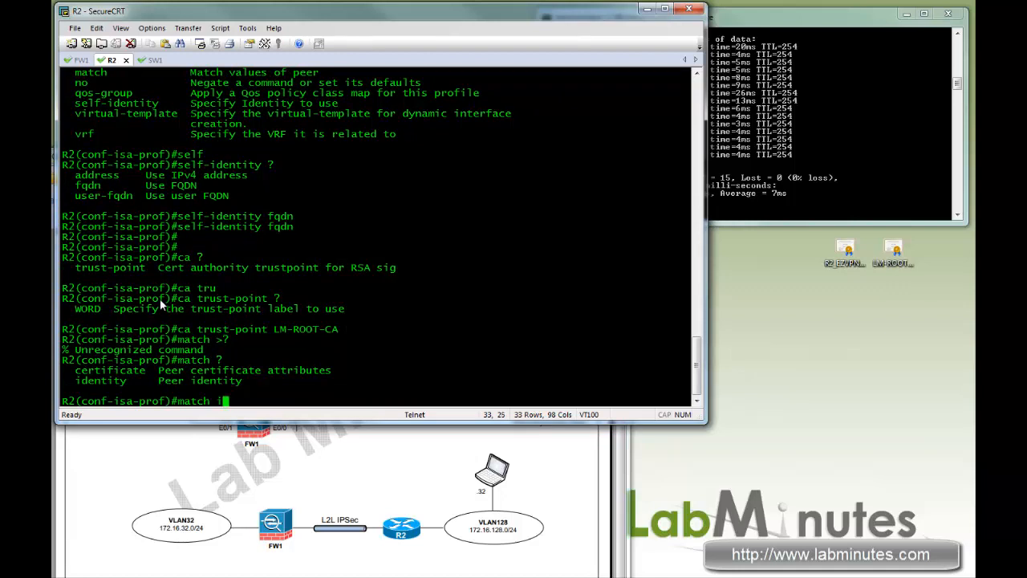
type("dentity ?")
type("match certificate FW1.LABMINUTES.COM")
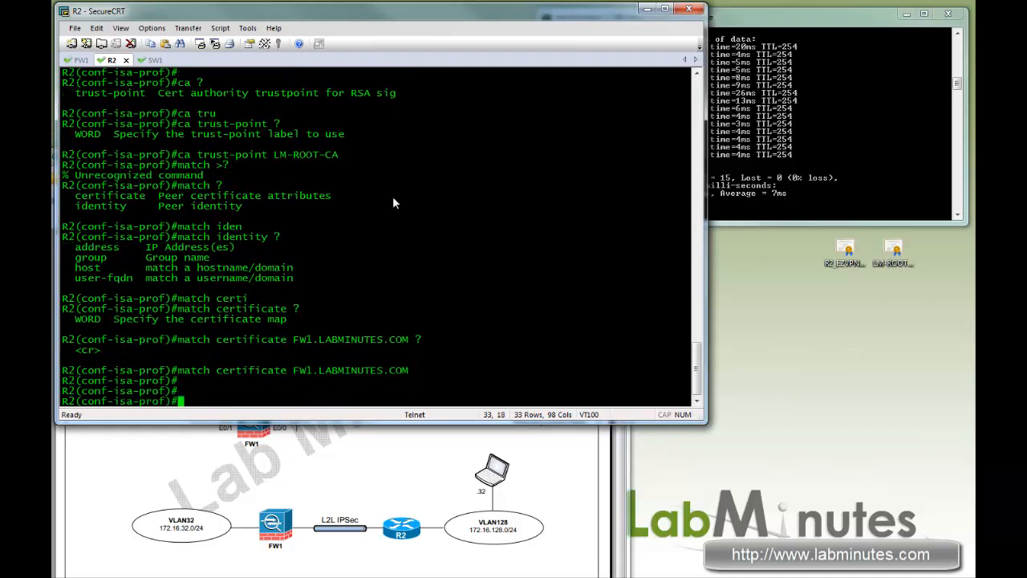
- Add keepalive 10 retry 3 to HQ_ISAKMP_PROFILE
type("keep")
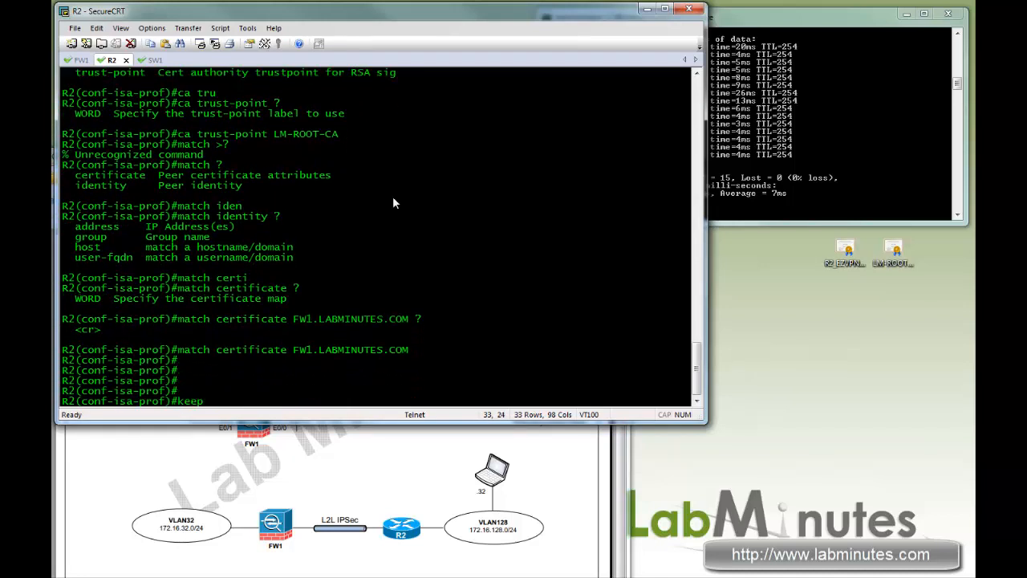
type("keepalive 10")
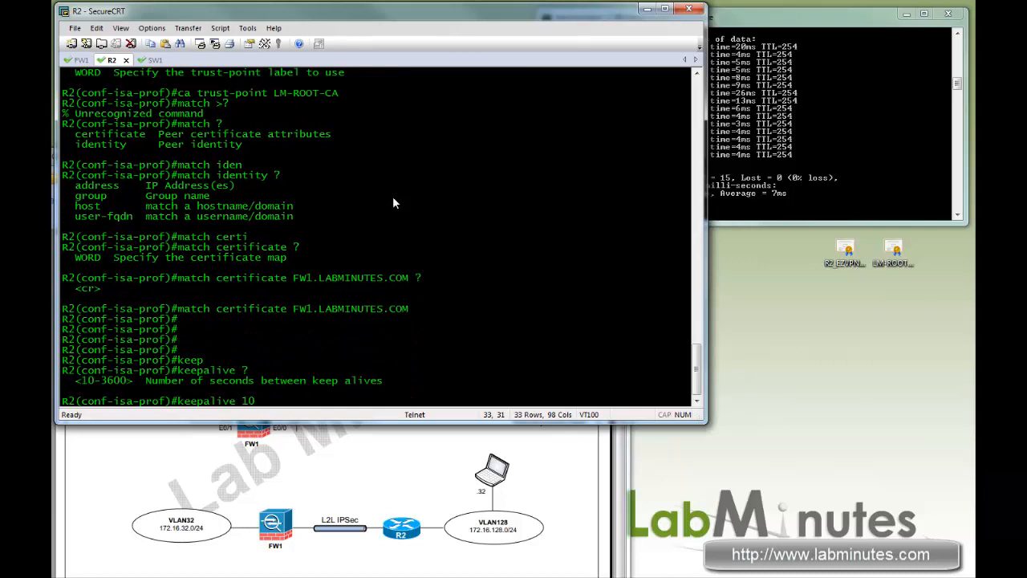
type("re 3")
type("crypto ipse transform-set")
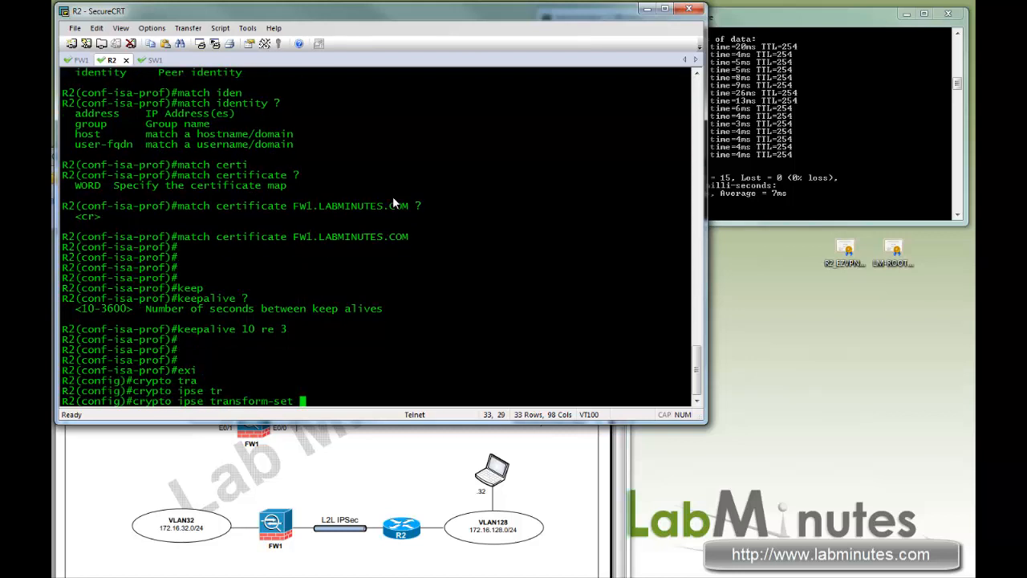
- Add transform set ESP_AES256_SHA (esp-aes 256, esp-sha-hmac) and crypto ipsec df-bit clear
type("ESP")
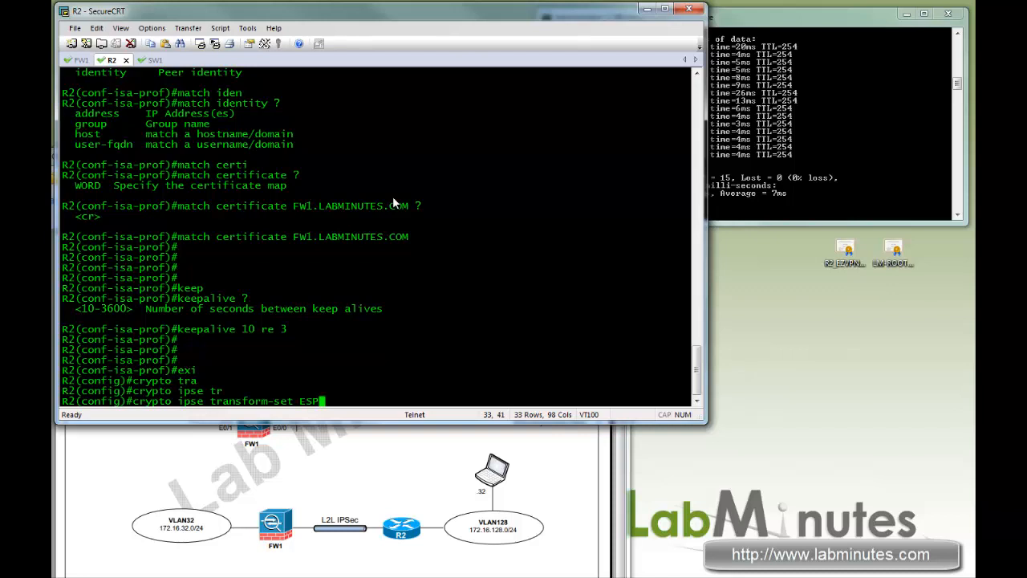
type("_AES256")
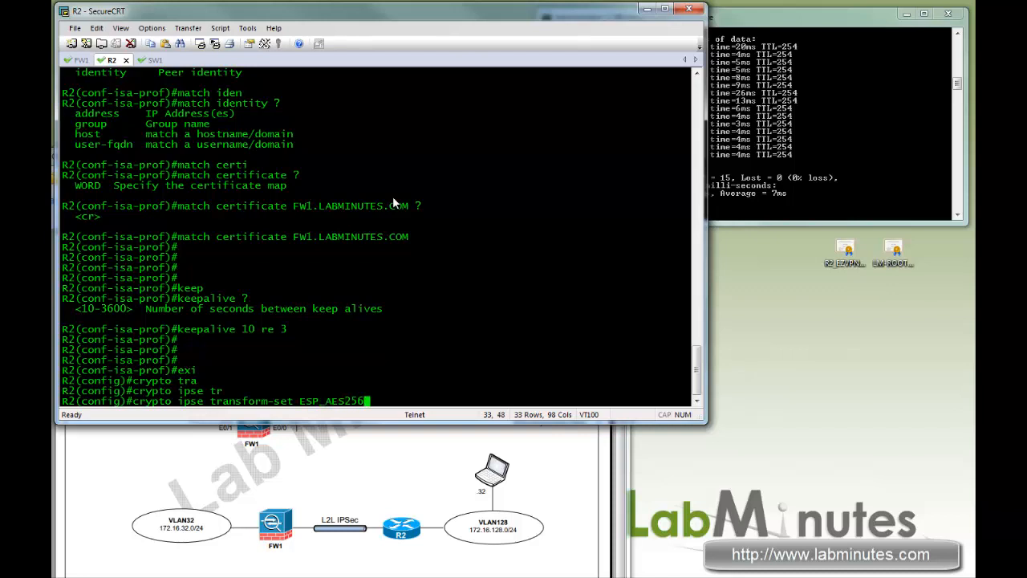
type("_SHA")
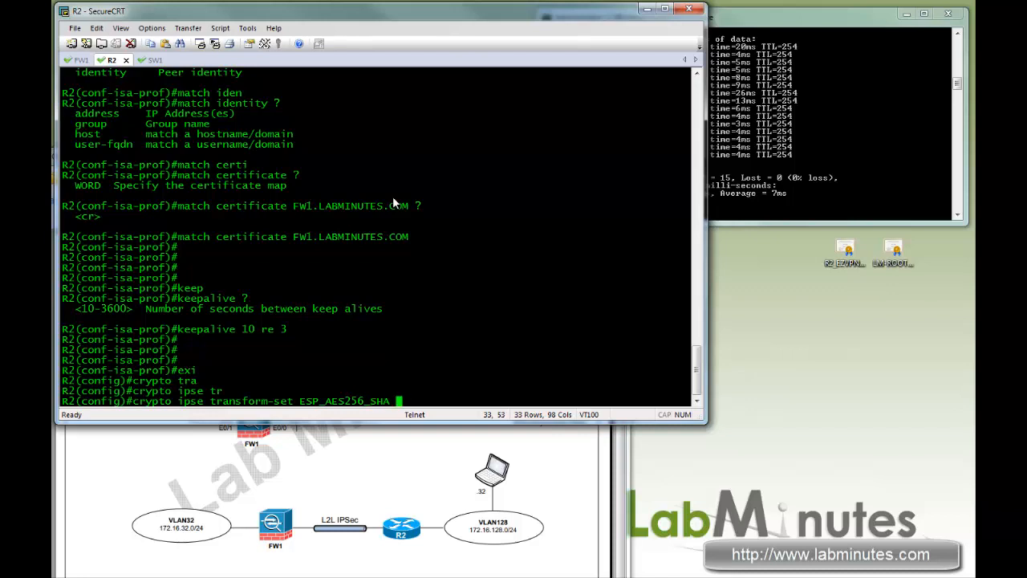
type("esp-aes")
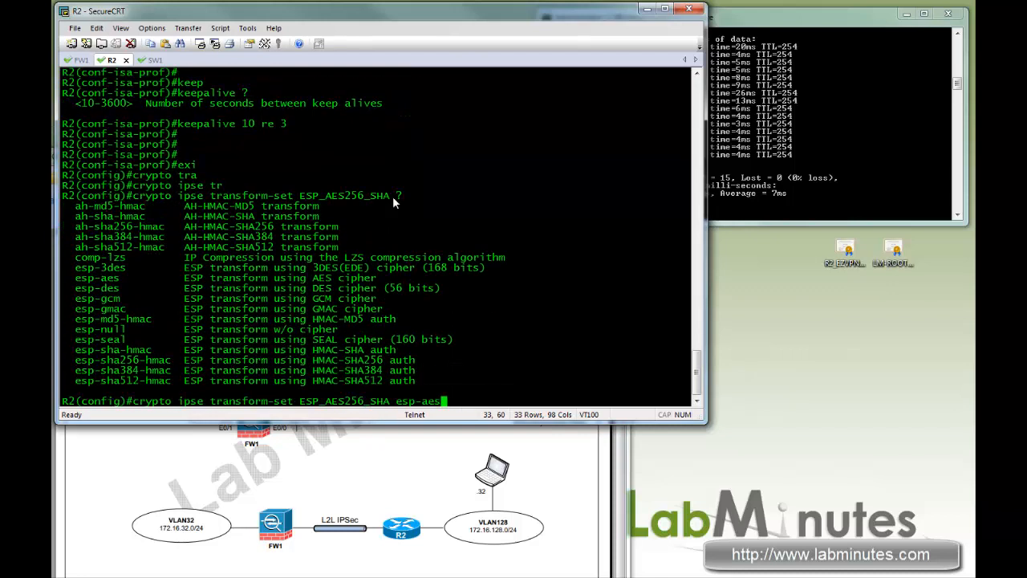
type("256 ?")
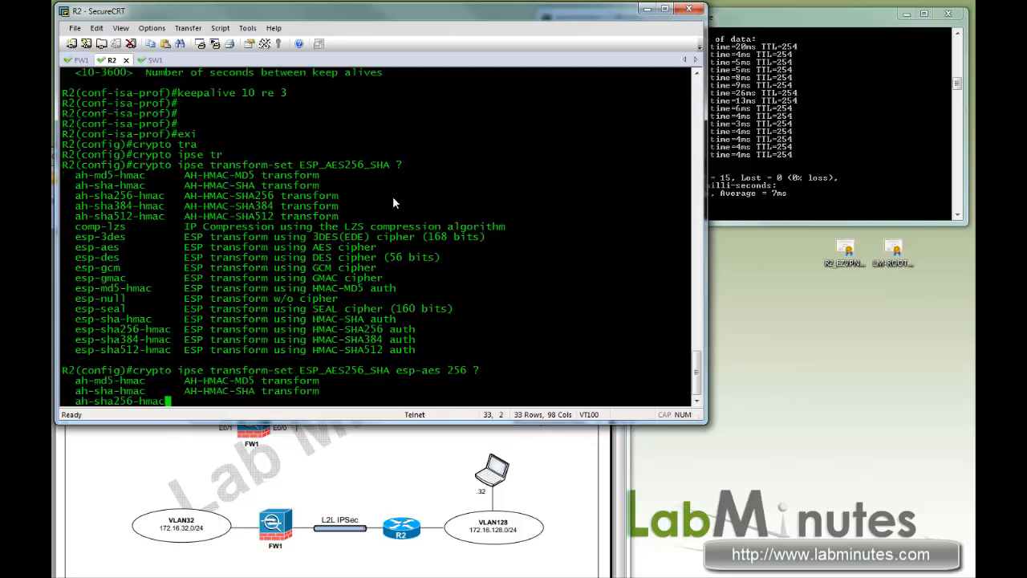
type("esp-sha-?")
type("c")
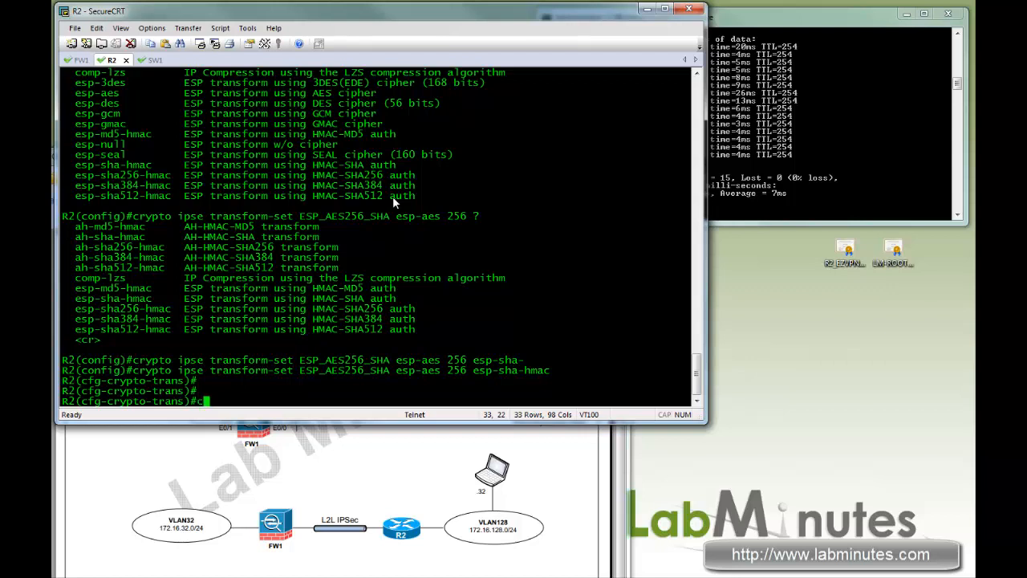
type("rypto ipsec")
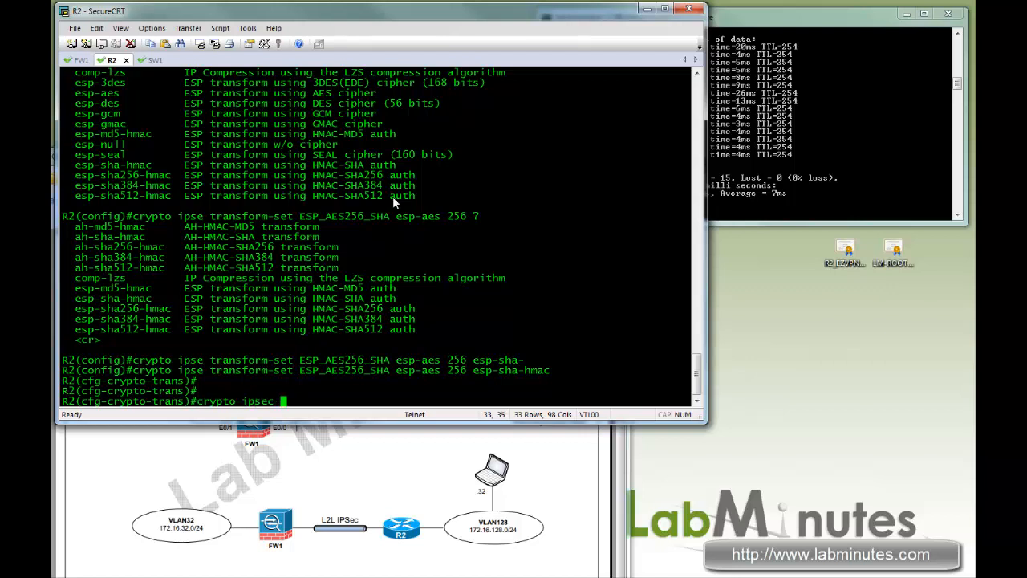
type("df-bit clea")
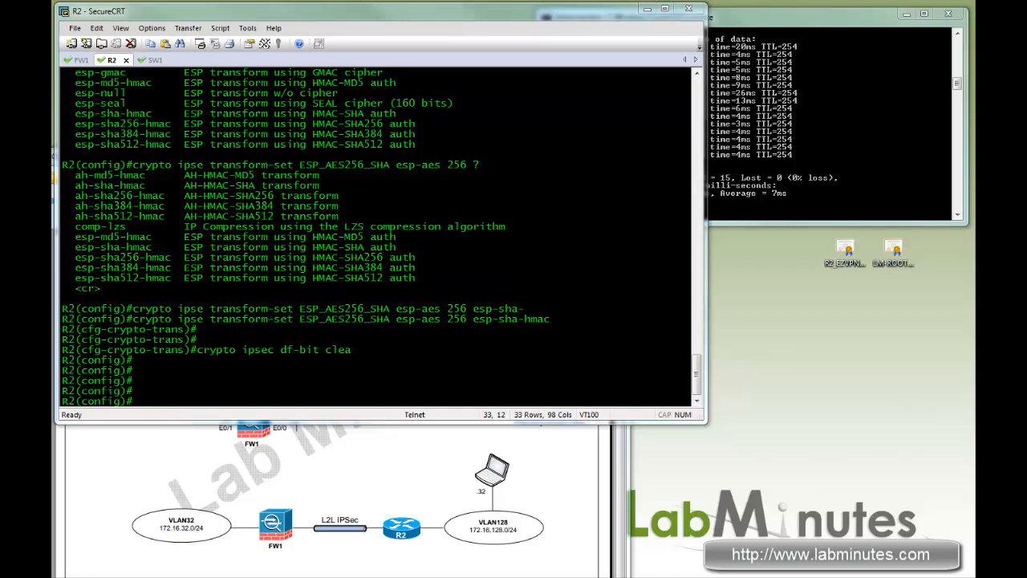
- Create crypto map VPNMAP entry 10 matching VPN_HQ with peer 1.1.1.11
type("crypto map VPN")
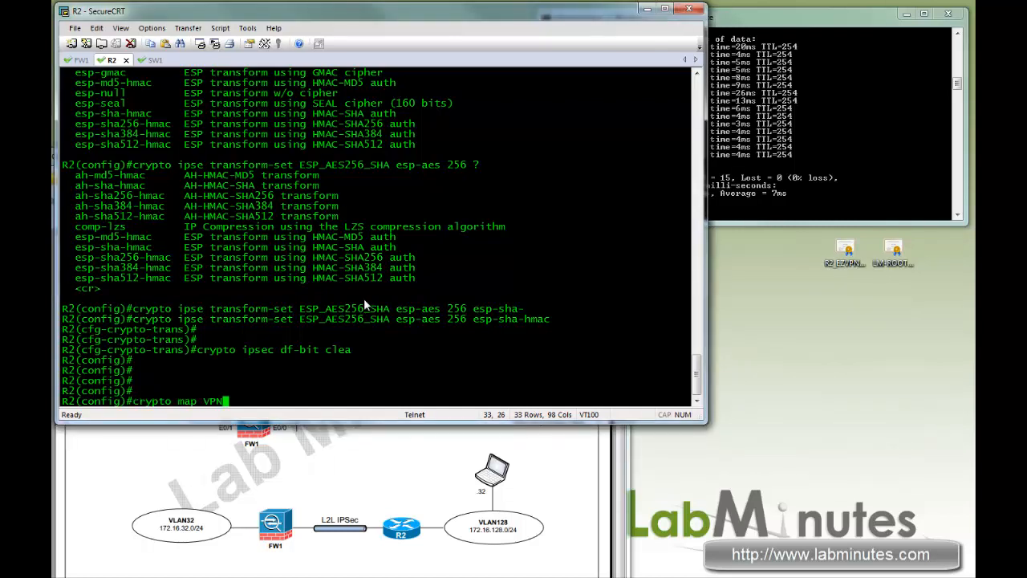
type("MAP 10")
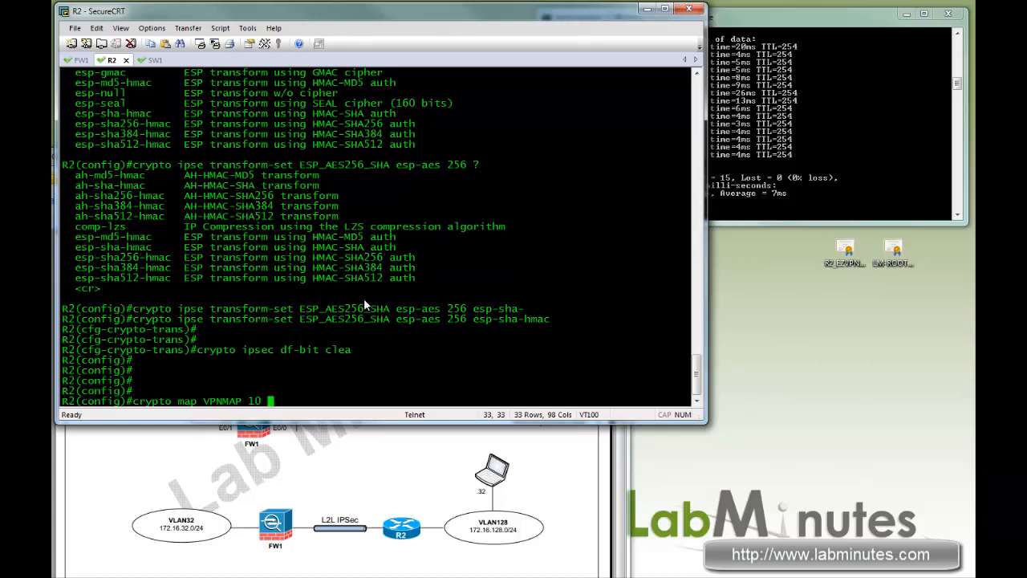
type("ipsec-isakmp")
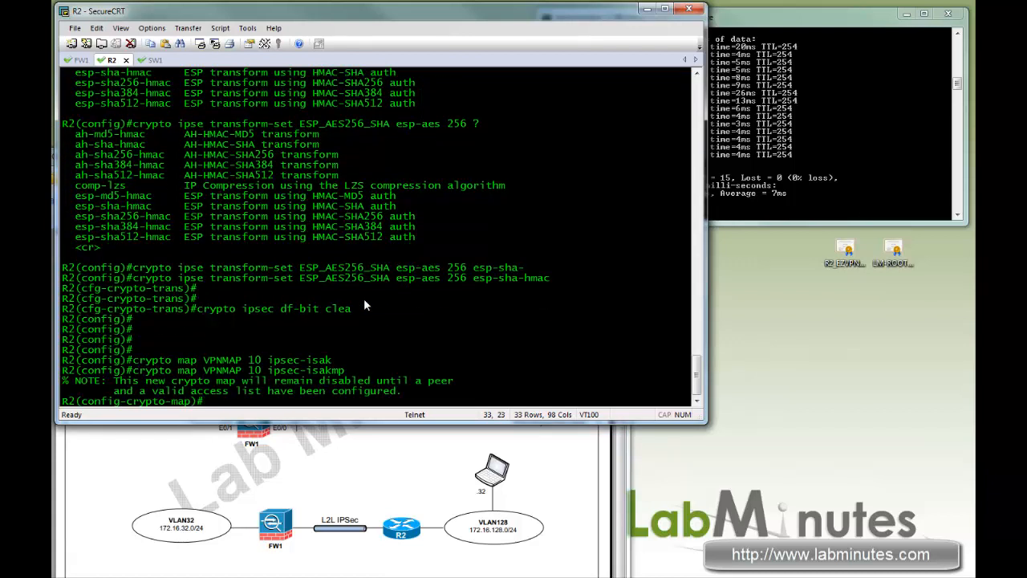
scroll("down", 3)
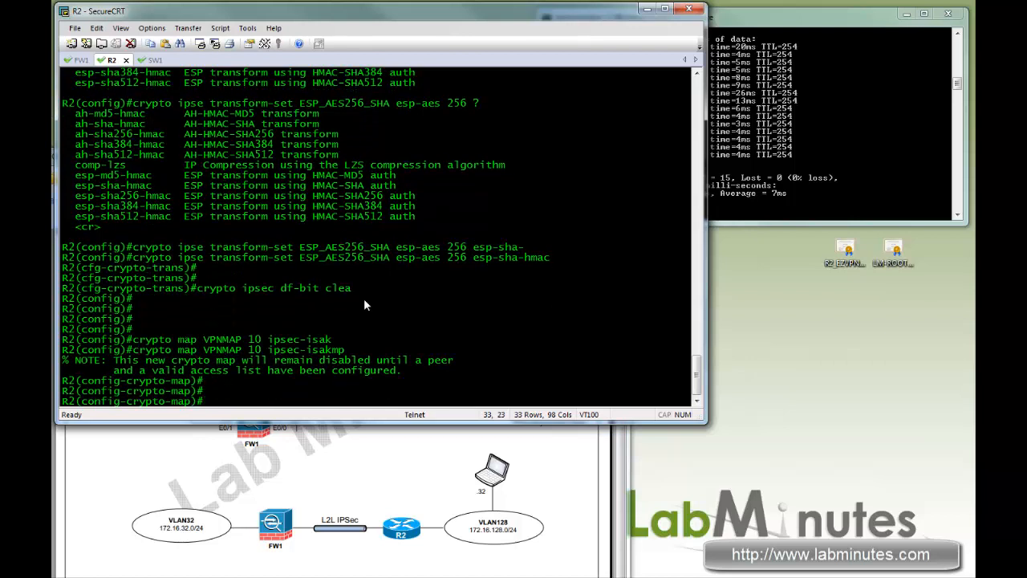
type("?")
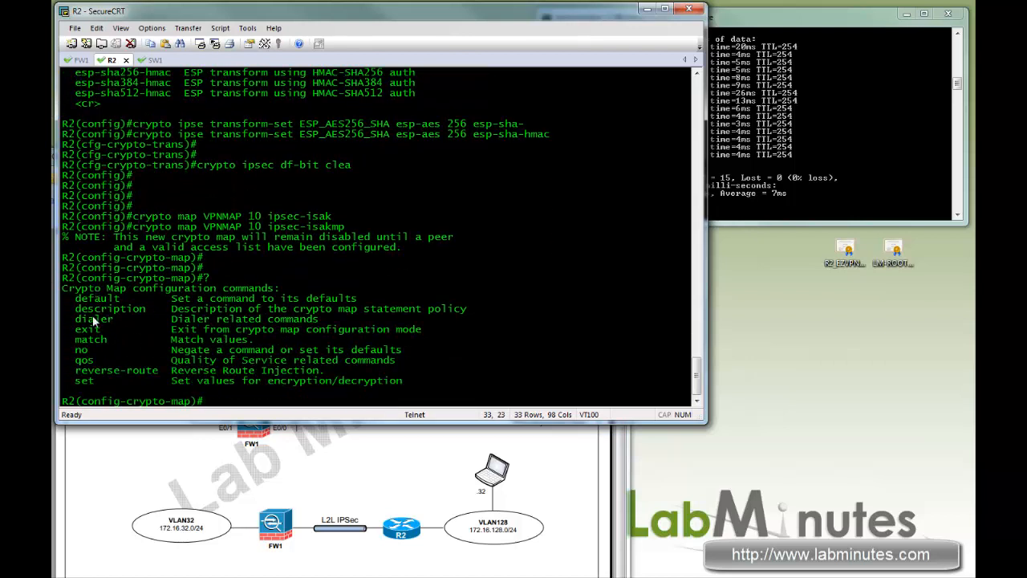
double_click(90, 339)
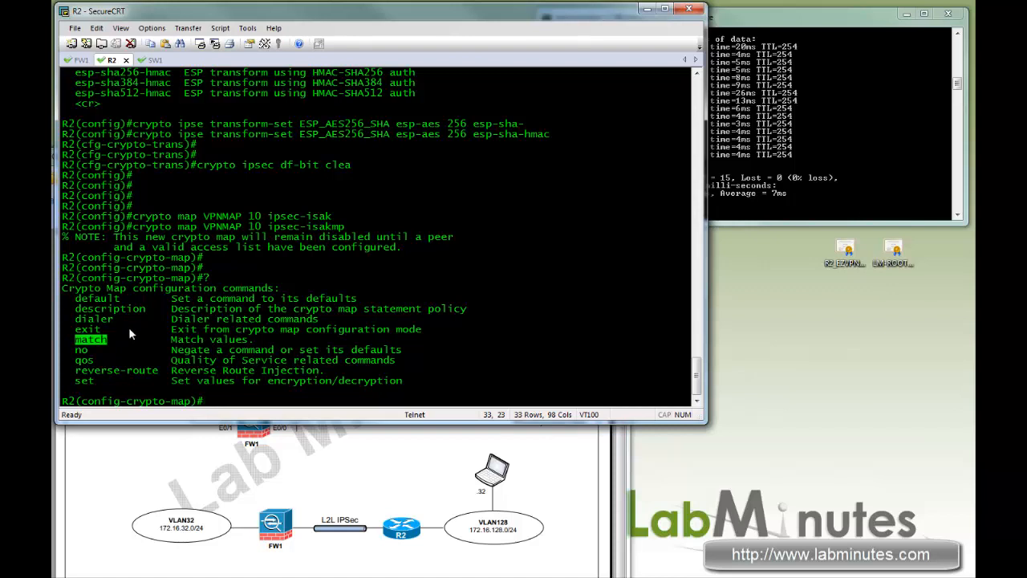
type("match add")
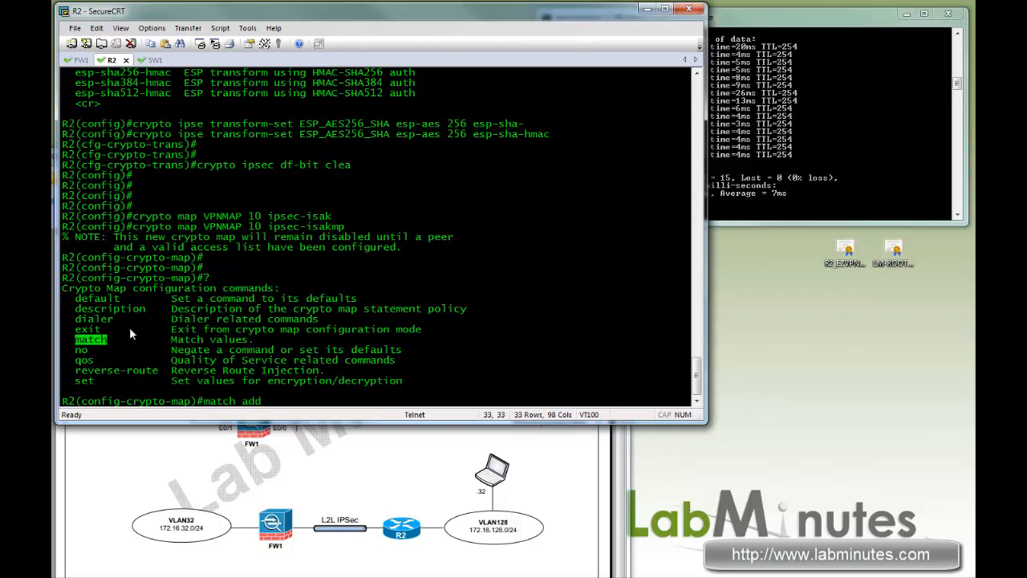
type("VPN_HQ")
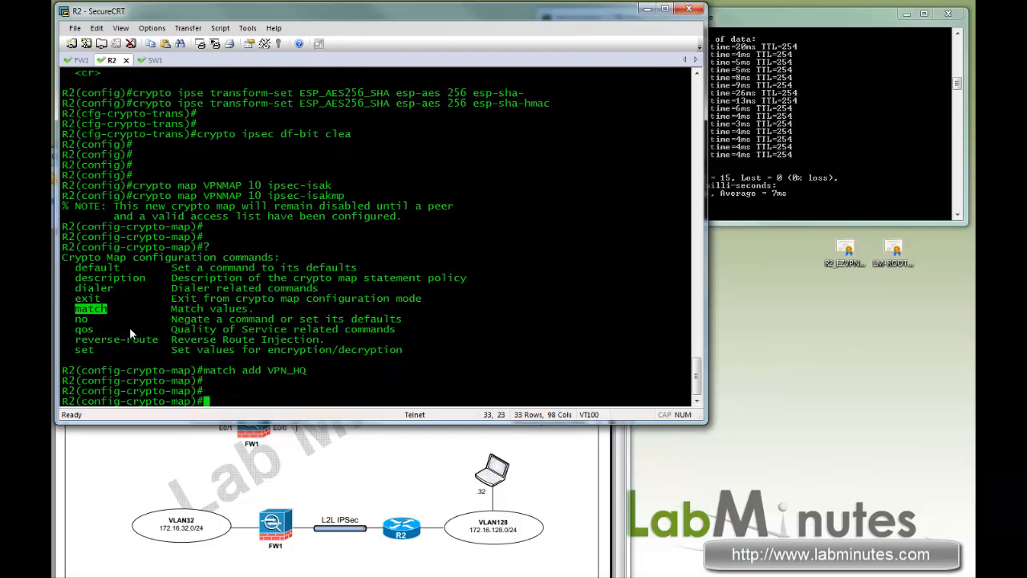
type("set peer ?")
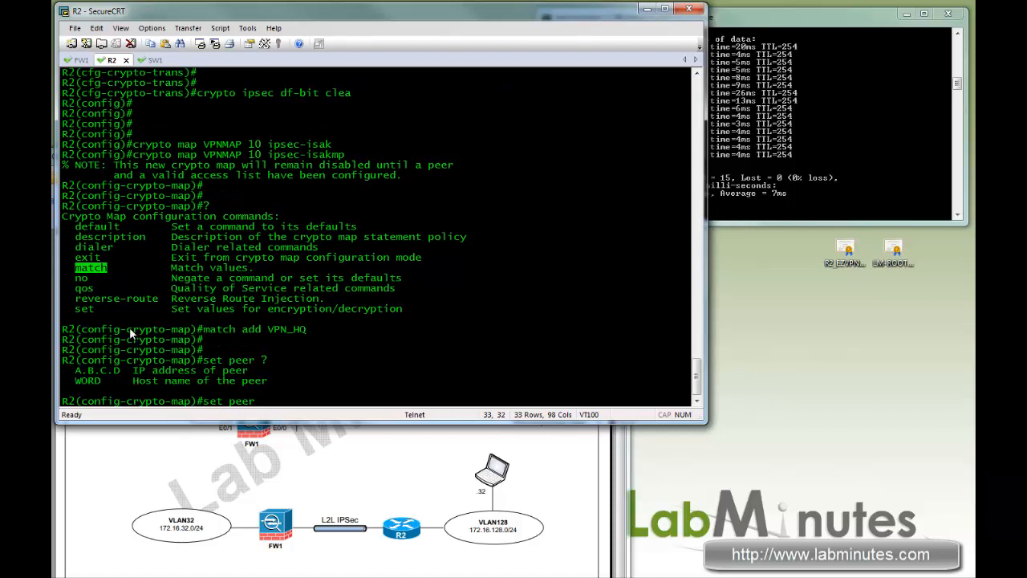
type("1.1.1.11")
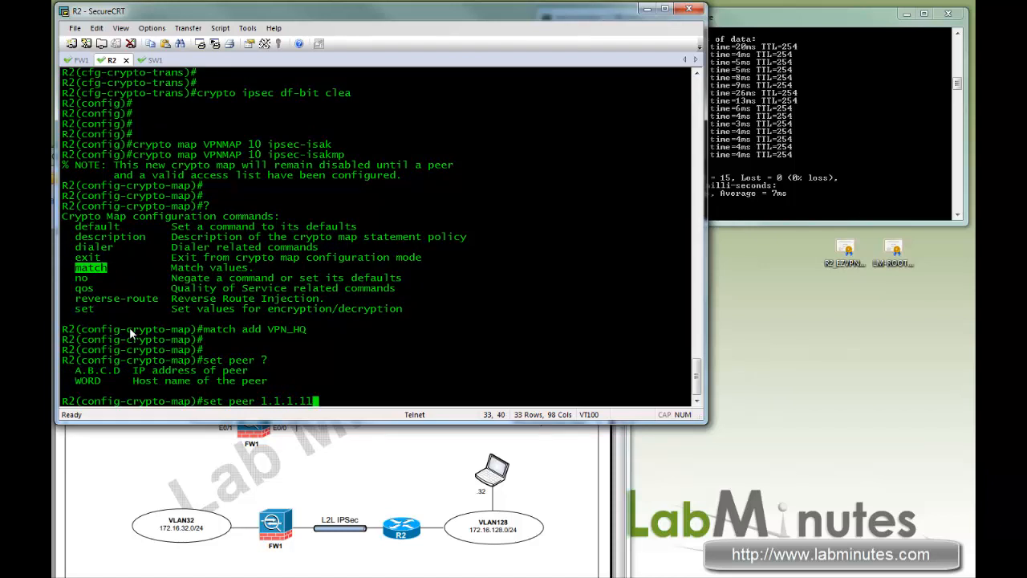
- Set SA lifetimes 1024000 and 28800 seconds, transform-set ESP_AES256_SHA, and PFS group5
type("set security-association")
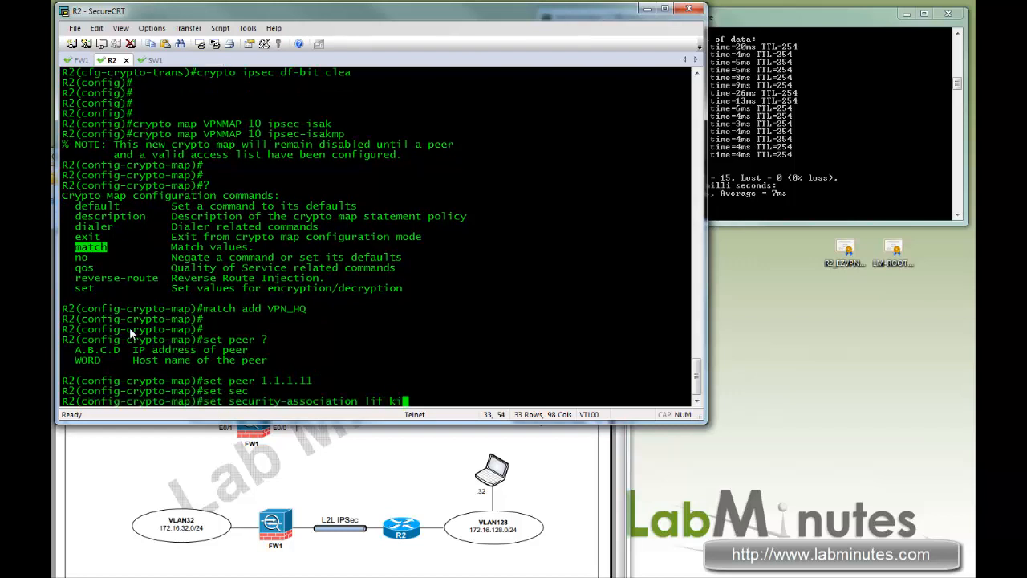
type("1024000")
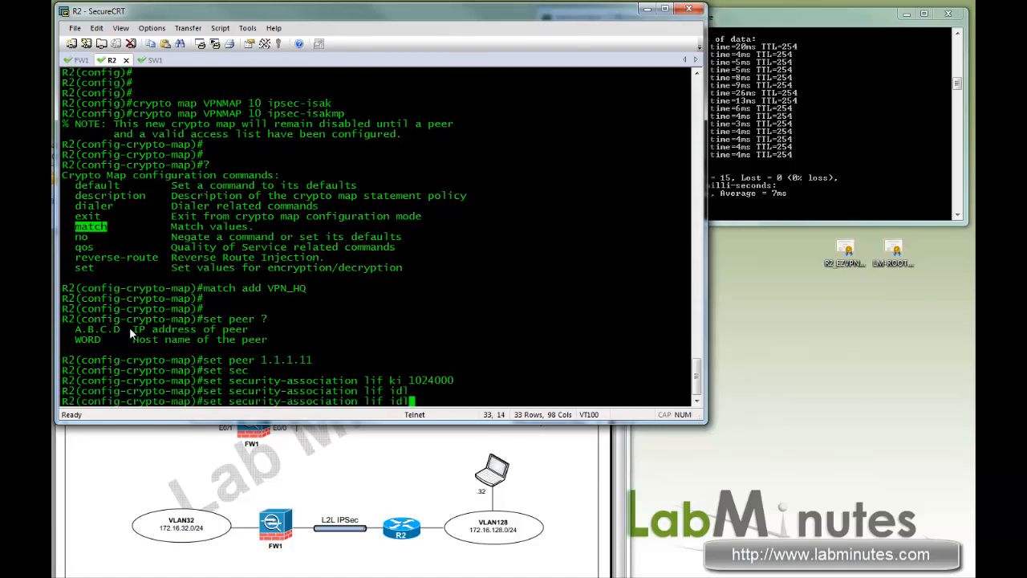
type("sec")
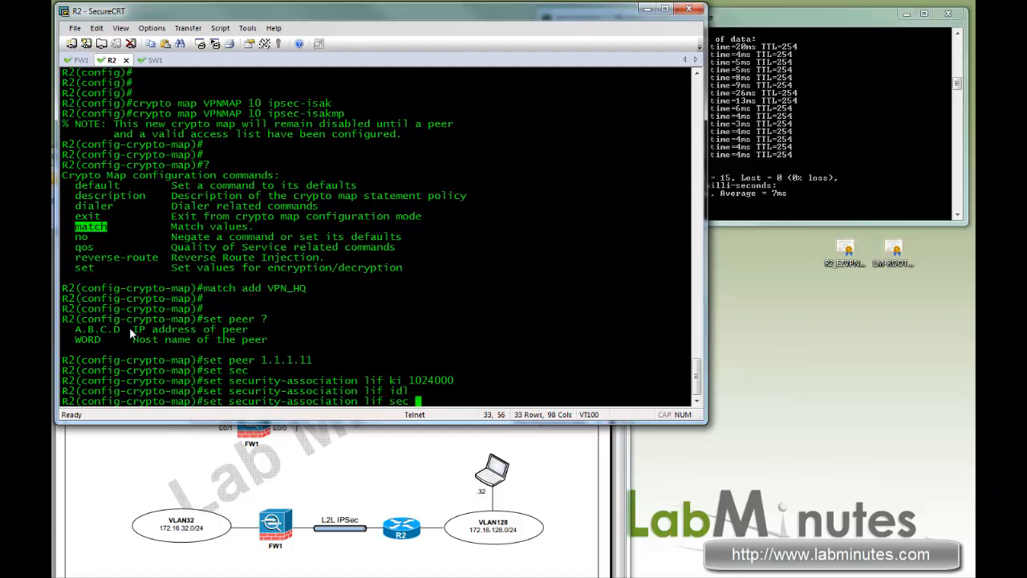
type("28800")
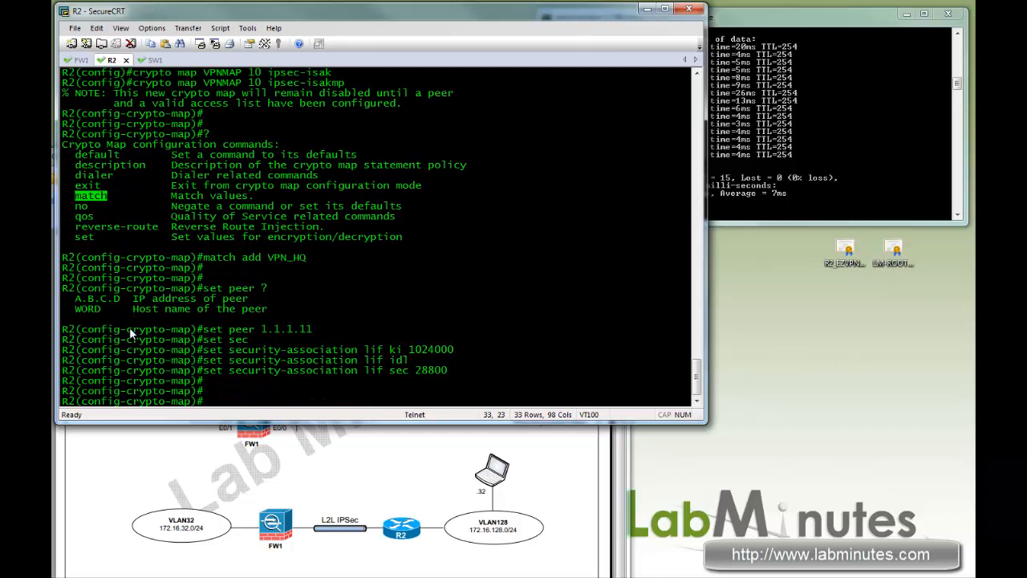
type("set transform-set ESP_AES256_SHA")
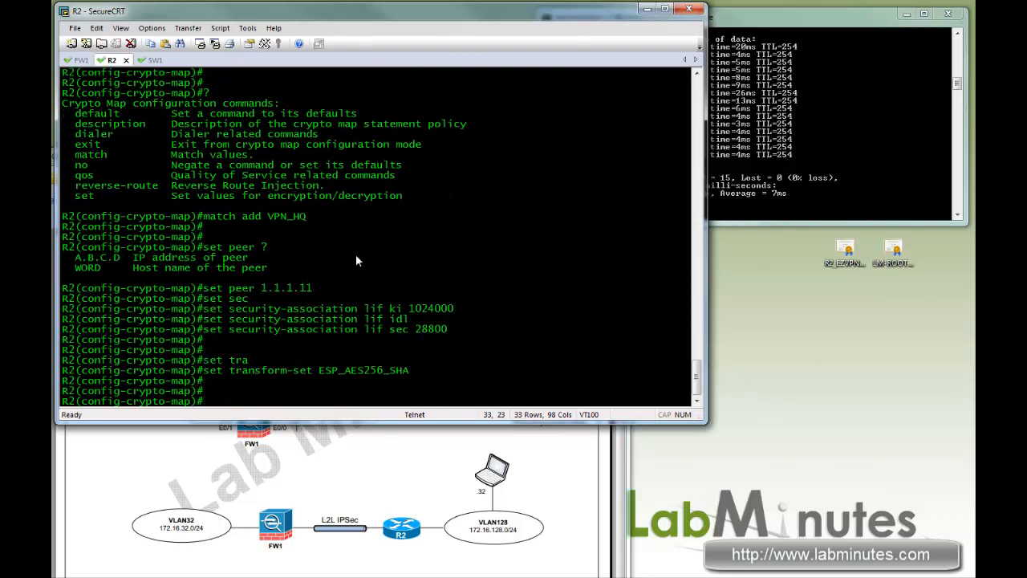
type("set")
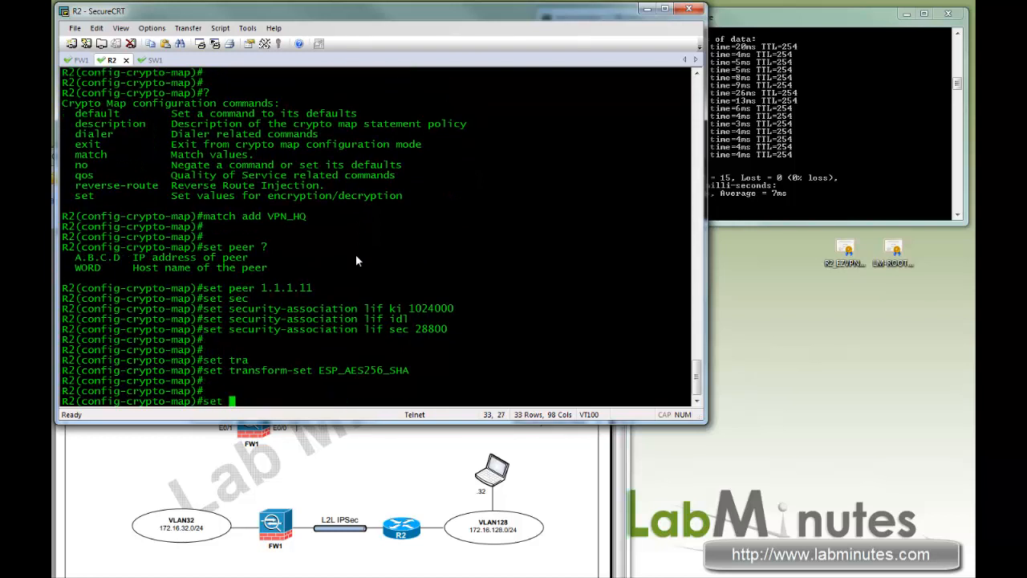
type("set pfs group5")
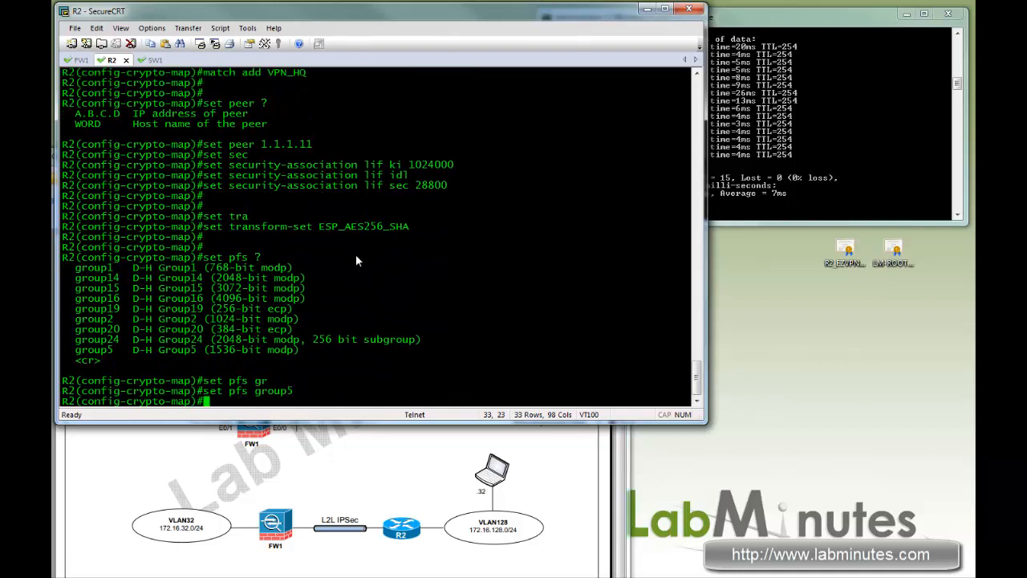
type("?")
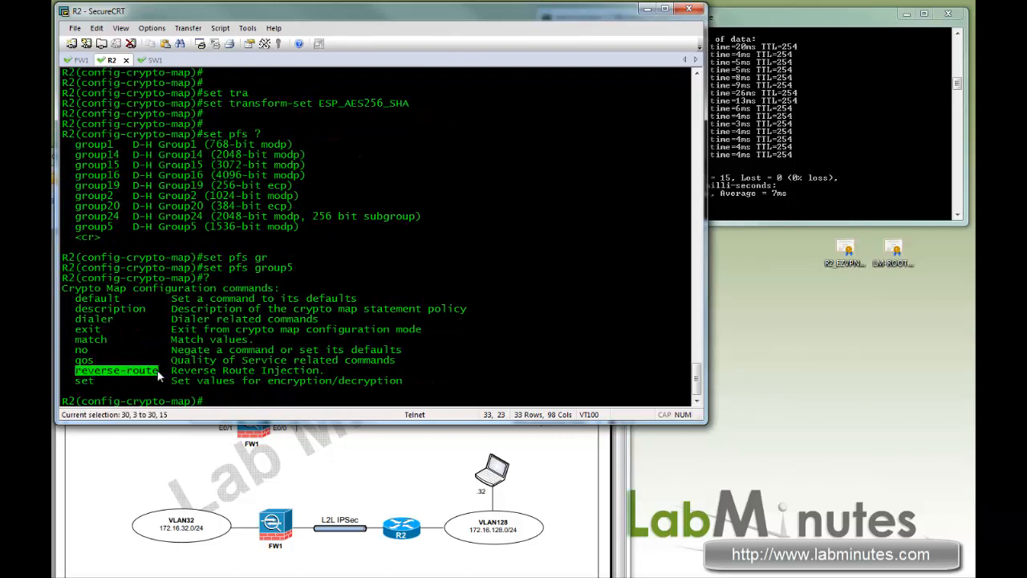
- Add reverse-route, qos pre-classify, and isakmp-profile HQ_ISAKMP_PROFILE to the map
type("reverse-route")
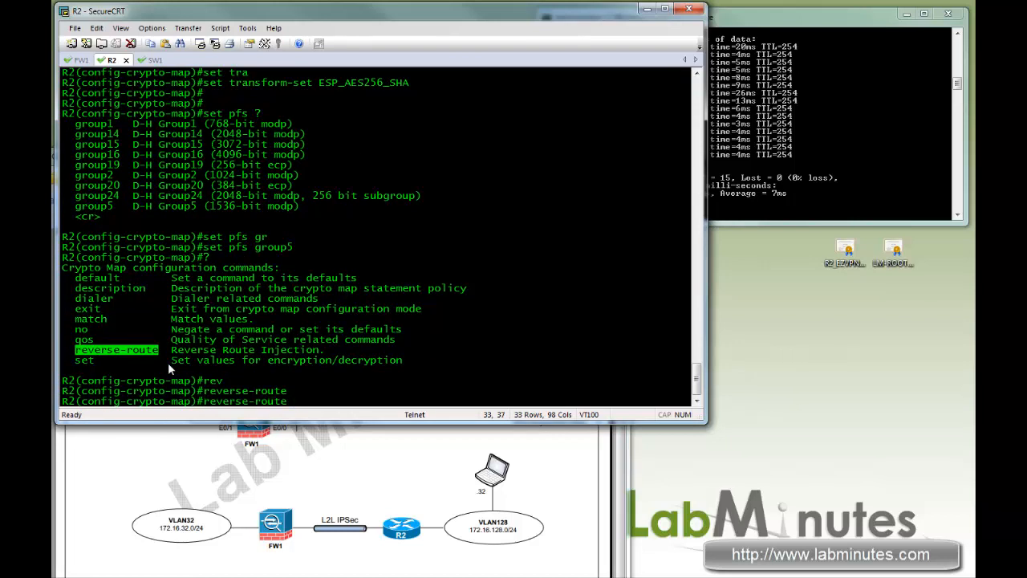
type("se")
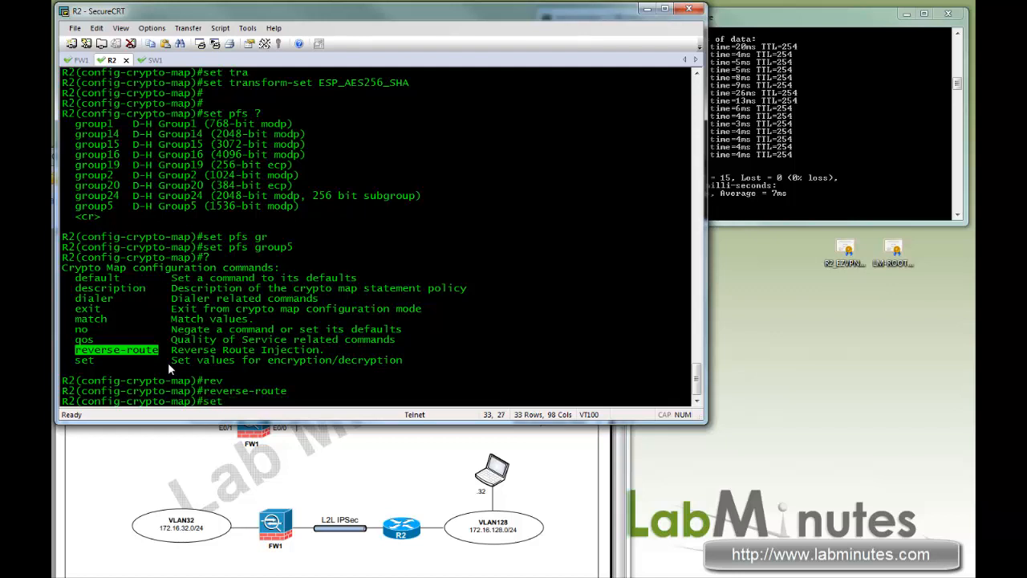
type("qos pr")
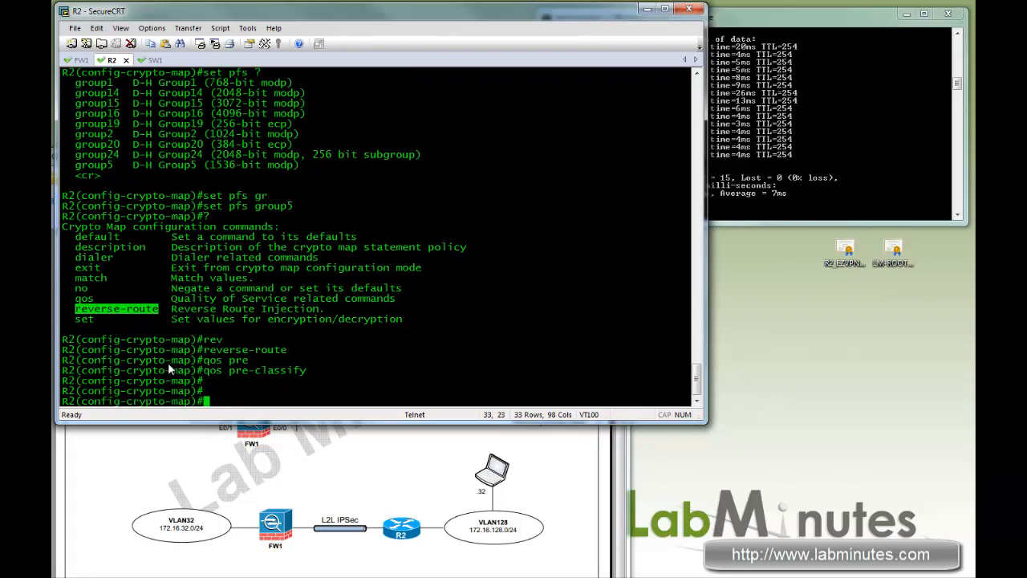
type("set isakmp-profile")
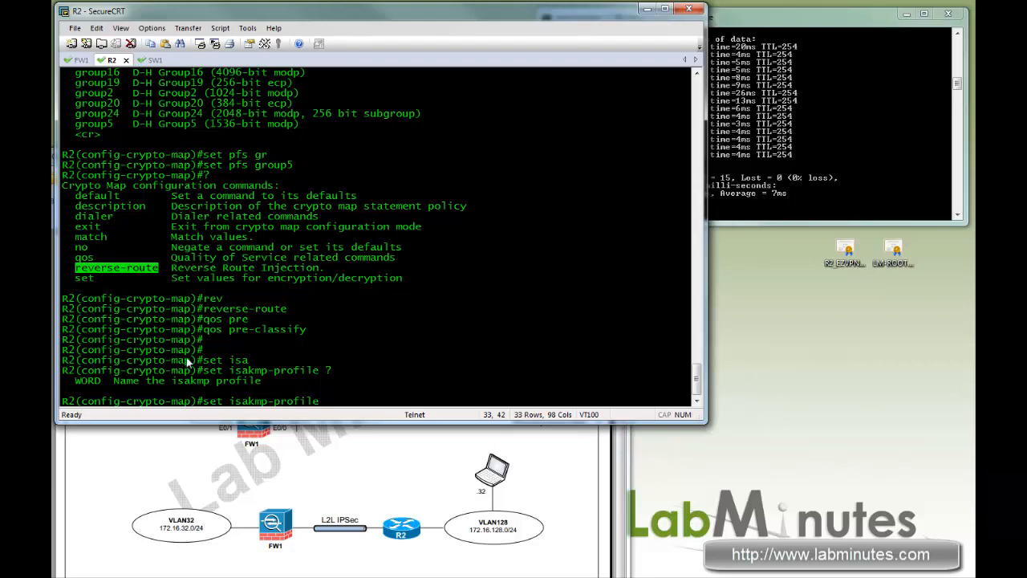
type("crypto ipse transform-set ESP_AES256_SHA ?")
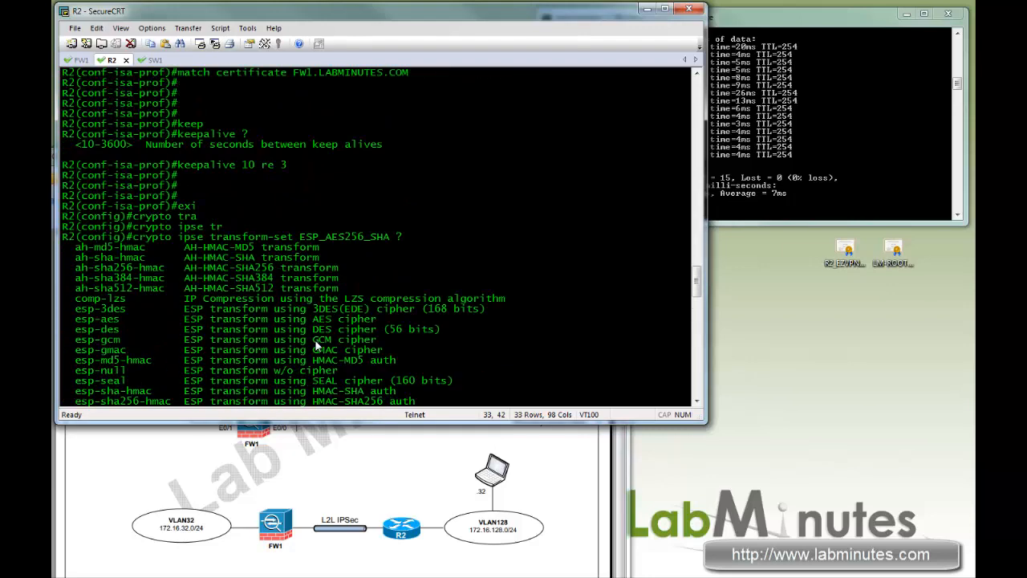
scroll("down", 3)
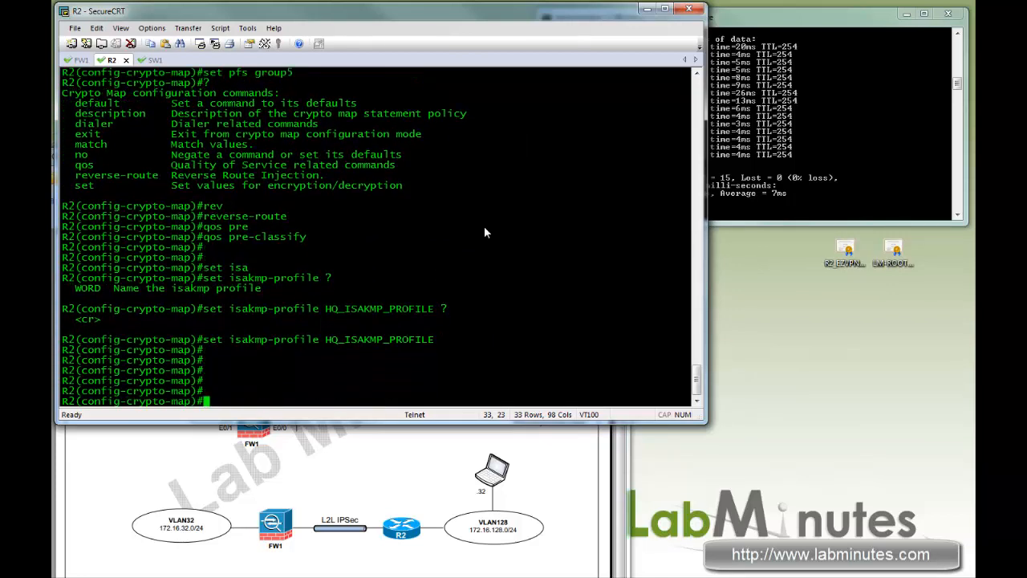
type("exi")
type("int f0/1")
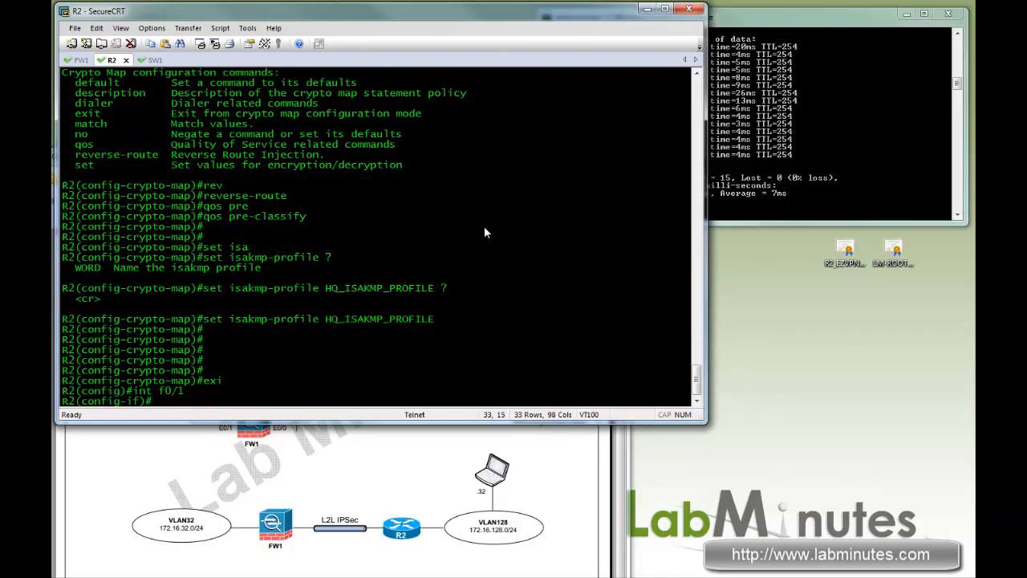
- Apply crypto map VPNMAP to interface f0/1 and exit configuration mode
type("cry m")
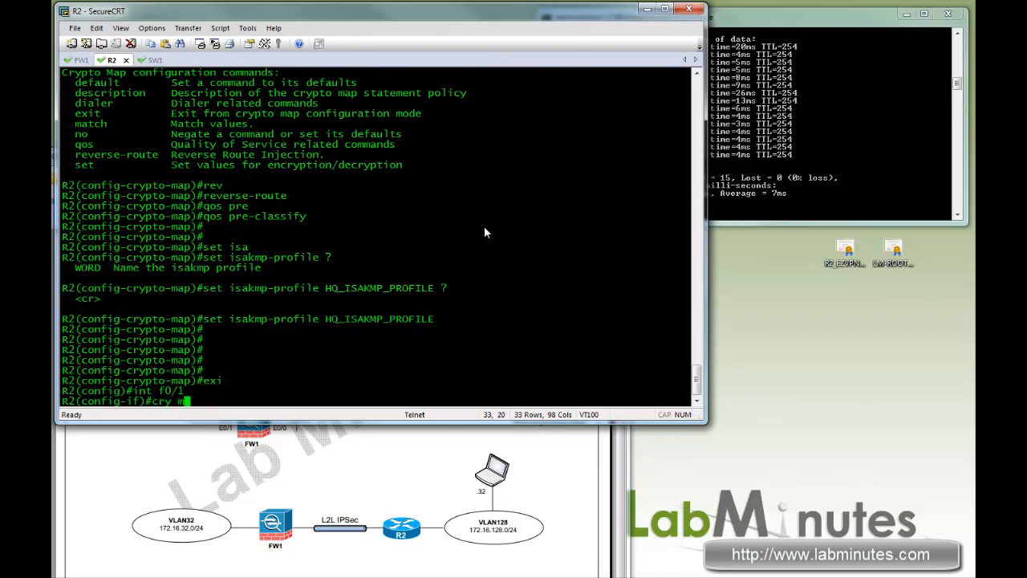
type("ap VPNMAP")
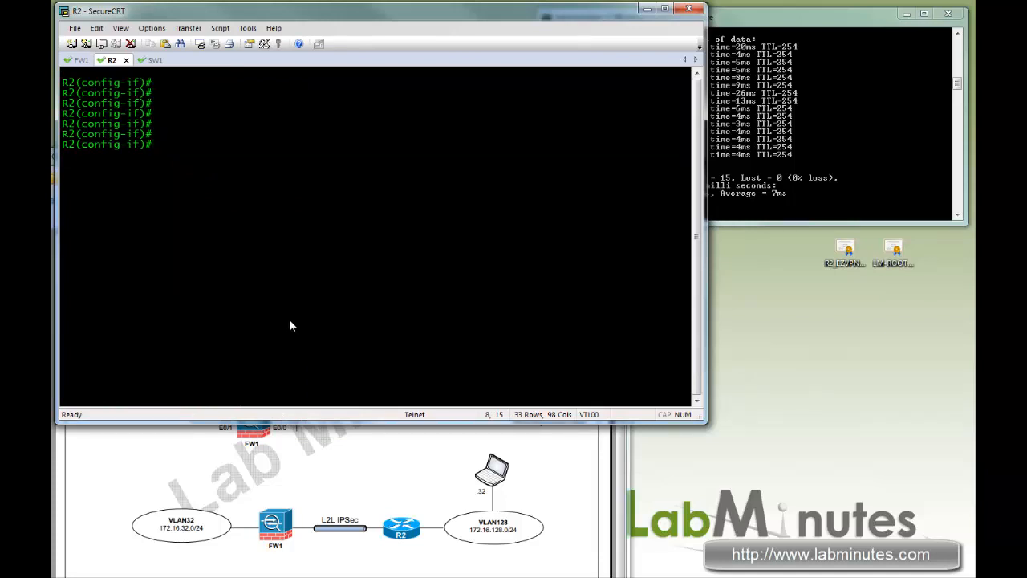
key("ctrl+z")
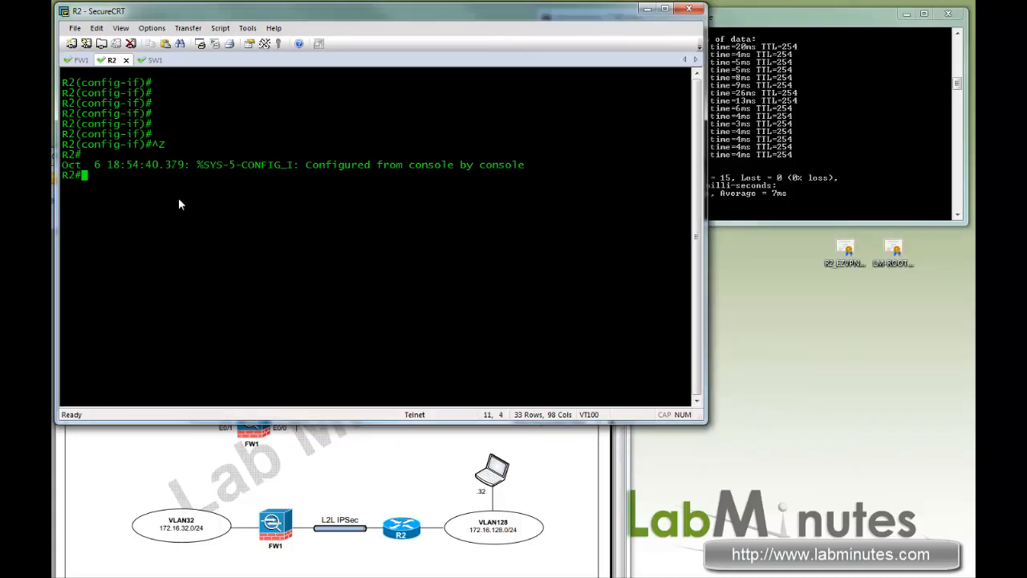
right_click(179, 203)
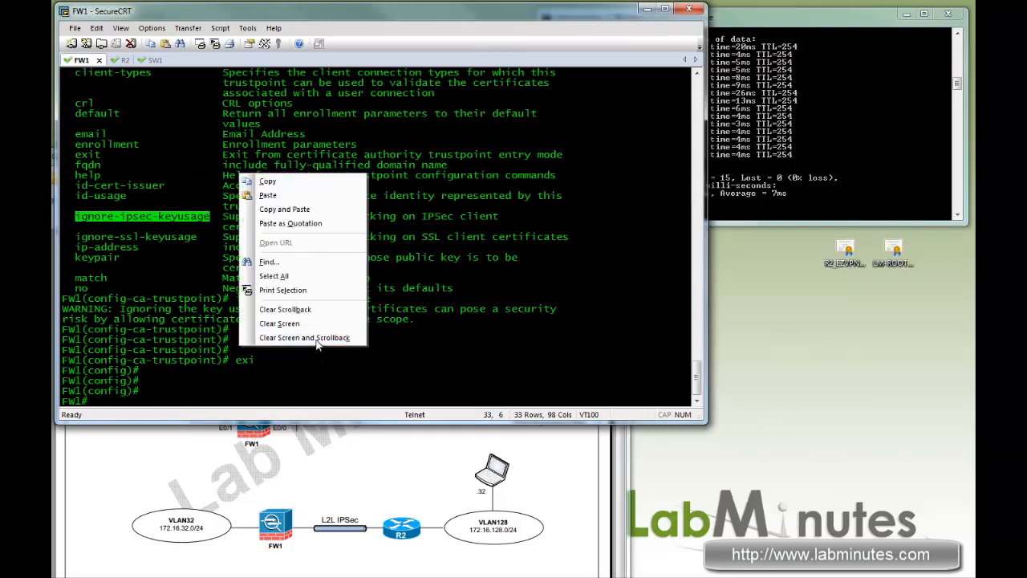
- Clear FW1's screen and try debug crypto isakmp 127, correcting toward debug crypto ikev1
left_click(279, 323)
type("d")
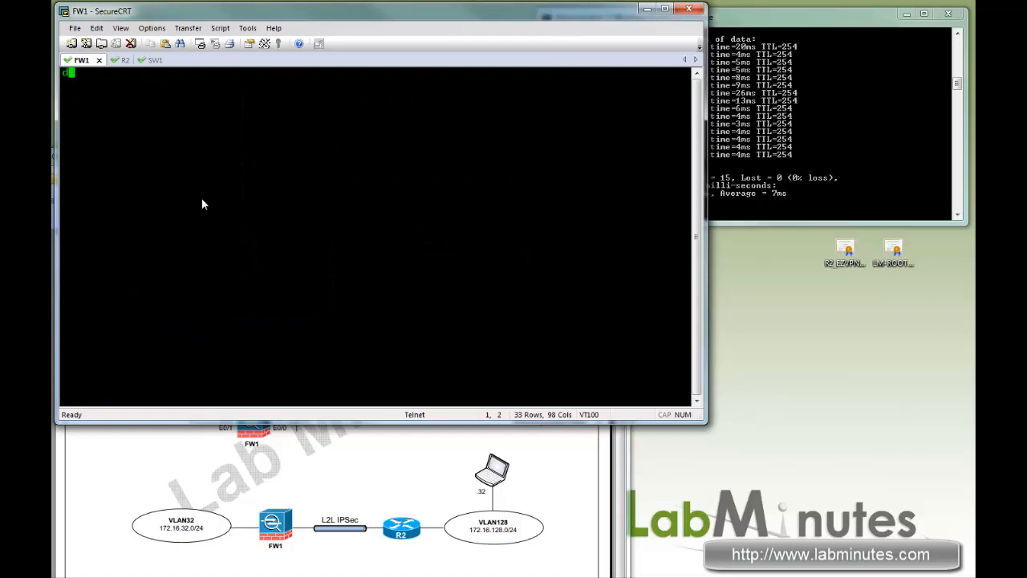
type("eb cry isa 127")
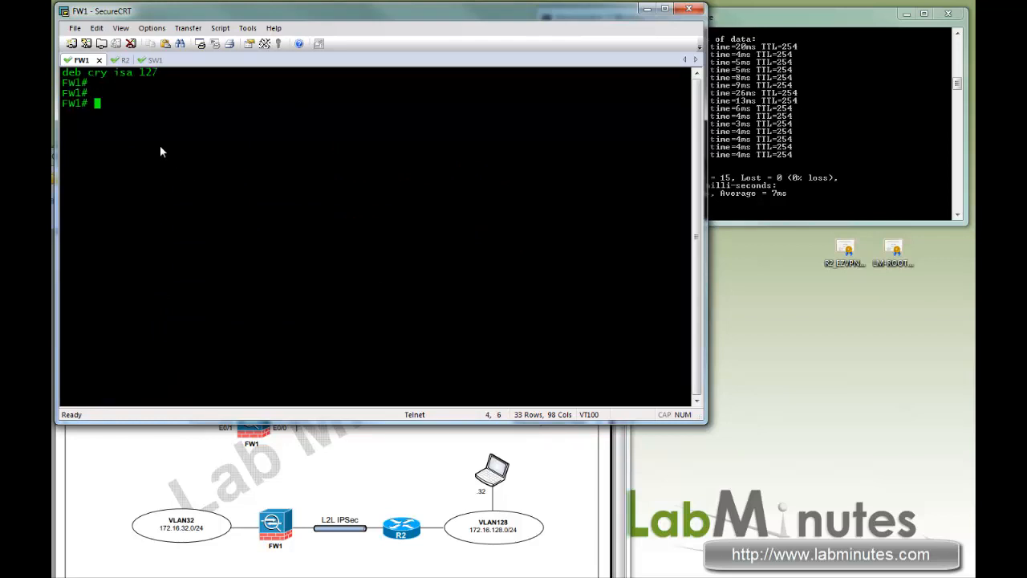
type("deb cry isa 127")
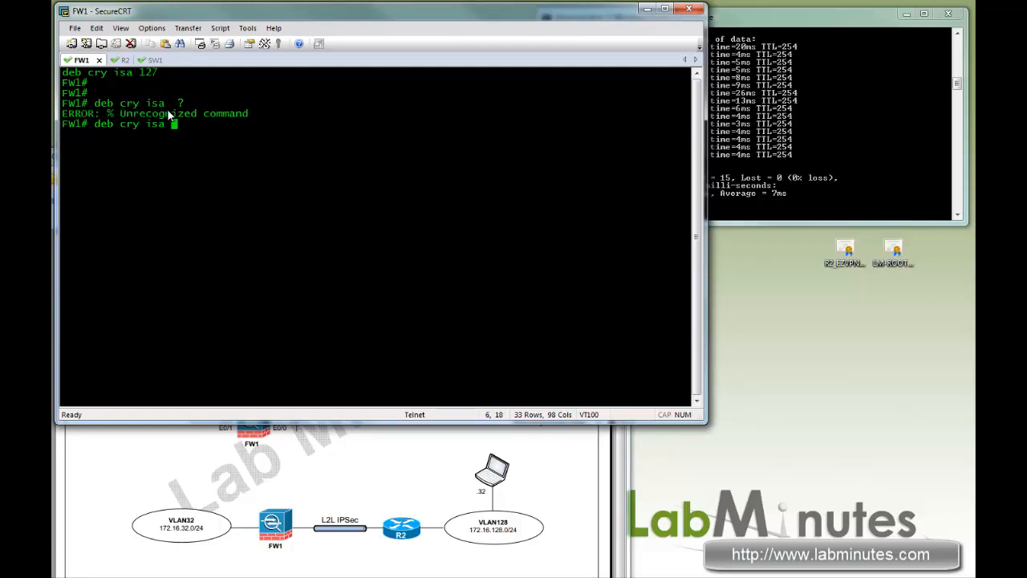
key("enter")
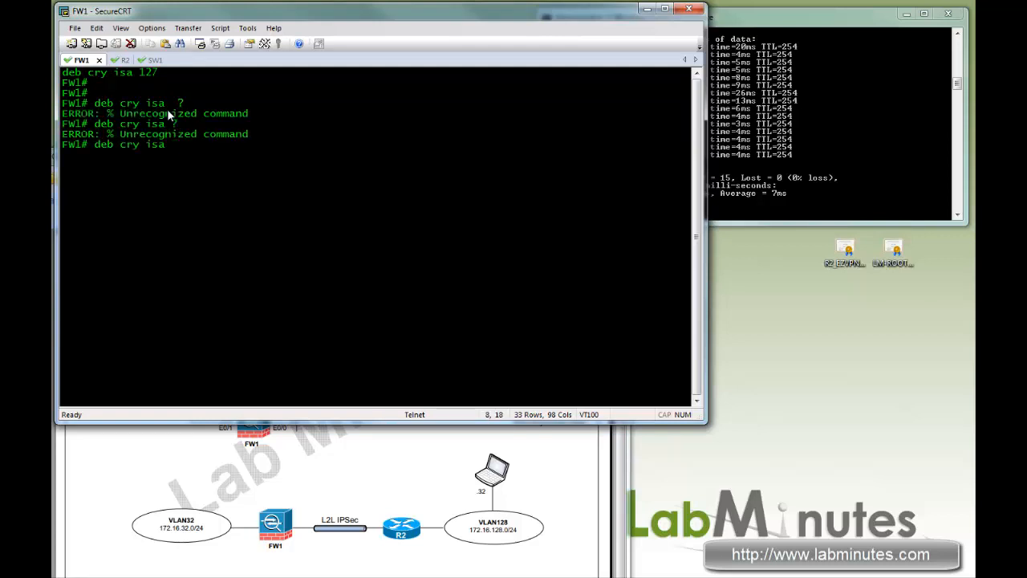
key("BackSpace")
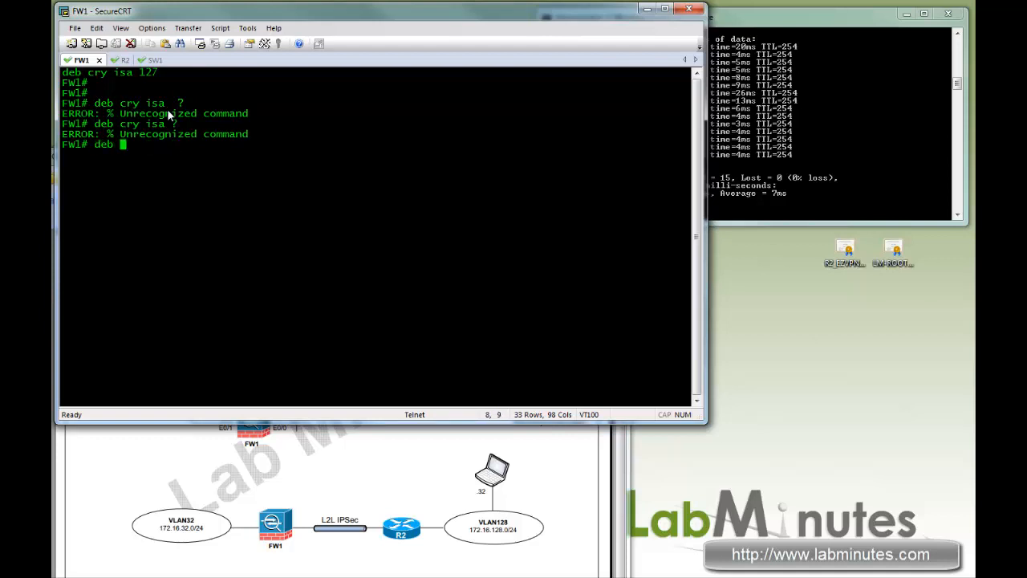
type("deb cry i")
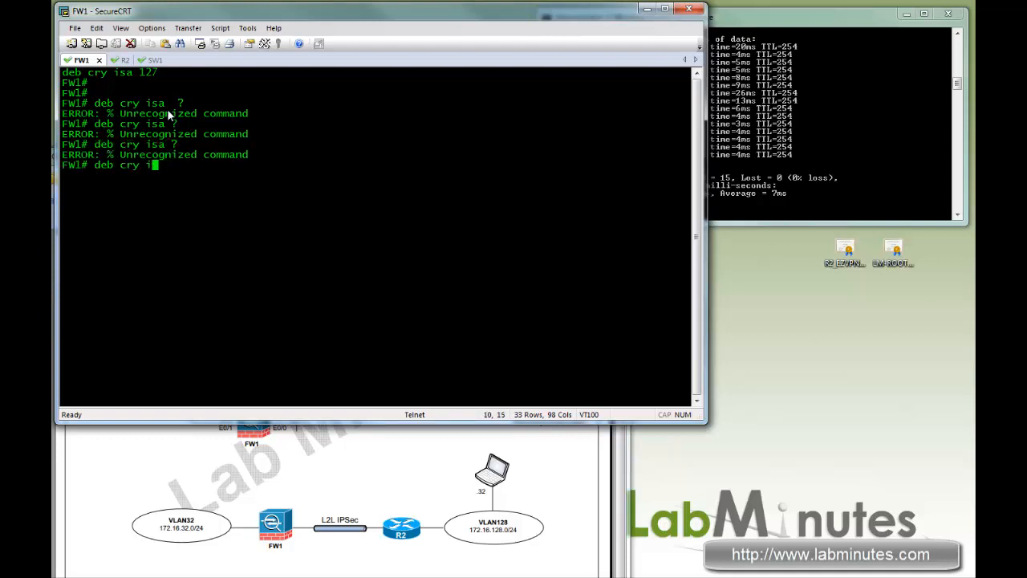
type("?")
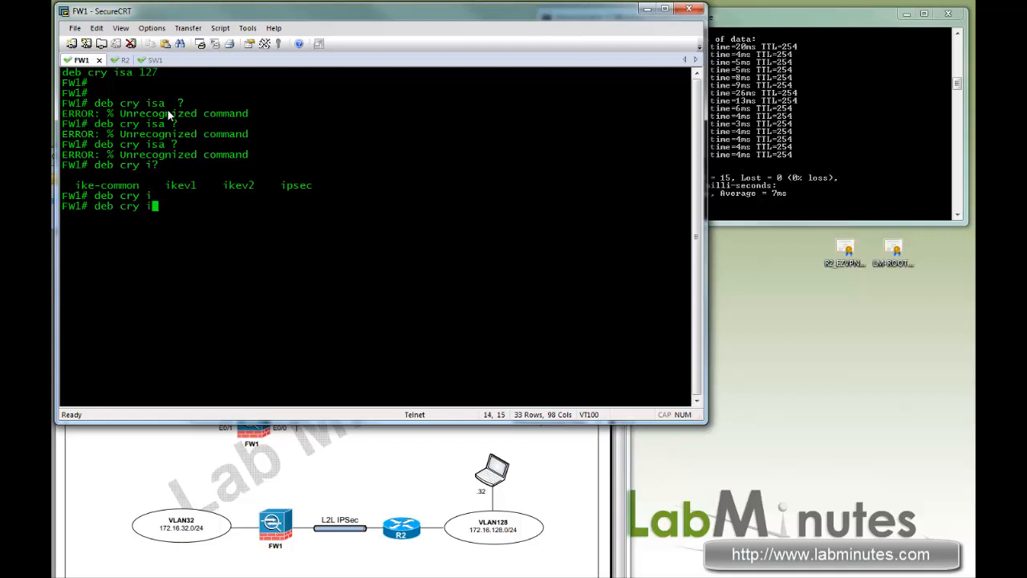
type("sa")
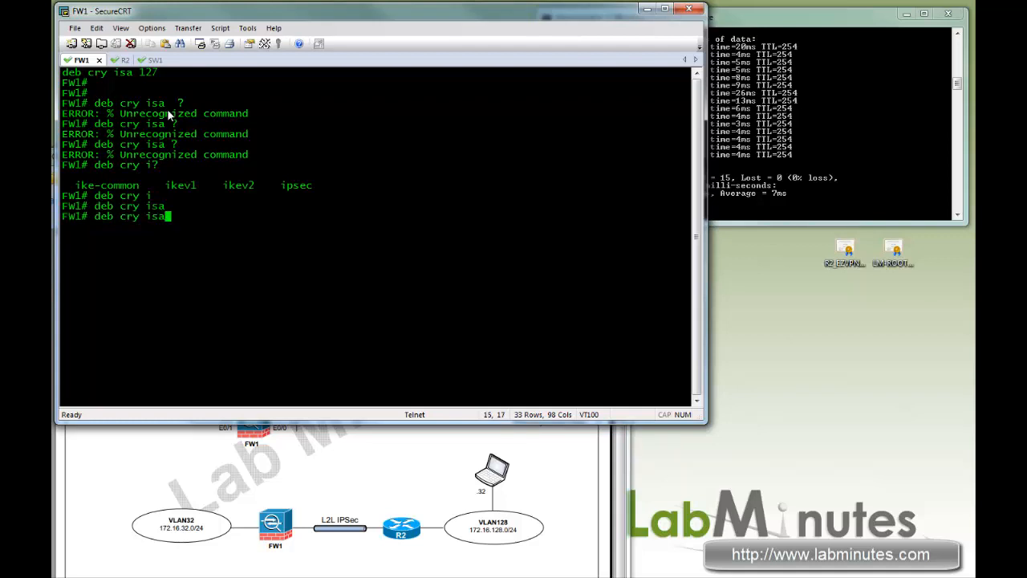
key("BackSpace")
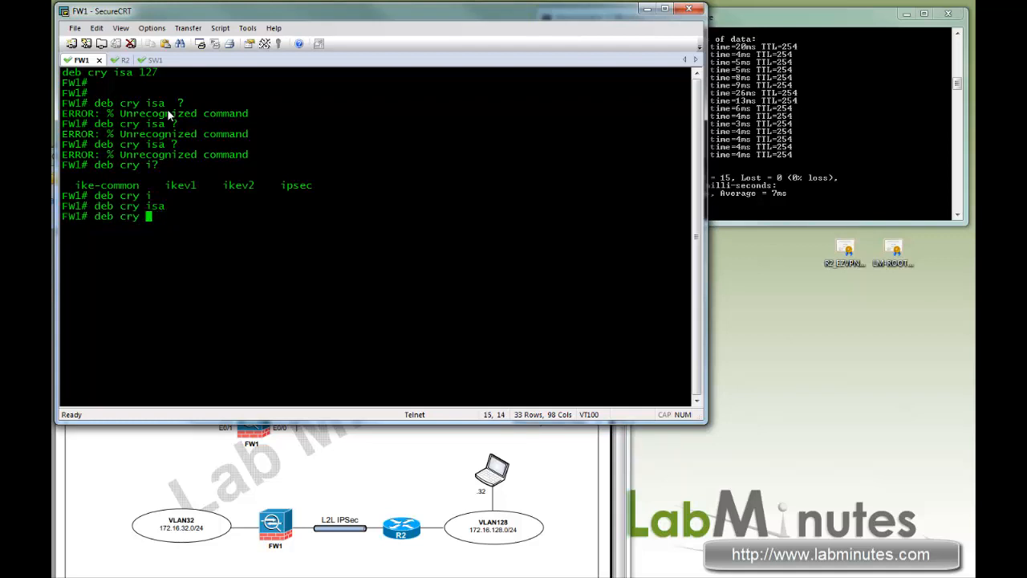
type("ikev1")
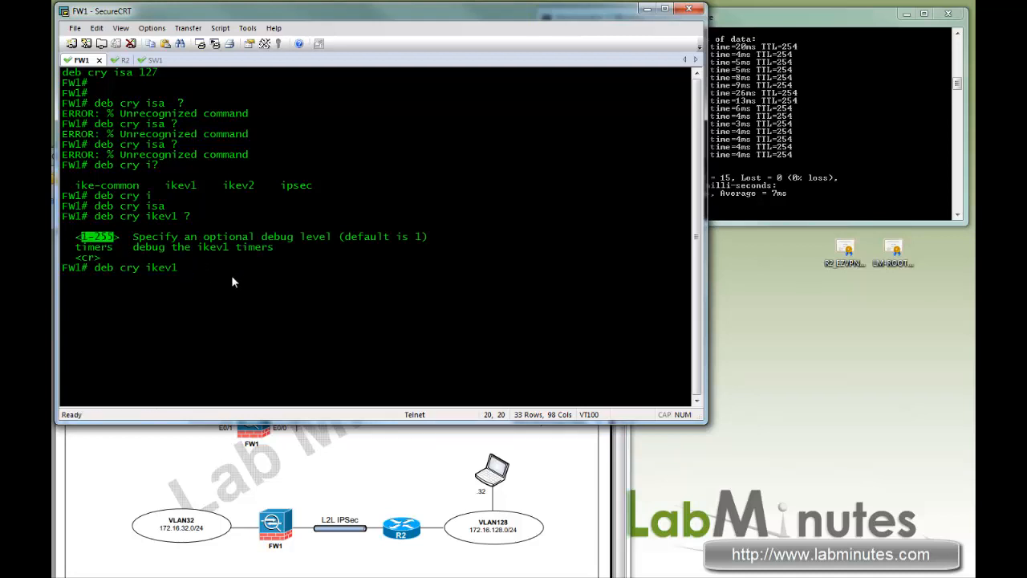
mouse_move(215, 286)
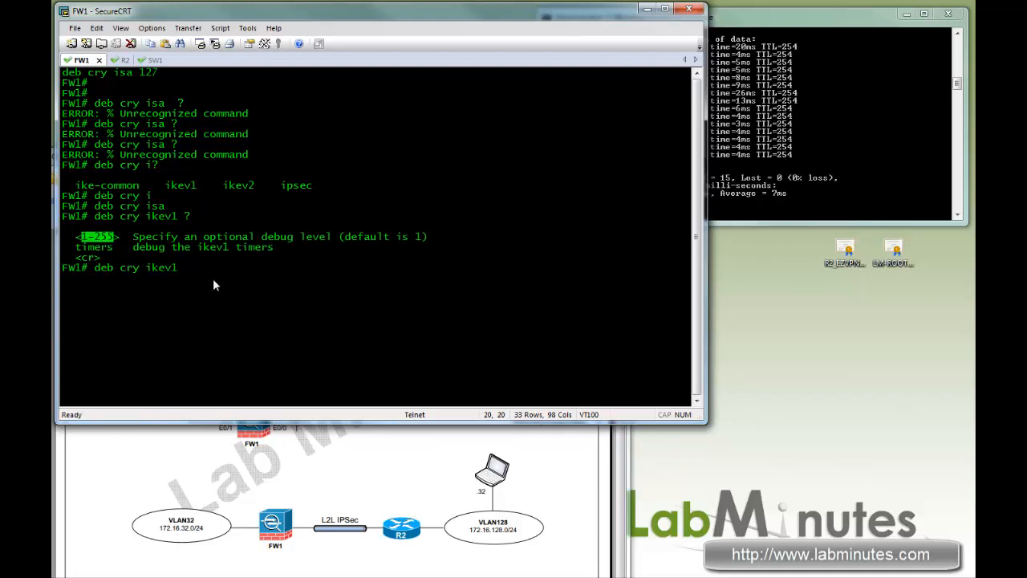
mouse_move(281, 271)
type(" 127")
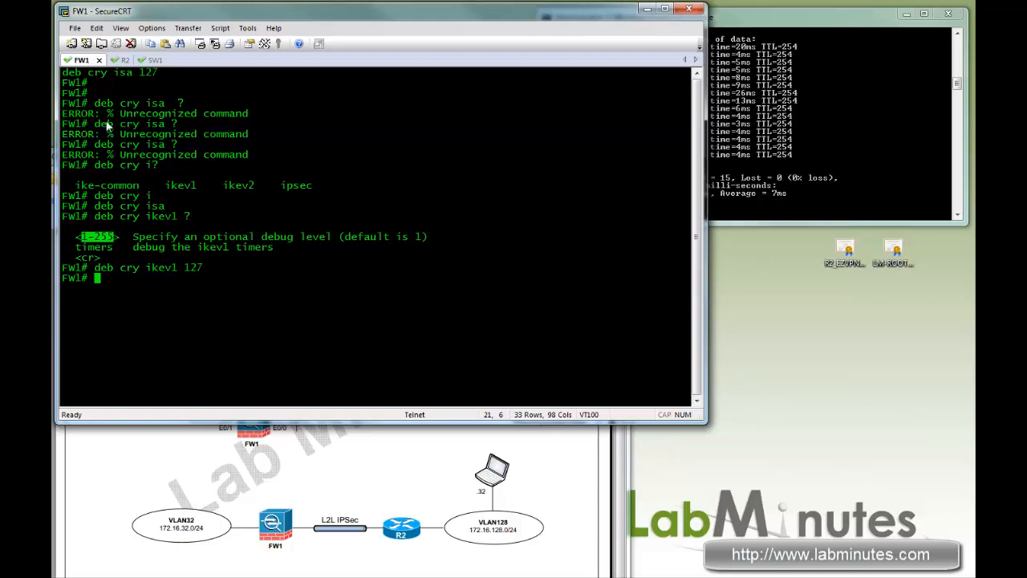
- On R2, enter 'deb cry isa' to enable ISAKMP debugging
left_click(112, 60)
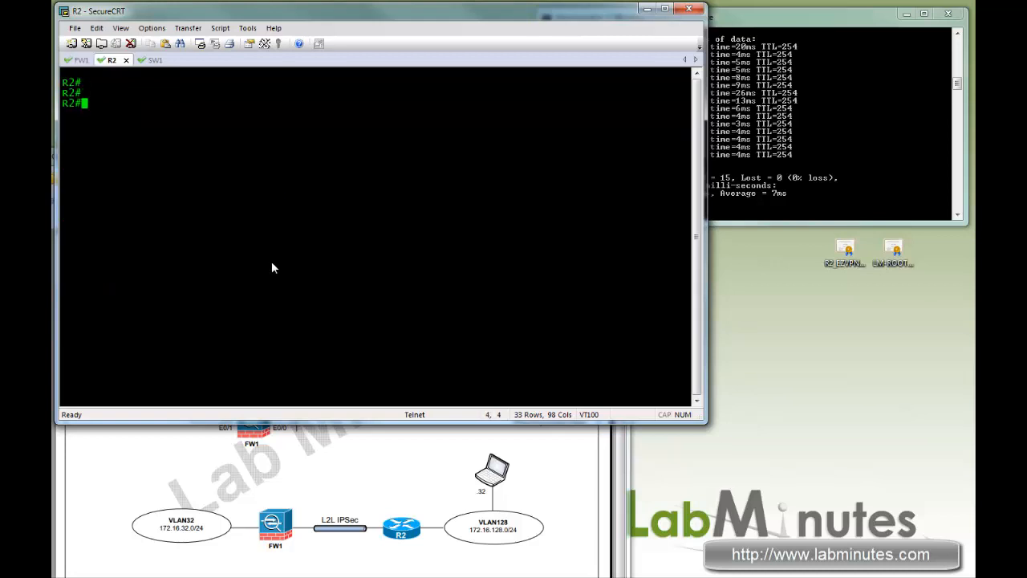
type("deb cry isa")
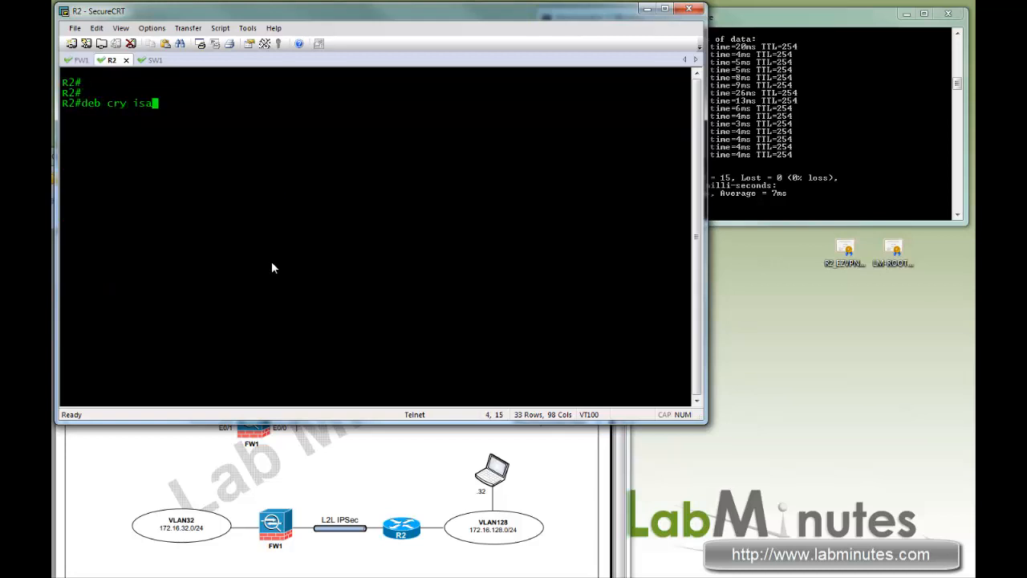
key("enter")
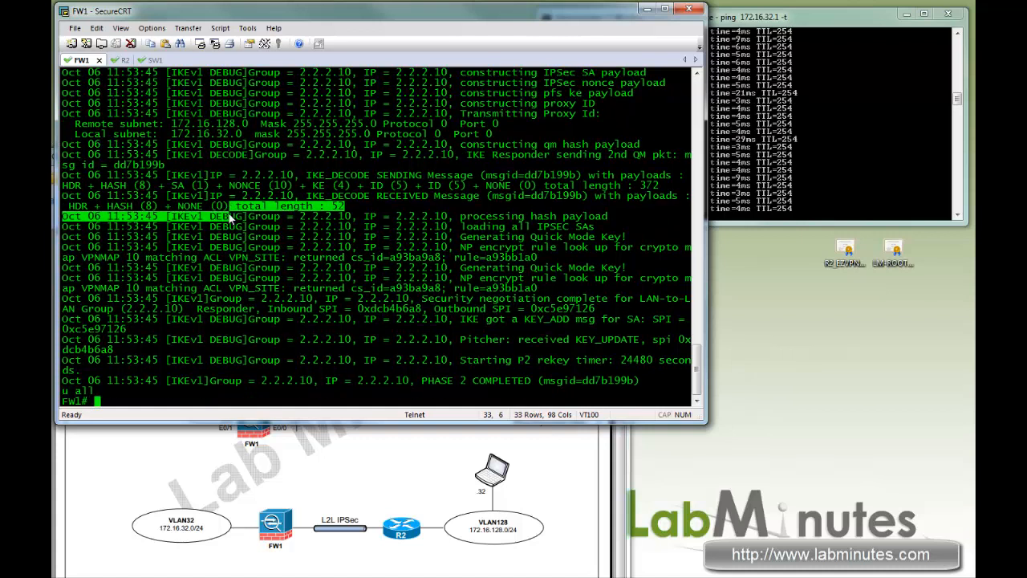
- Turn off R2's debugging with 'u all' and re-enter 'deb cry isa'
left_click(112, 61)
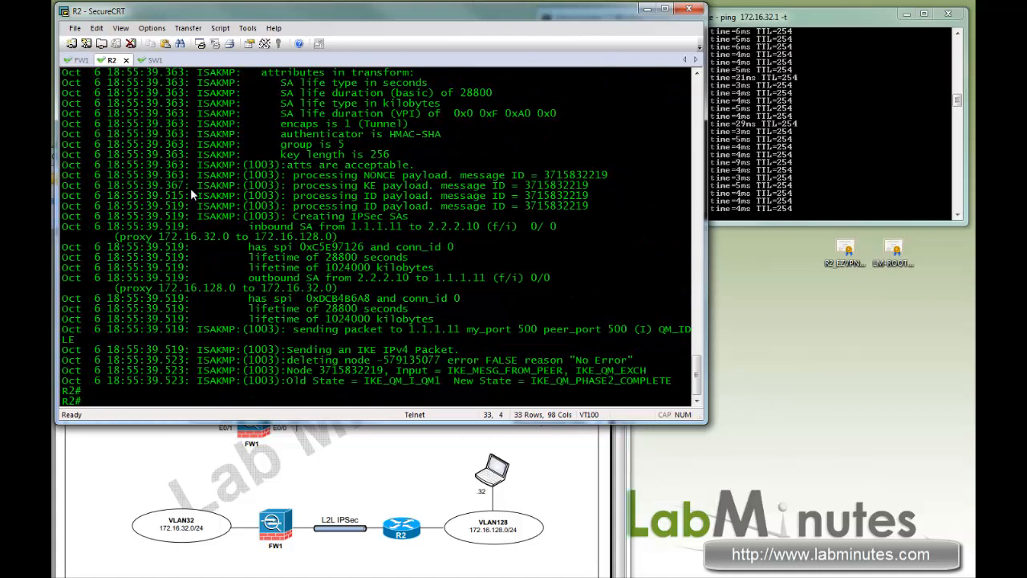
type("u all")
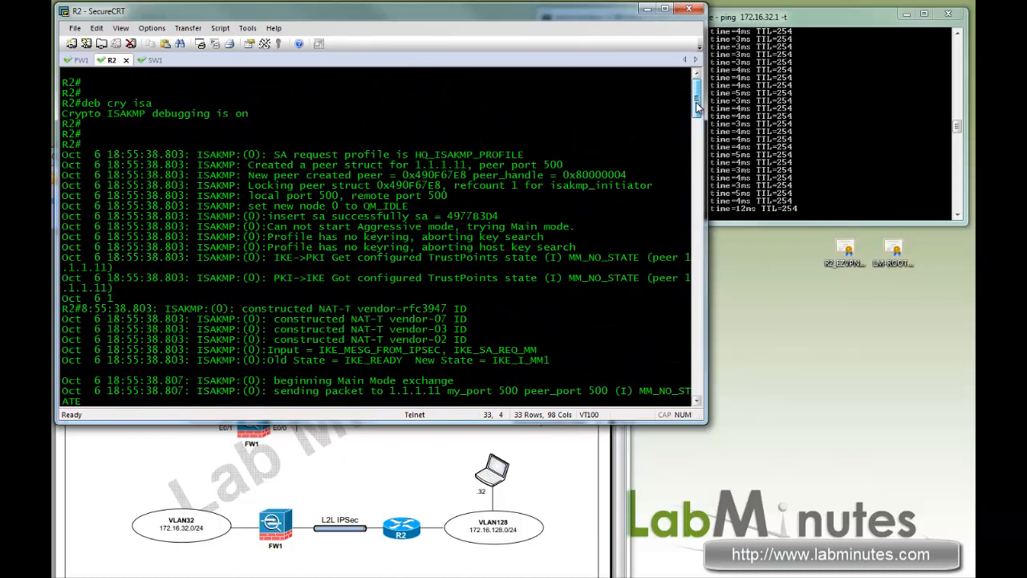
scroll("down", 3)
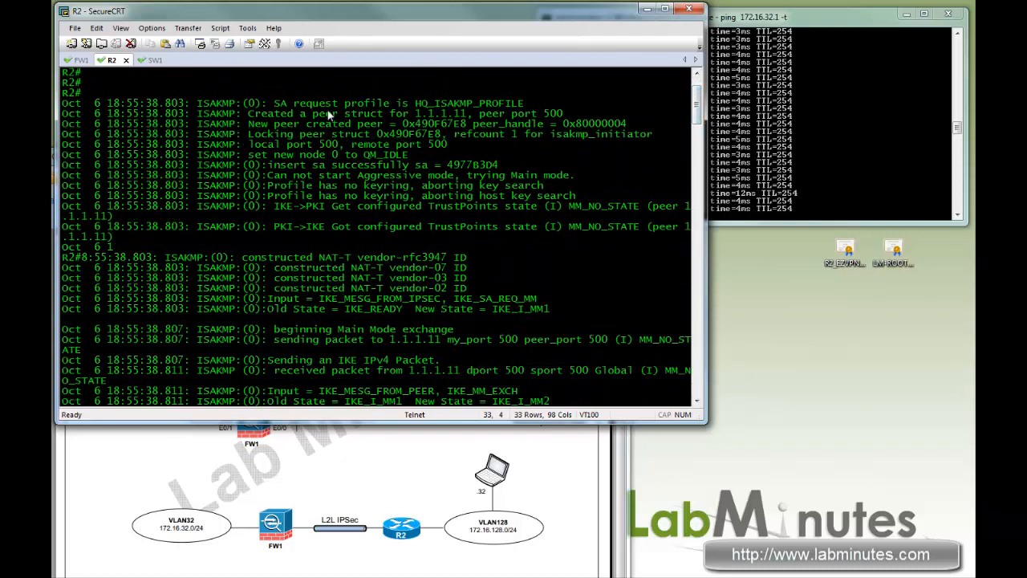
type("deb cry isa")
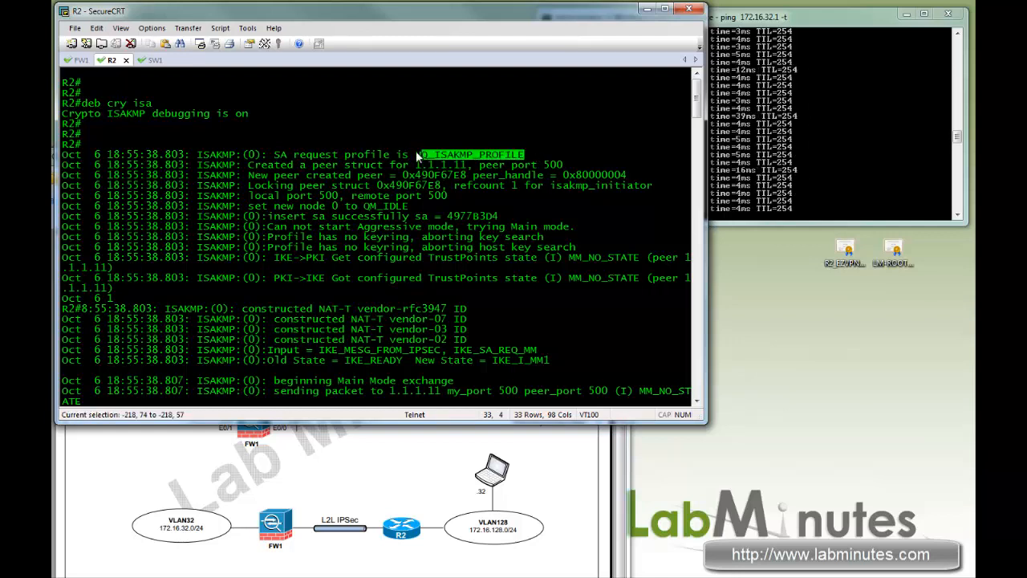
- Highlight HQ_ISAKMP_PROFILE, the main-mode start and the proposed encryption, hash and group attributes
left_click_drag(422, 153, 566, 206)
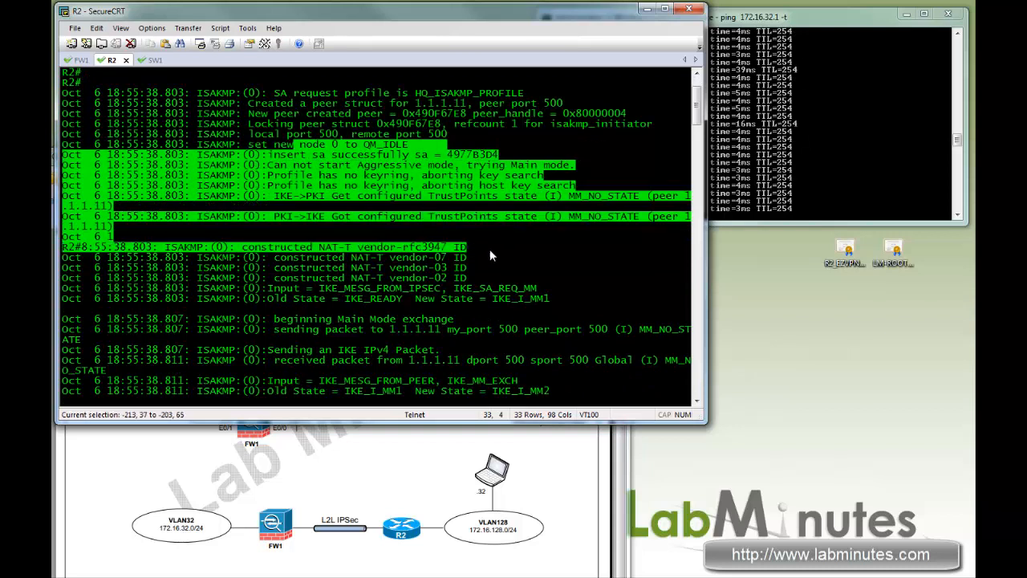
scroll("down", 3)
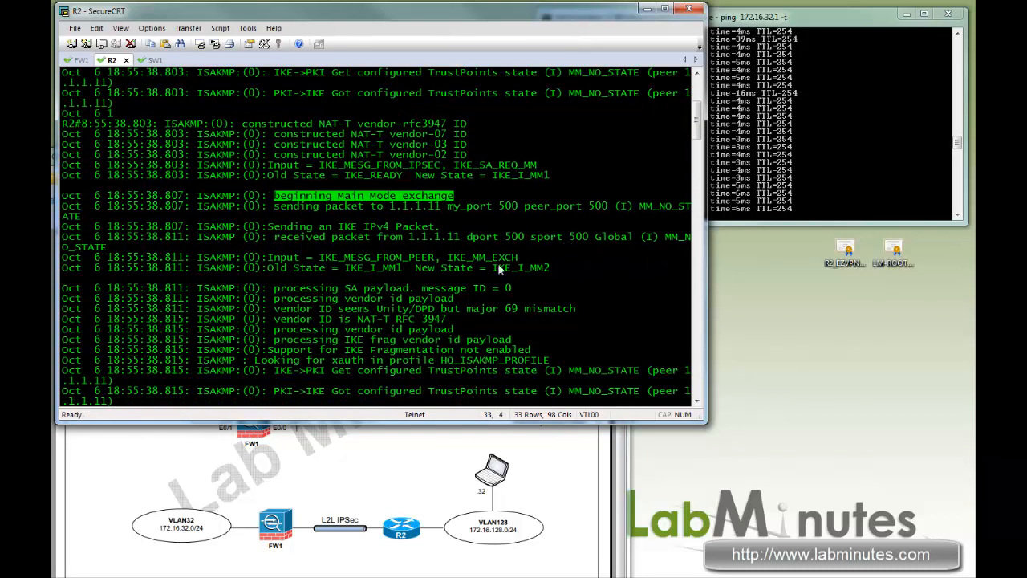
left_click_drag(273, 205, 466, 236)
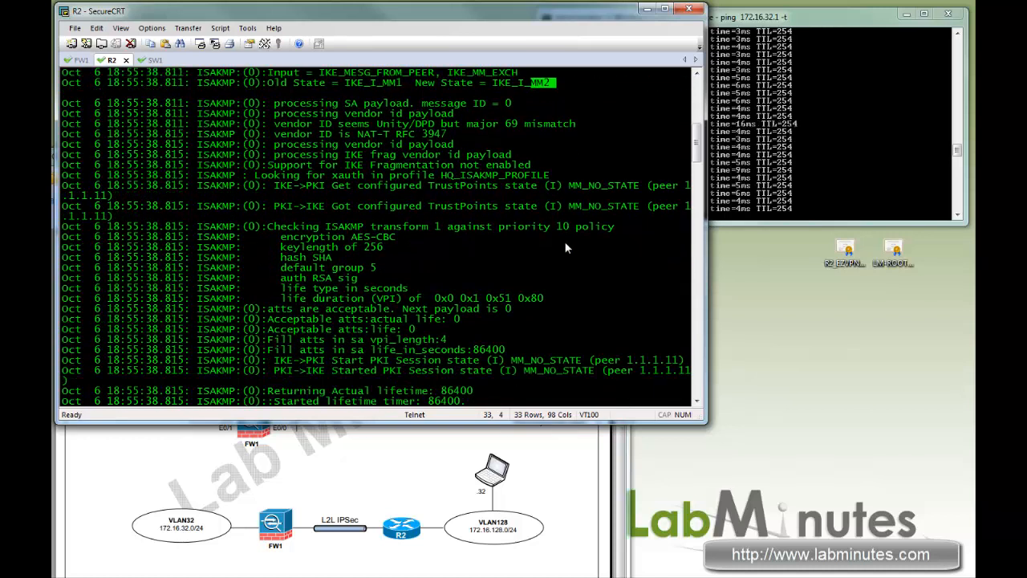
left_click_drag(281, 236, 474, 298)
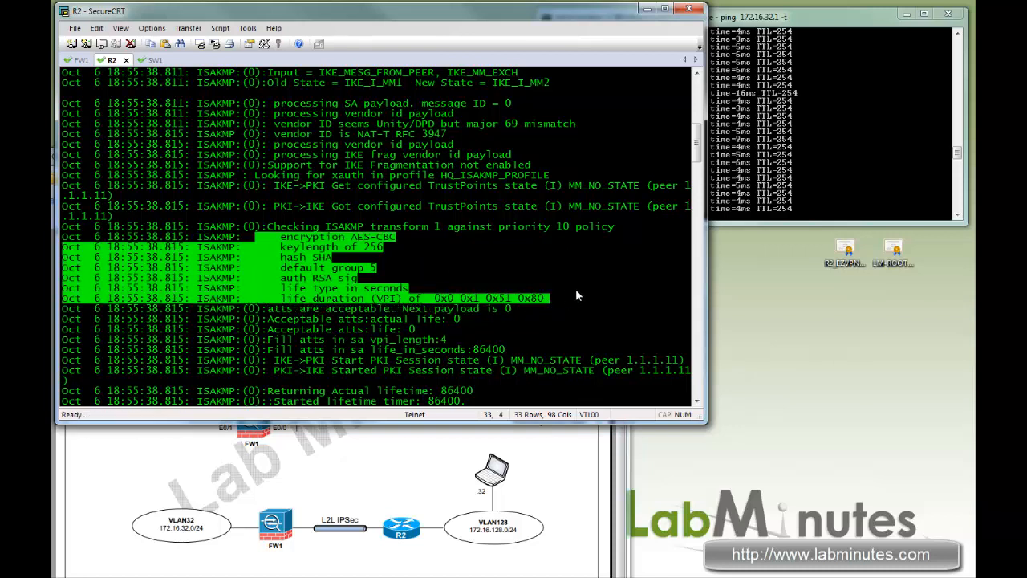
scroll("down", 3)
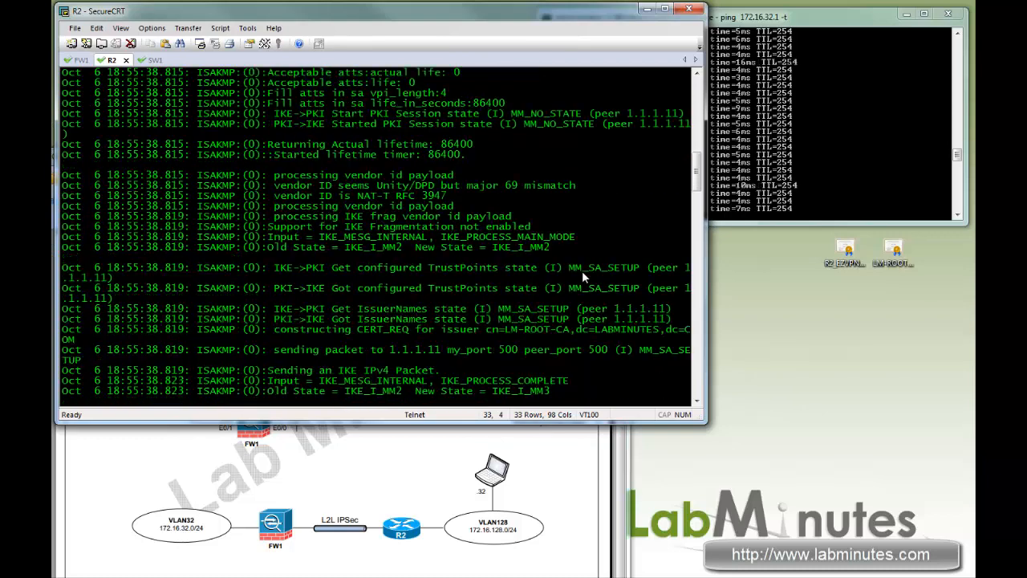
scroll("down", 3)
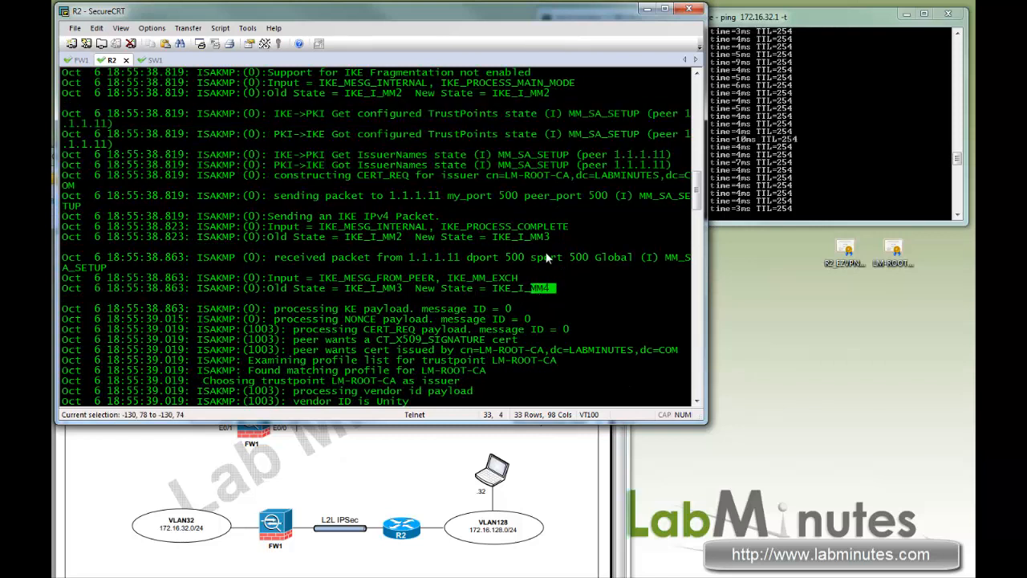
- Scroll R2's certificate exchange, highlighting FQDN IDs and 'SA has been authenticated with 1.1.1.11'
scroll("down", 3)
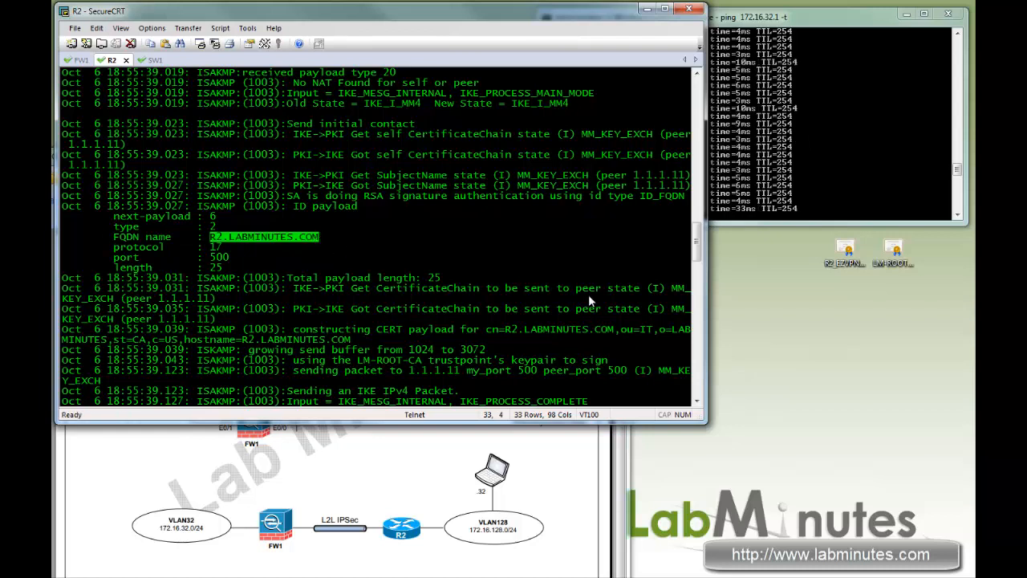
scroll("down", 3)
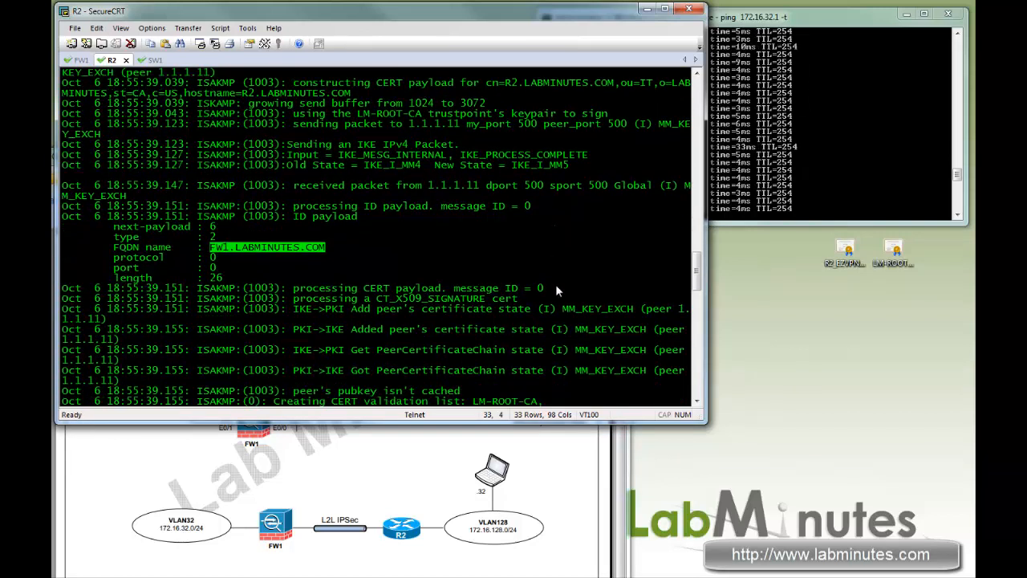
scroll("down", 3)
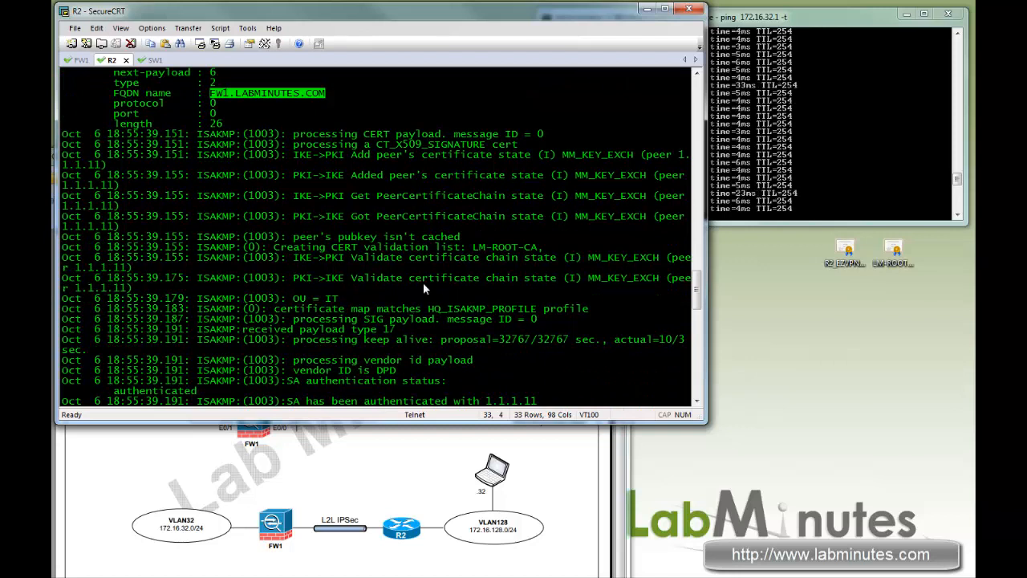
left_click_drag(275, 308, 588, 308)
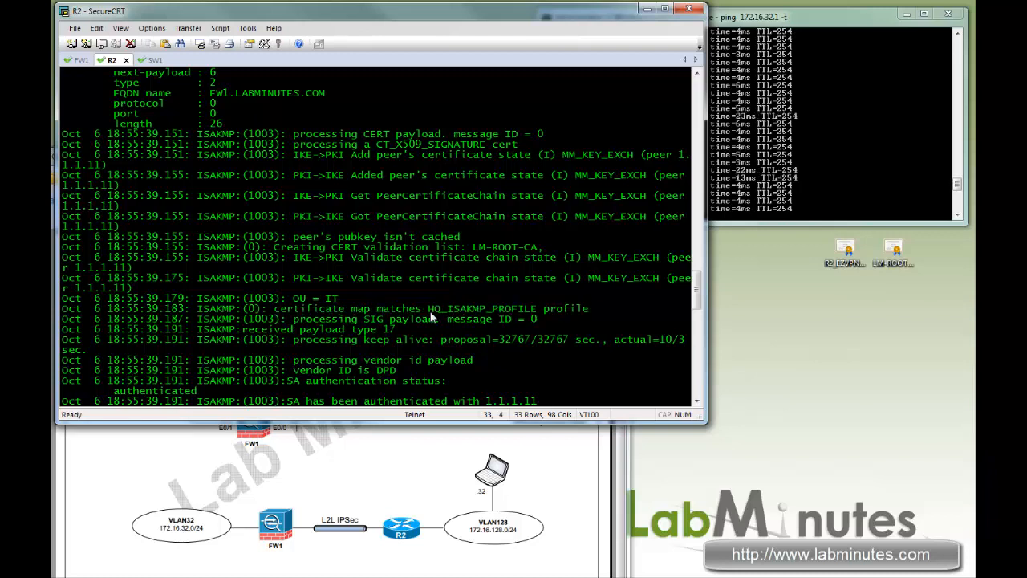
double_click(482, 308)
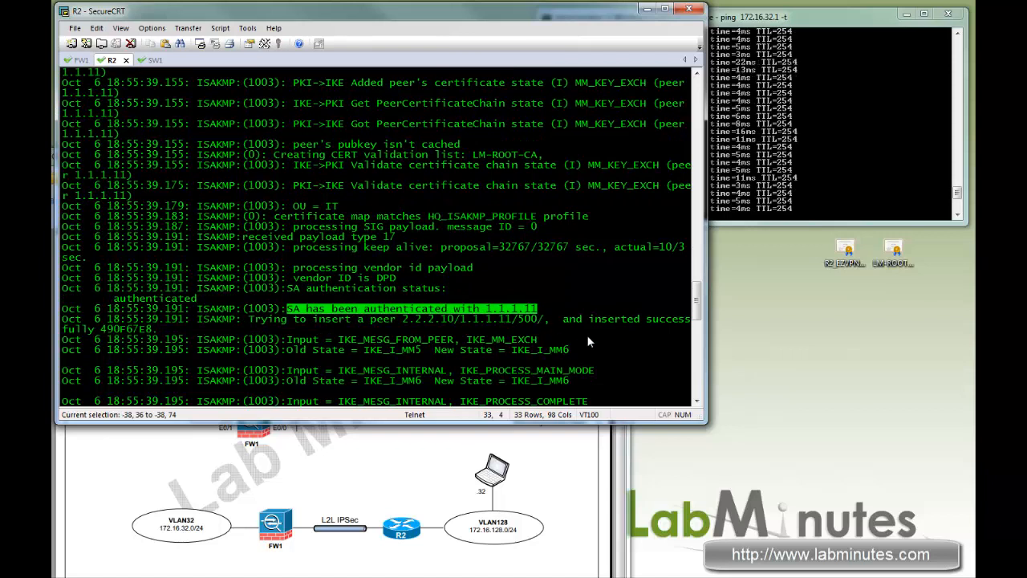
scroll("down", 3)
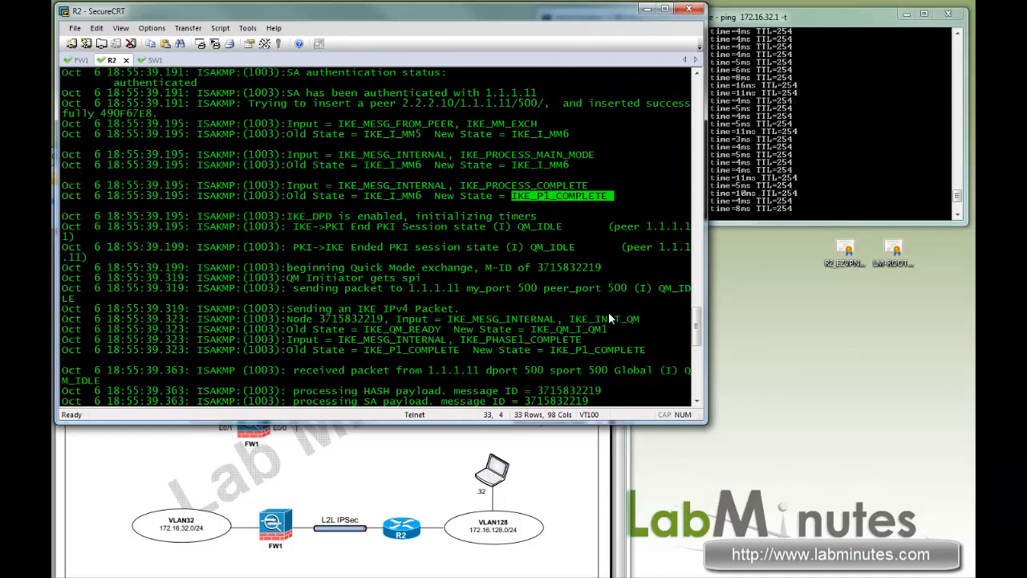
- Scroll R2's output to IKE_P1_COMPLETE, then FW1's IKEv1 debug to tunnel group 2.2.2.10
scroll("down", 3)
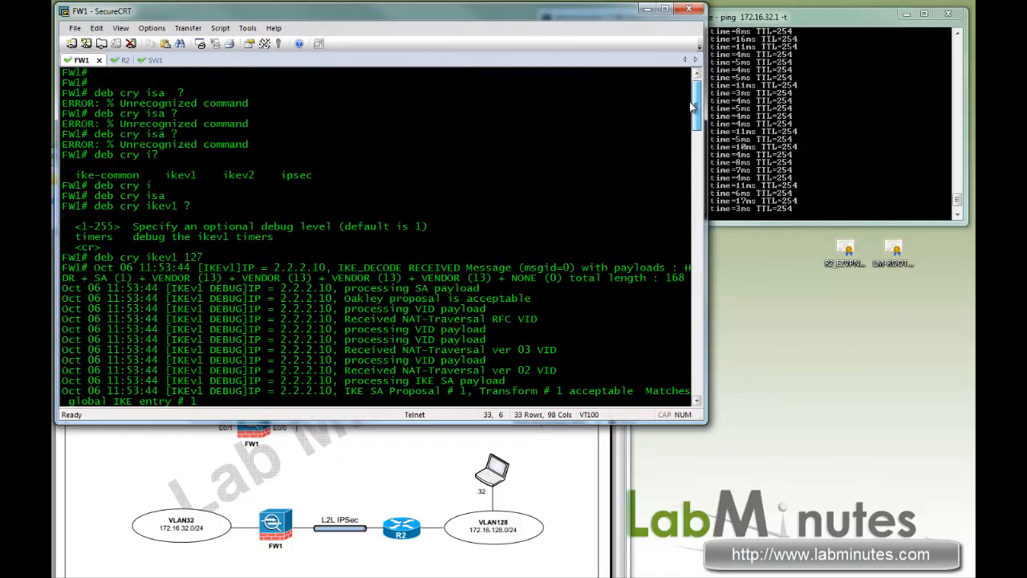
scroll("down", 3)
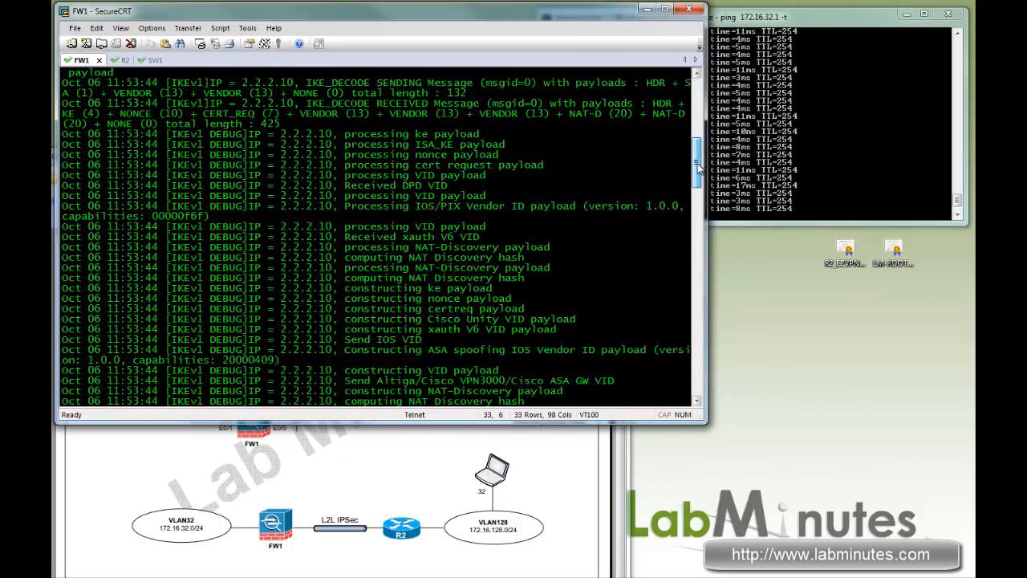
scroll("down", 3)
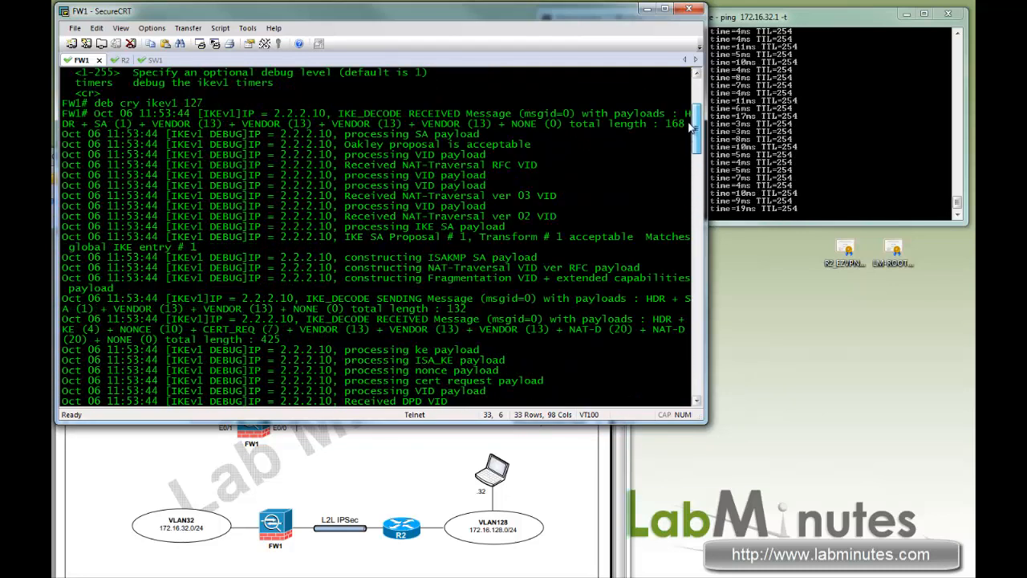
scroll("down", 3)
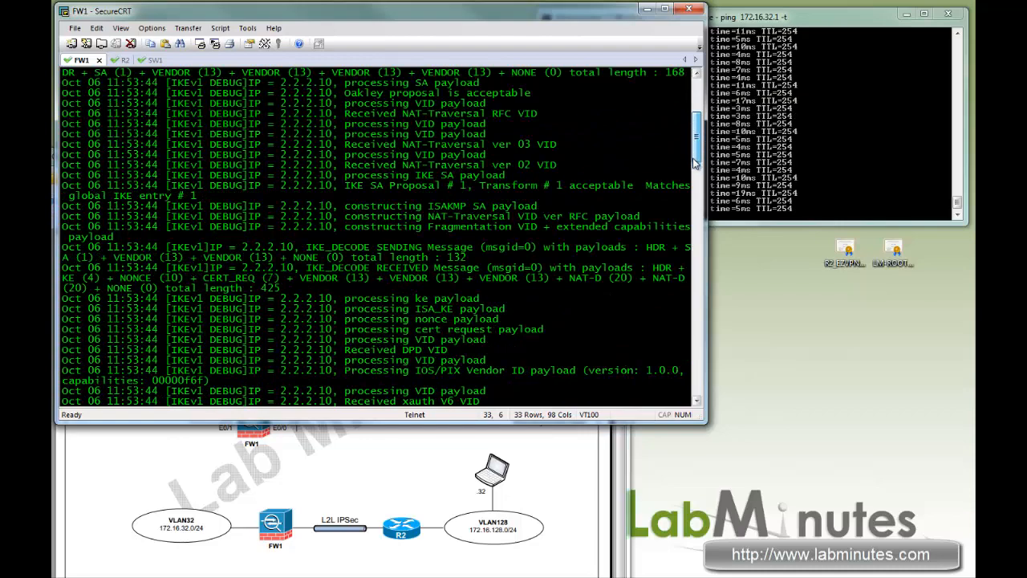
scroll("down", 3)
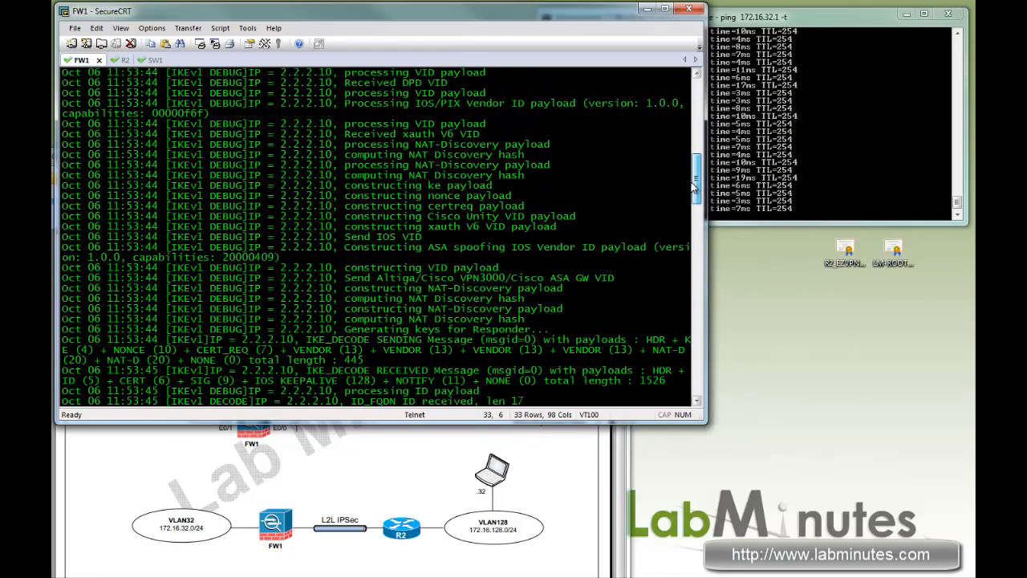
scroll("down", 3)
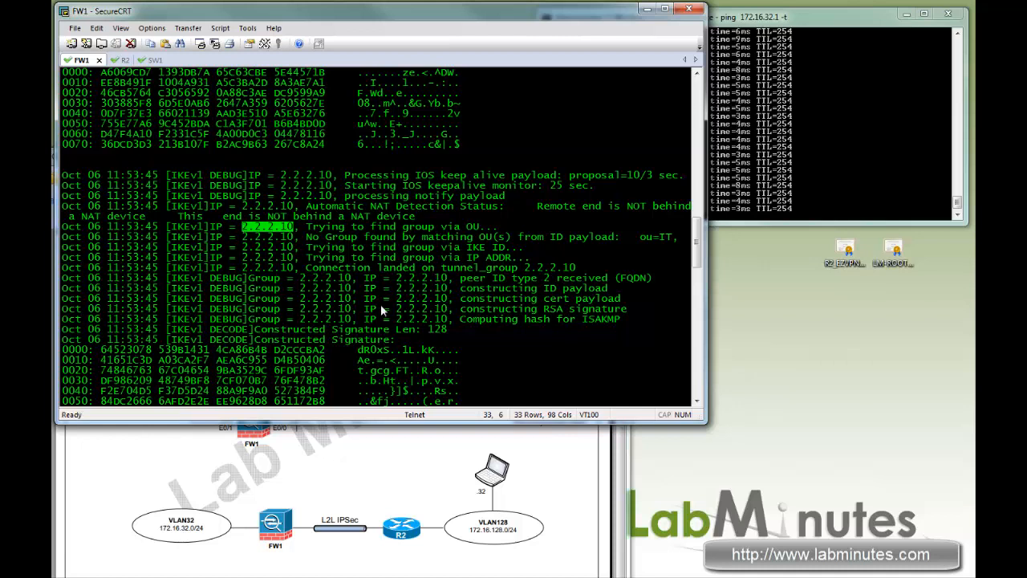
mouse_move(586, 269)
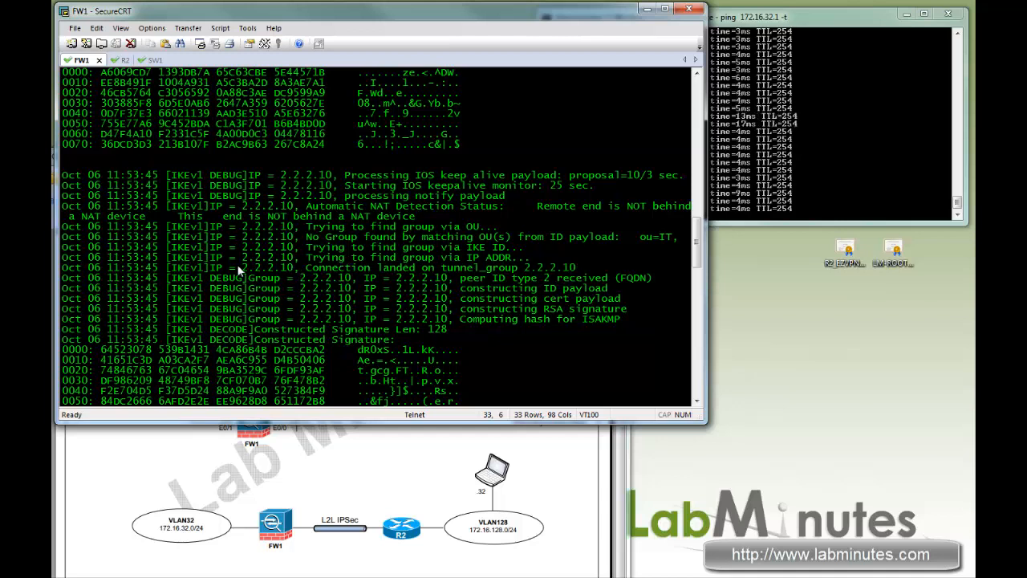
- Highlight FW1's ID and certificate payload lines and scroll through phase 1 into Quick Mode
double_click(265, 267)
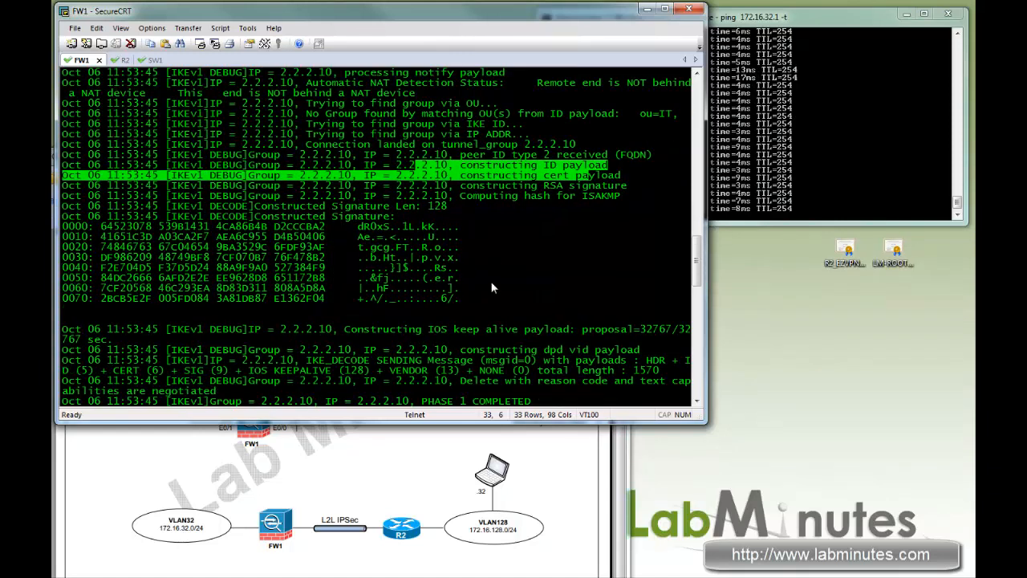
scroll("down", 3)
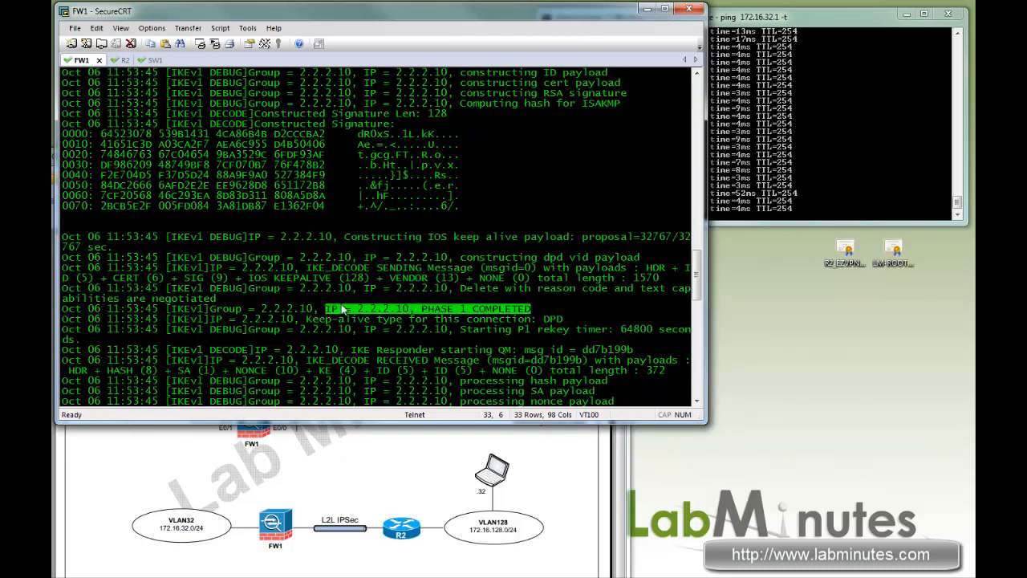
scroll("down", 3)
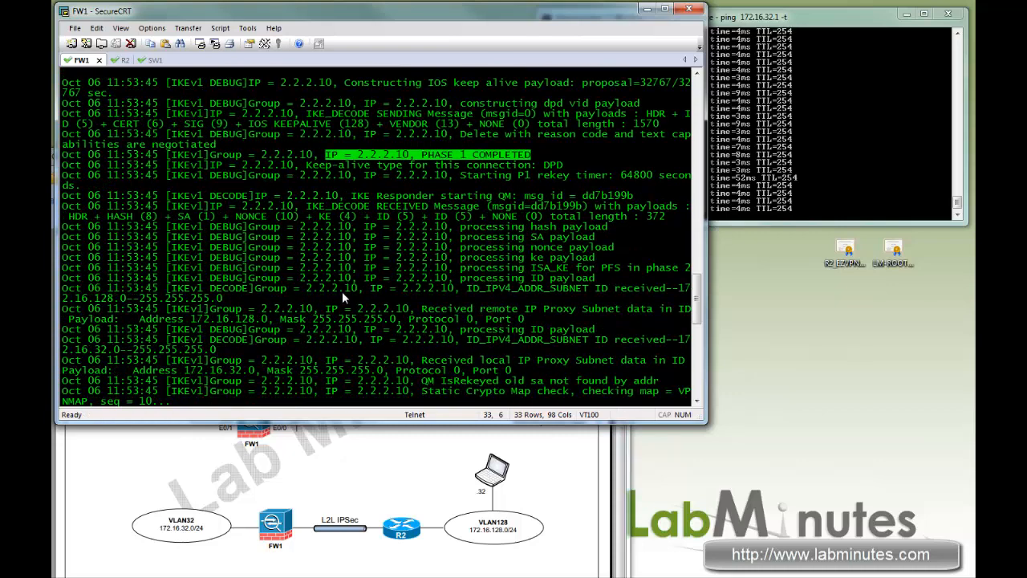
scroll("down", 3)
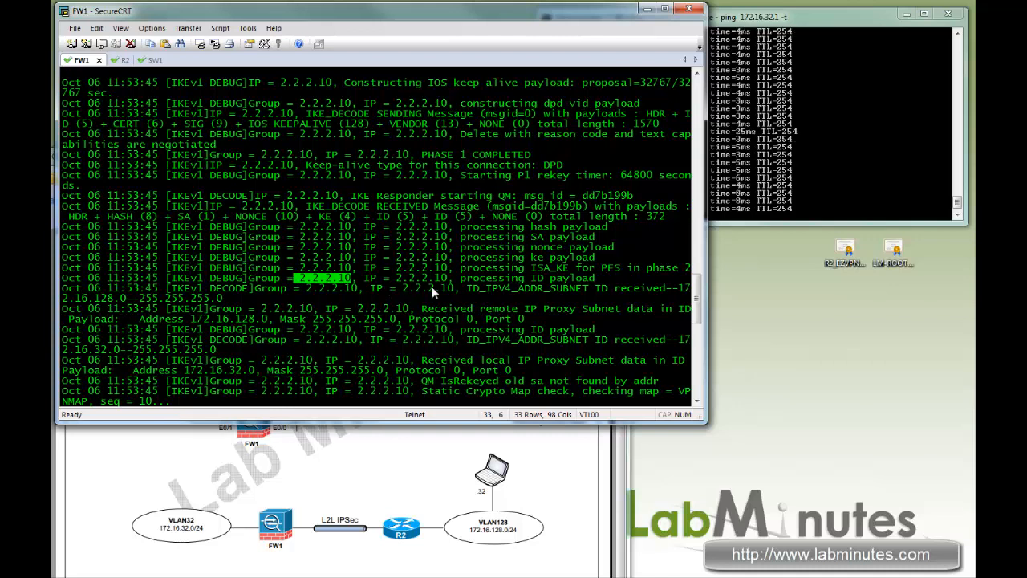
scroll("down", 3)
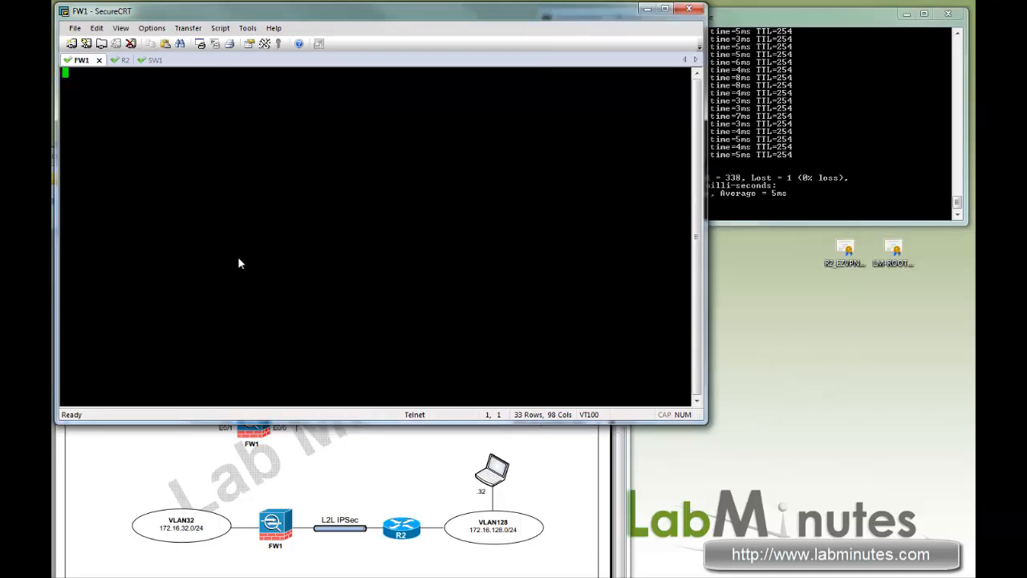
mouse_move(202, 253)
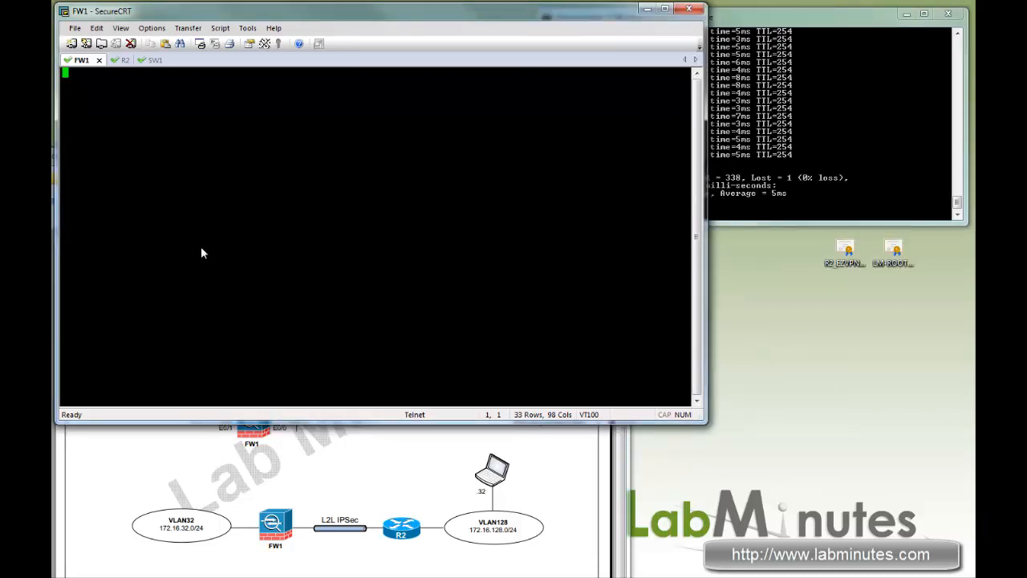
- Clear R2's crypto ISAKMP and IPsec SAs
left_click(116, 60)
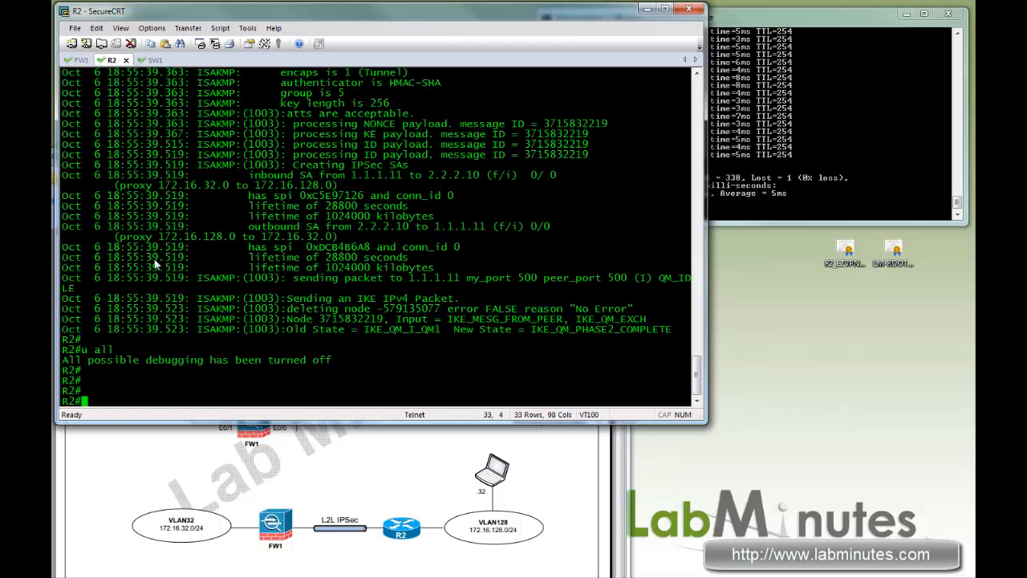
type("clear")
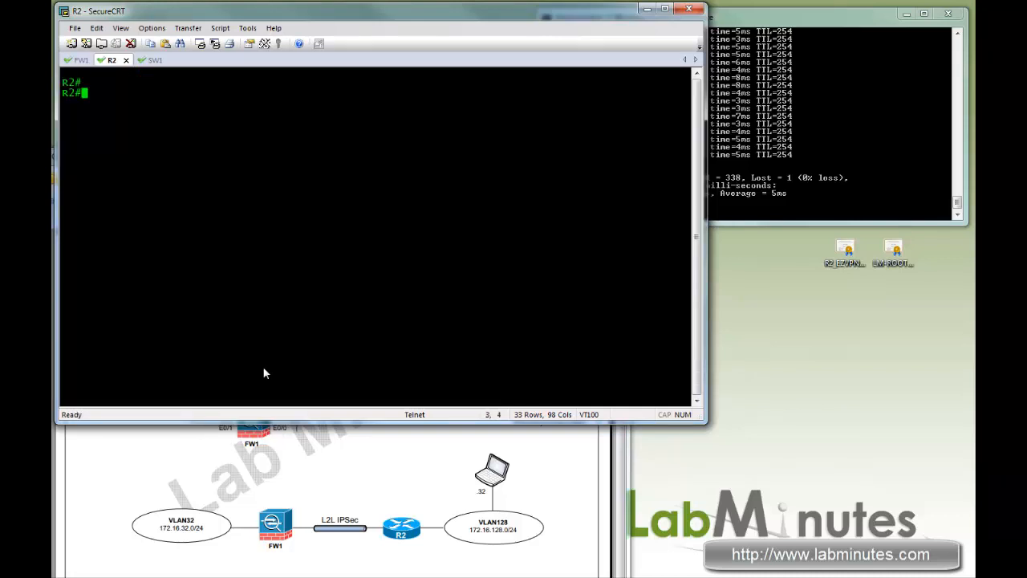
type("clea cry is")
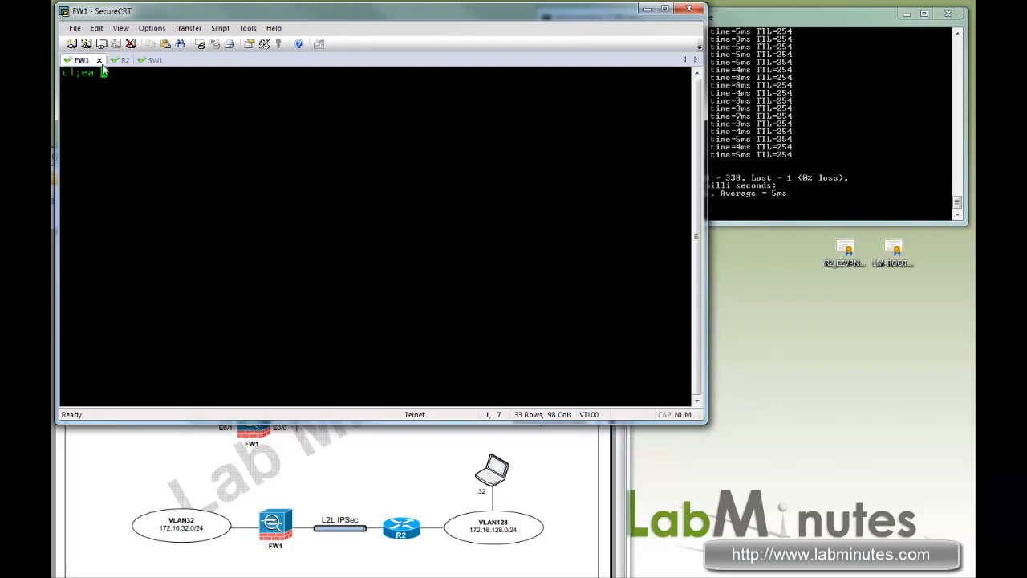
left_click(113, 59)
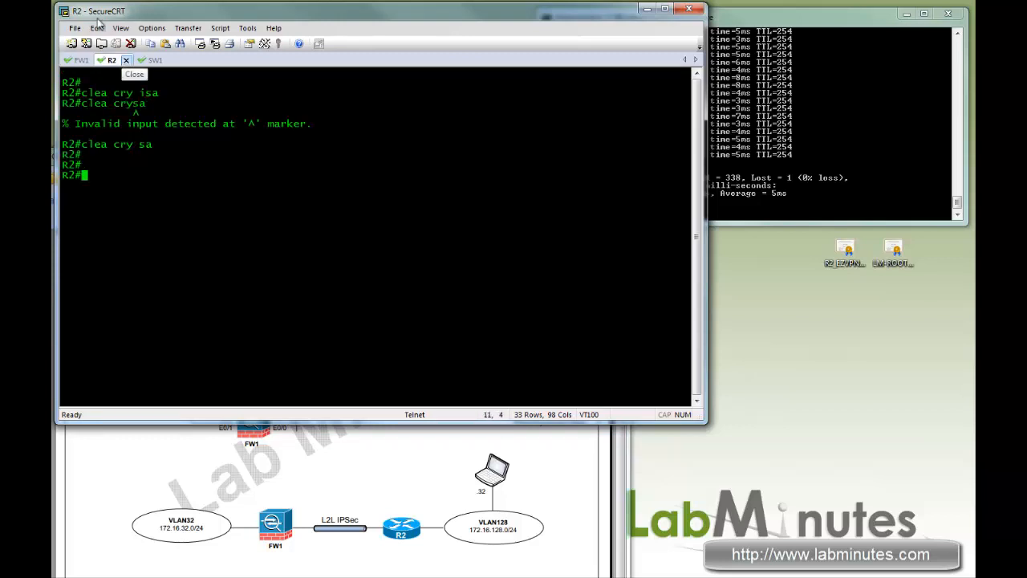
- Enter 'debug crypto ikev1' on FW1
left_click(78, 59)
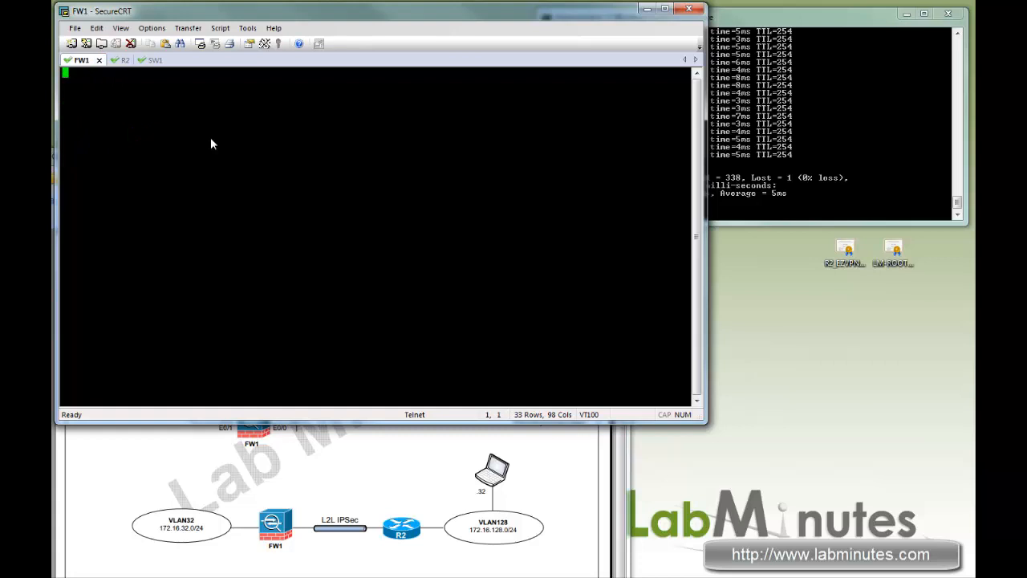
type("d")
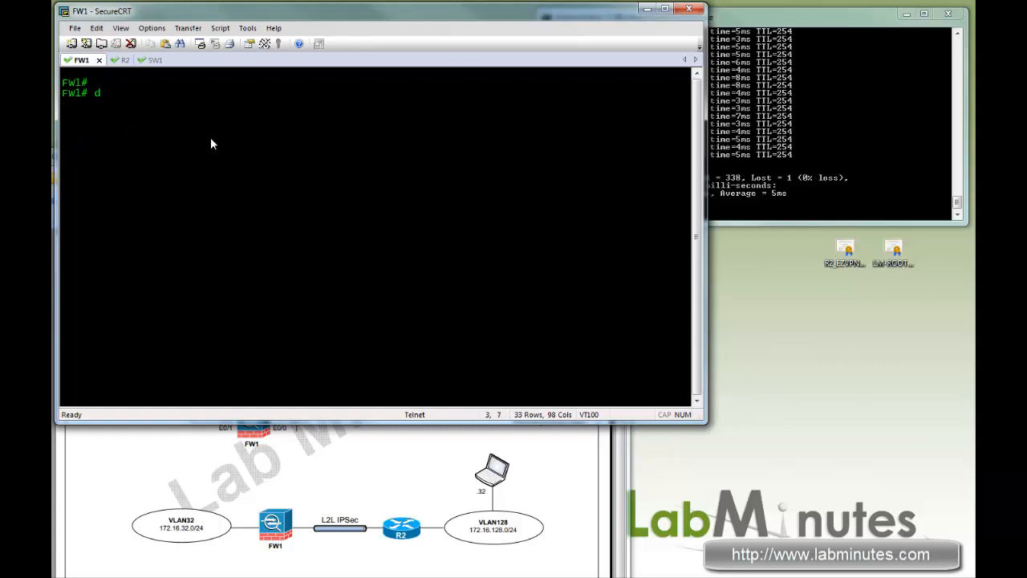
type("sh dbe")
type("deb cry ik")
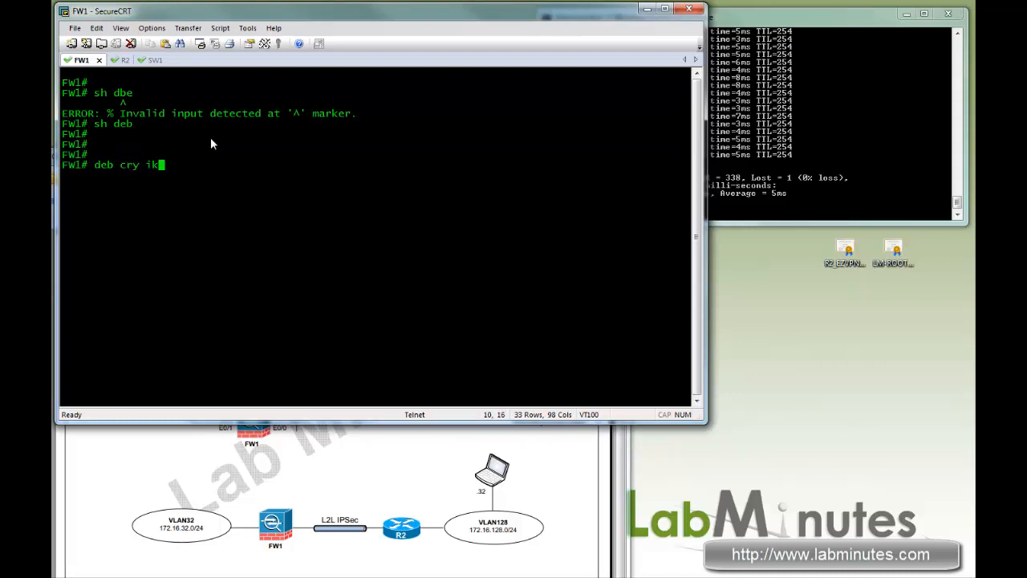
type("ev1")
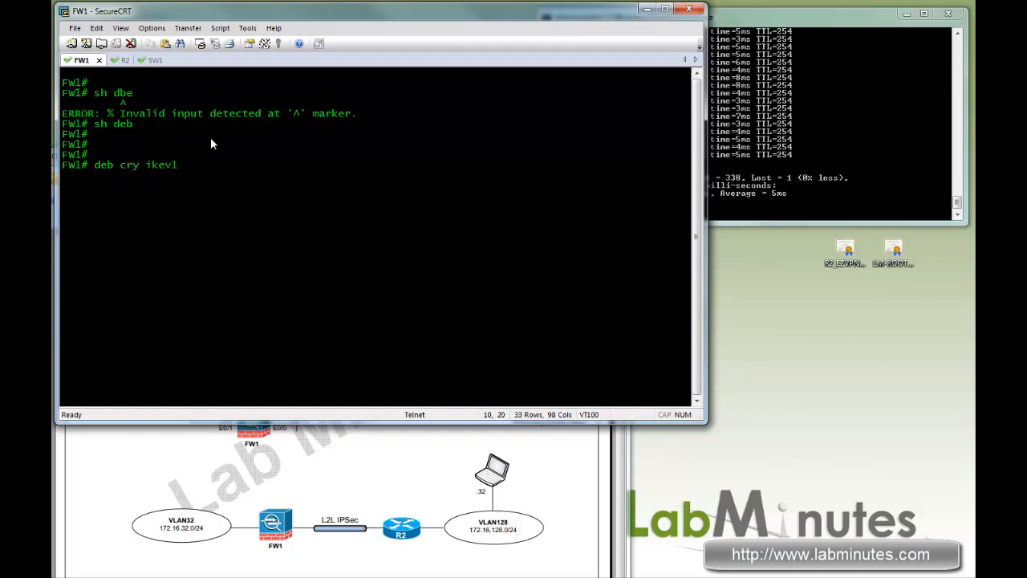
- Enter 'deb cry isa' on R2 to enable ISAKMP debugging
left_click(112, 60)
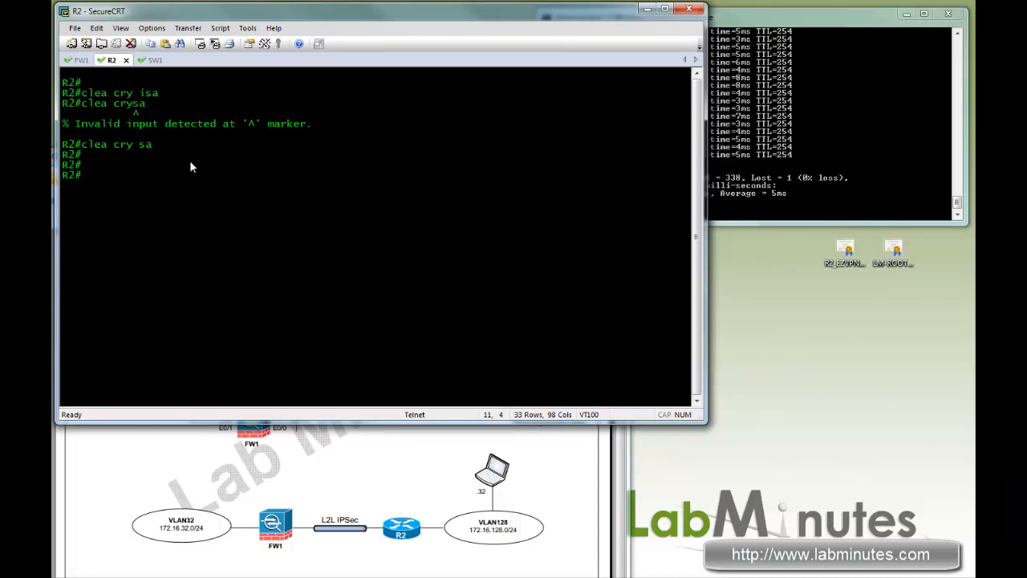
type("deb cry isa")
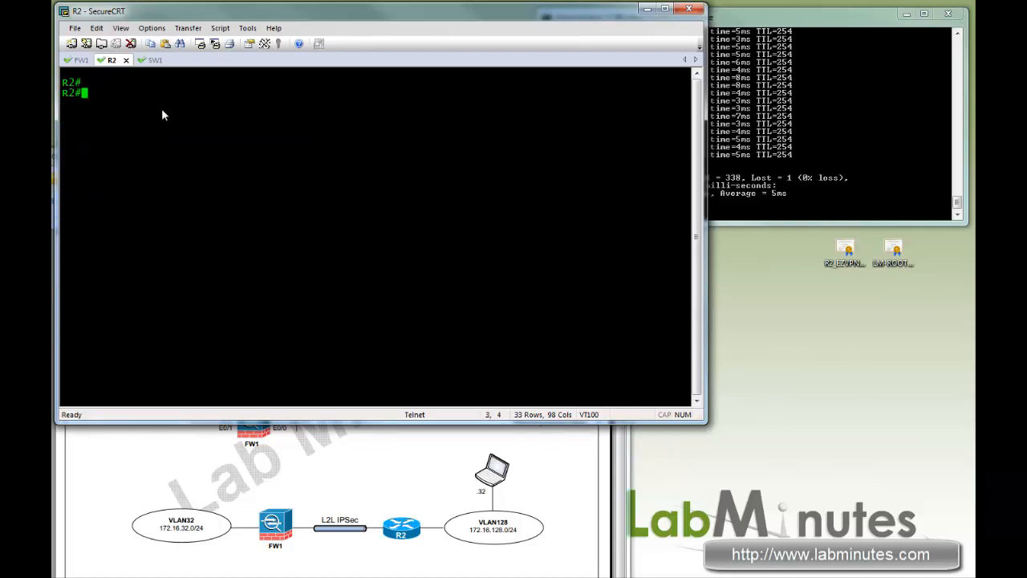
left_click(147, 59)
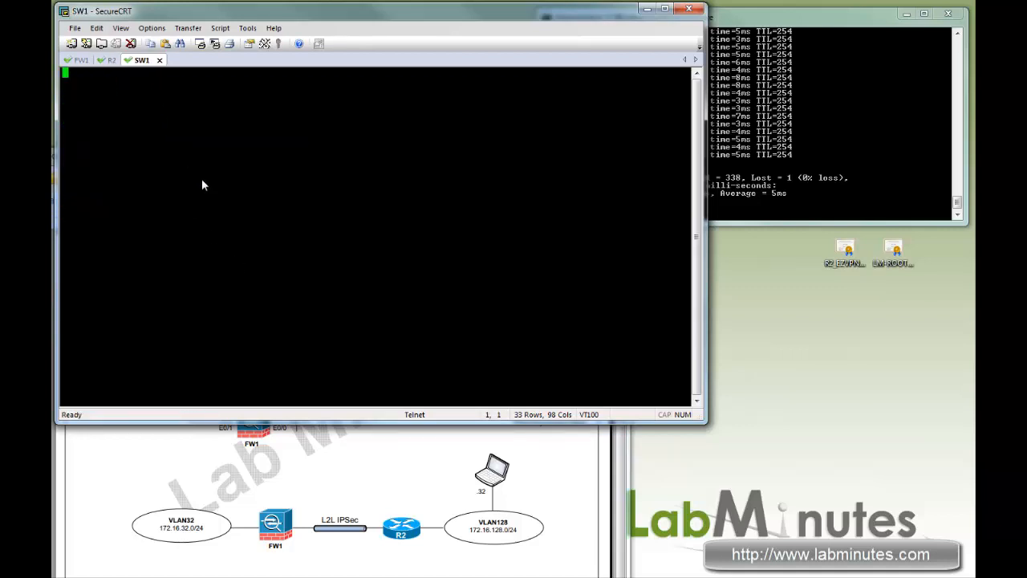
- Ping 172.16.128.4 from SW1 VLAN 32 and review FW1's IKEv1 debug output
type("ping 172")
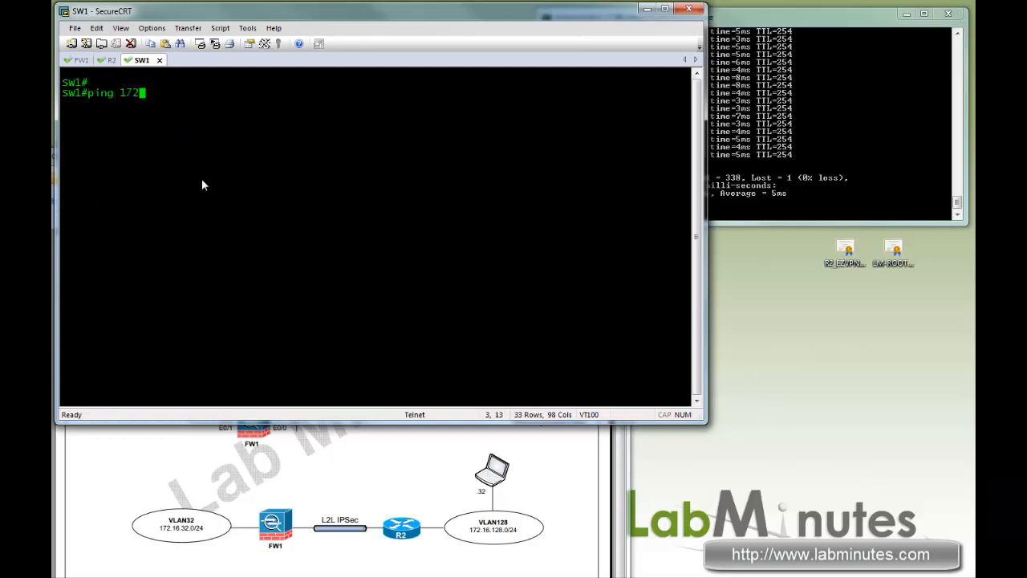
type(".16.128.4 so vl 32")
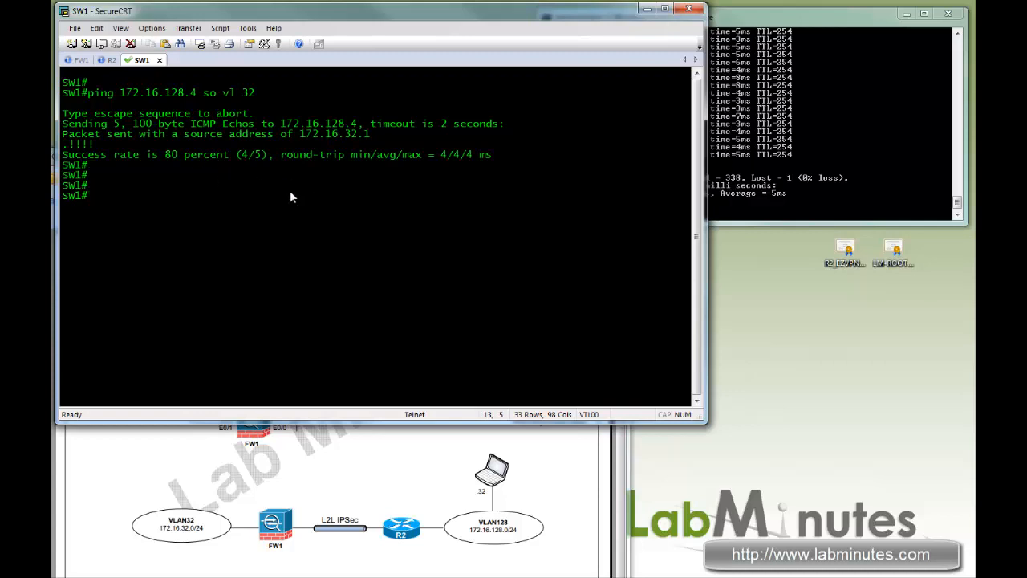
mouse_move(144, 142)
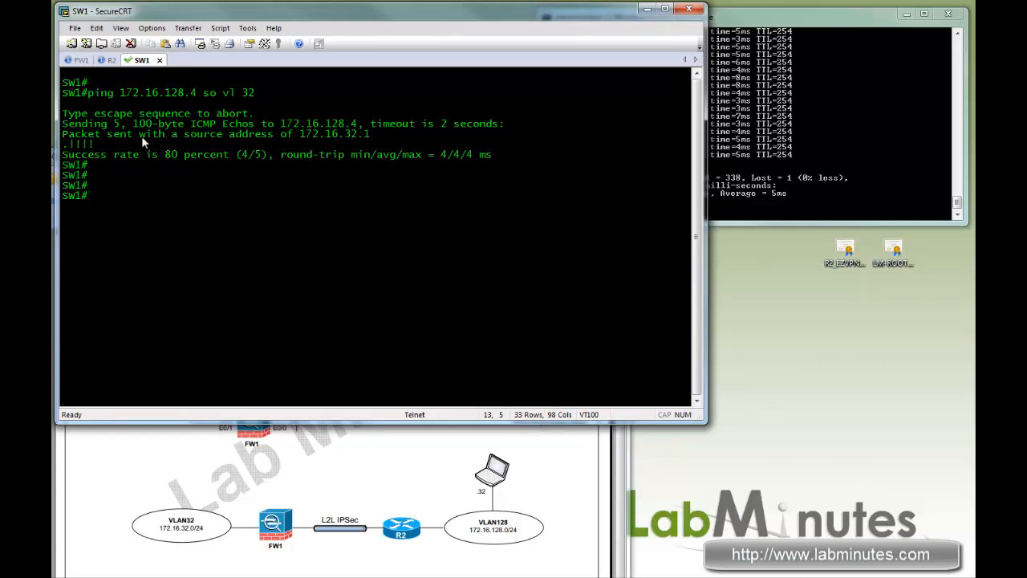
left_click(78, 59)
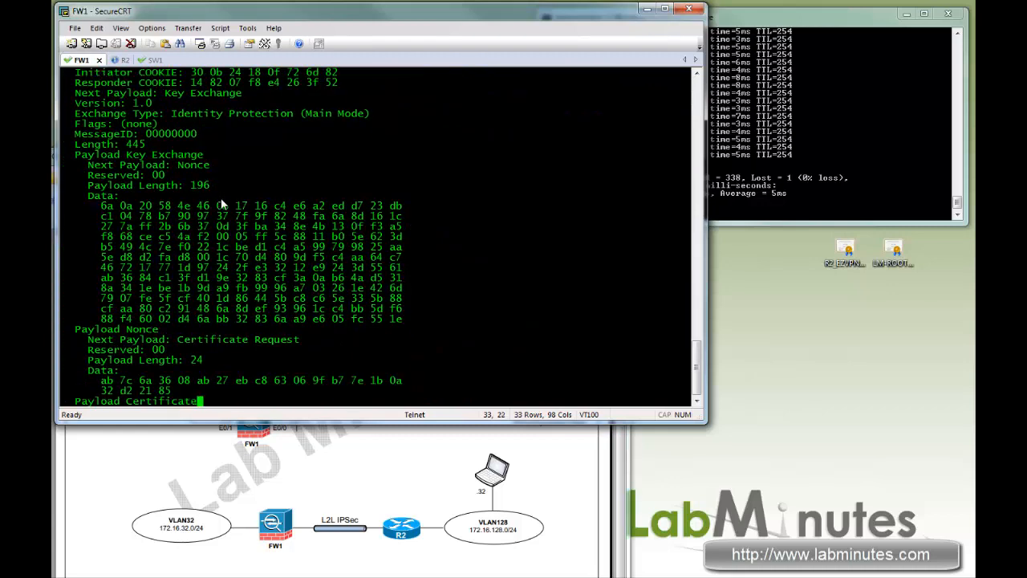
scroll("down", 3)
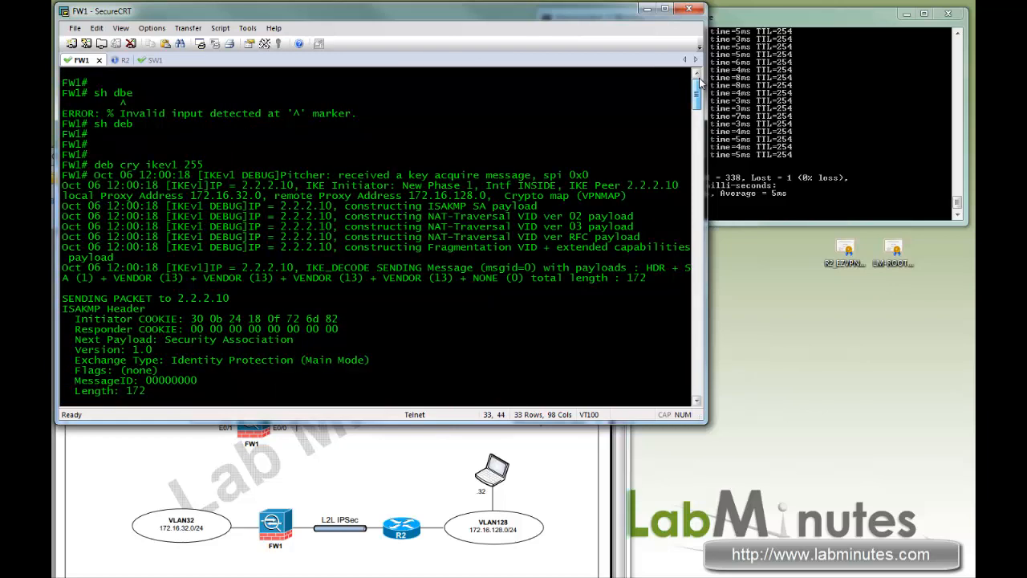
scroll("down", 3)
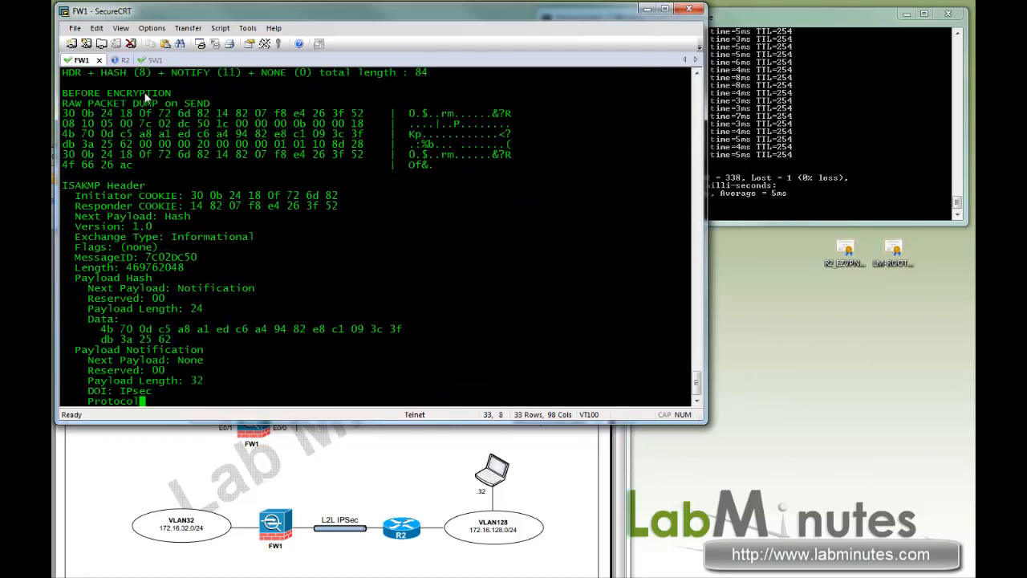
- Turn off all debugging on R2 with 'u all'
left_click(112, 59)
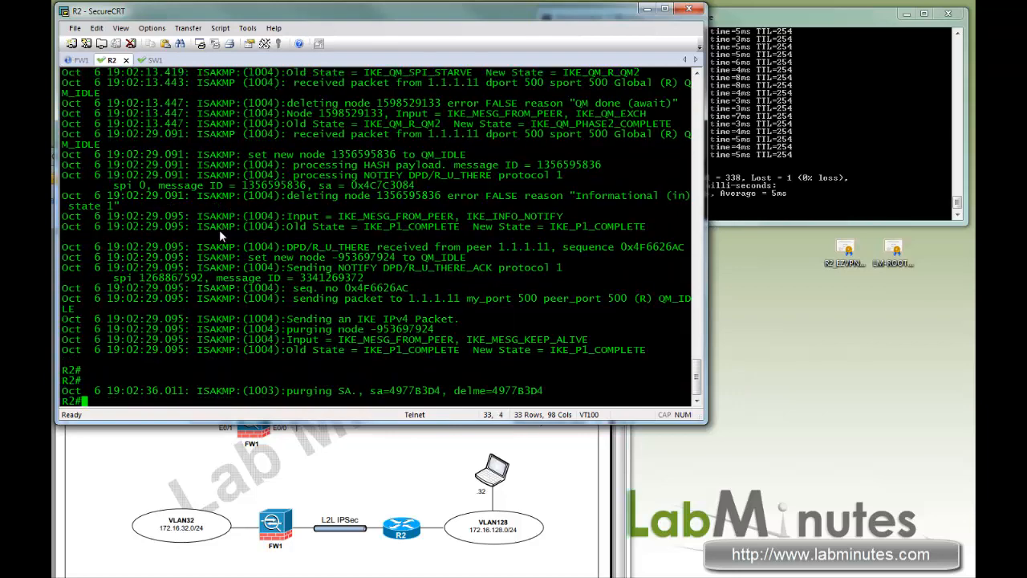
type("u all")
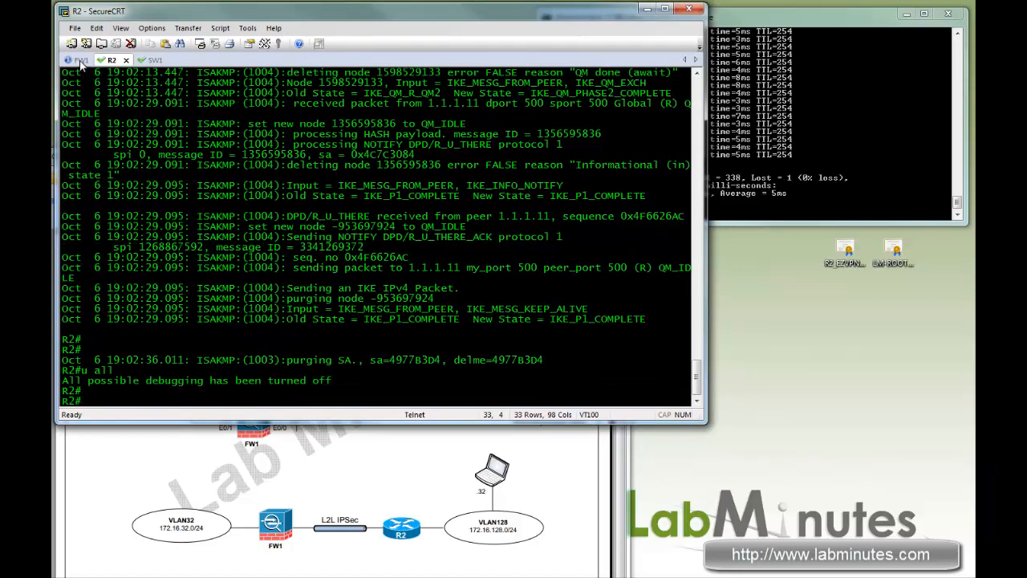
left_click(79, 60)
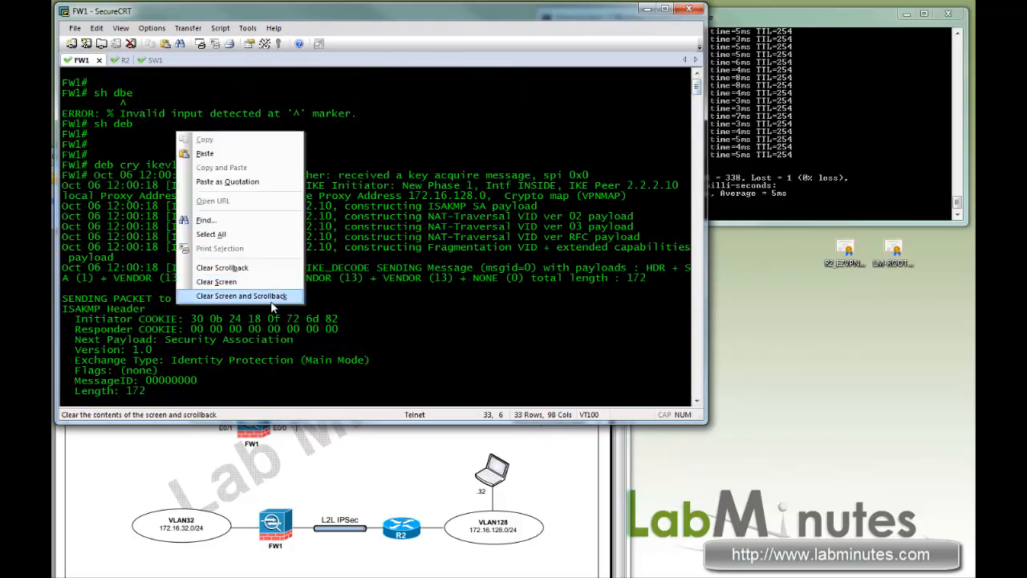
- Clear FW1's screen and scrollback and enter 'deb cry ikev1 1'
left_click(242, 295)
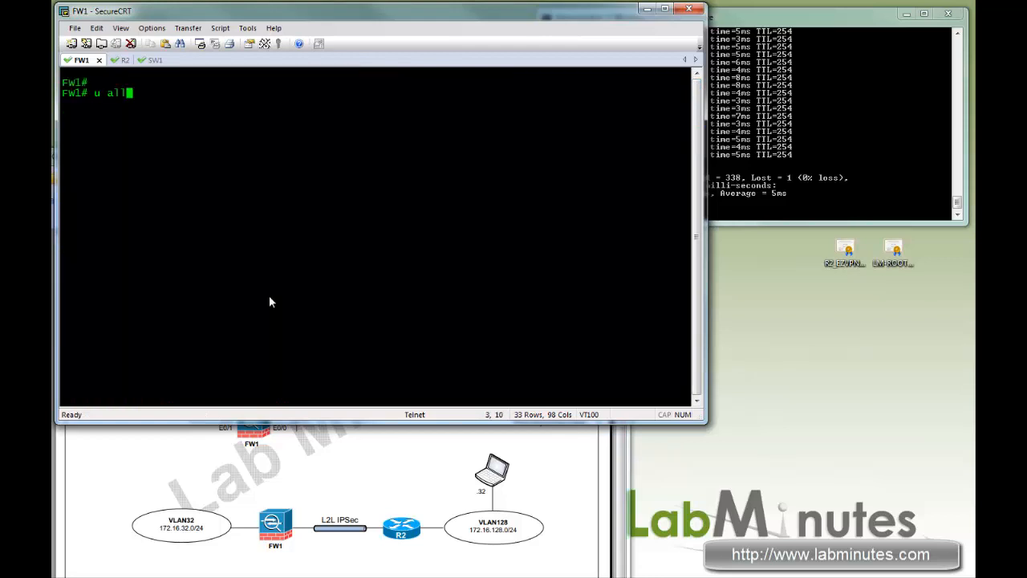
type("deb cry ikev1 127")
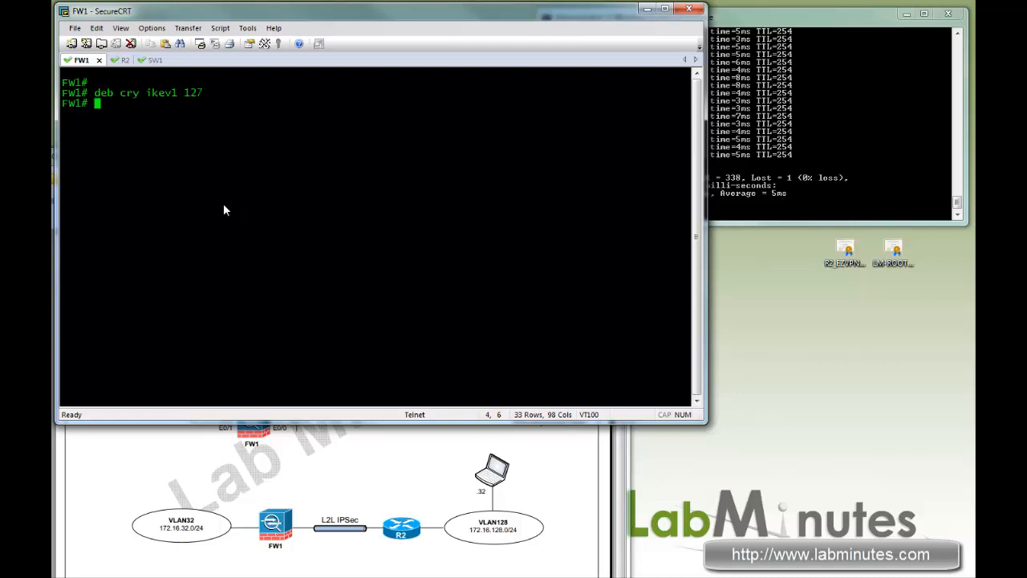
left_click(122, 59)
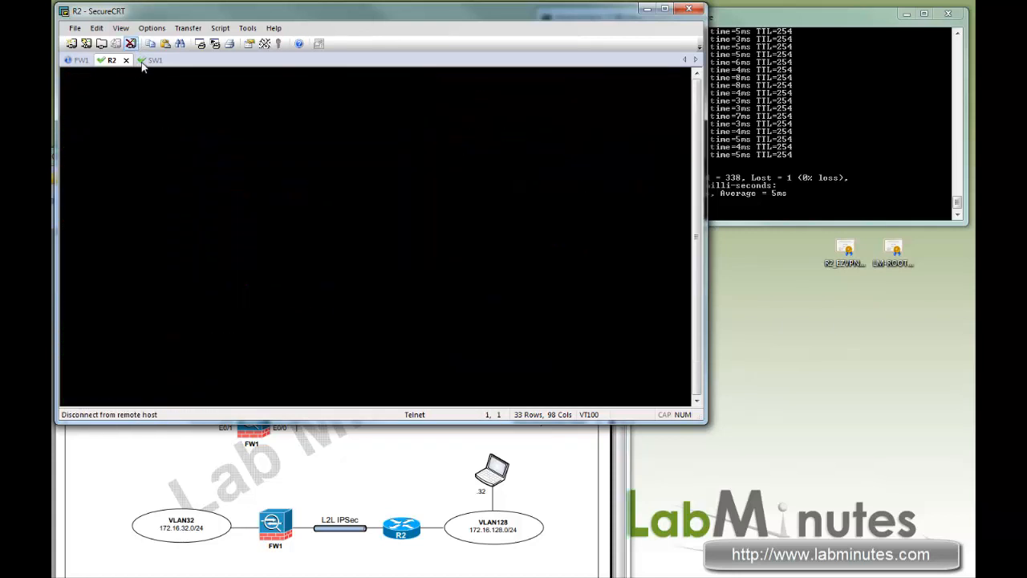
left_click(142, 60)
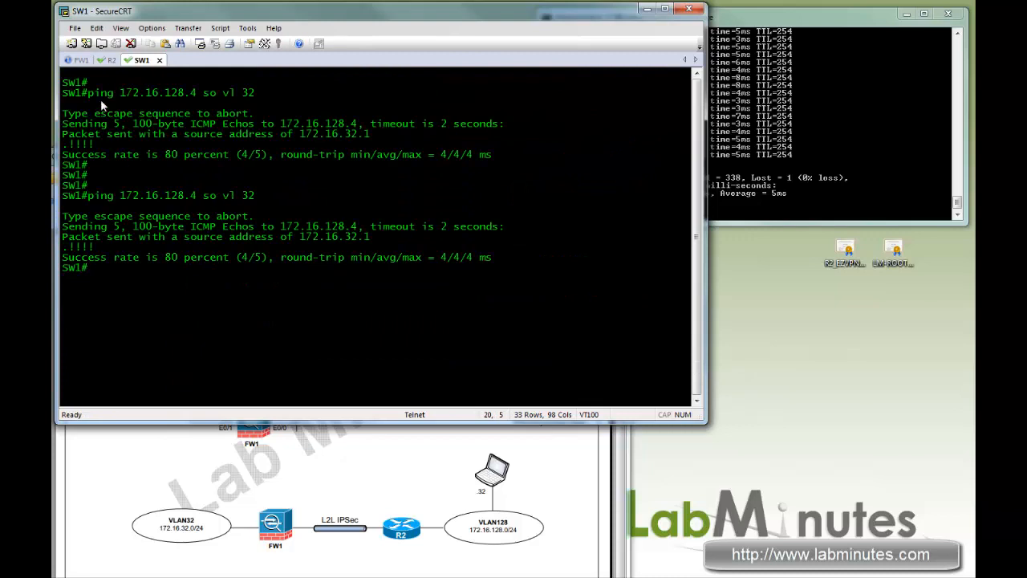
left_click(111, 59)
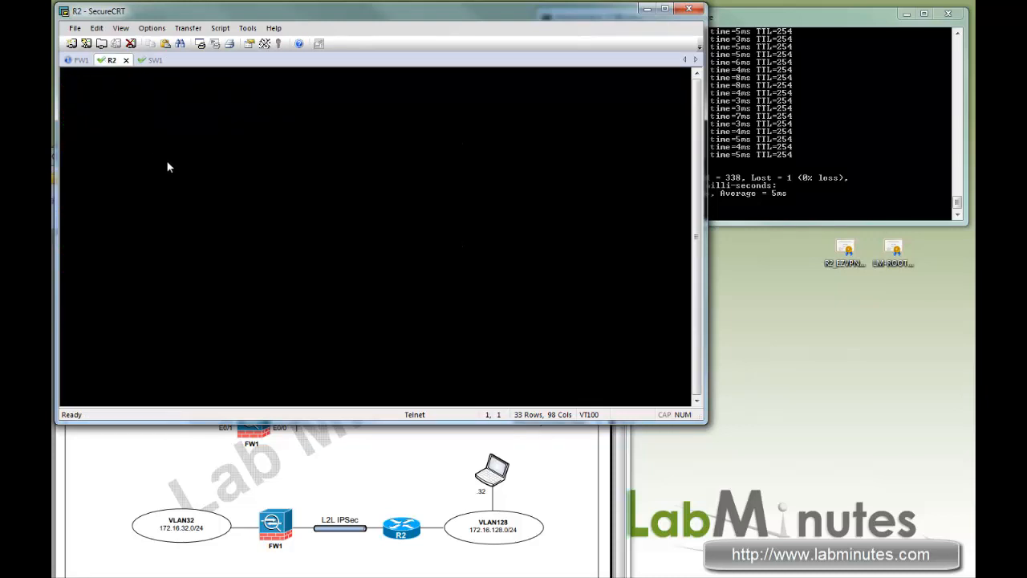
- On R2, clear crypto ISAKMP and IPsec SAs and enable ISAKMP debugging
type("deb cry")
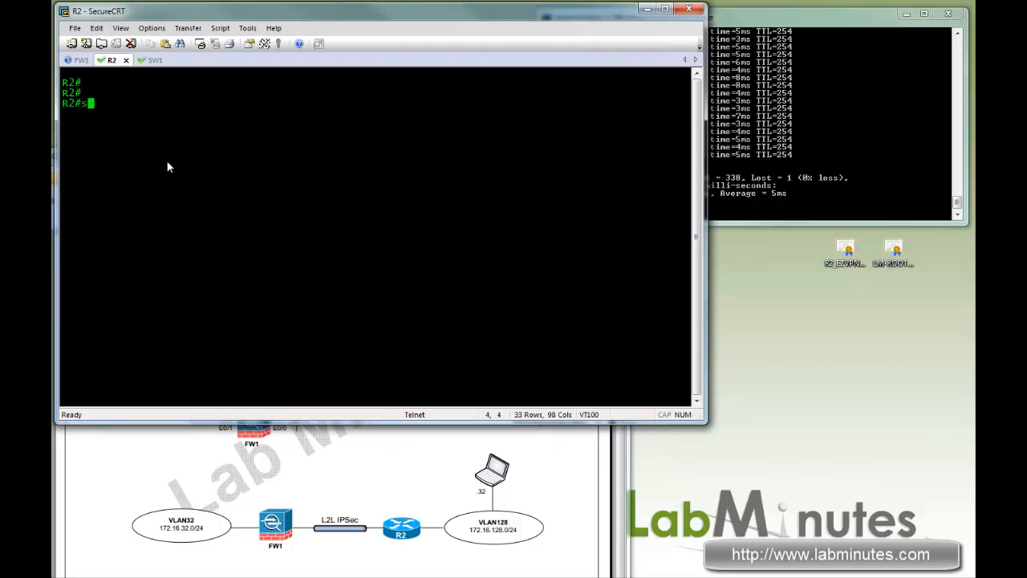
type("h deb")
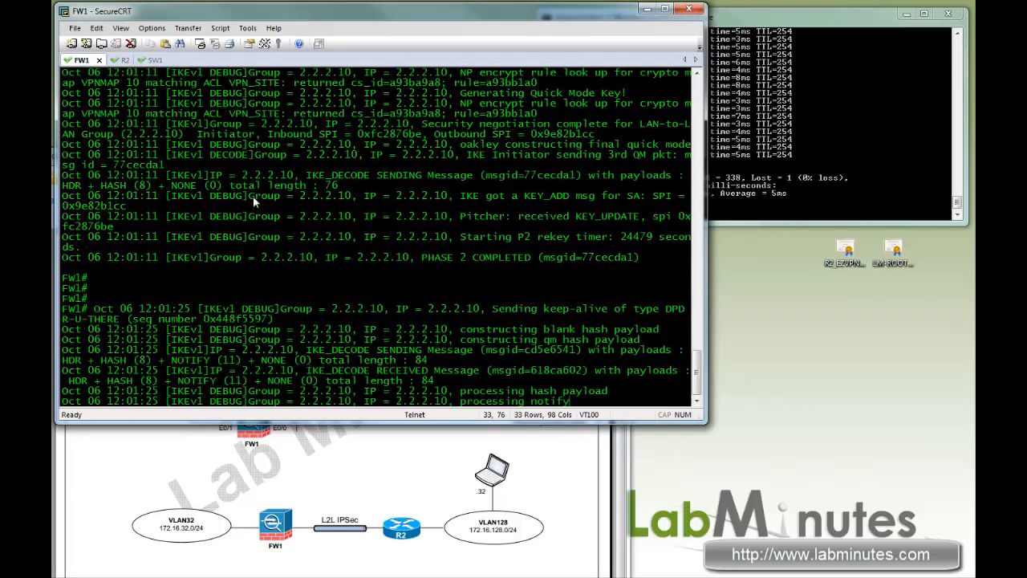
scroll("down", 3)
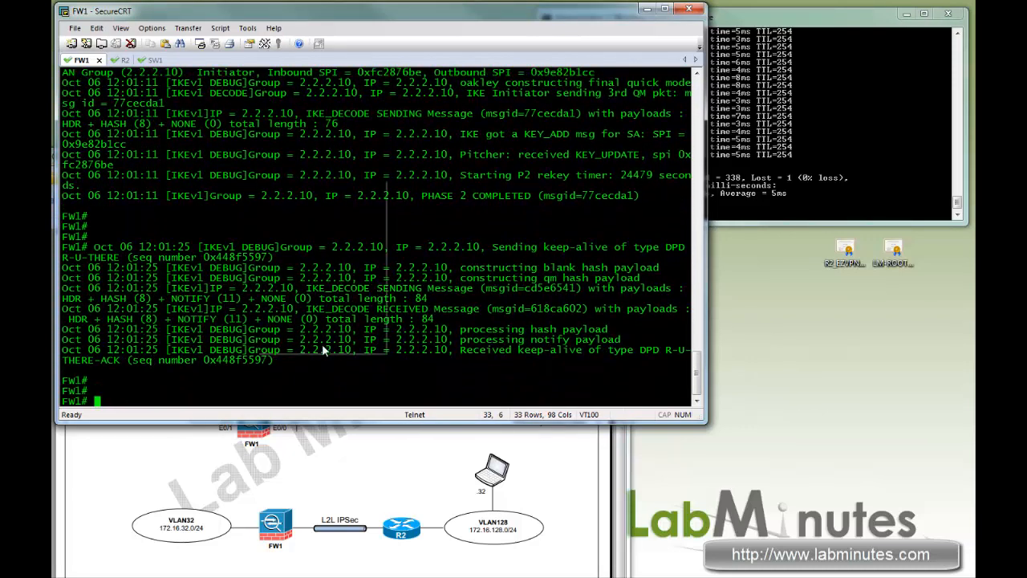
left_click(112, 59)
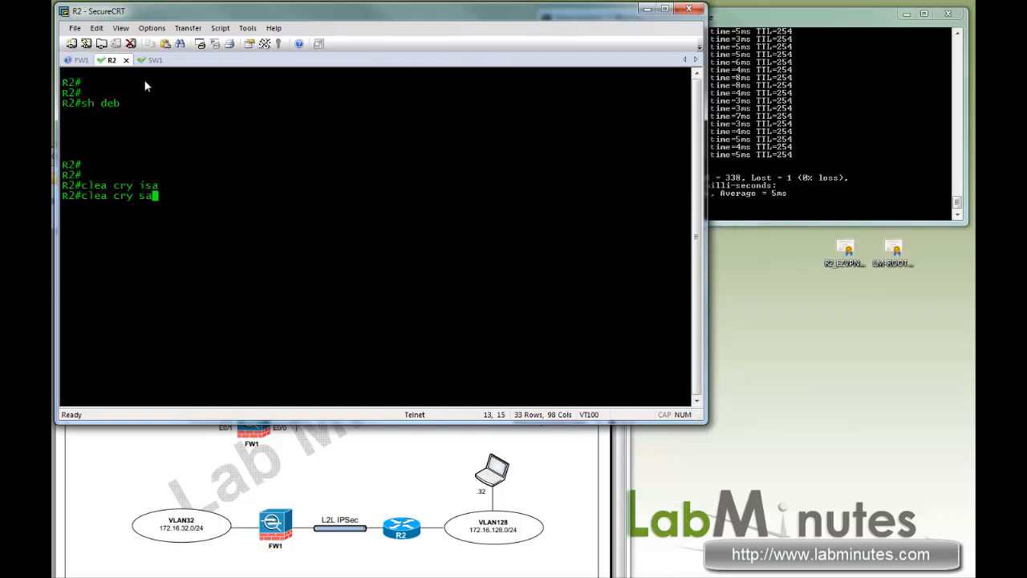
type("deb cry sai")
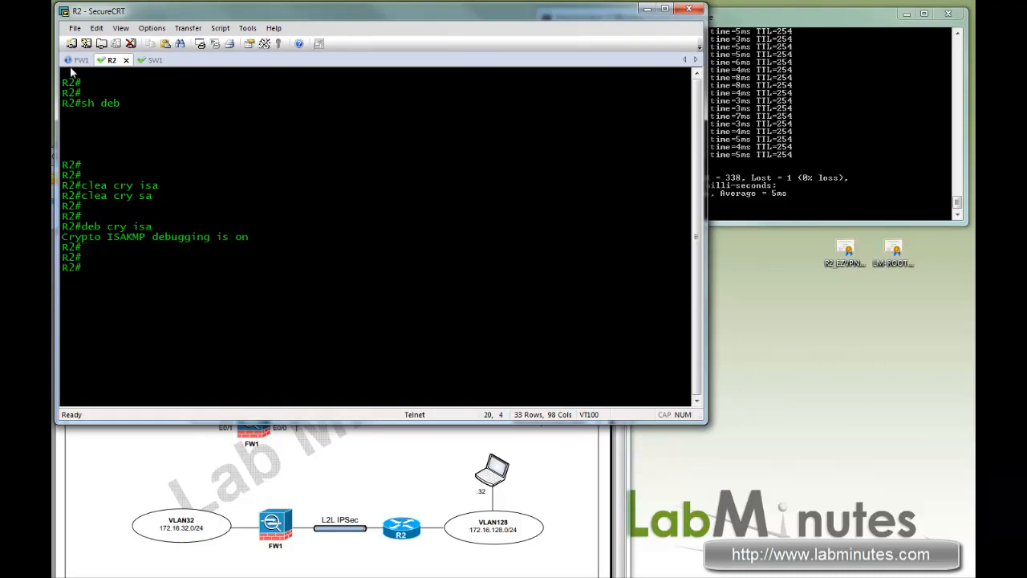
- Rerun the ping to 172.16.128.4 from SW1 VLAN 32 and check R2 and FW1 debugs
right_click(321, 369)
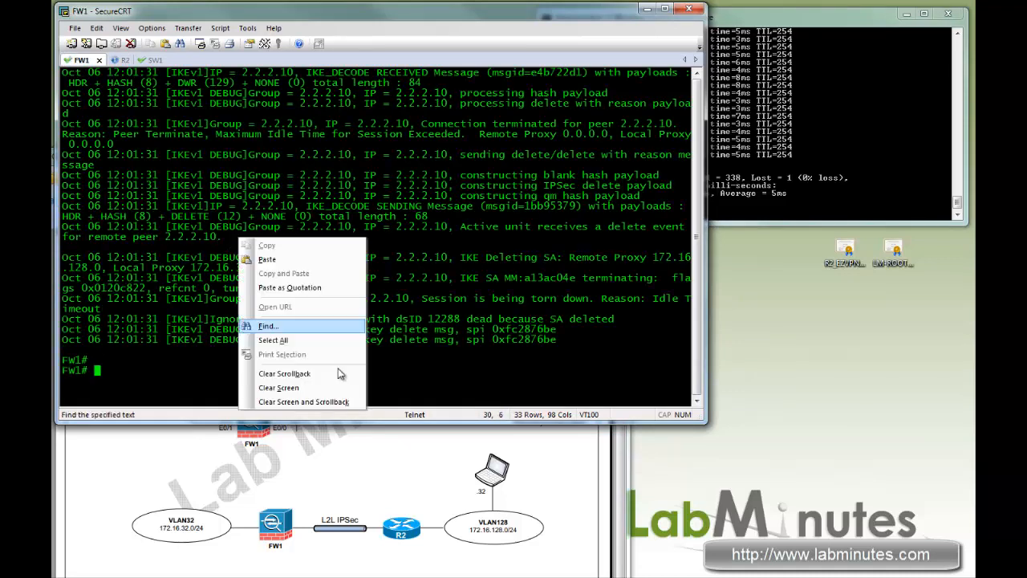
left_click(113, 59)
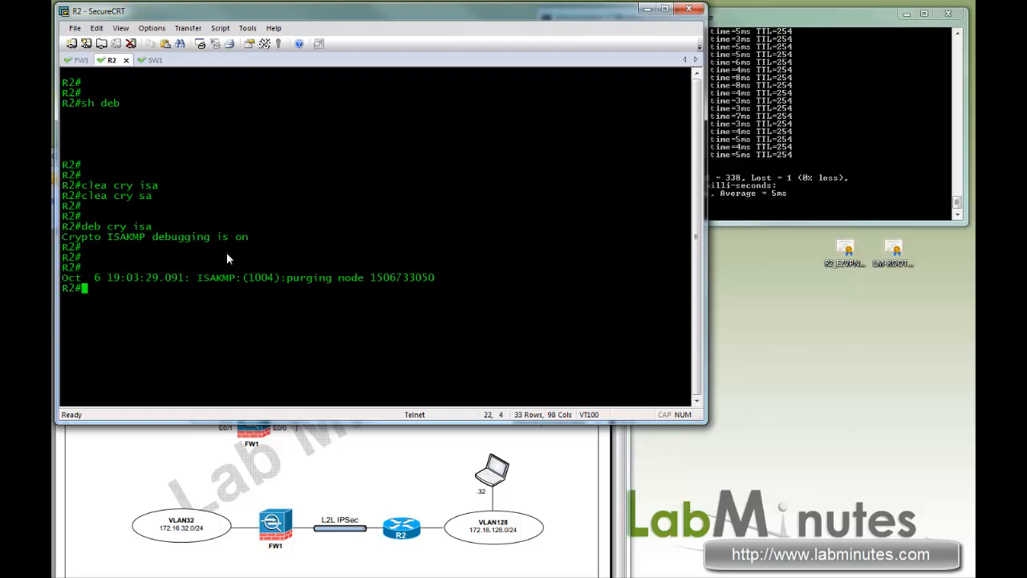
left_click(142, 59)
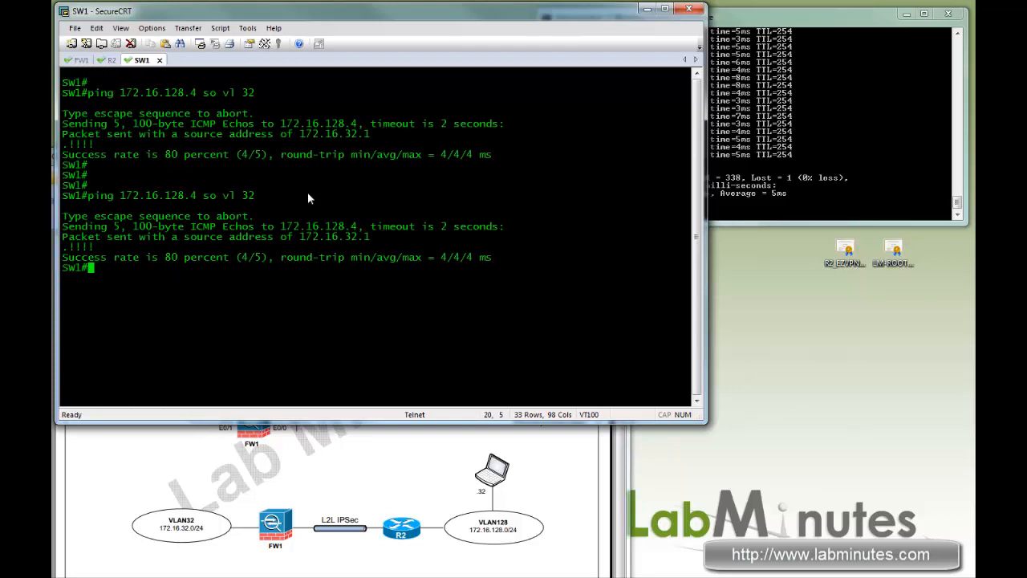
key("Enter")
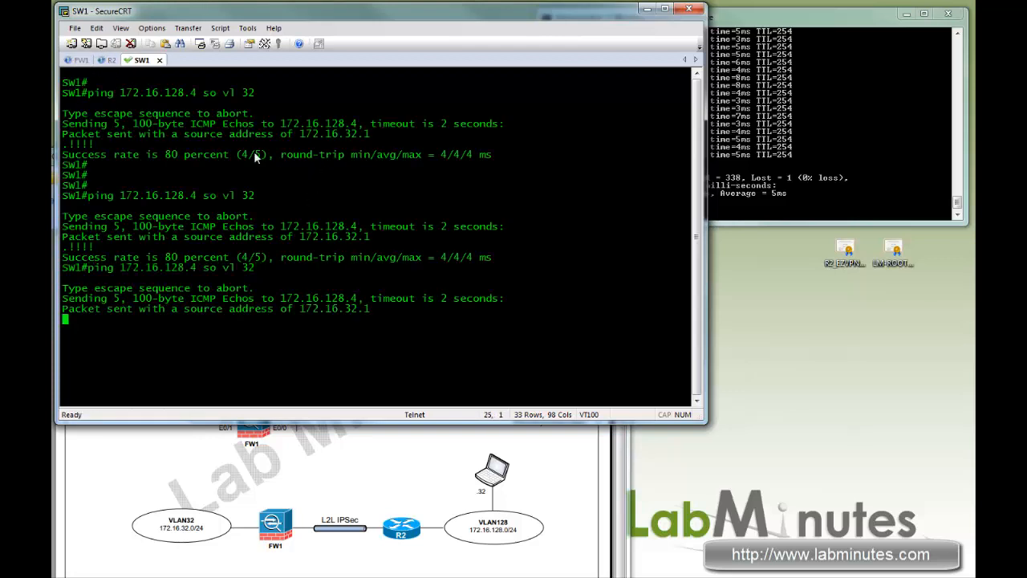
left_click(111, 60)
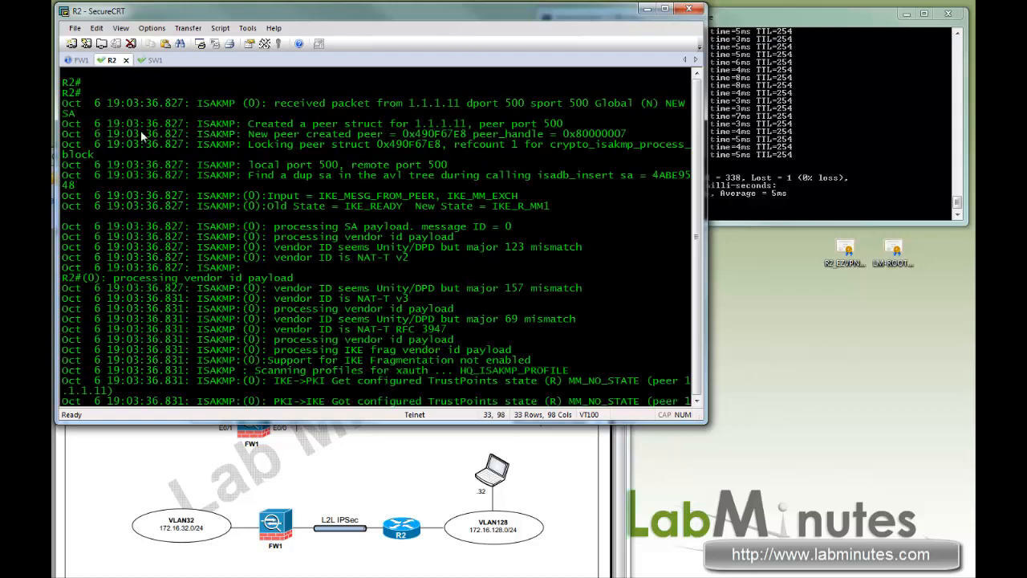
left_click(142, 60)
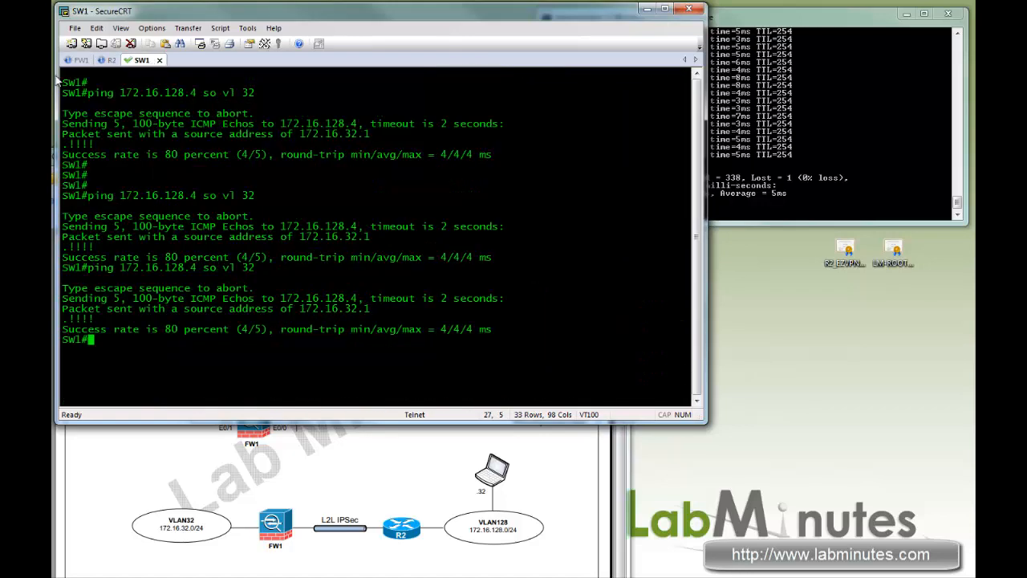
left_click(77, 60)
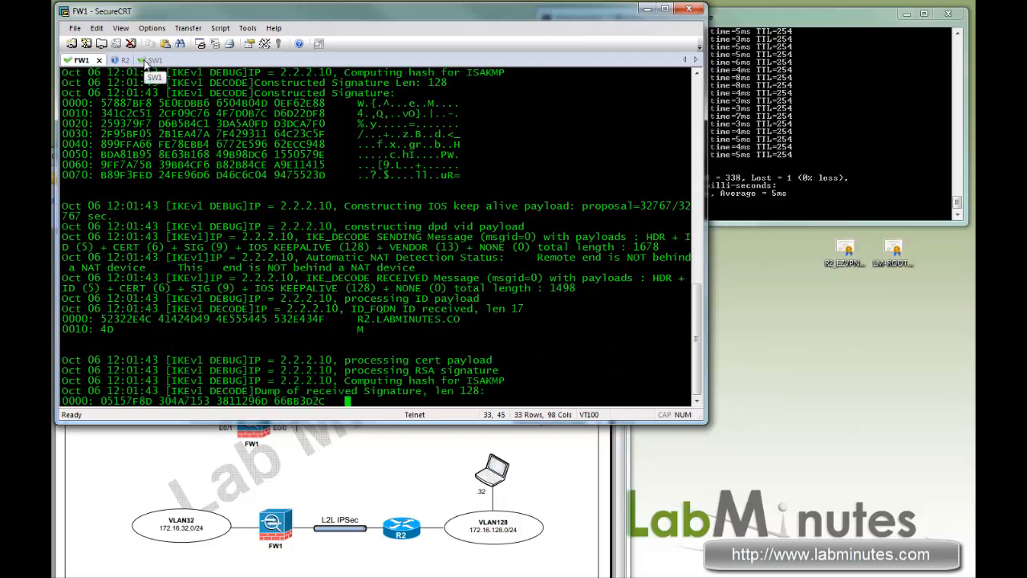
- Highlight R2's debug lines for packets received from 1.1.1.11 in the main-mode exchange
scroll("down", 3)
type("u all")
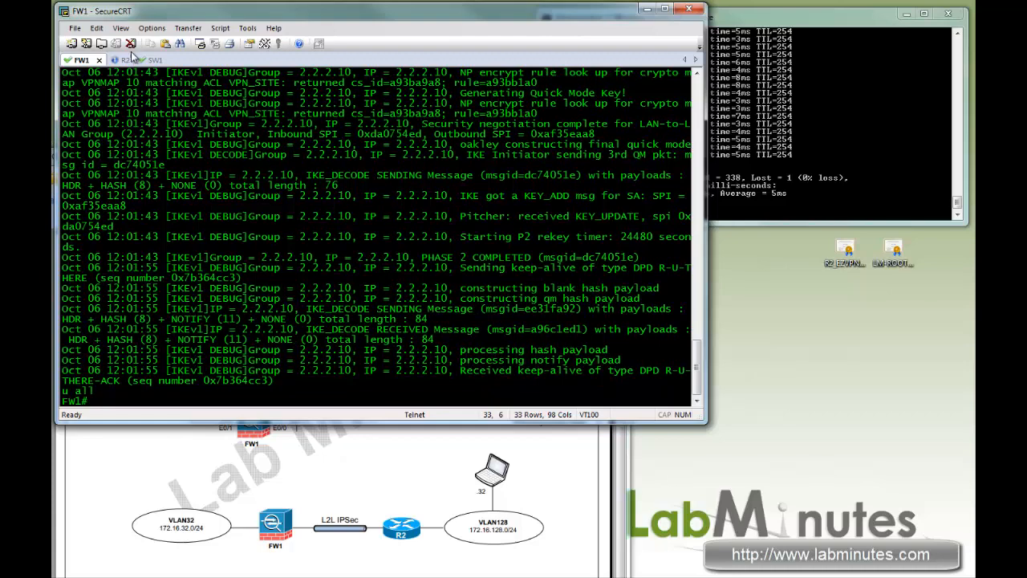
left_click(111, 59)
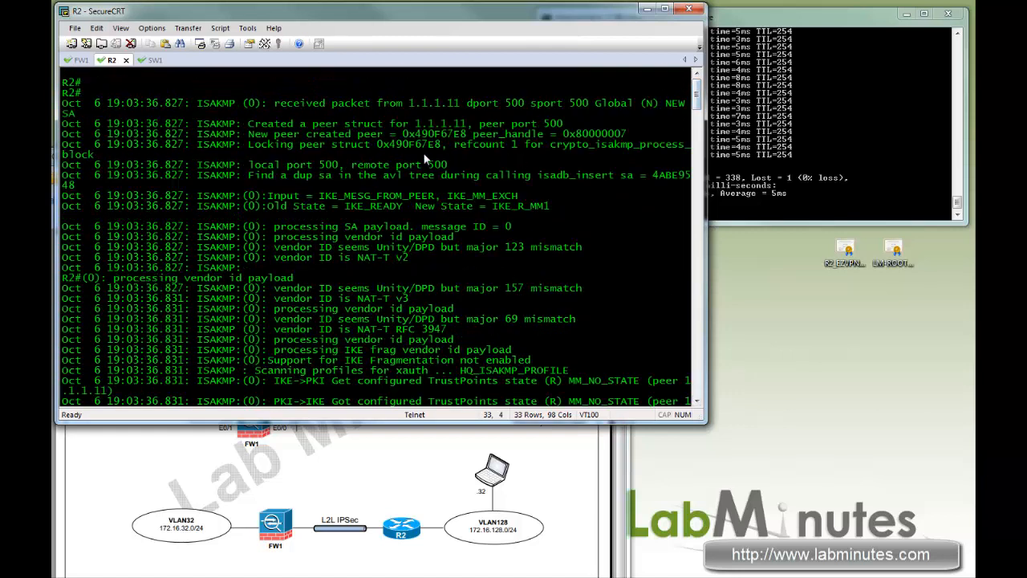
left_click_drag(268, 103, 381, 103)
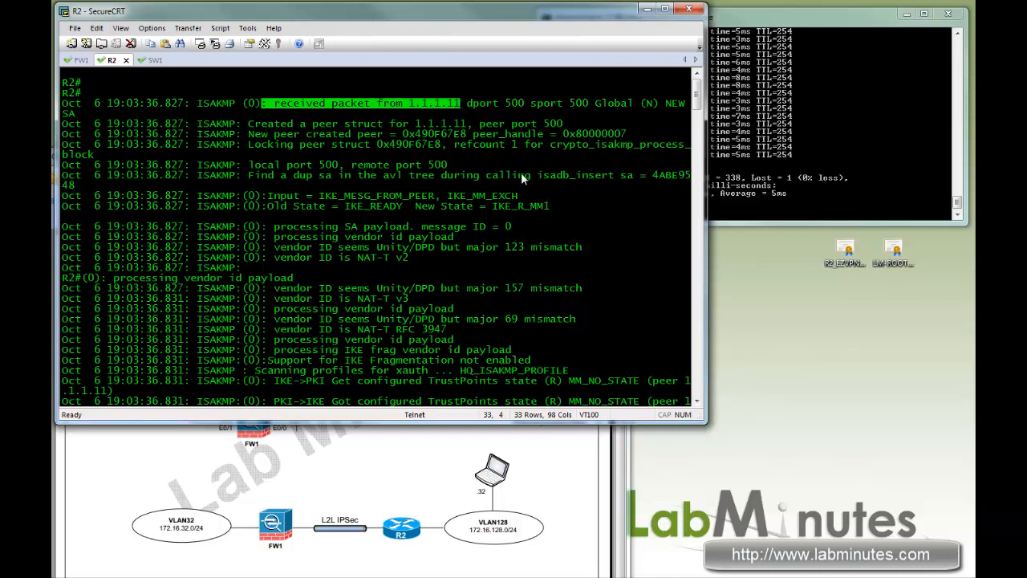
mouse_move(403, 166)
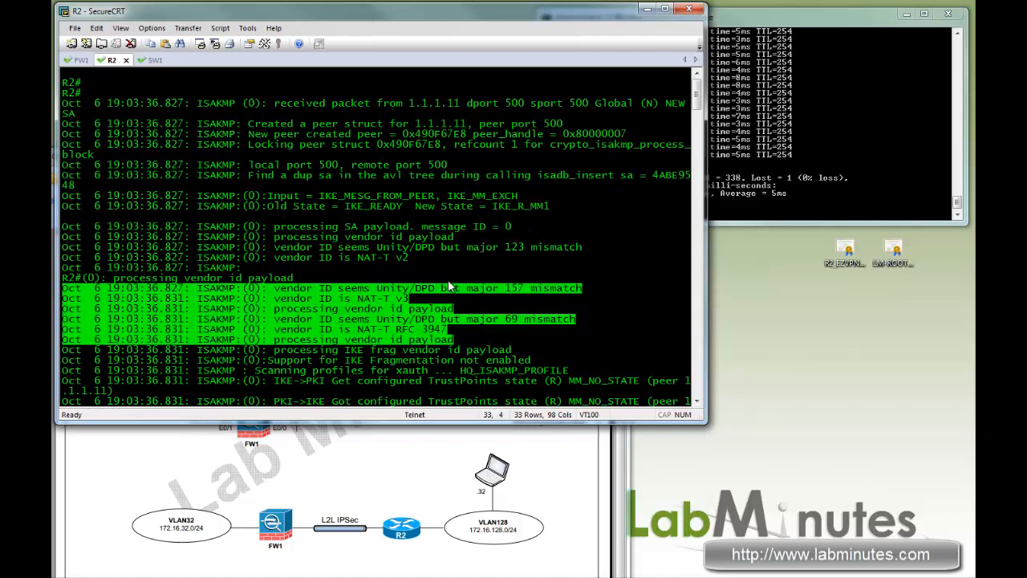
scroll("down", 3)
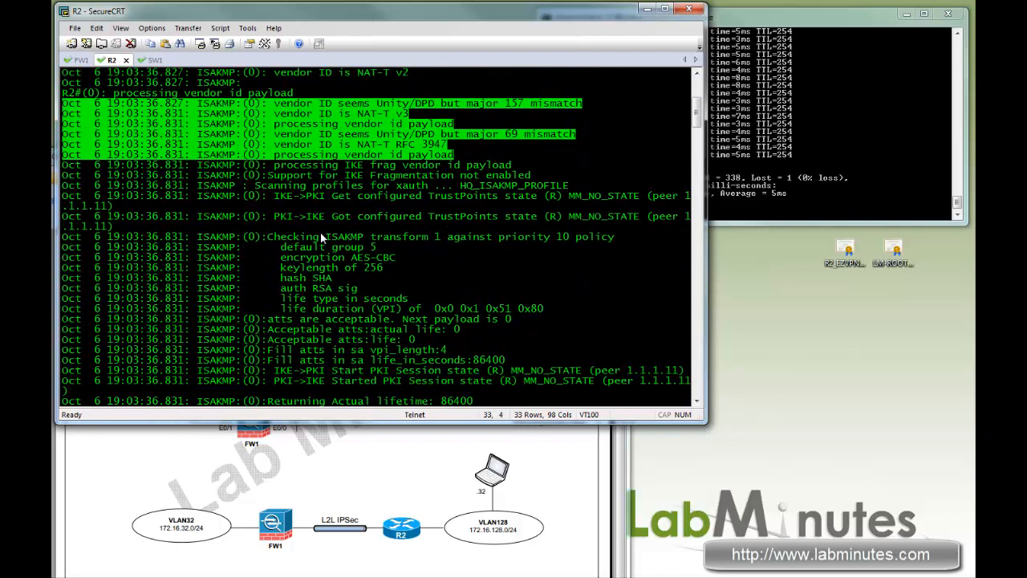
left_click_drag(273, 236, 554, 236)
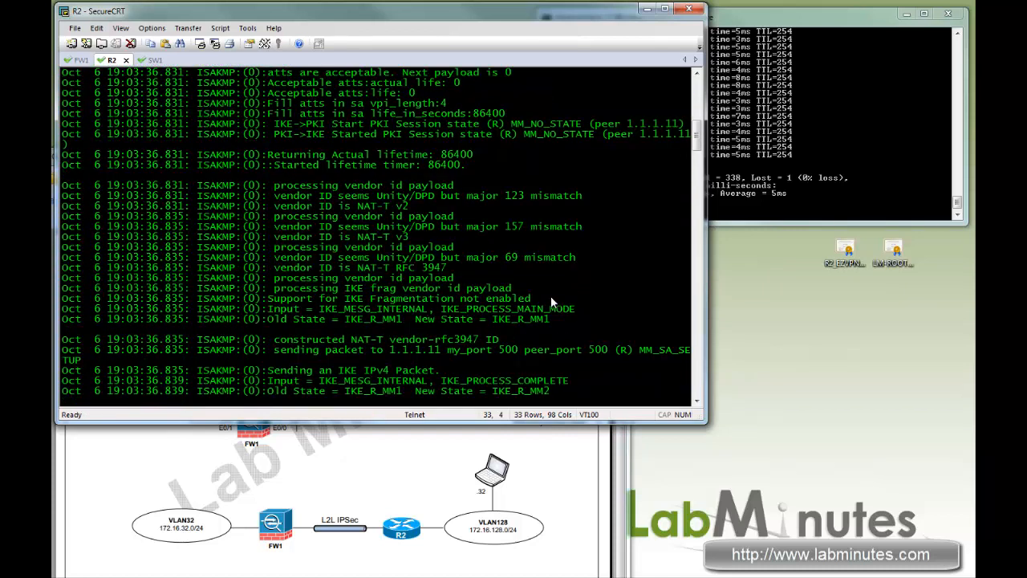
scroll("down", 3)
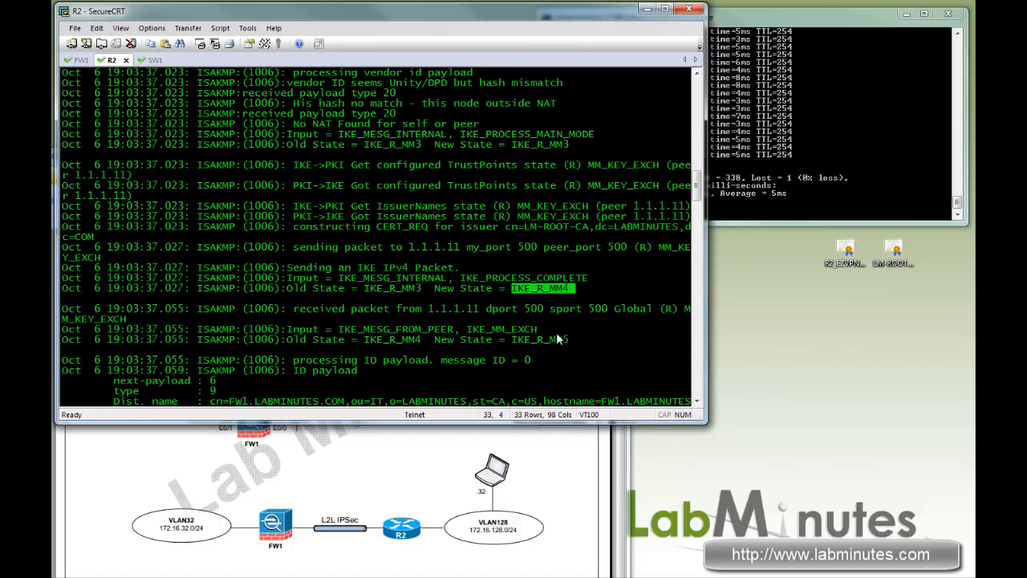
scroll("down", 3)
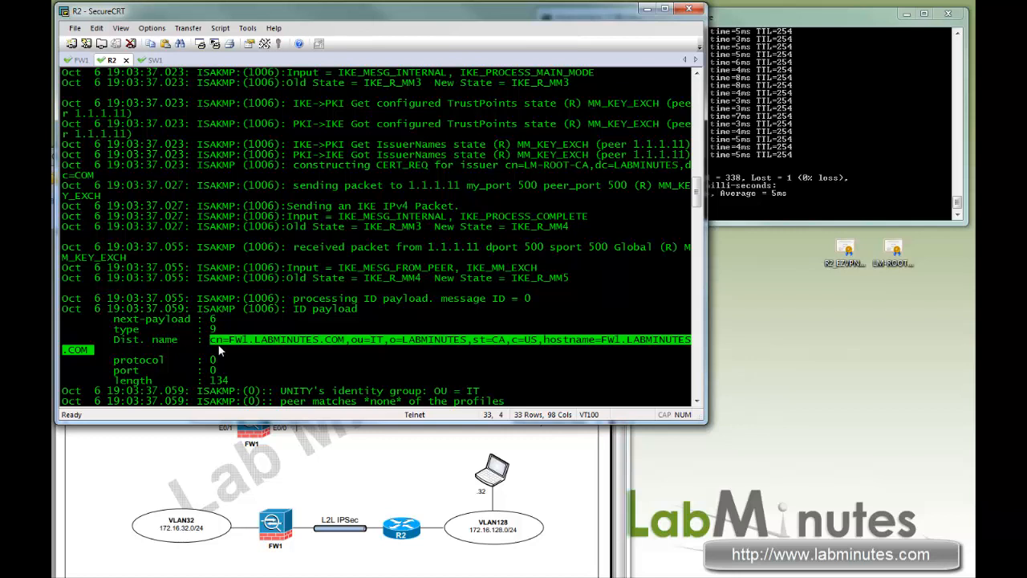
- Scroll R2's debug through the HQ_ISAKMP_PROFILE match, FW1 authentication and quick mode
left_click(77, 59)
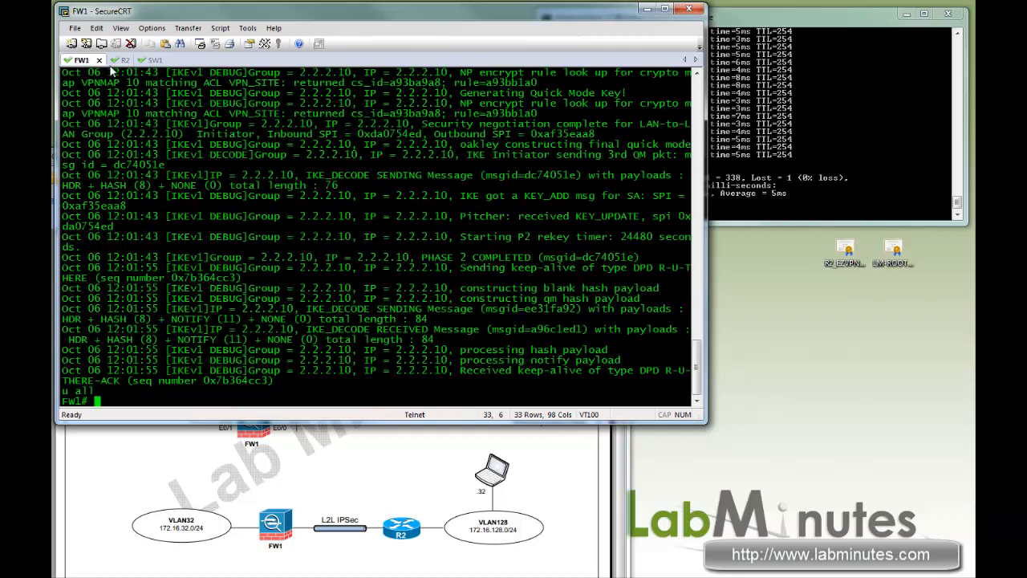
left_click(112, 60)
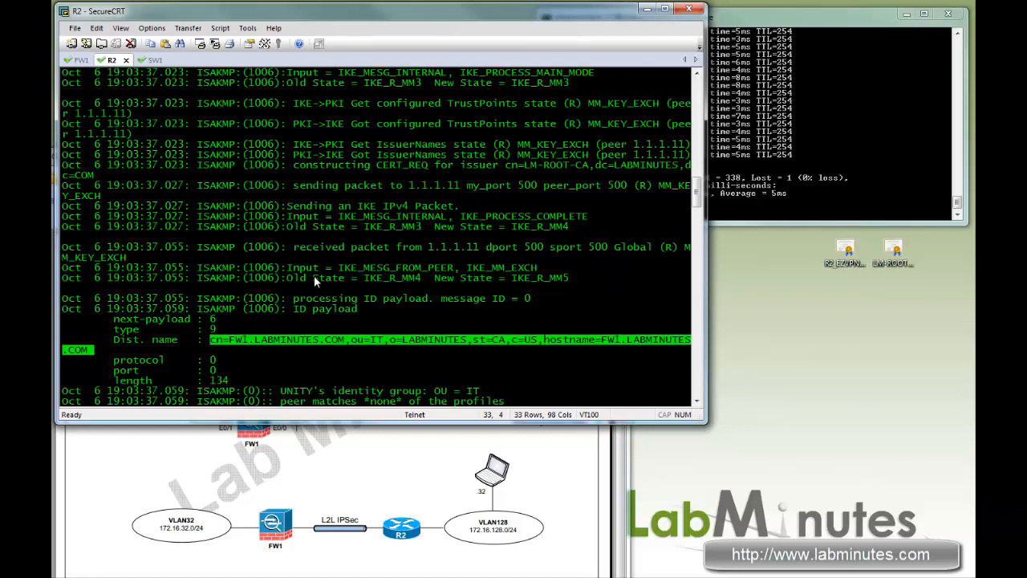
mouse_move(223, 356)
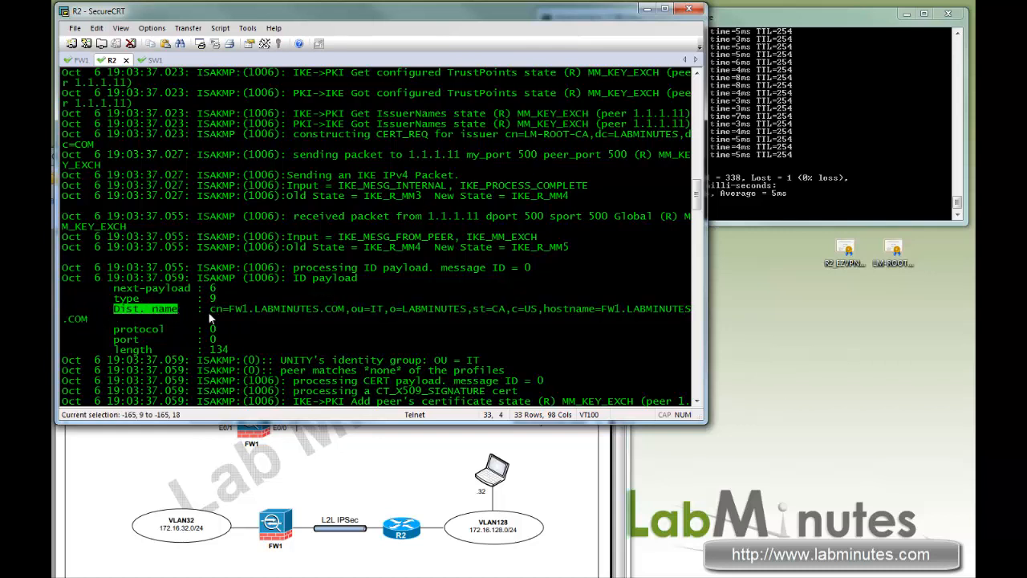
scroll("down", 3)
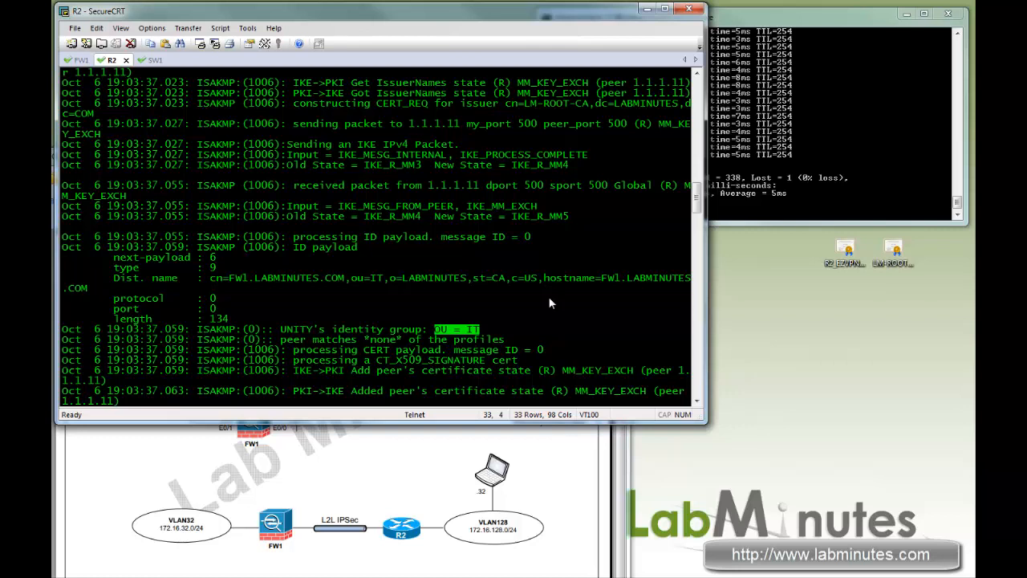
scroll("down", 3)
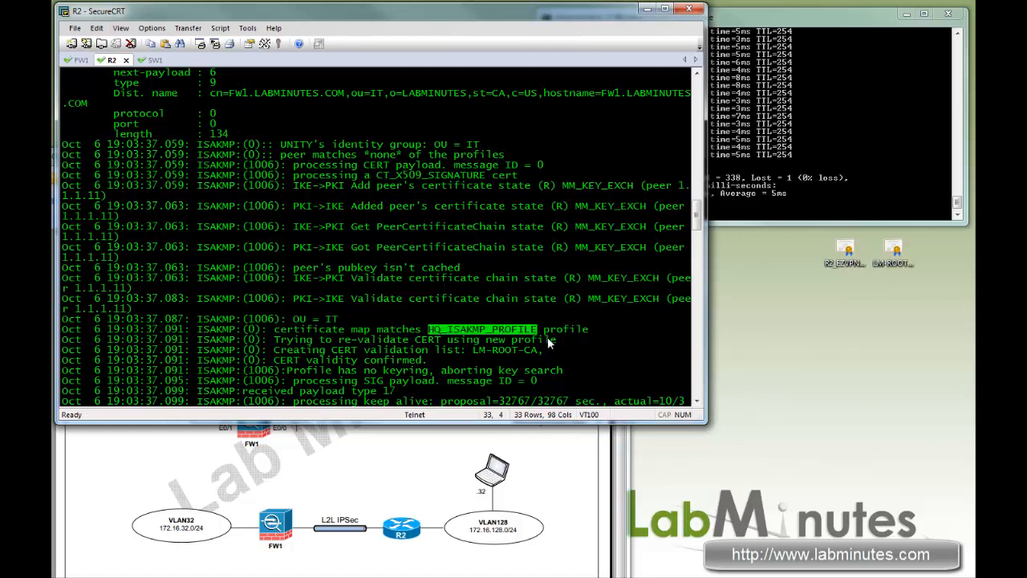
scroll("down", 3)
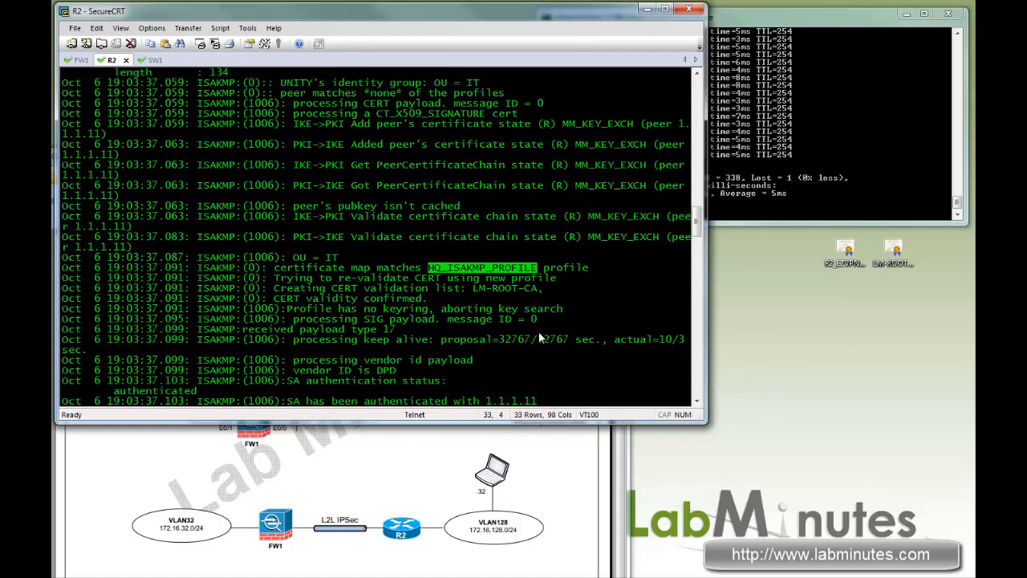
scroll("down", 3)
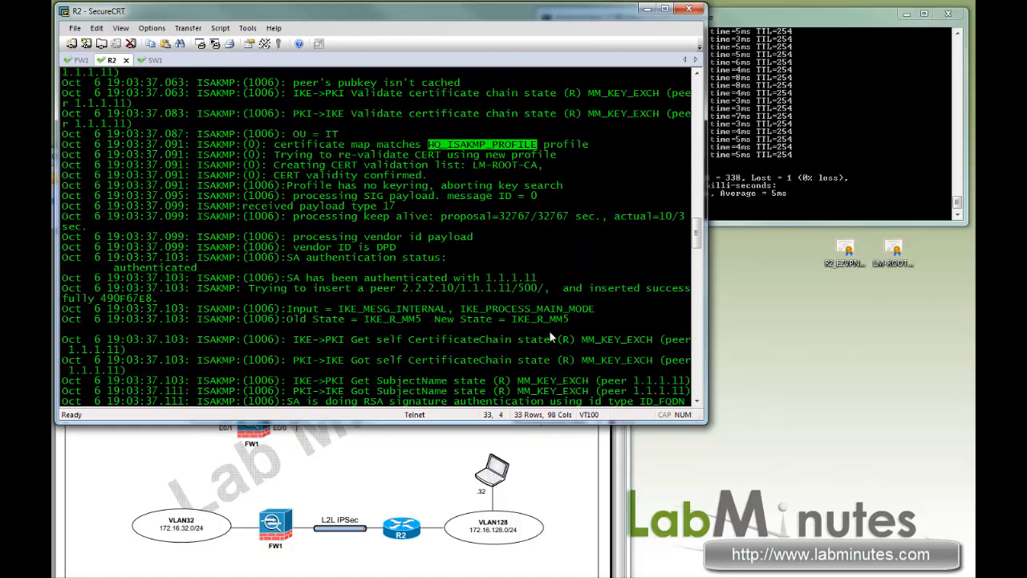
scroll("down", 3)
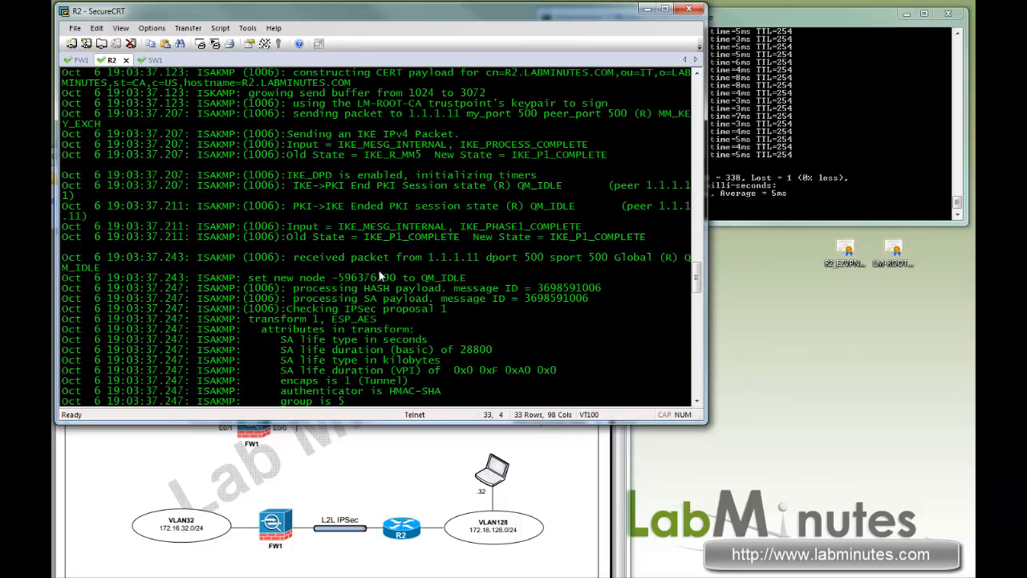
left_click(77, 59)
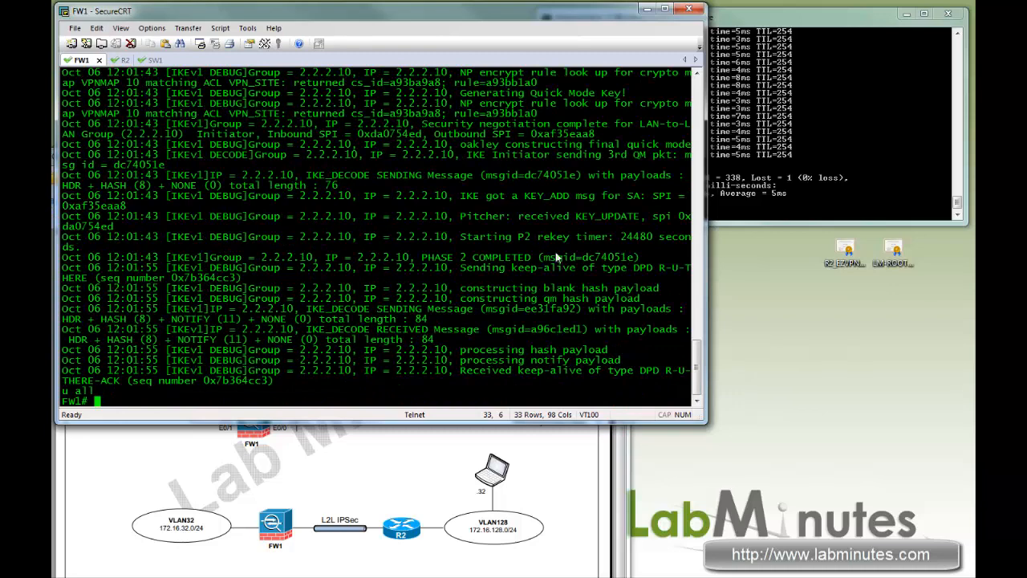
mouse_move(703, 370)
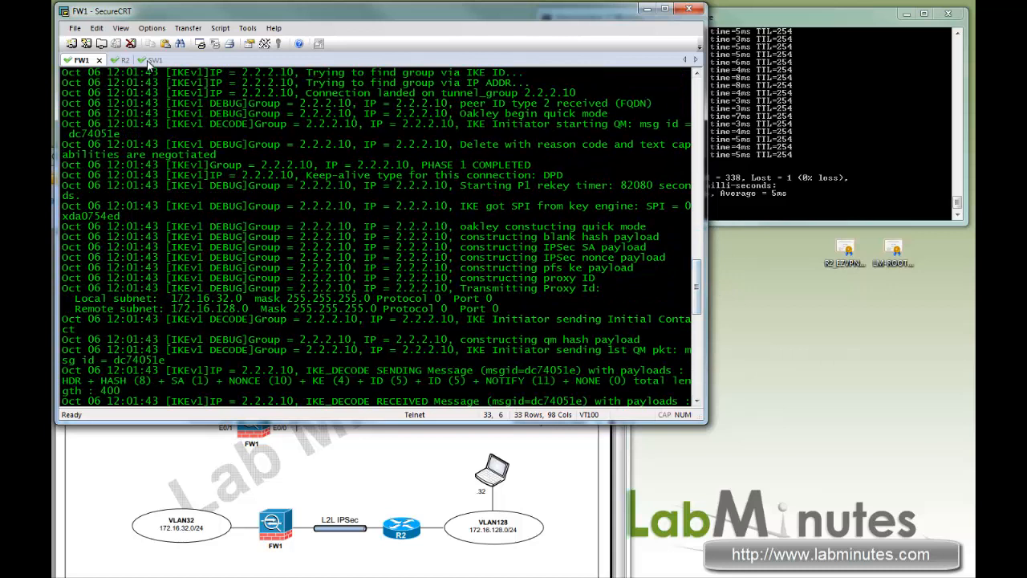
left_click(141, 59)
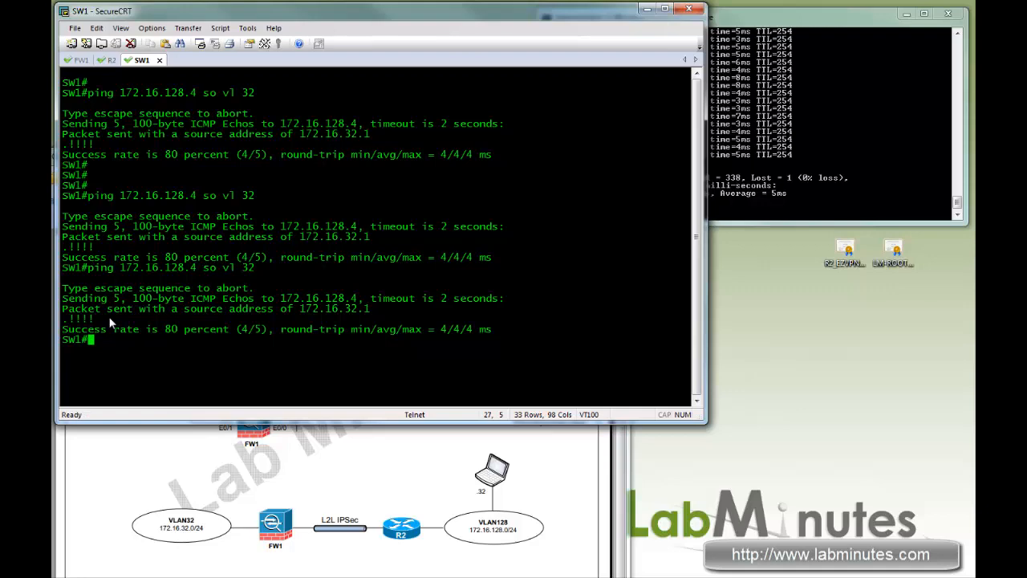
left_click(110, 61)
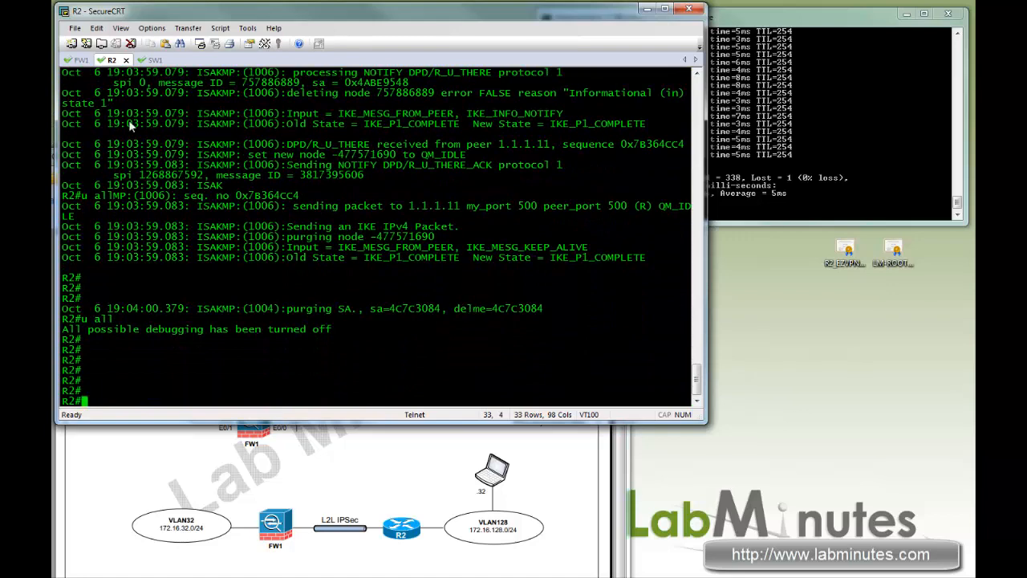
- Switch to FW1 to display its tunnel-group 2.2.2.10 running configuration
left_click(77, 61)
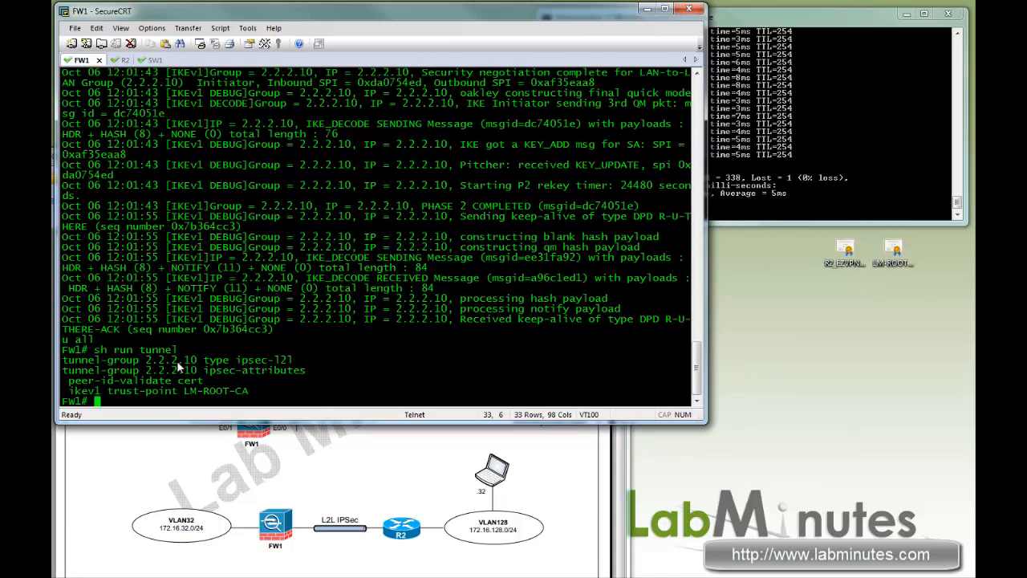
- Rename the drafted tunnel group in Notepad to R2.LABMINUTES.COM and select its config
right_click(121, 360)
type("conf t")
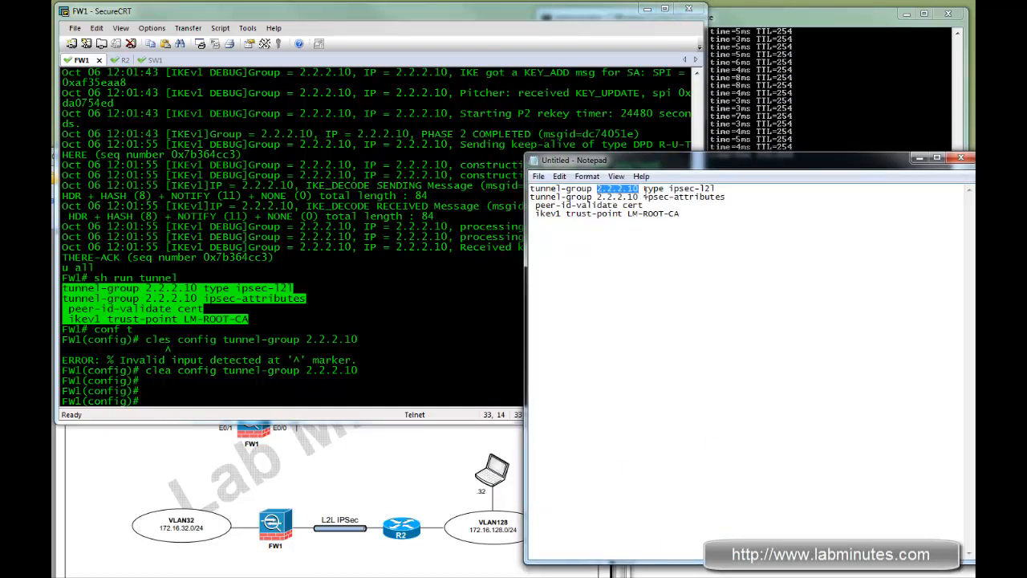
type("R2.LABMINUTES")
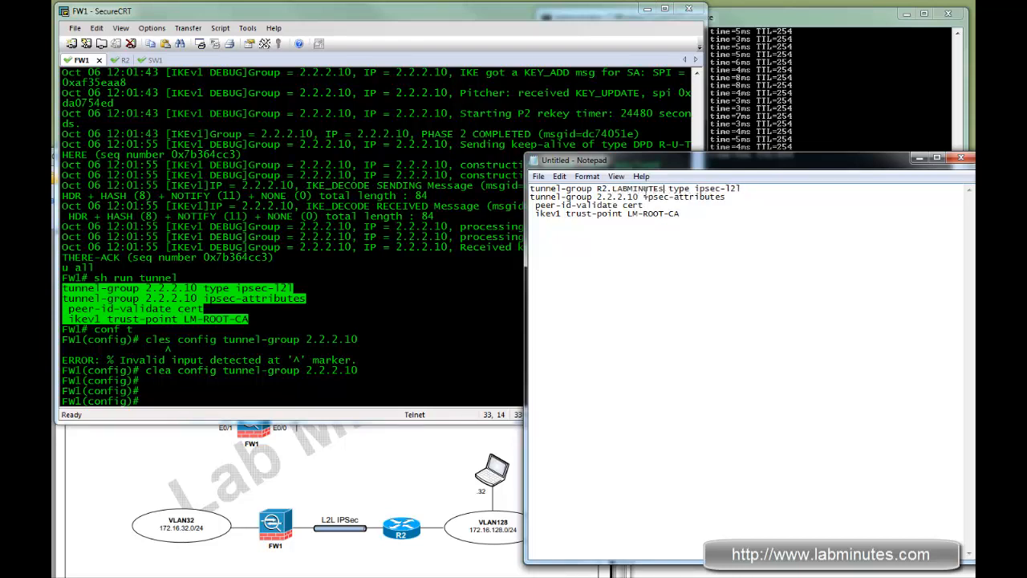
type(".COM")
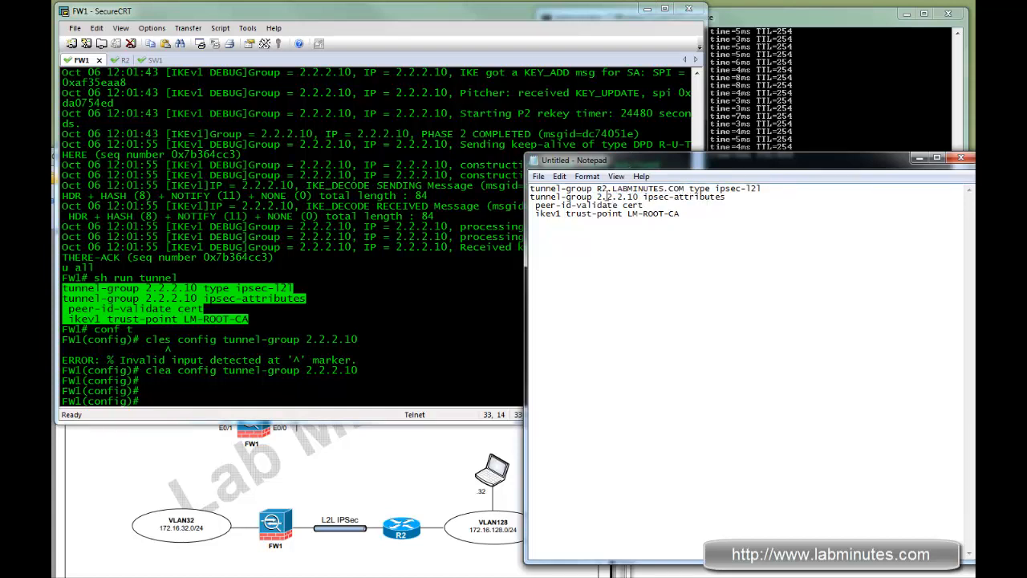
left_click_drag(531, 188, 680, 214)
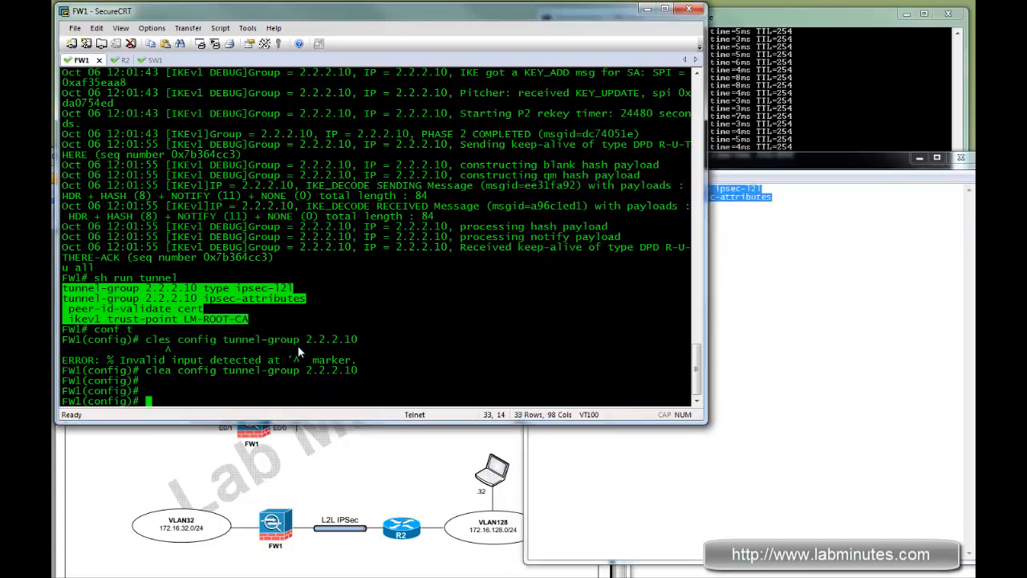
- Enter 'tunnel-group R2.LABMINUTES.COM type ipsec-l2l' on FW1 and note the name-based group warning
type("tunnel-group R2.LABMINUTES.COM type ipsec-l2l")
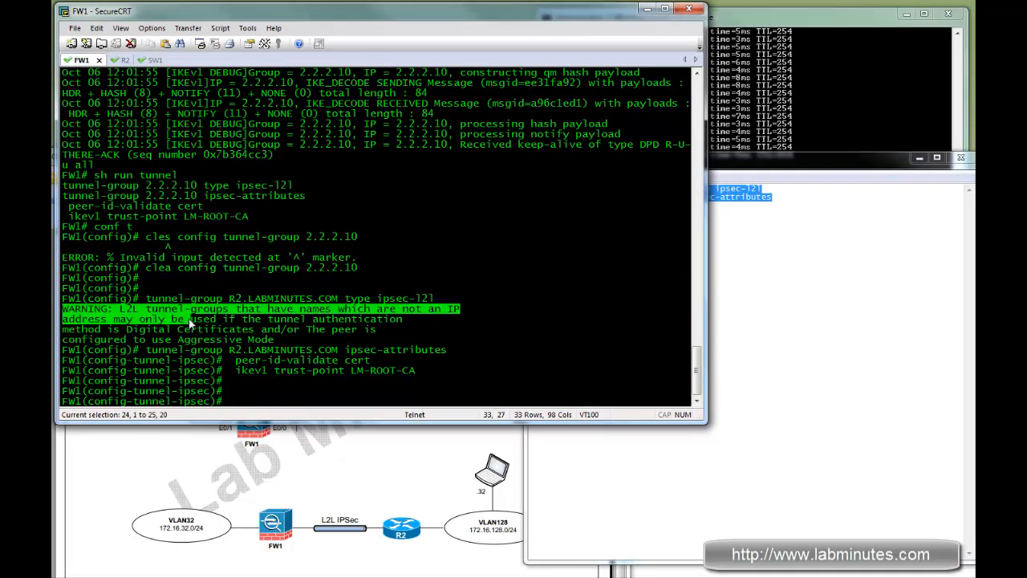
left_click_drag(173, 326, 297, 319)
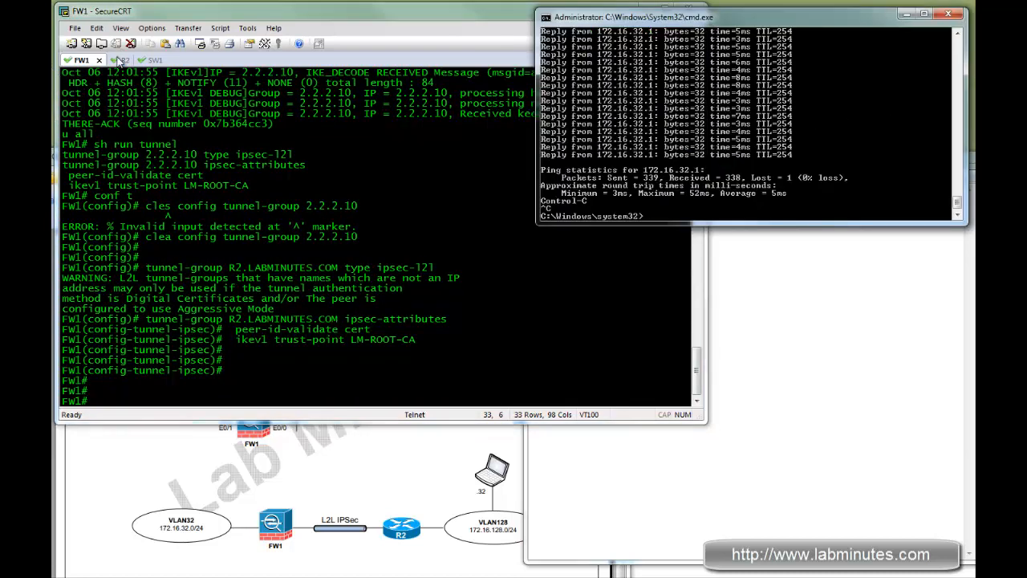
- On FW1, run 'debug crypto isakmp 127' for detailed IKE debugging
left_click(111, 60)
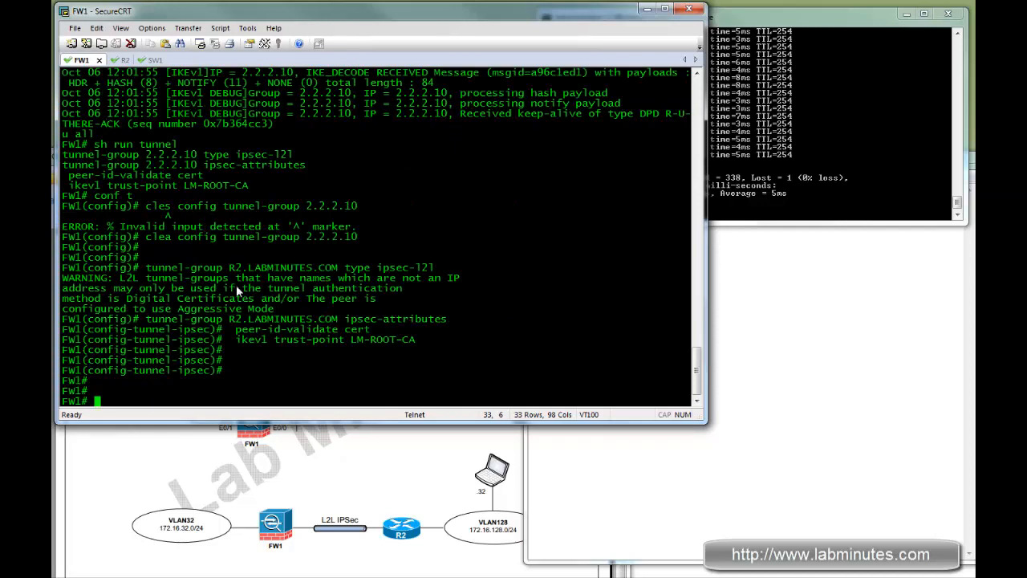
mouse_move(211, 299)
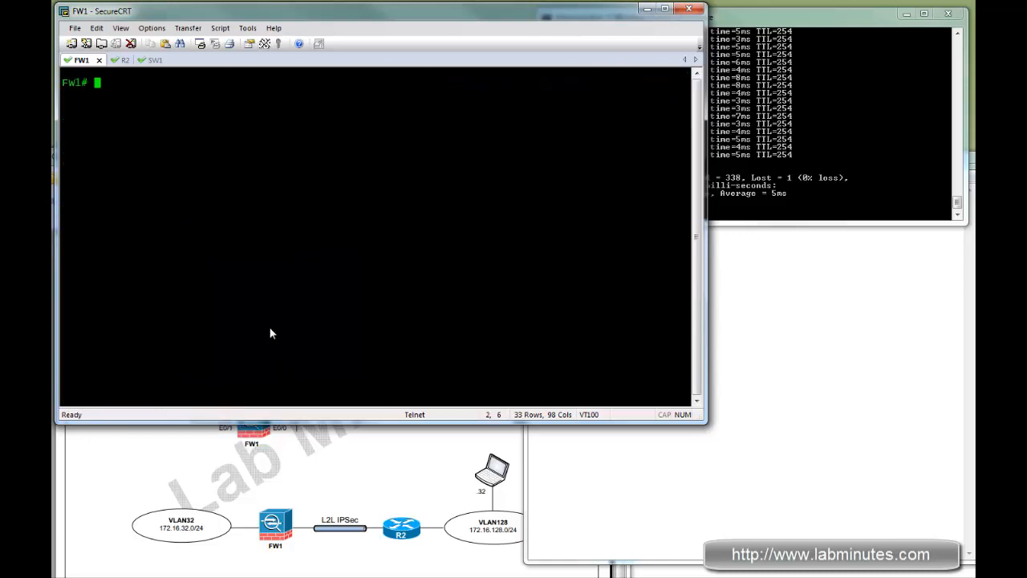
type("deb cry isa 127")
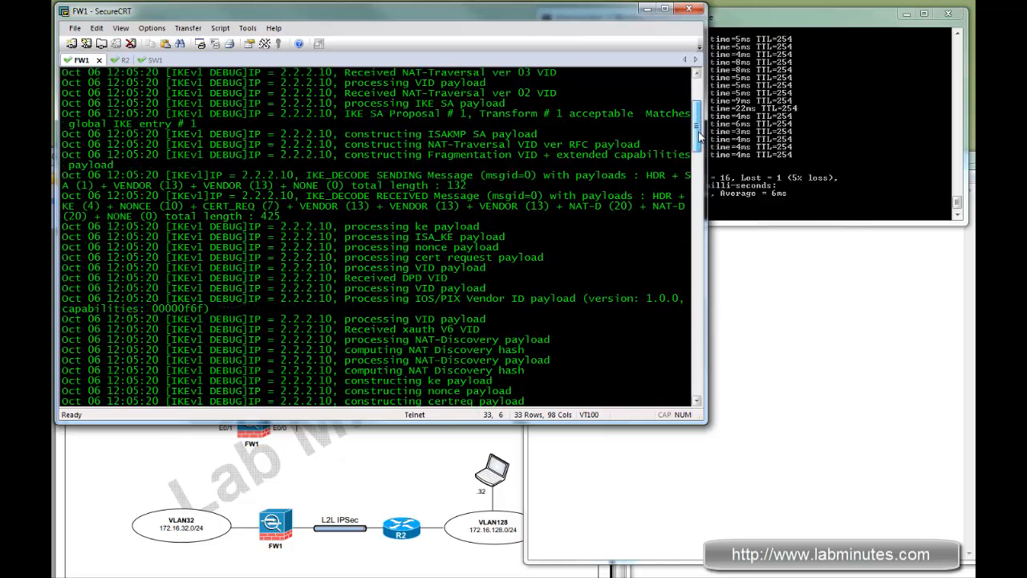
- Review FW1's debug for tunnel group R2.LABMINUTES.COM, then restart 'ping 172.16.32.1 -t'
scroll("down", 3)
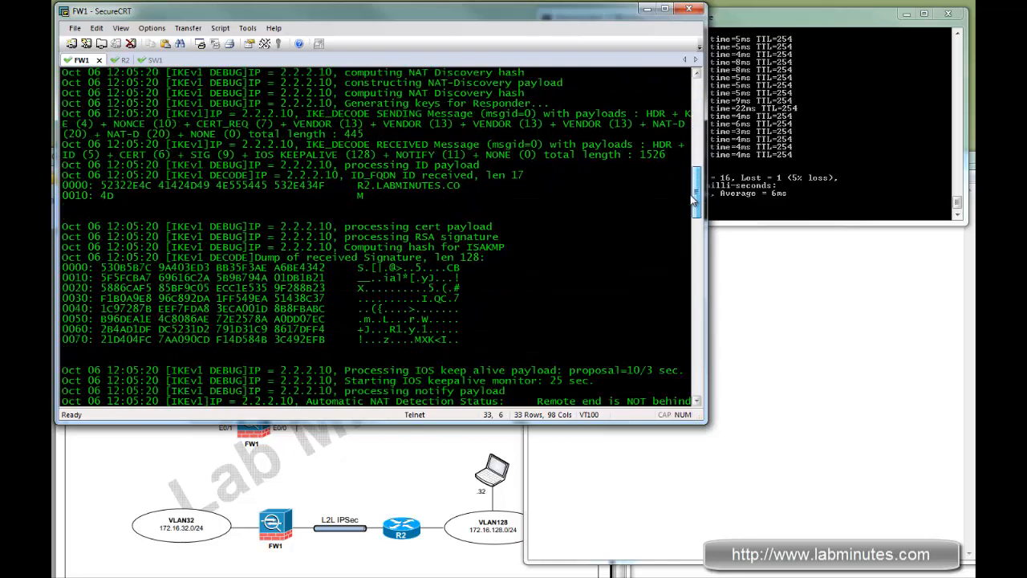
scroll("down", 3)
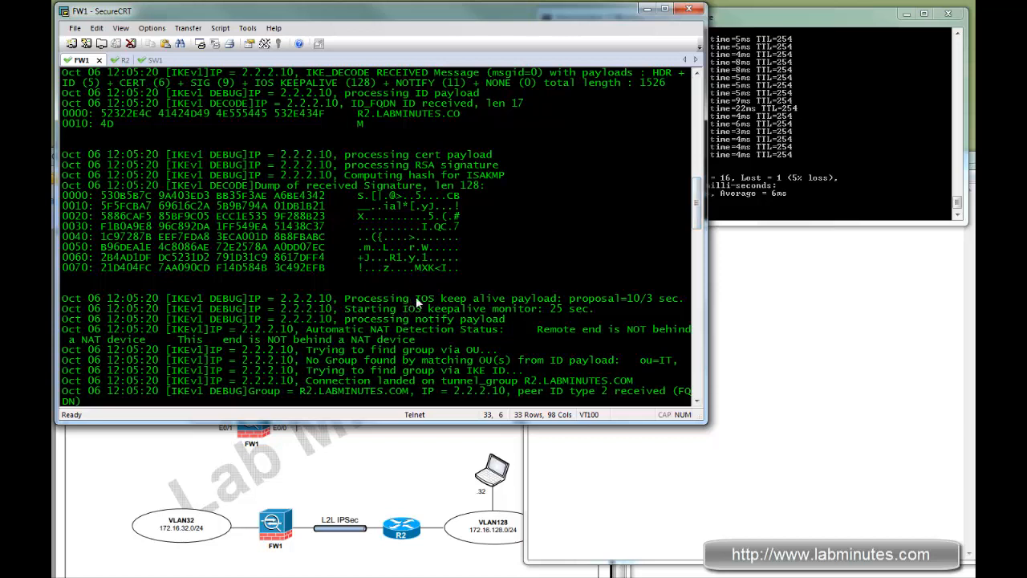
double_click(433, 308)
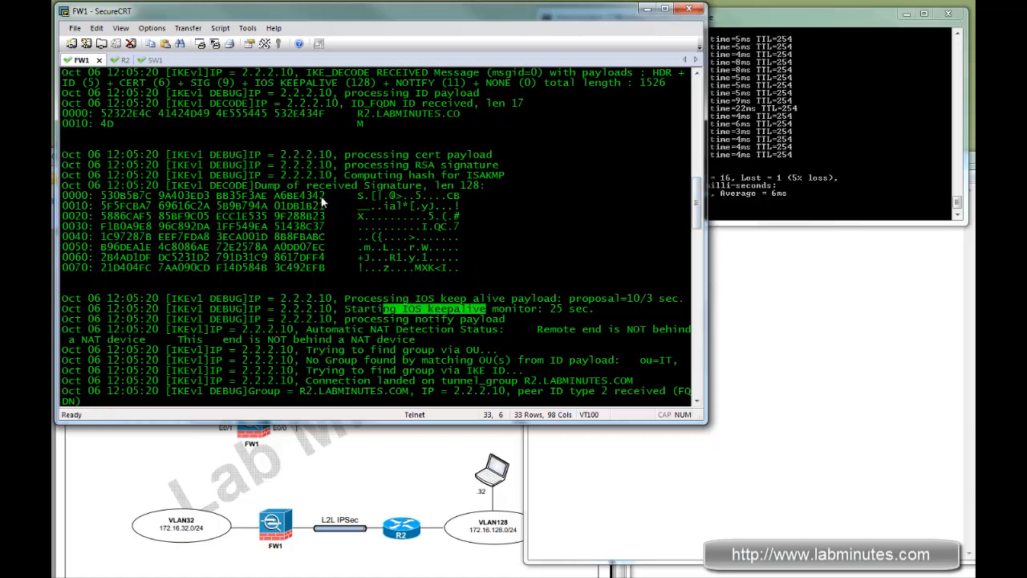
scroll("down", 3)
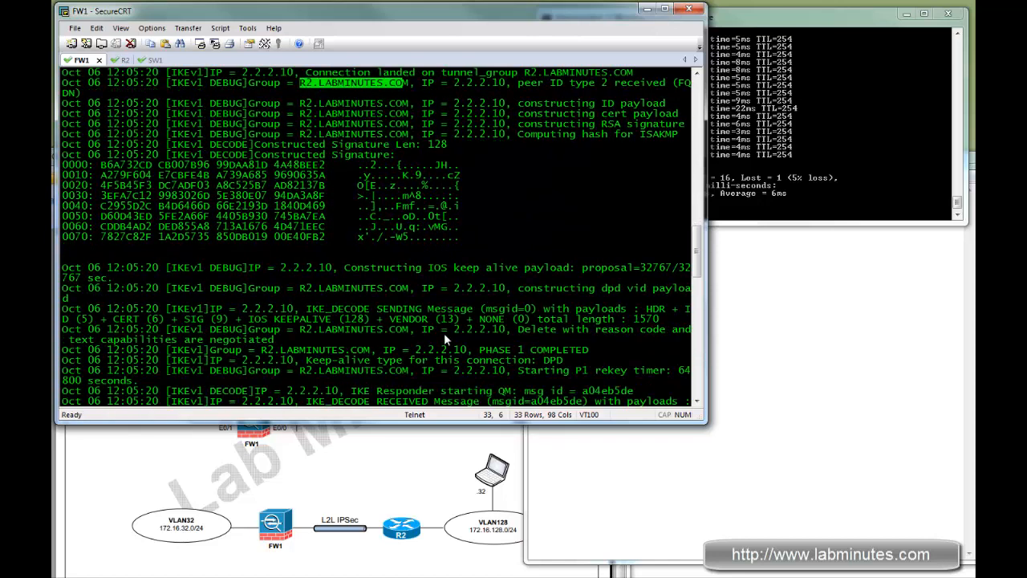
scroll("down", 3)
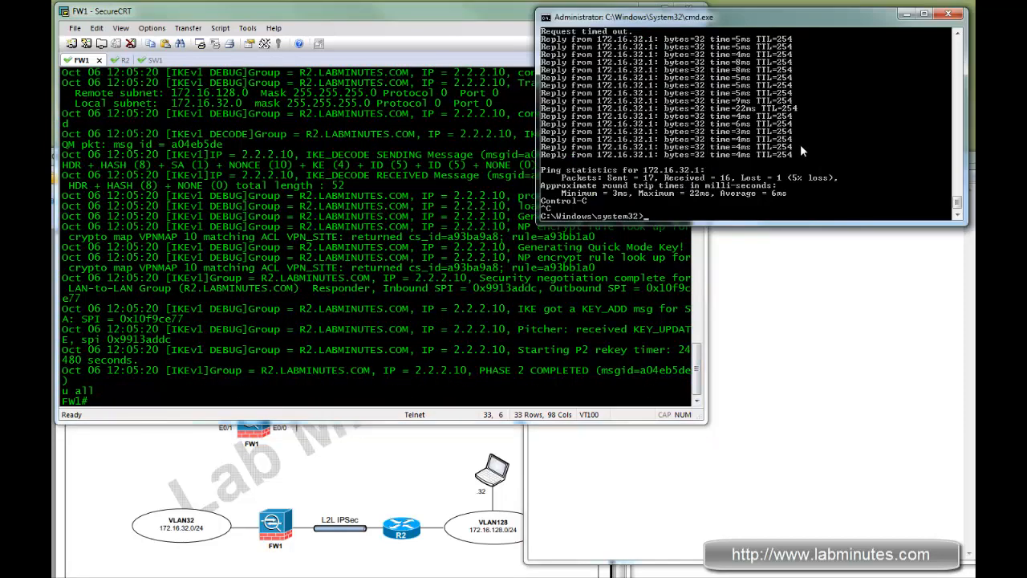
type("ping 172.16.32.1 -t")
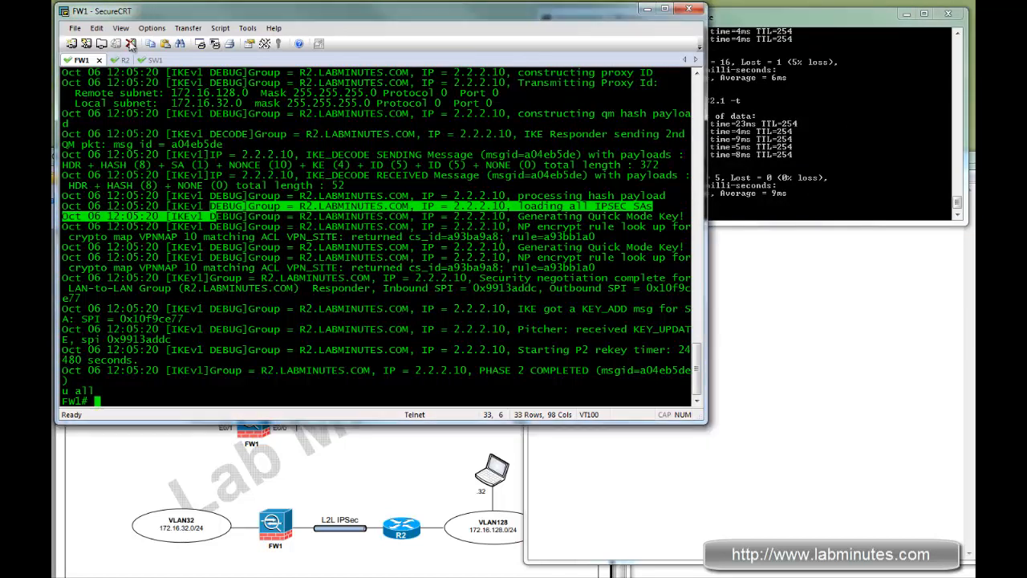
- Set R2's HQ_ISAKMP_PROFILE to 'initiate mode aggressive' and clear R2's crypto ISAKMP SAs
left_click(113, 60)
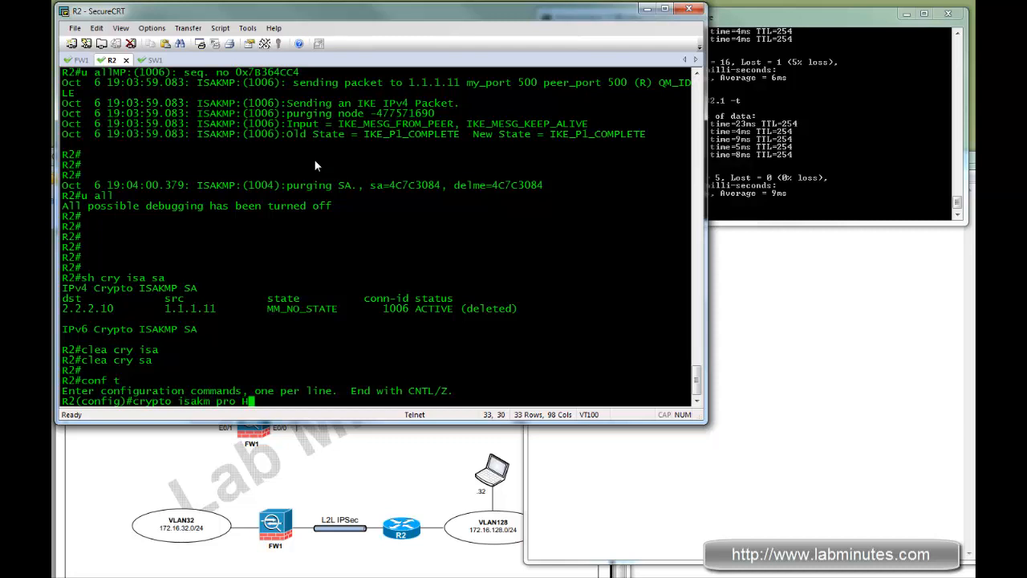
type("Q_ISAKMP_PROFIL")
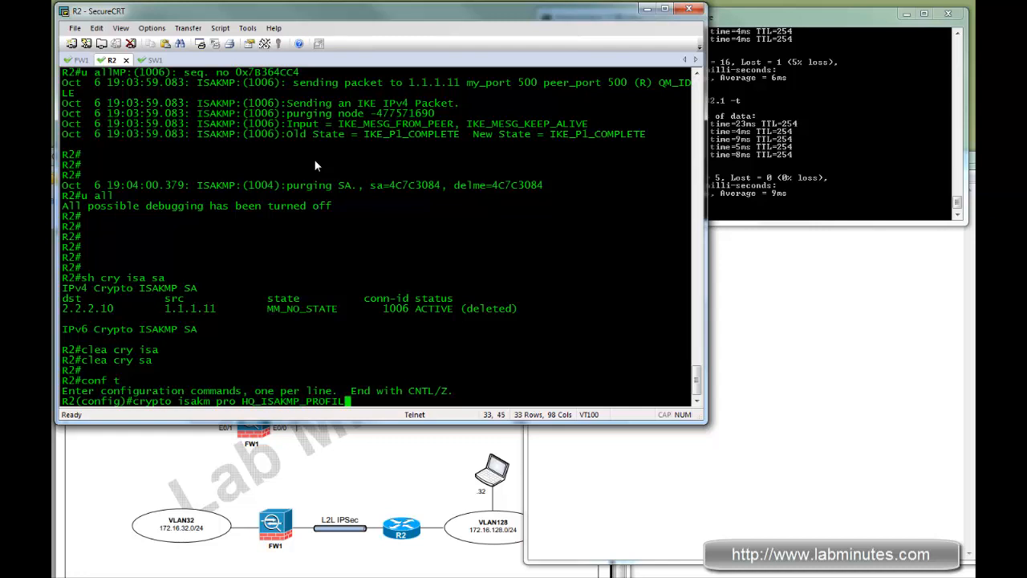
type("initiate mode")
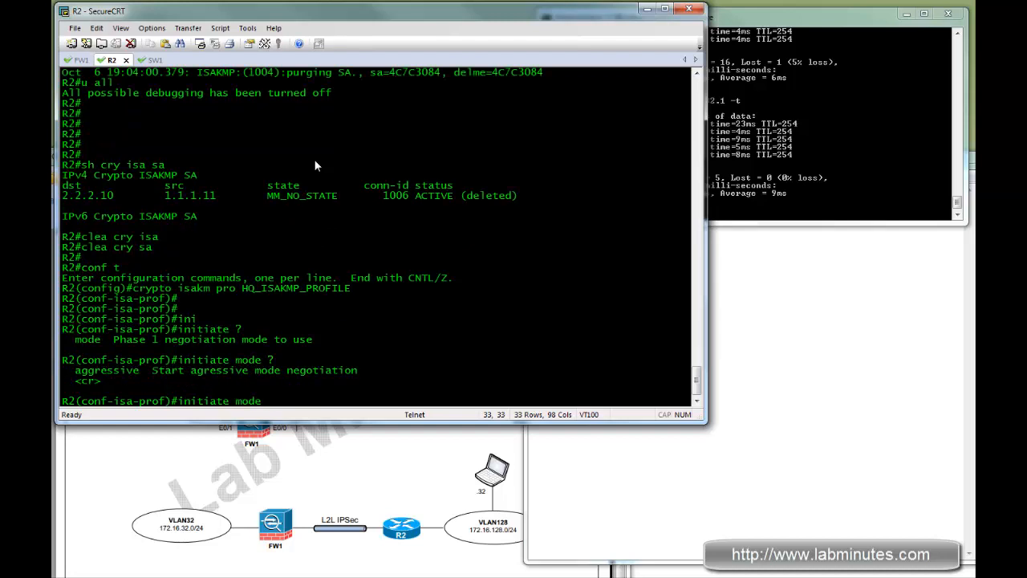
type("aggressive")
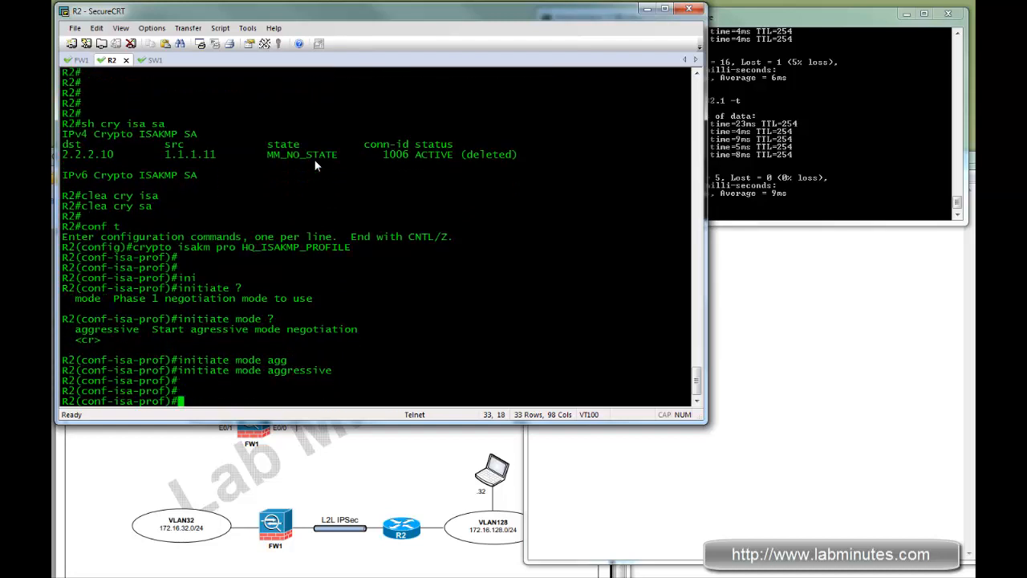
key("ctrl+z")
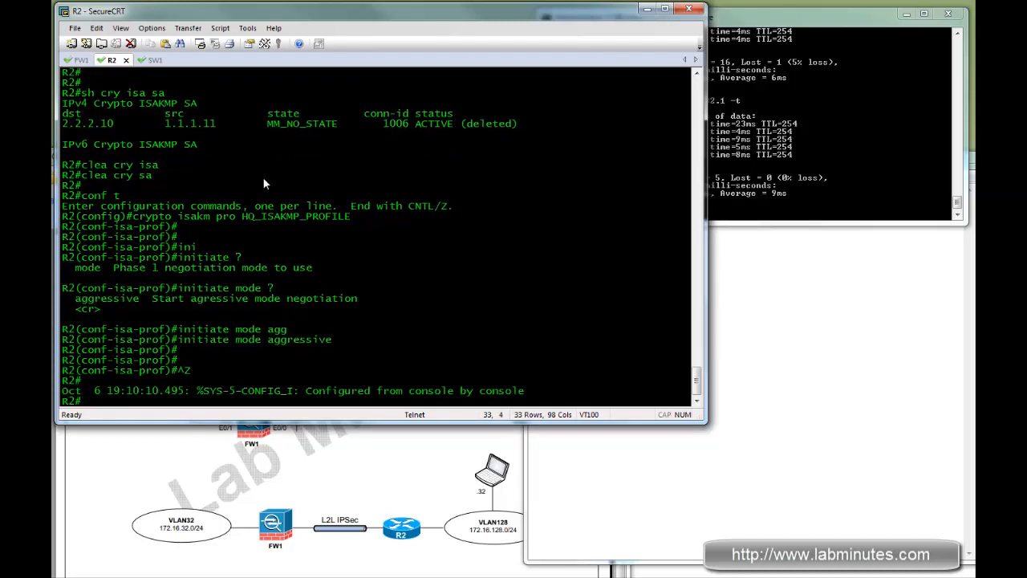
type("clea cry i")
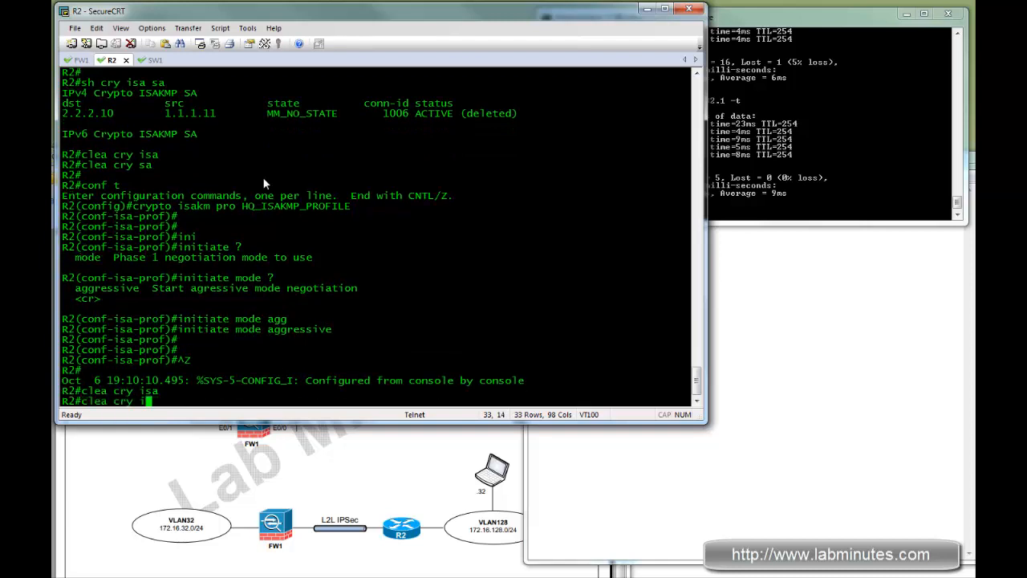
left_click(79, 60)
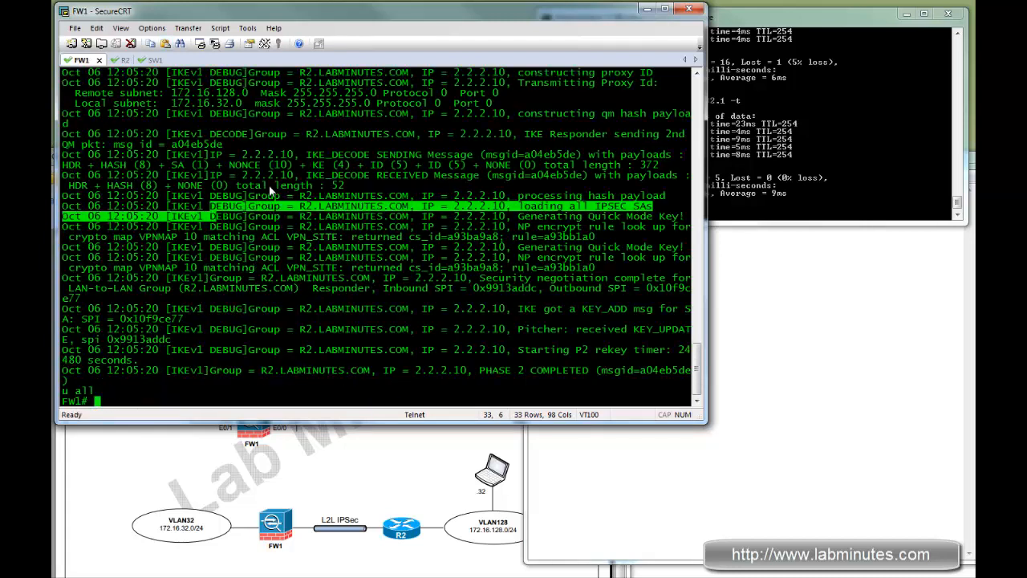
mouse_move(349, 146)
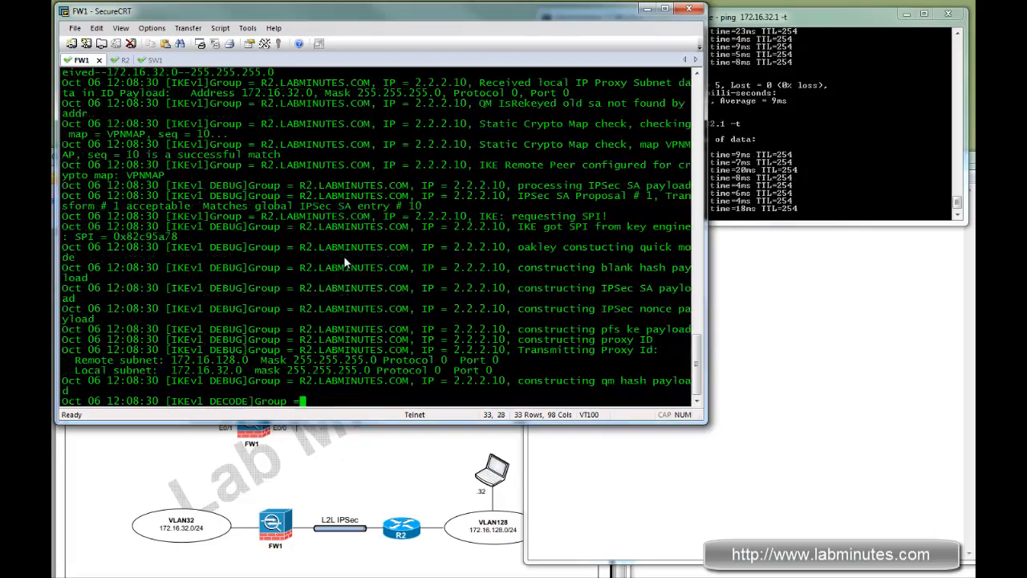
- Scroll FW1's debug through the renegotiation to the constructed RSA signature payload
scroll("down", 3)
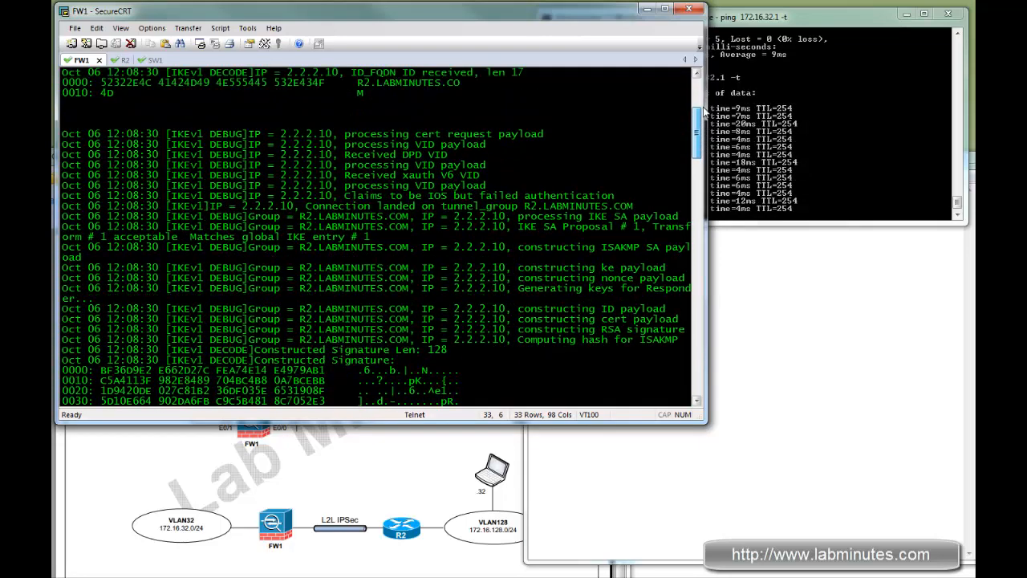
scroll("down", 3)
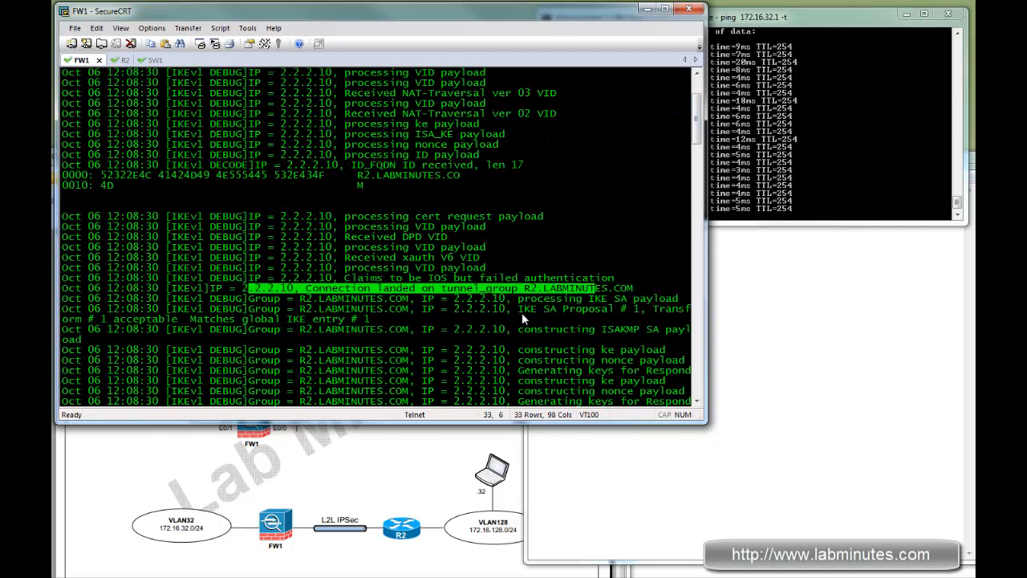
scroll("down", 3)
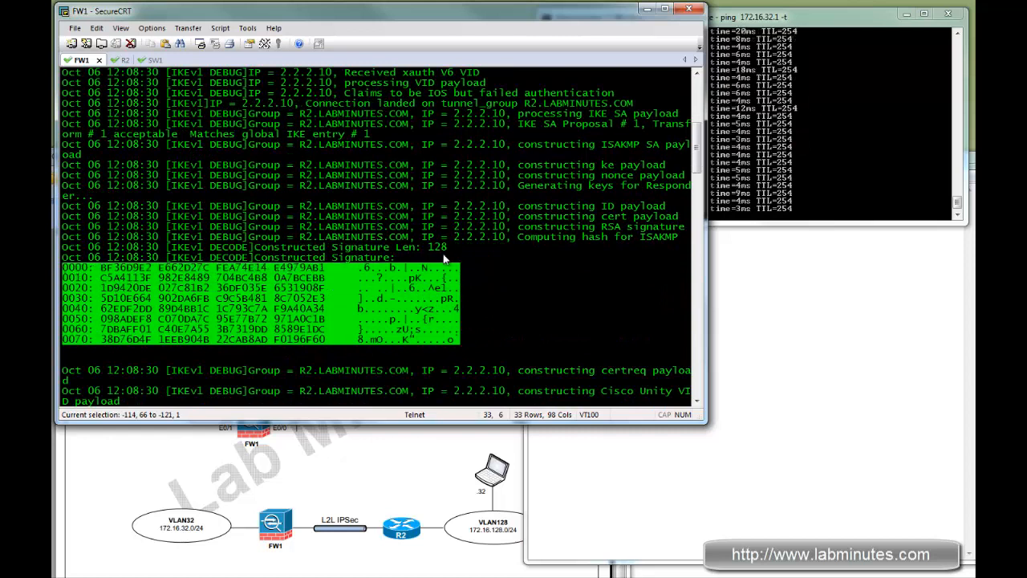
scroll("down", 3)
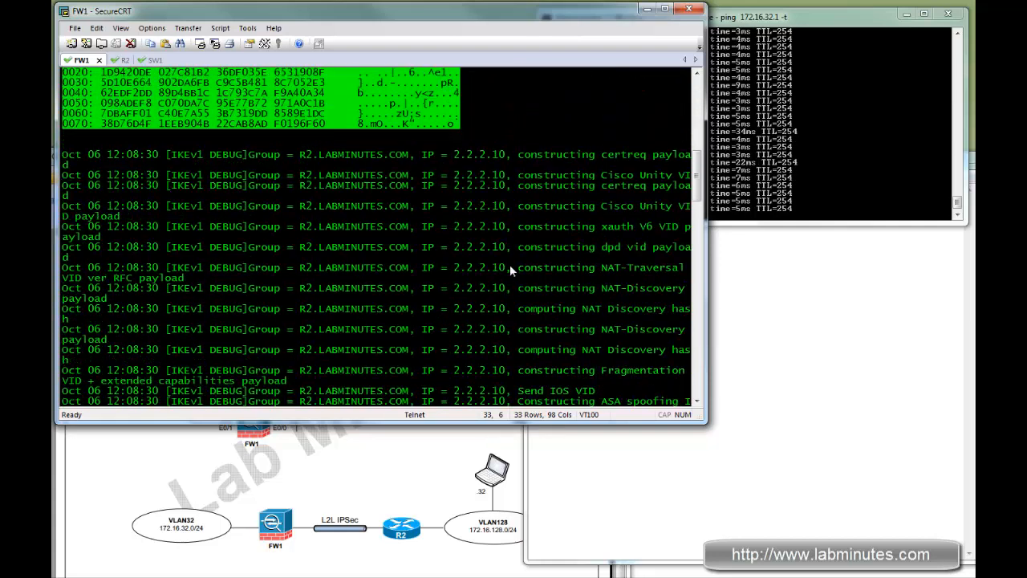
- On R2, run 'clear crypto isakmp' and 'debug crypto isakmp' to watch Aggressive Mode negotiation
left_click(111, 59)
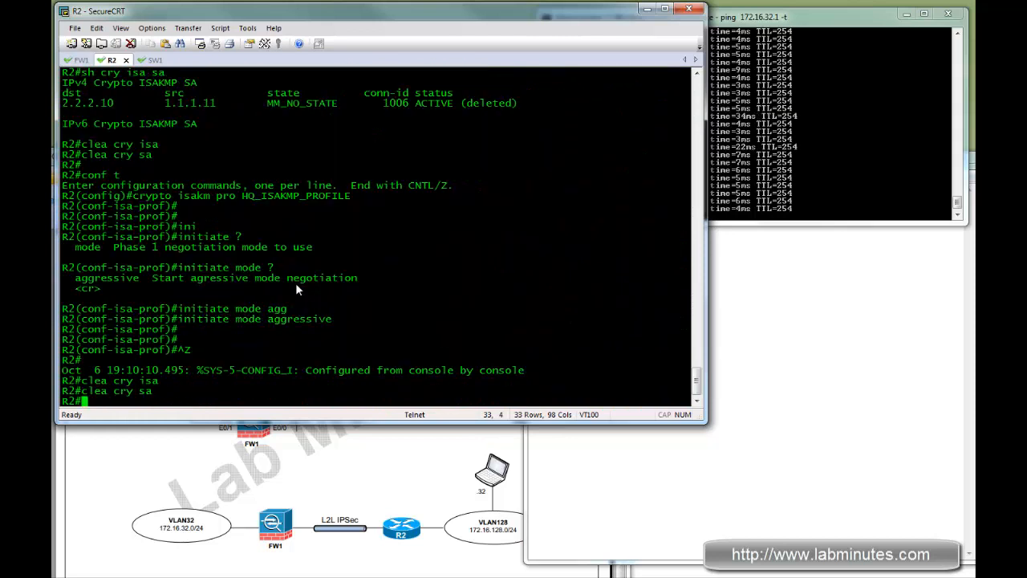
type("deb cr")
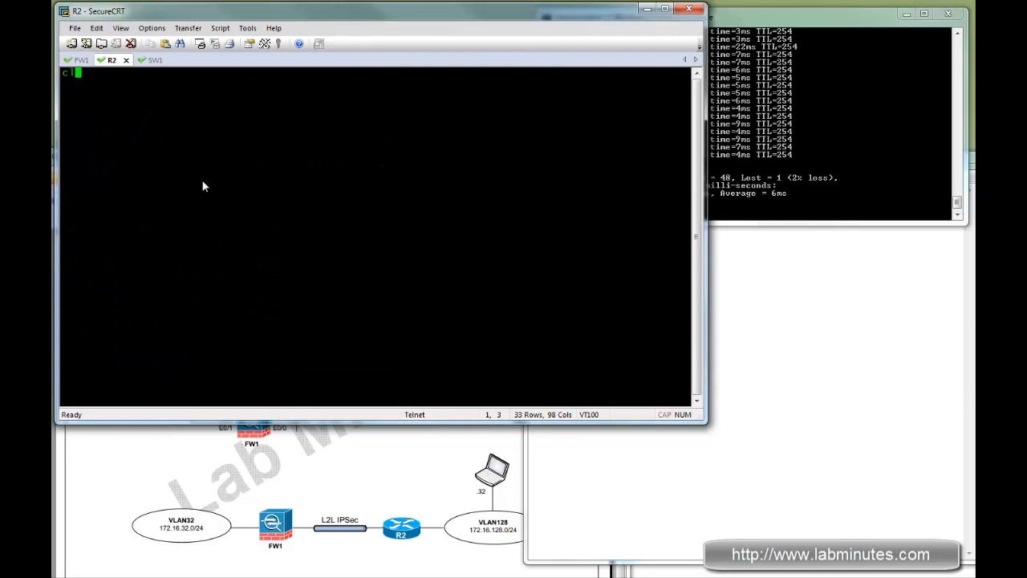
type("clea cry isa")
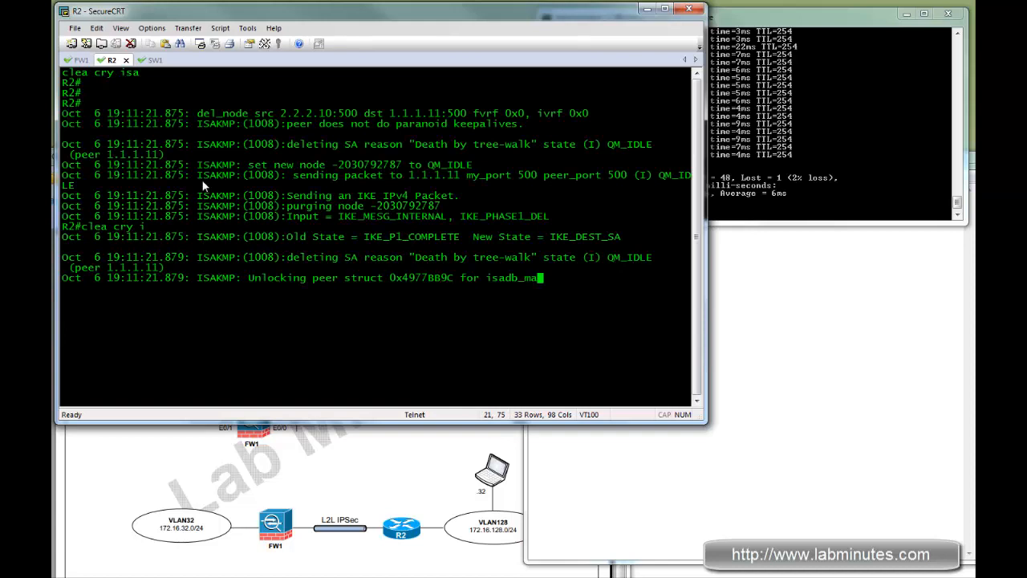
type("deb cry")
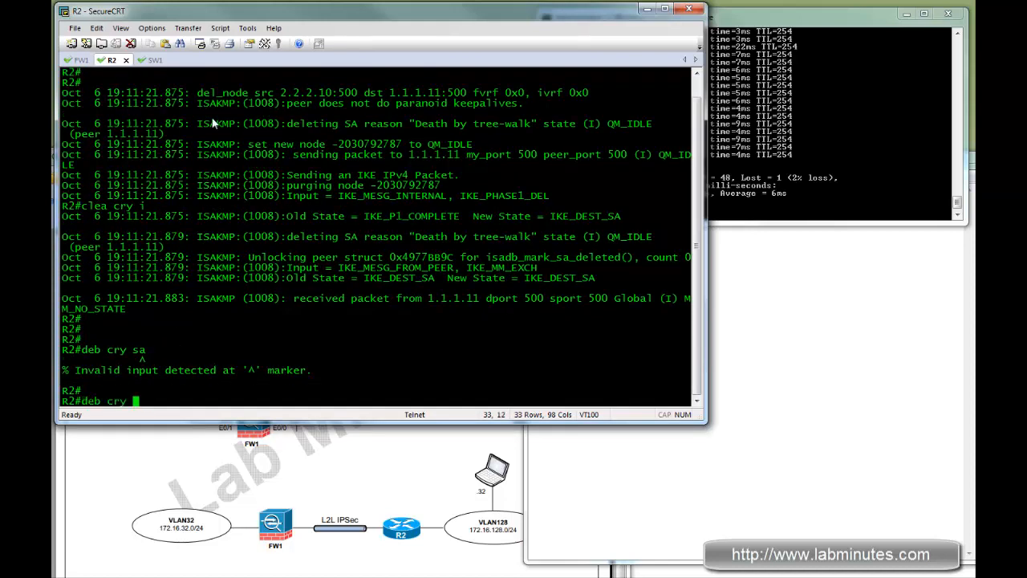
type("i")
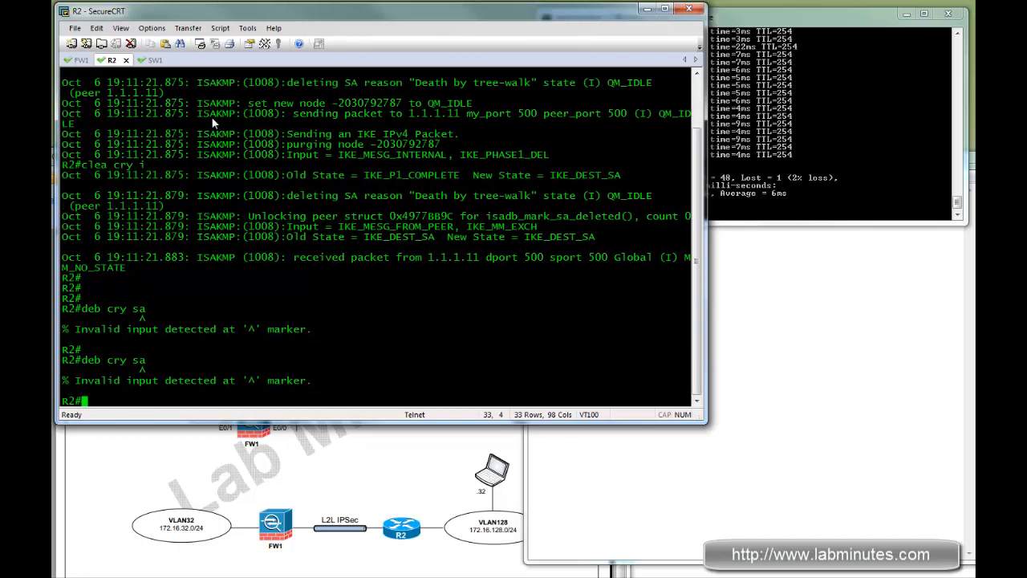
type("cry isa")
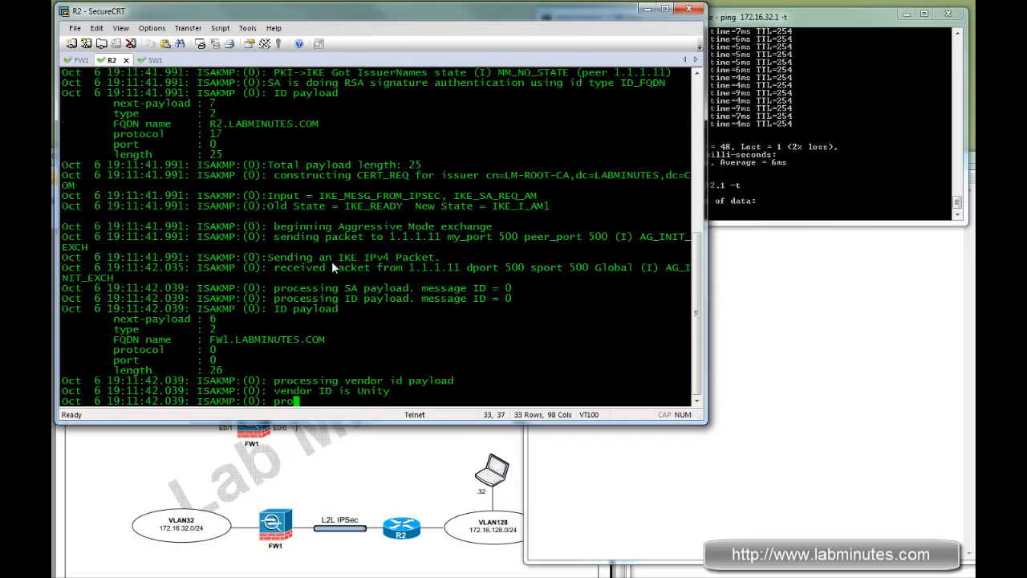
scroll("down", 3)
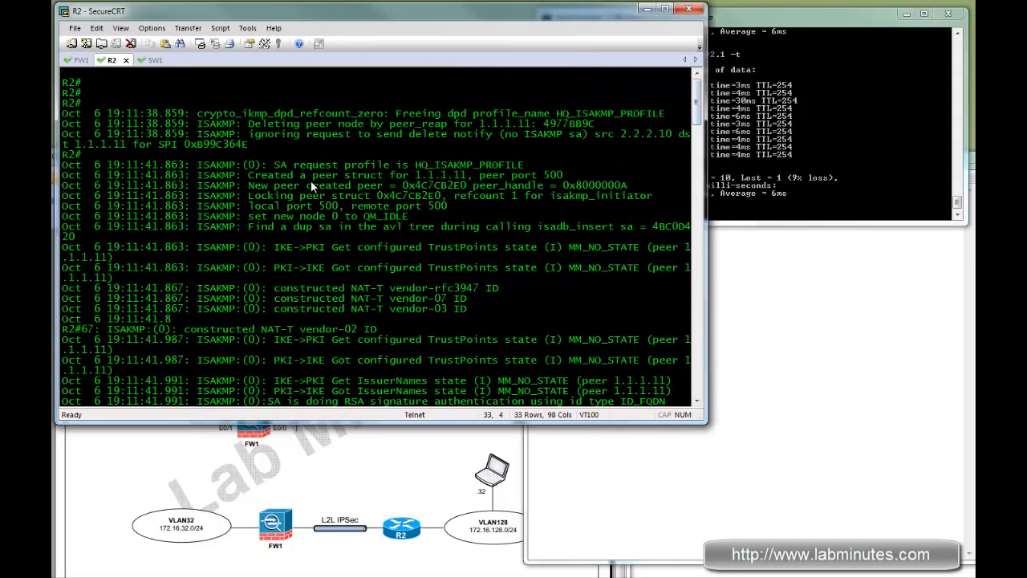
mouse_move(699, 198)
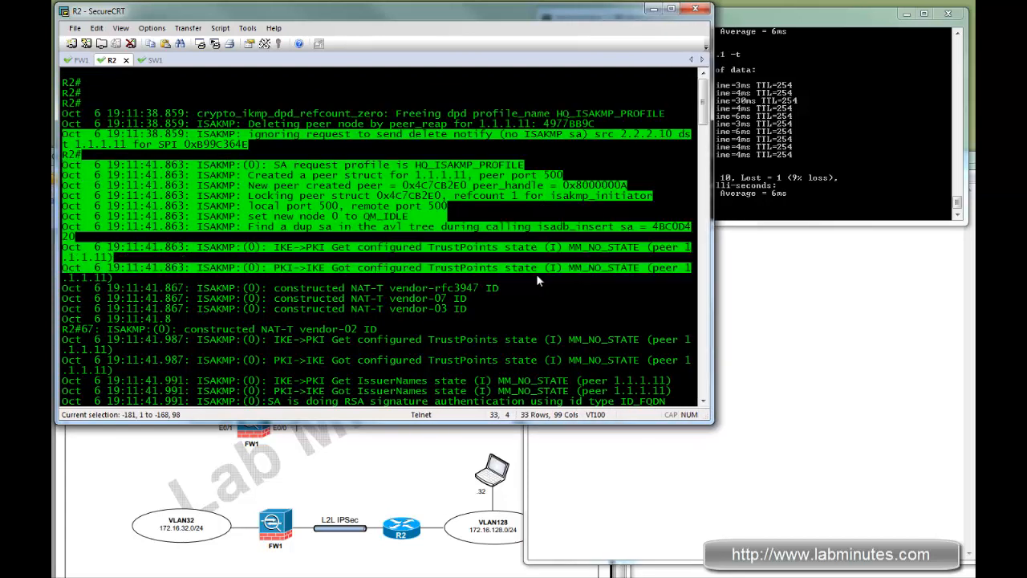
scroll("down", 3)
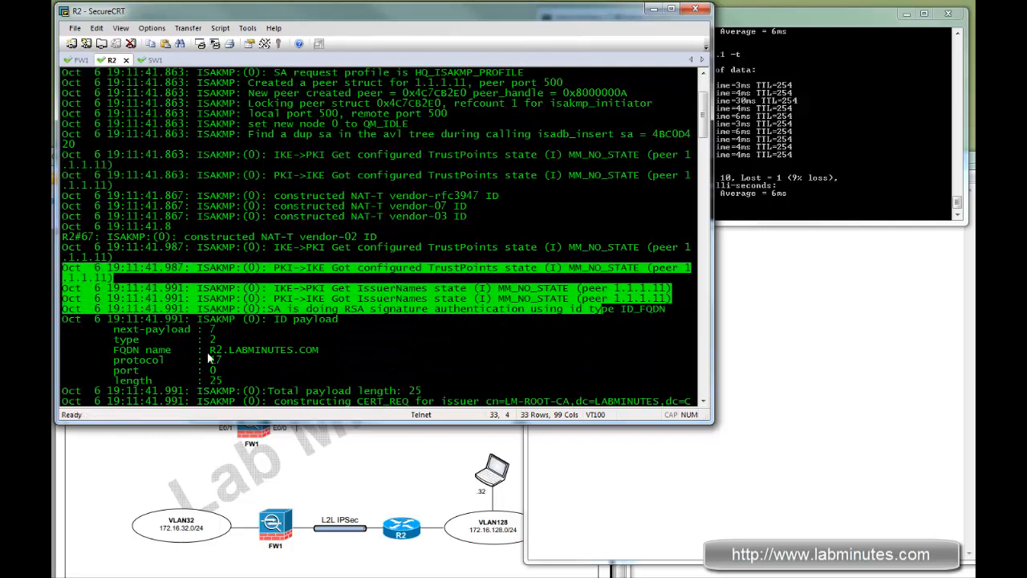
double_click(264, 349)
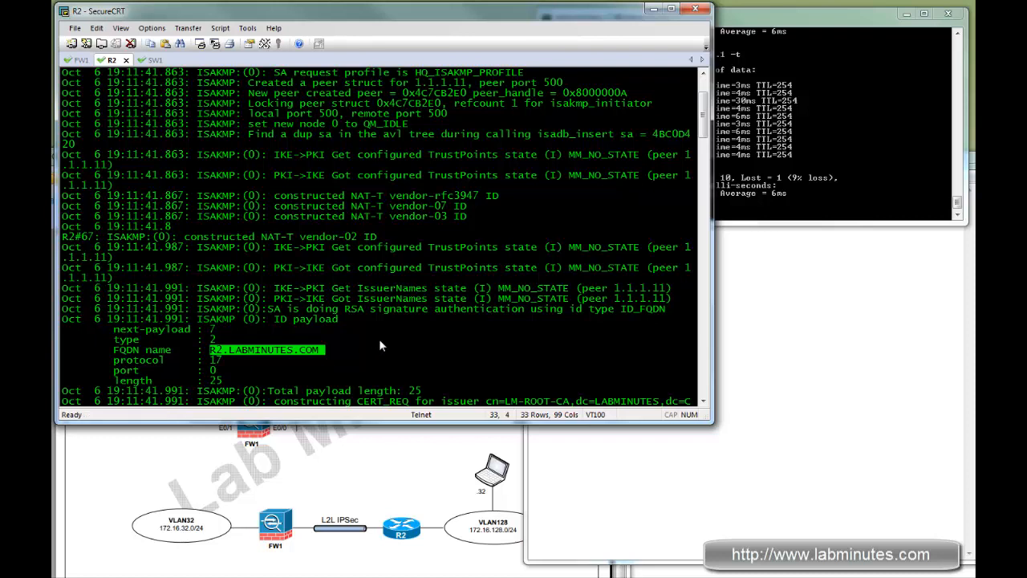
mouse_move(490, 316)
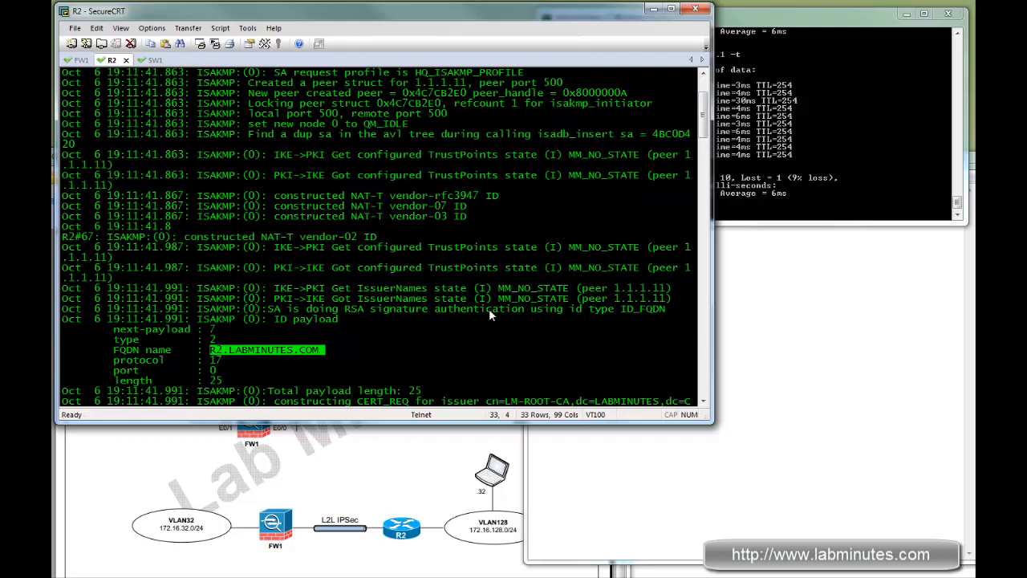
scroll("down", 3)
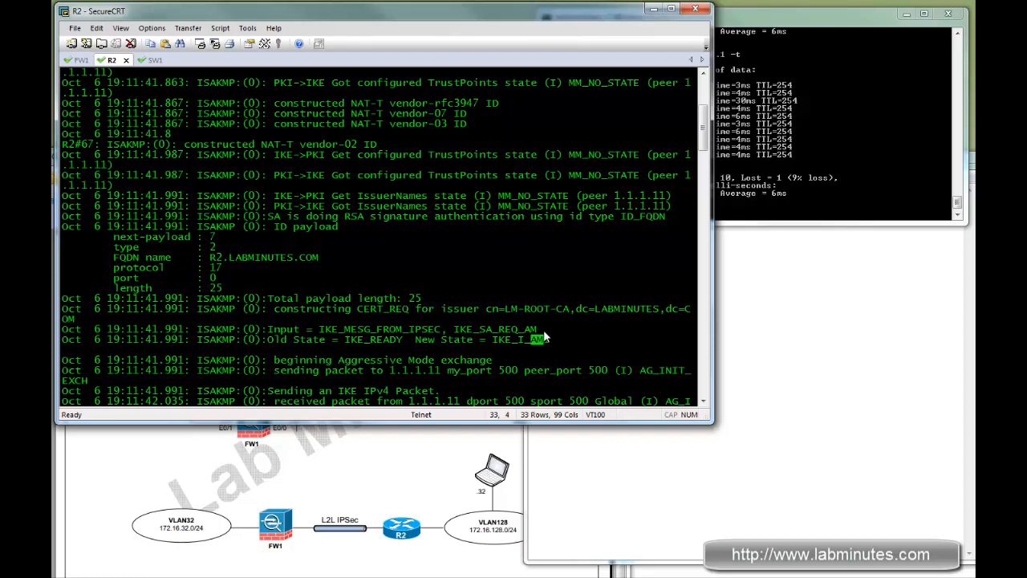
mouse_move(518, 327)
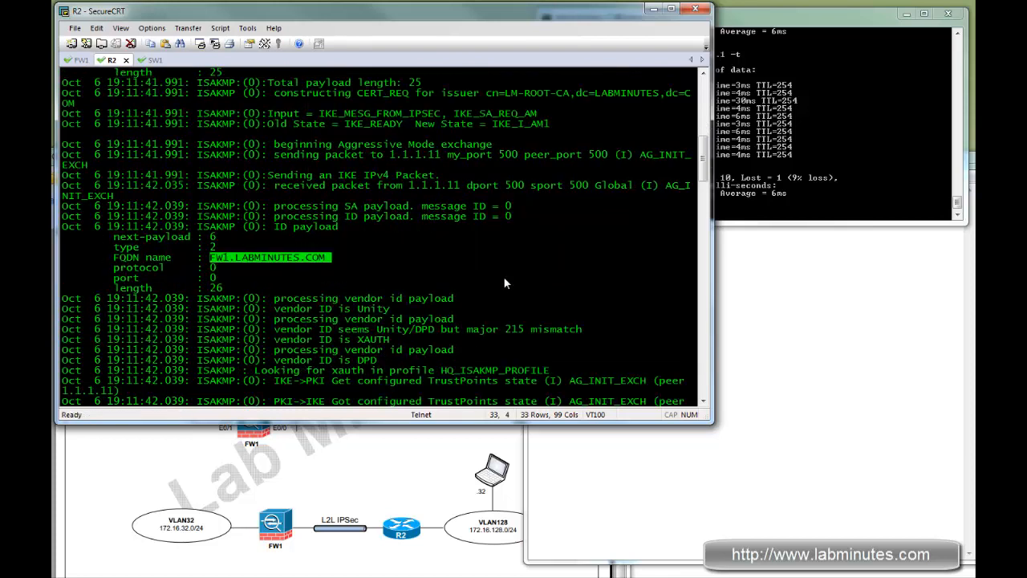
scroll("down", 3)
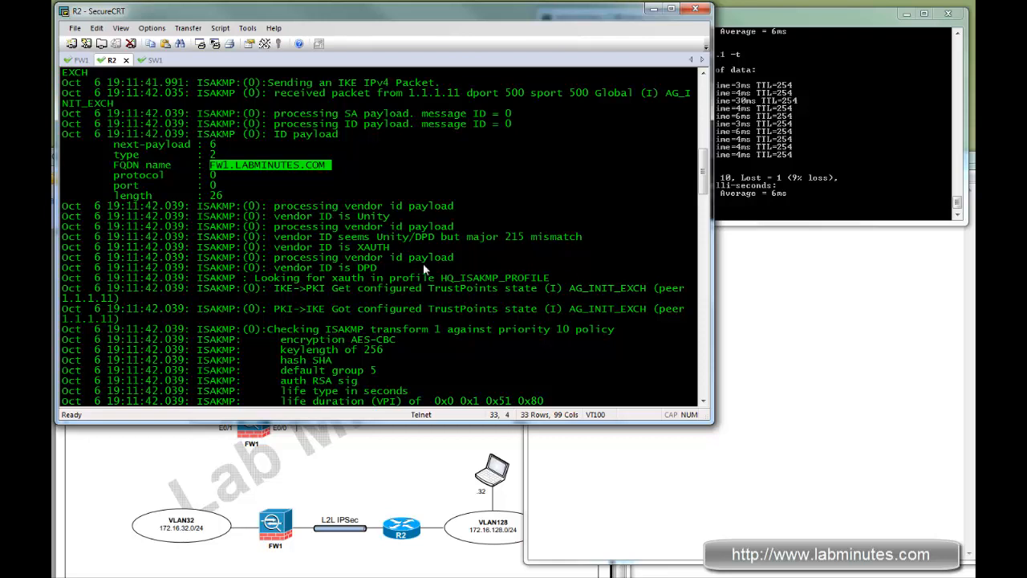
scroll("down", 3)
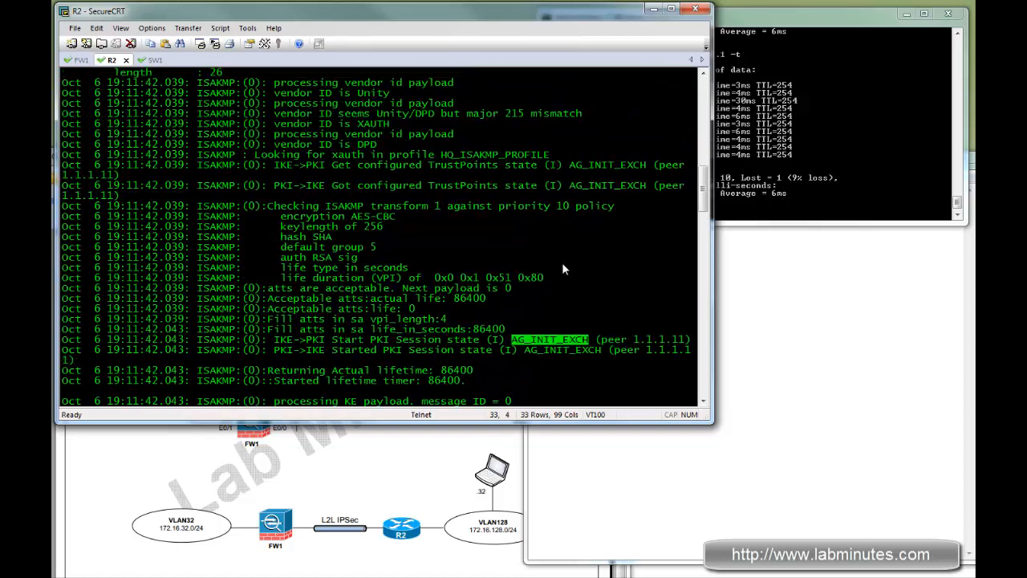
mouse_move(522, 267)
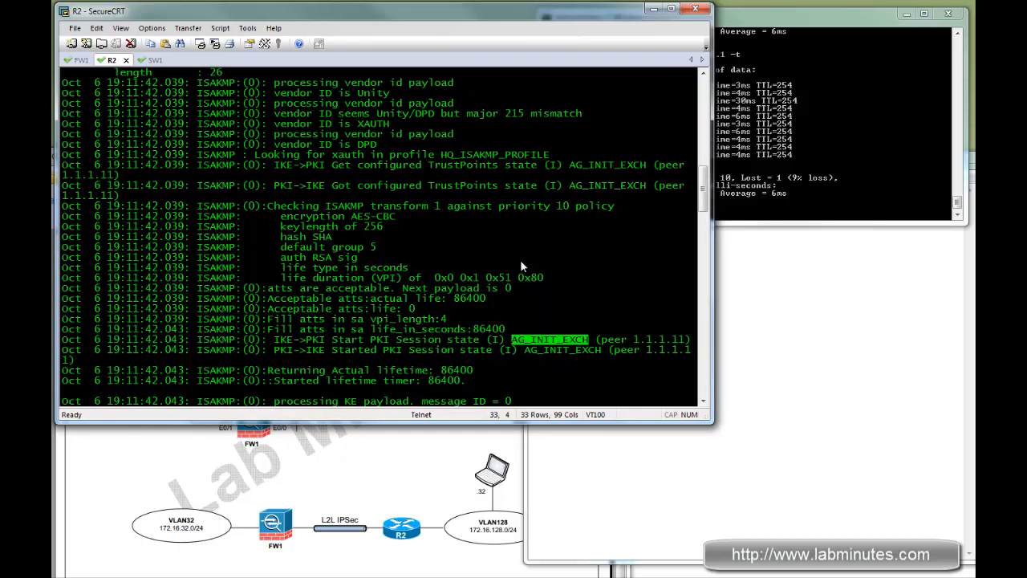
mouse_move(514, 283)
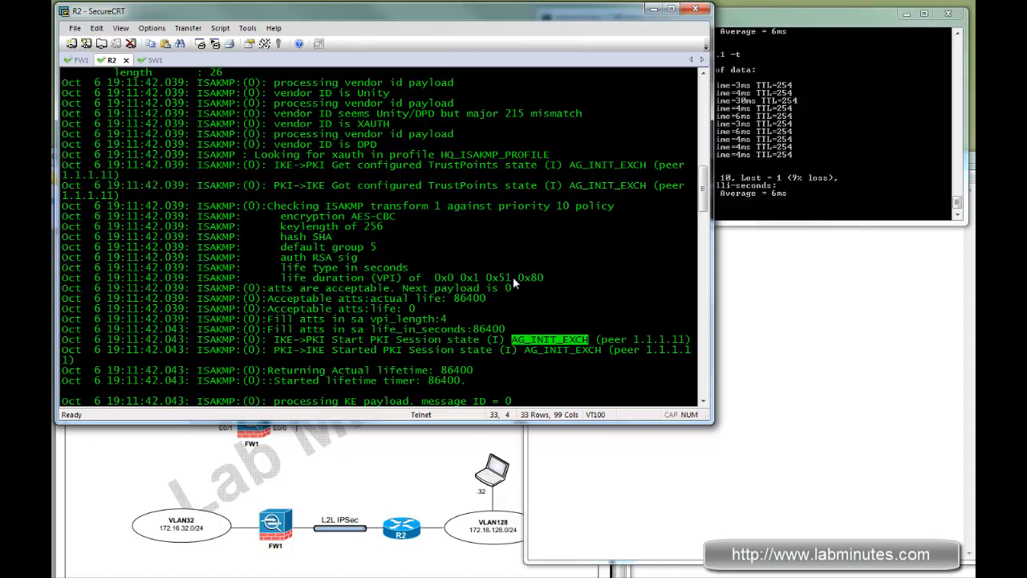
mouse_move(513, 281)
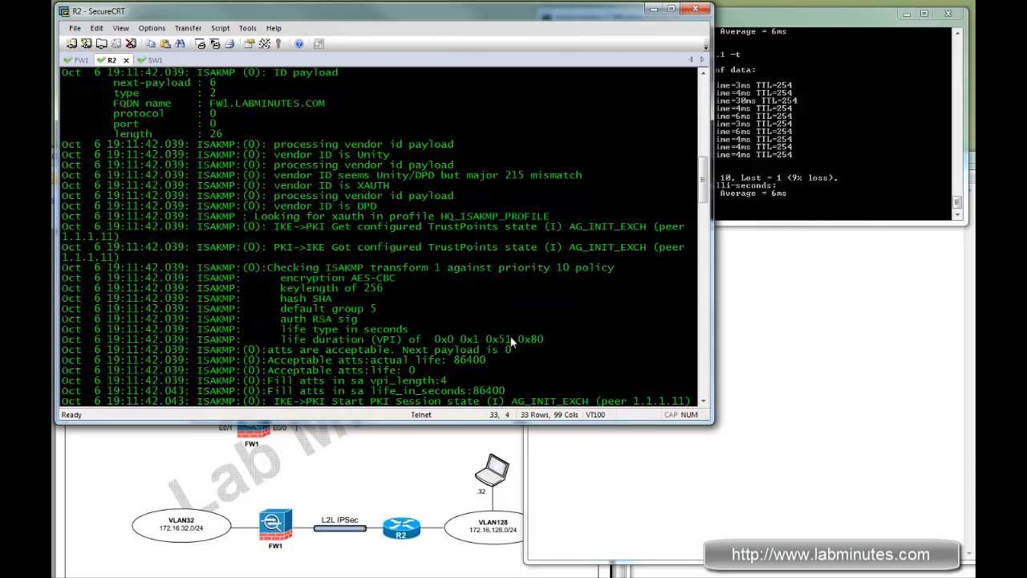
left_click_drag(280, 277, 522, 339)
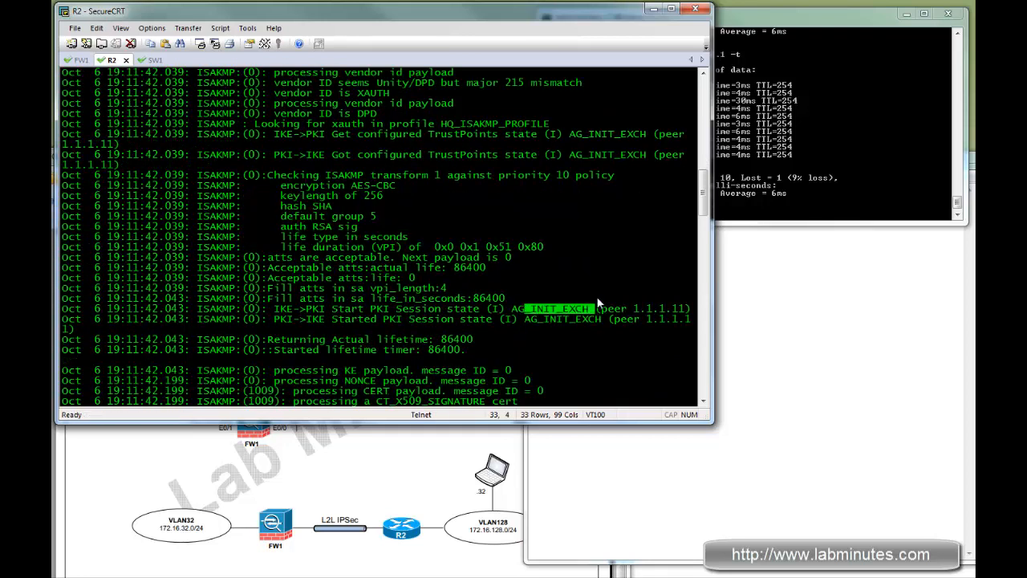
scroll("down", 3)
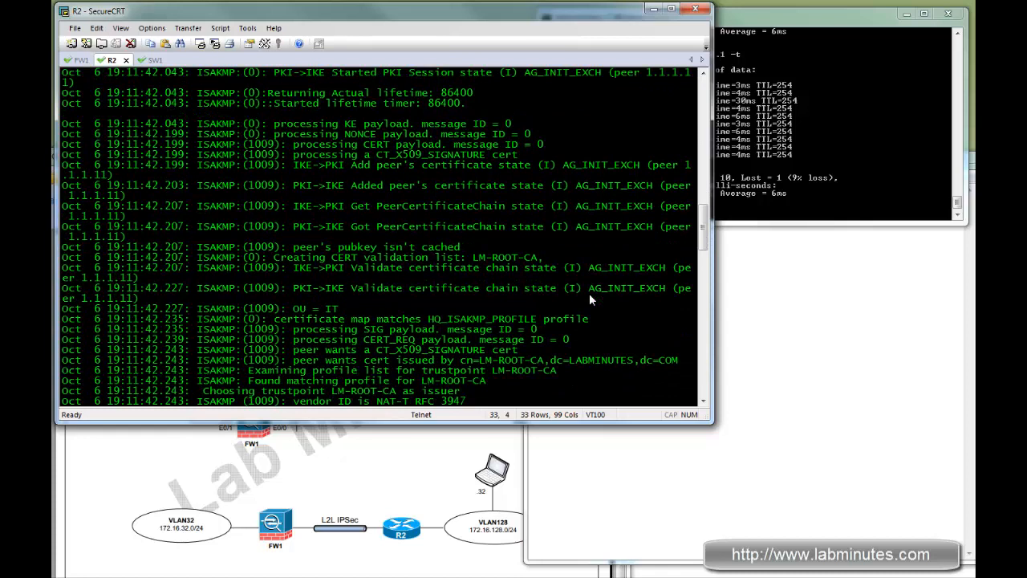
scroll("down", 3)
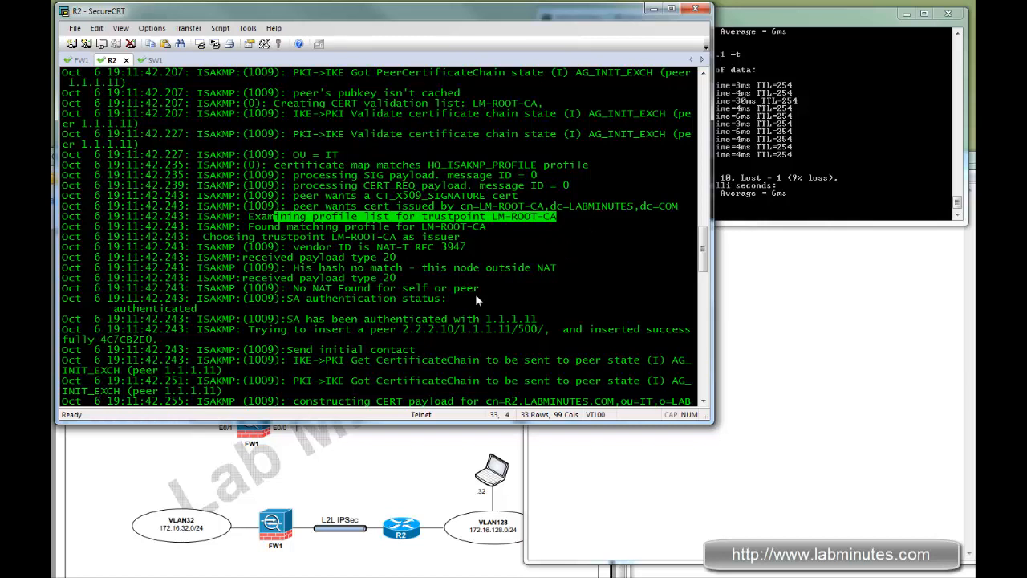
scroll("down", 3)
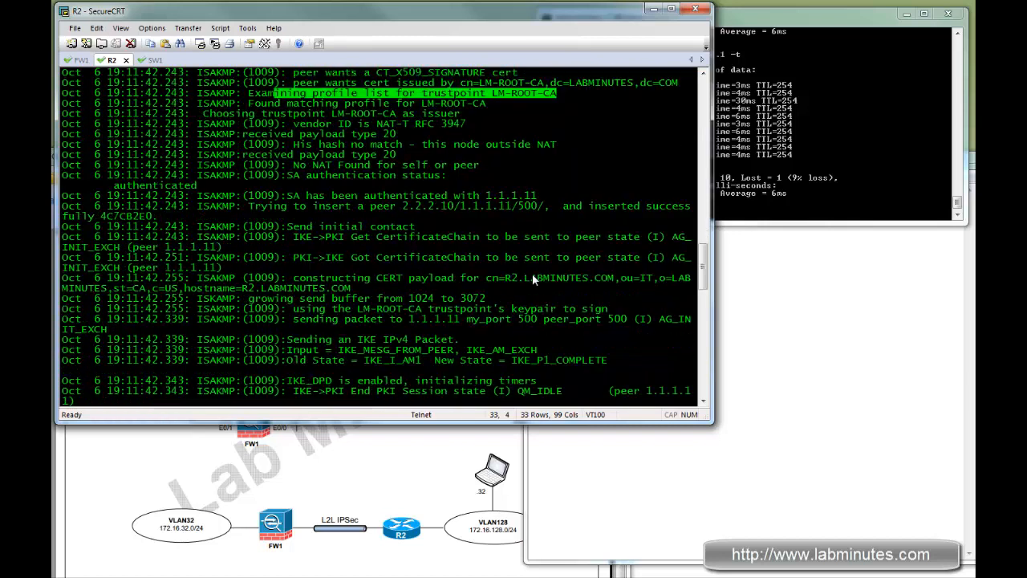
scroll("down", 3)
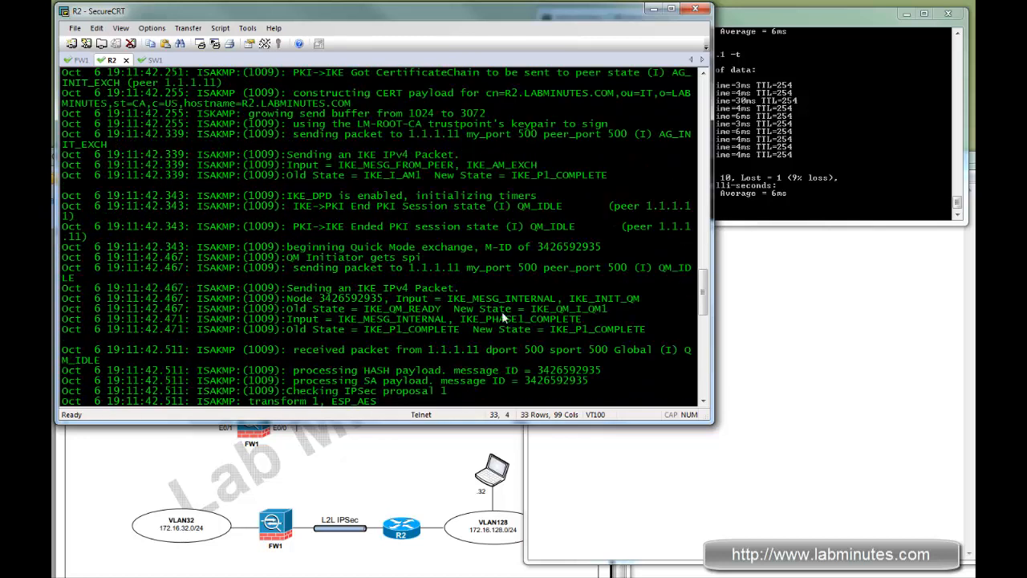
mouse_move(601, 314)
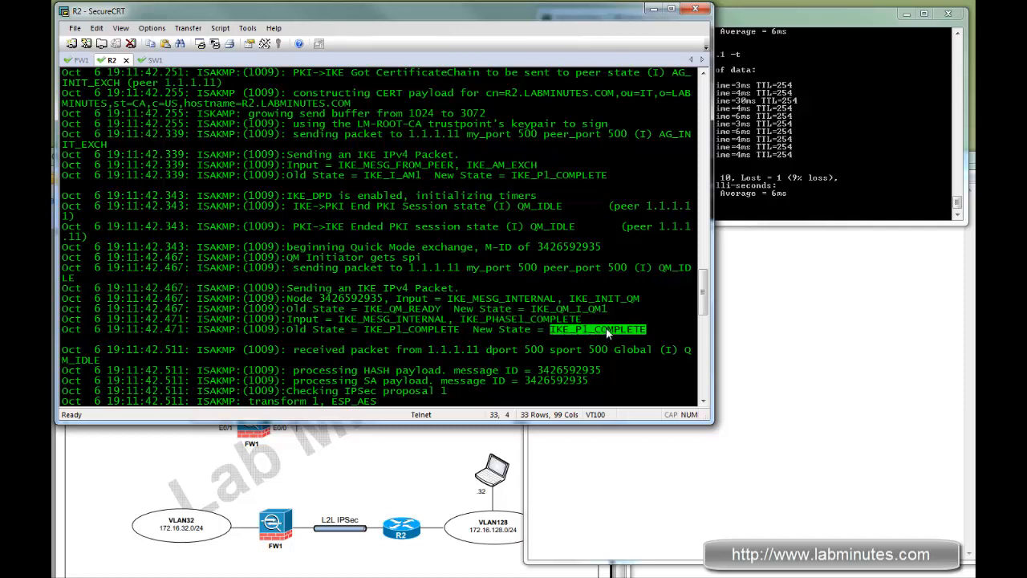
scroll("down", 3)
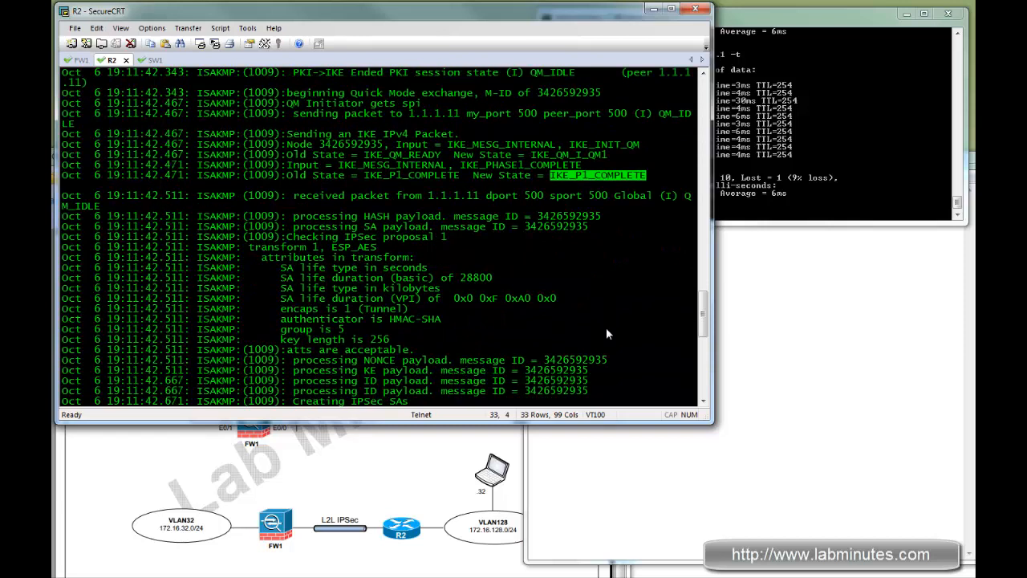
mouse_move(441, 303)
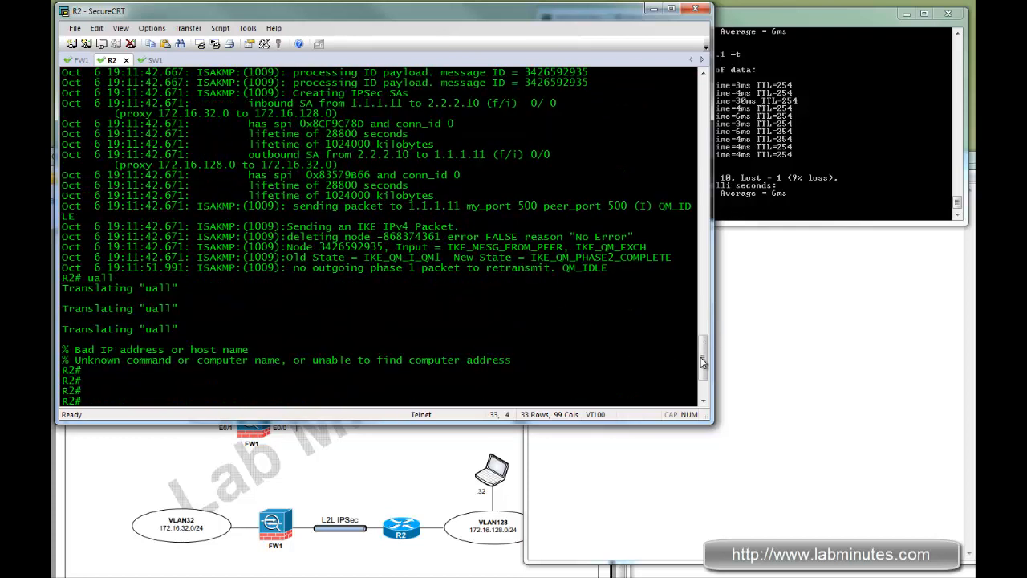
- Run 'u all' on R2 and highlight the IKE_QM_PHASE2_COMPLETE lines
type("u all")
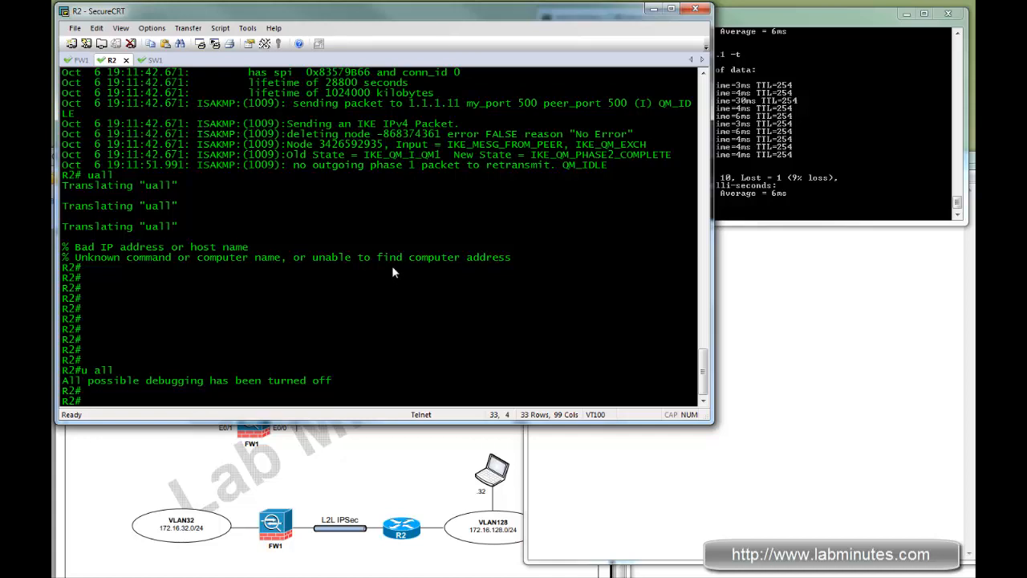
left_click_drag(301, 144, 453, 164)
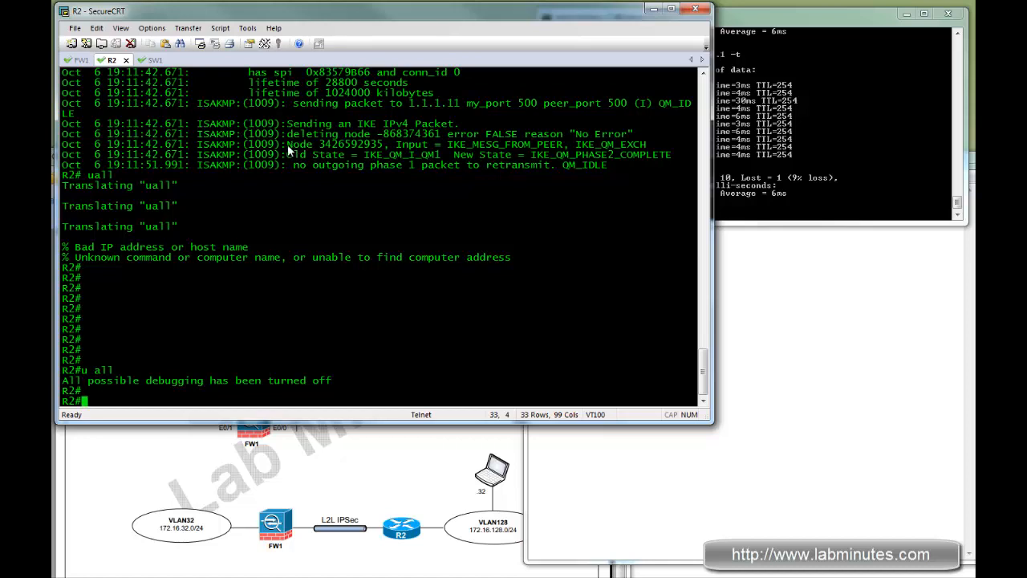
left_click_drag(305, 144, 416, 166)
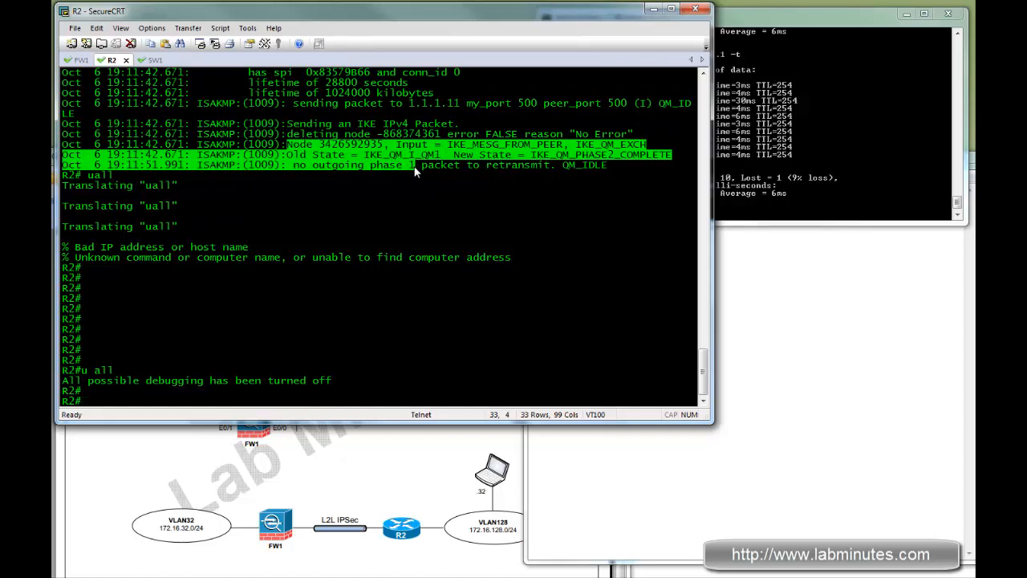
mouse_move(417, 171)
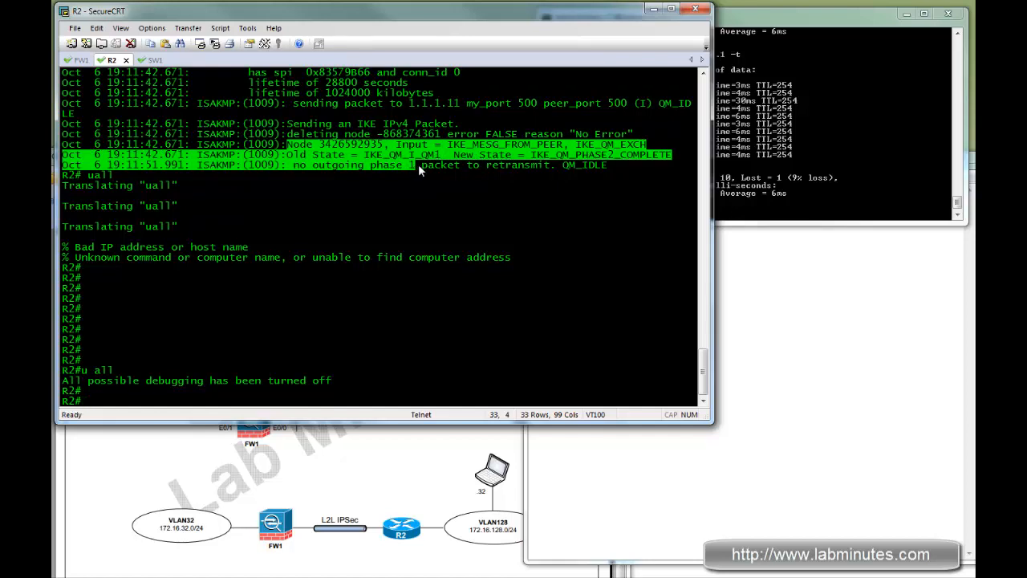